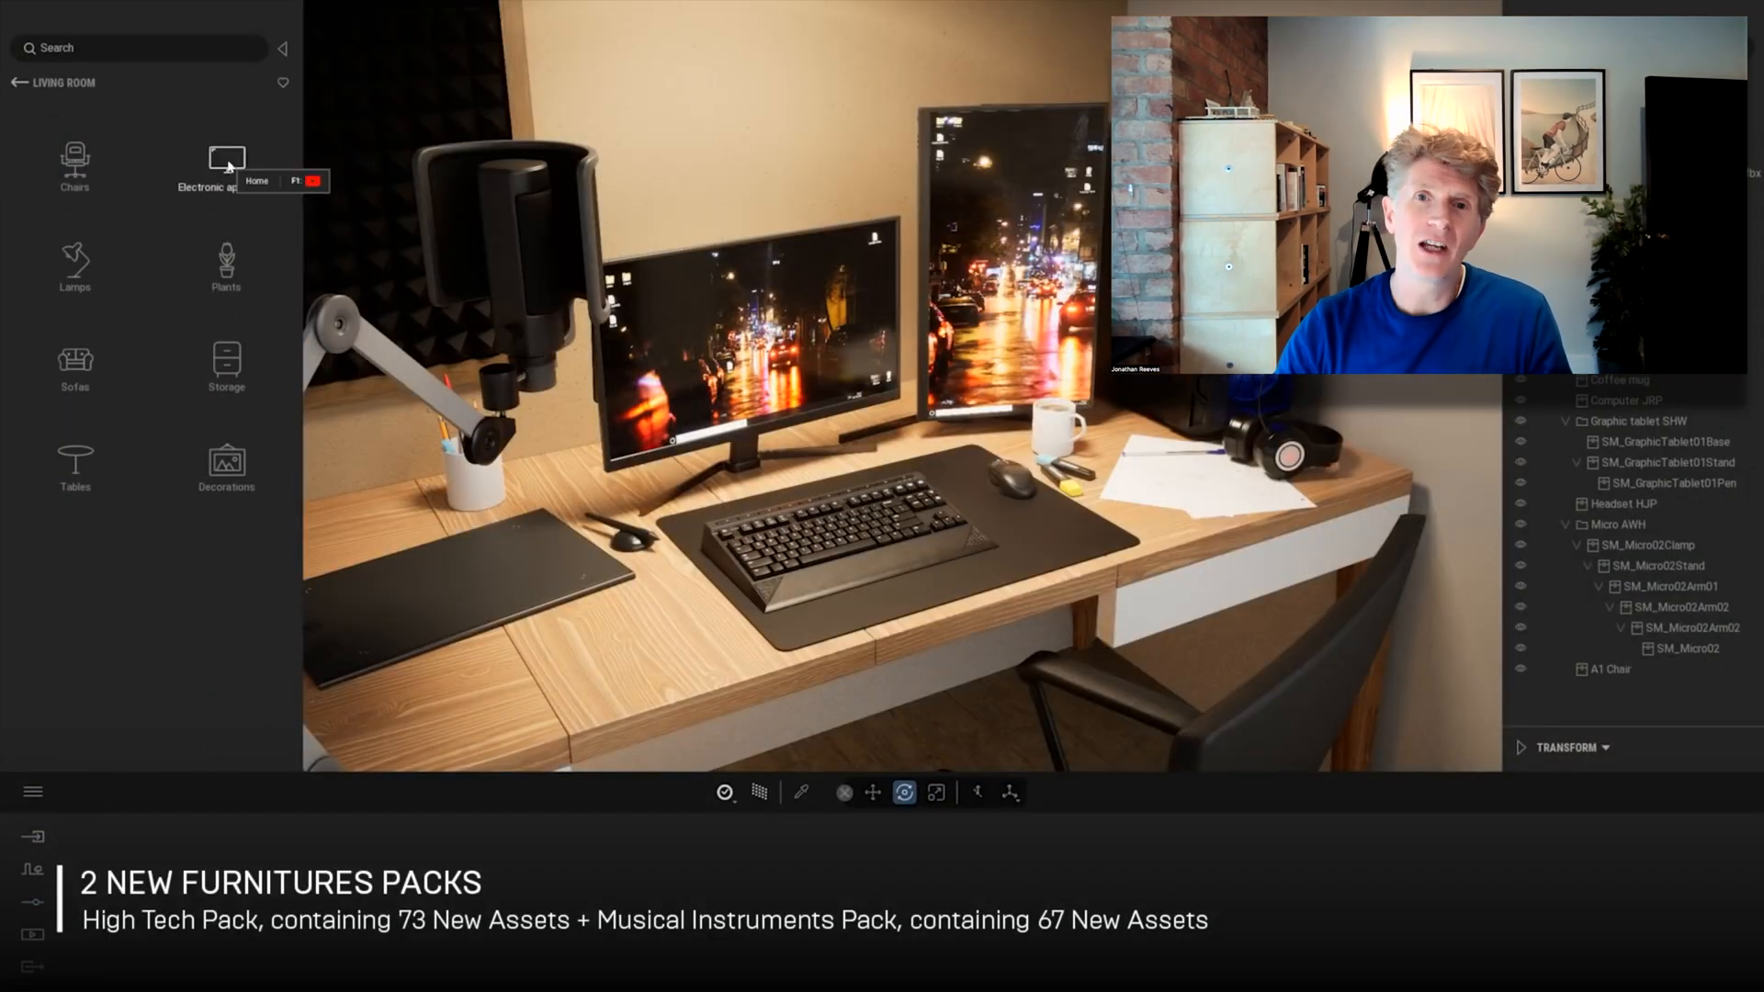
Place Chris from Animated humans on the circle, posed Speaking, wearing Color preset 3.
left_click(225, 166)
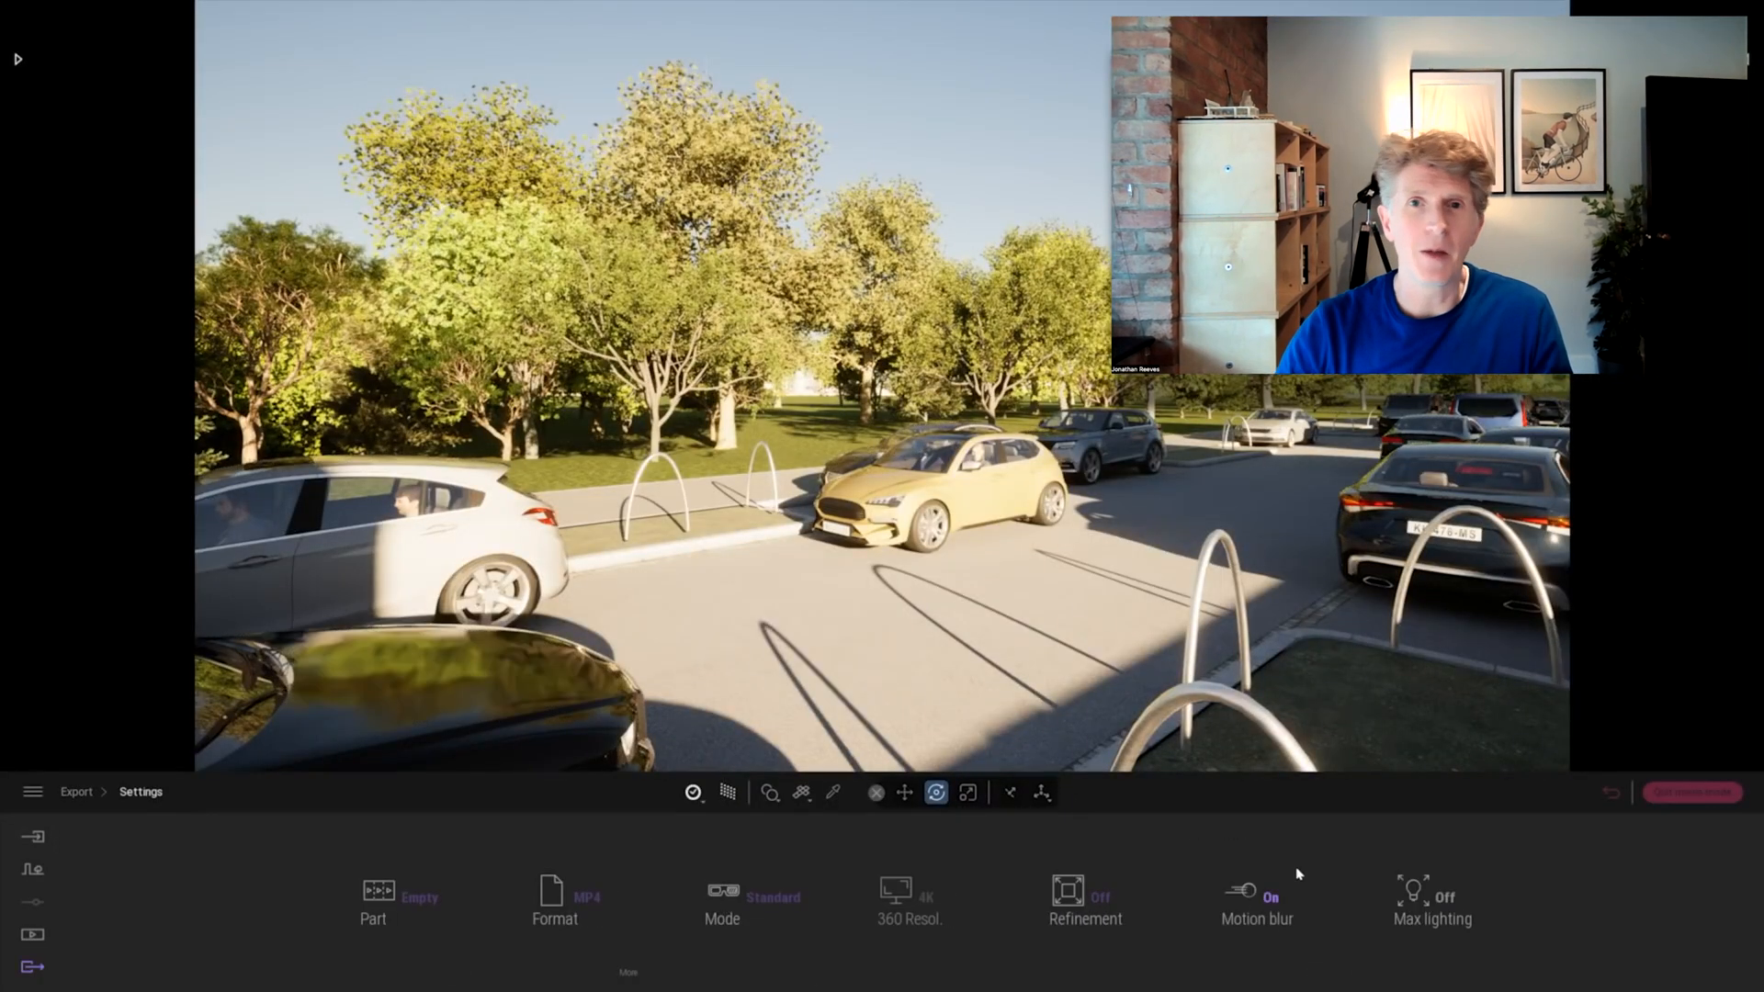
left_click(33, 901)
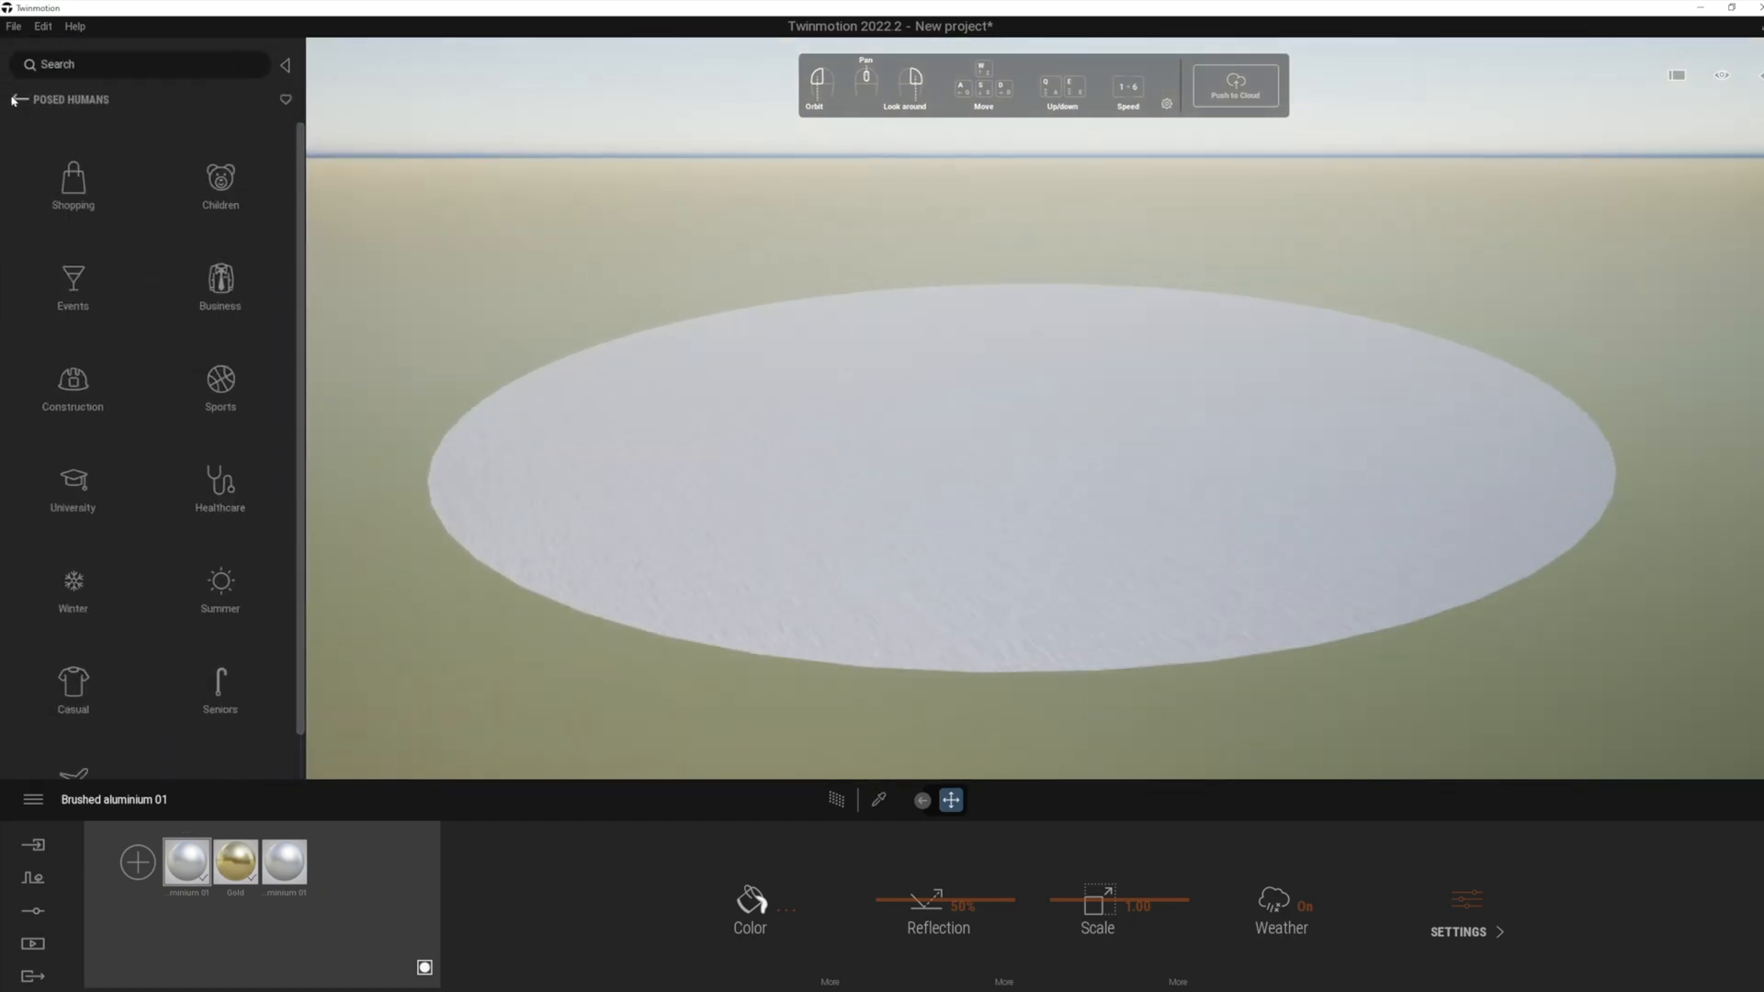
left_click(19, 99)
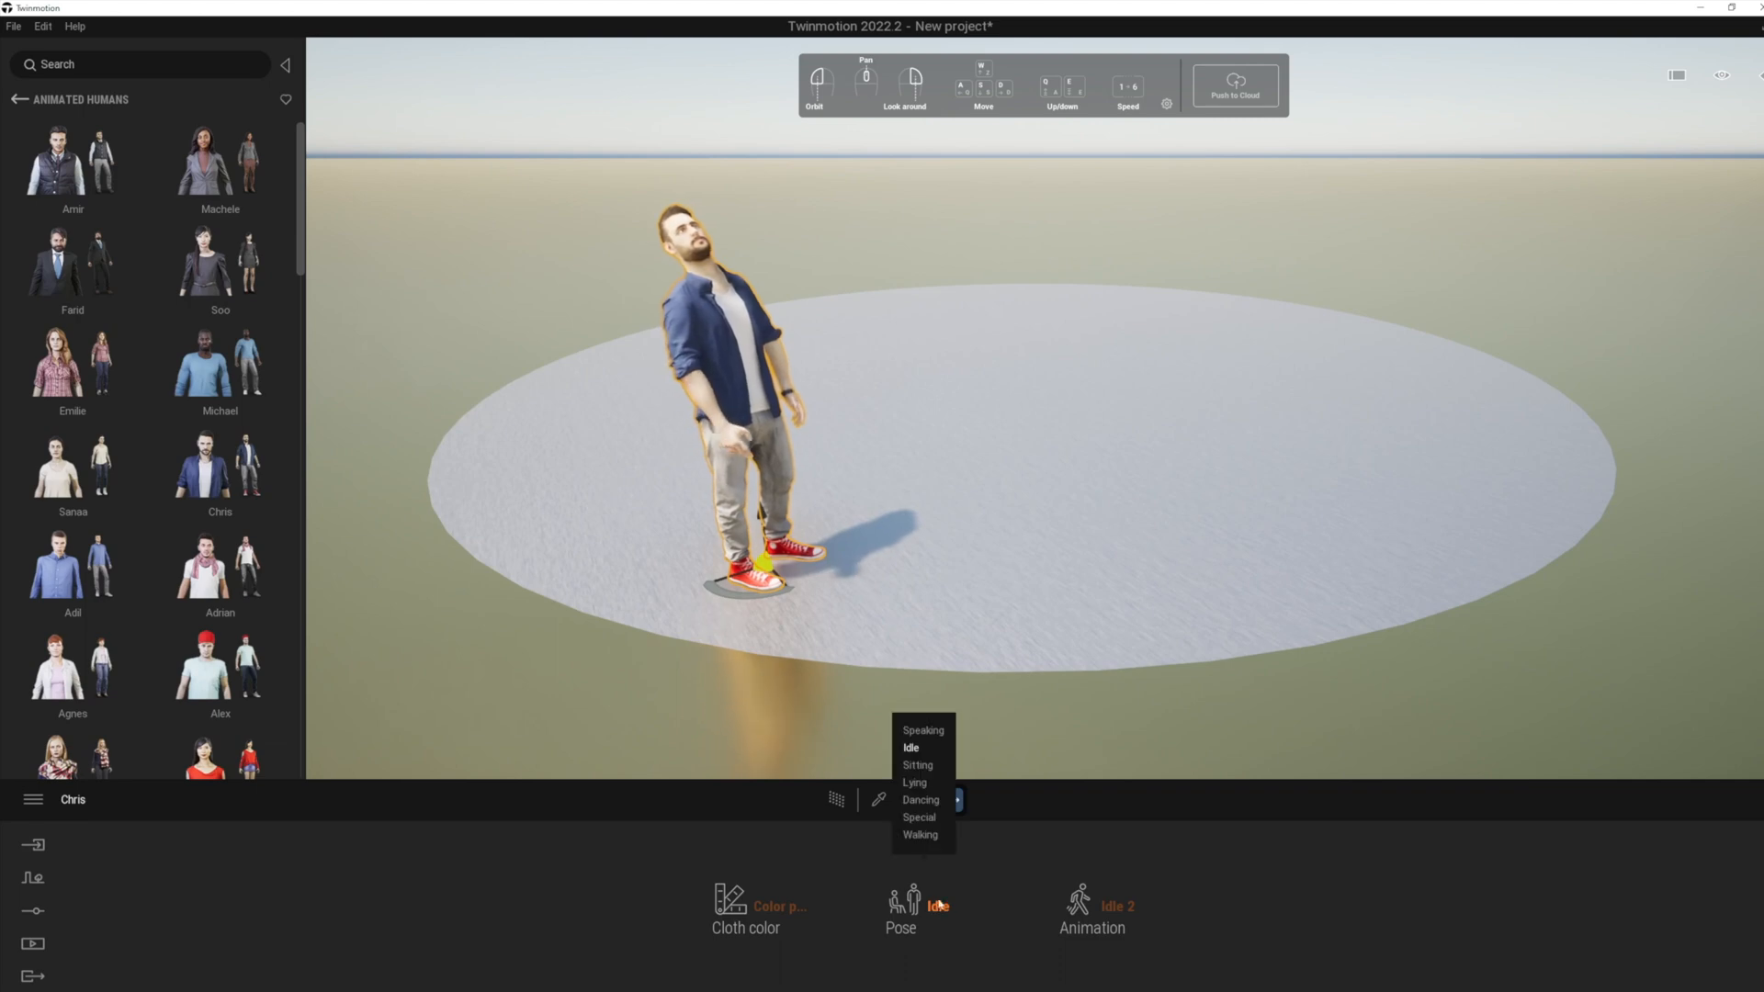
left_click(919, 800)
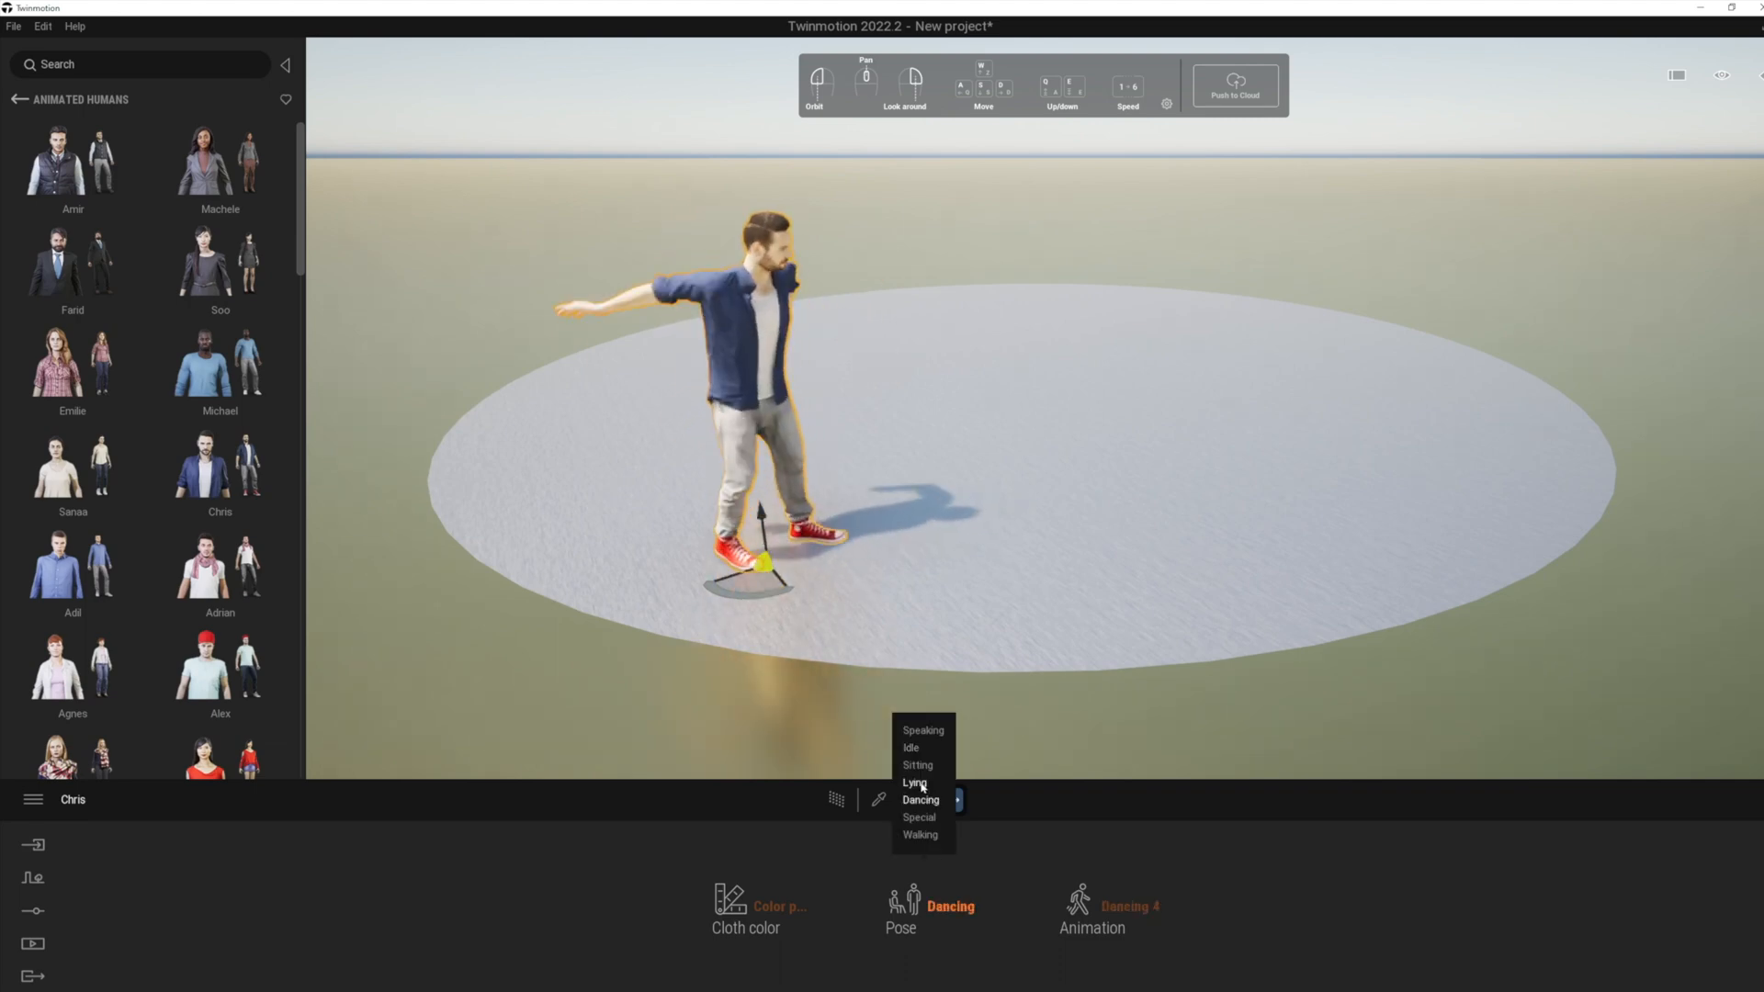
left_click(922, 730)
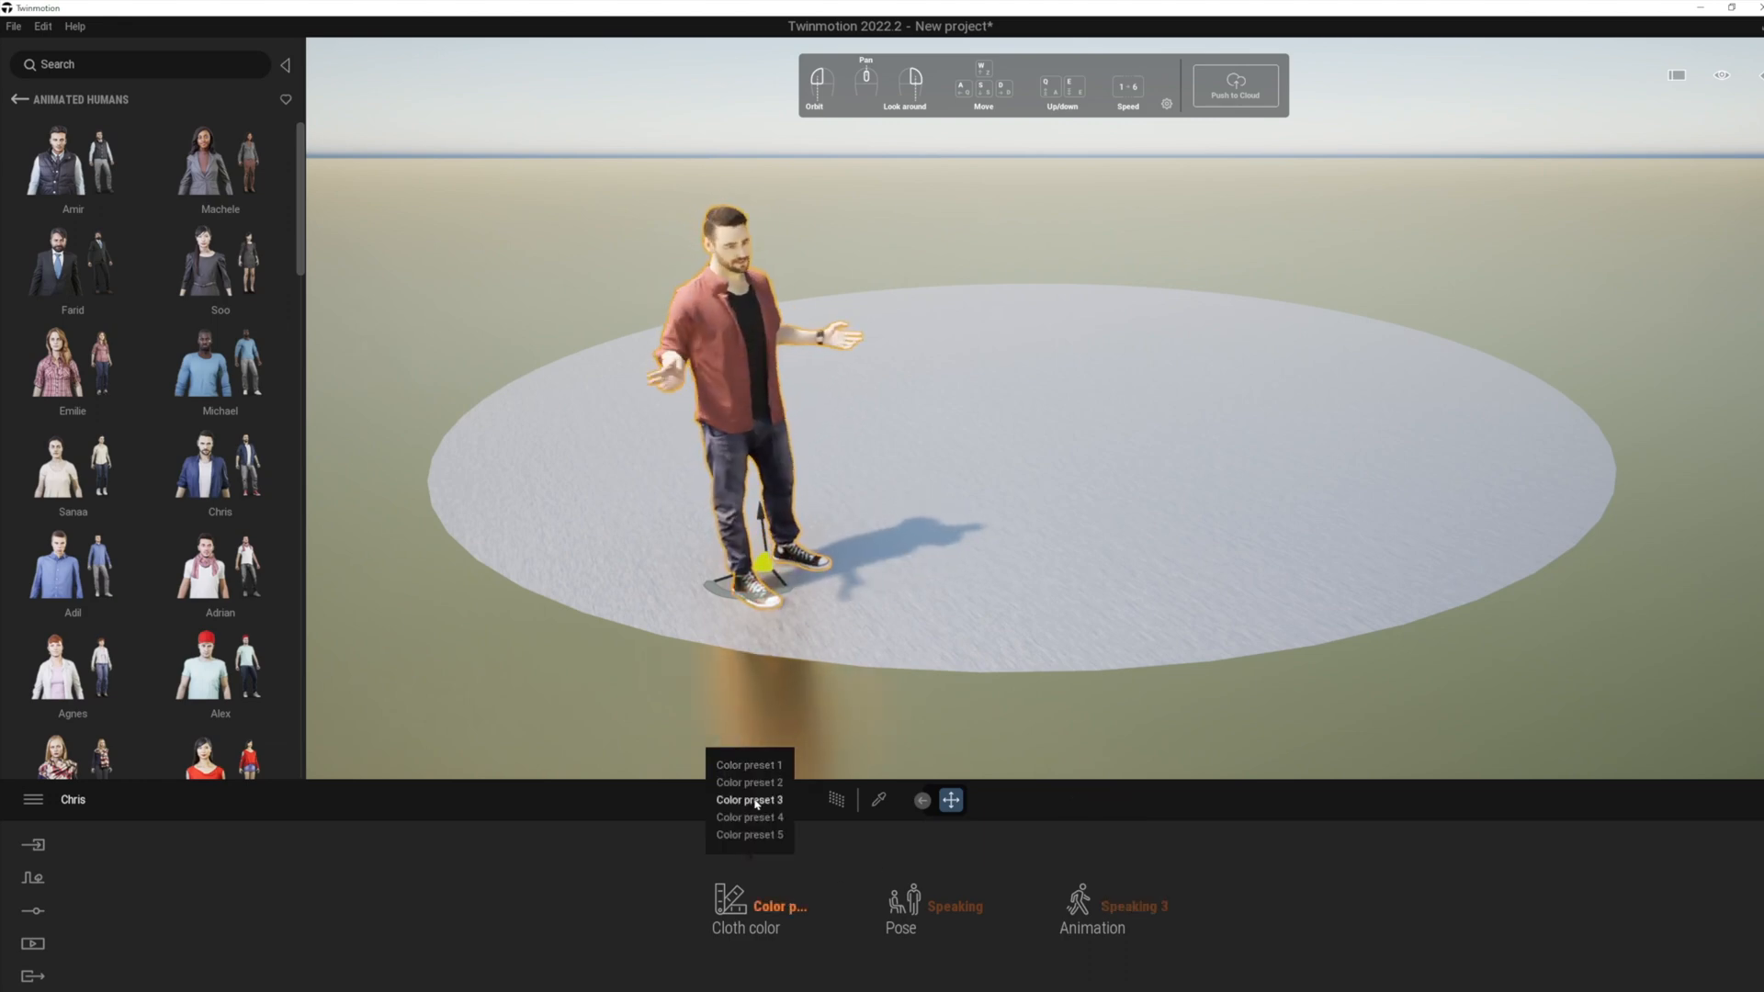
left_click(20, 101)
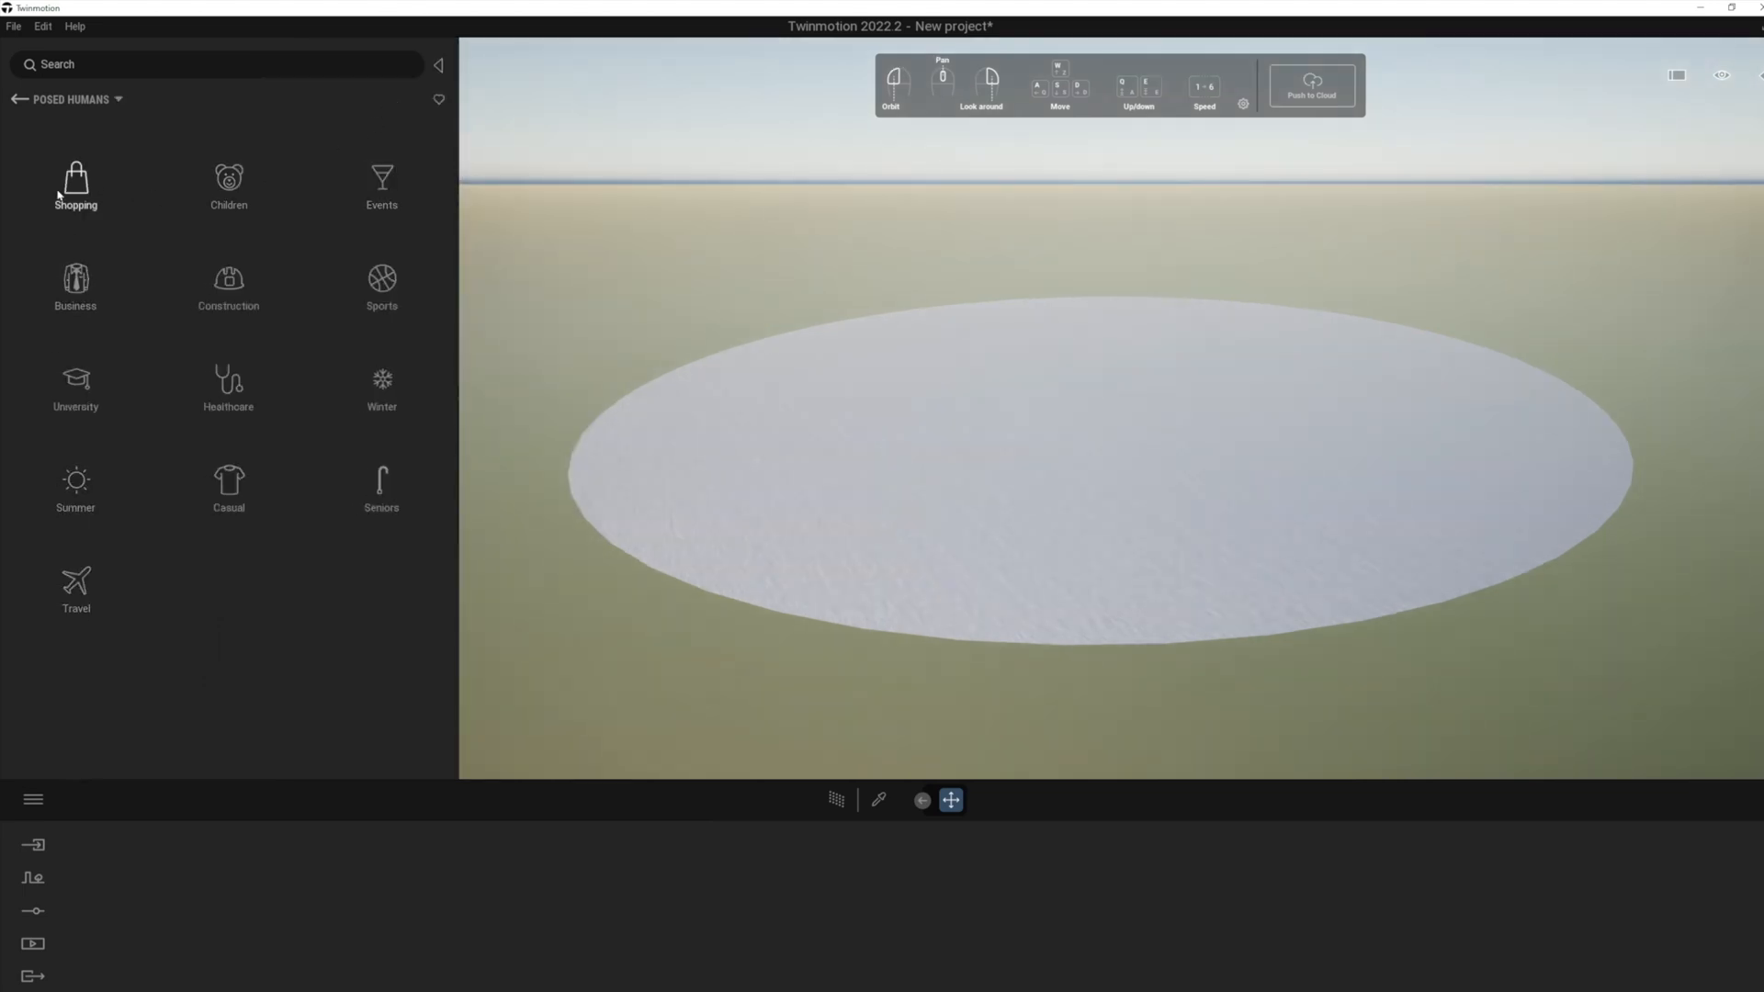
mouse_move(75, 180)
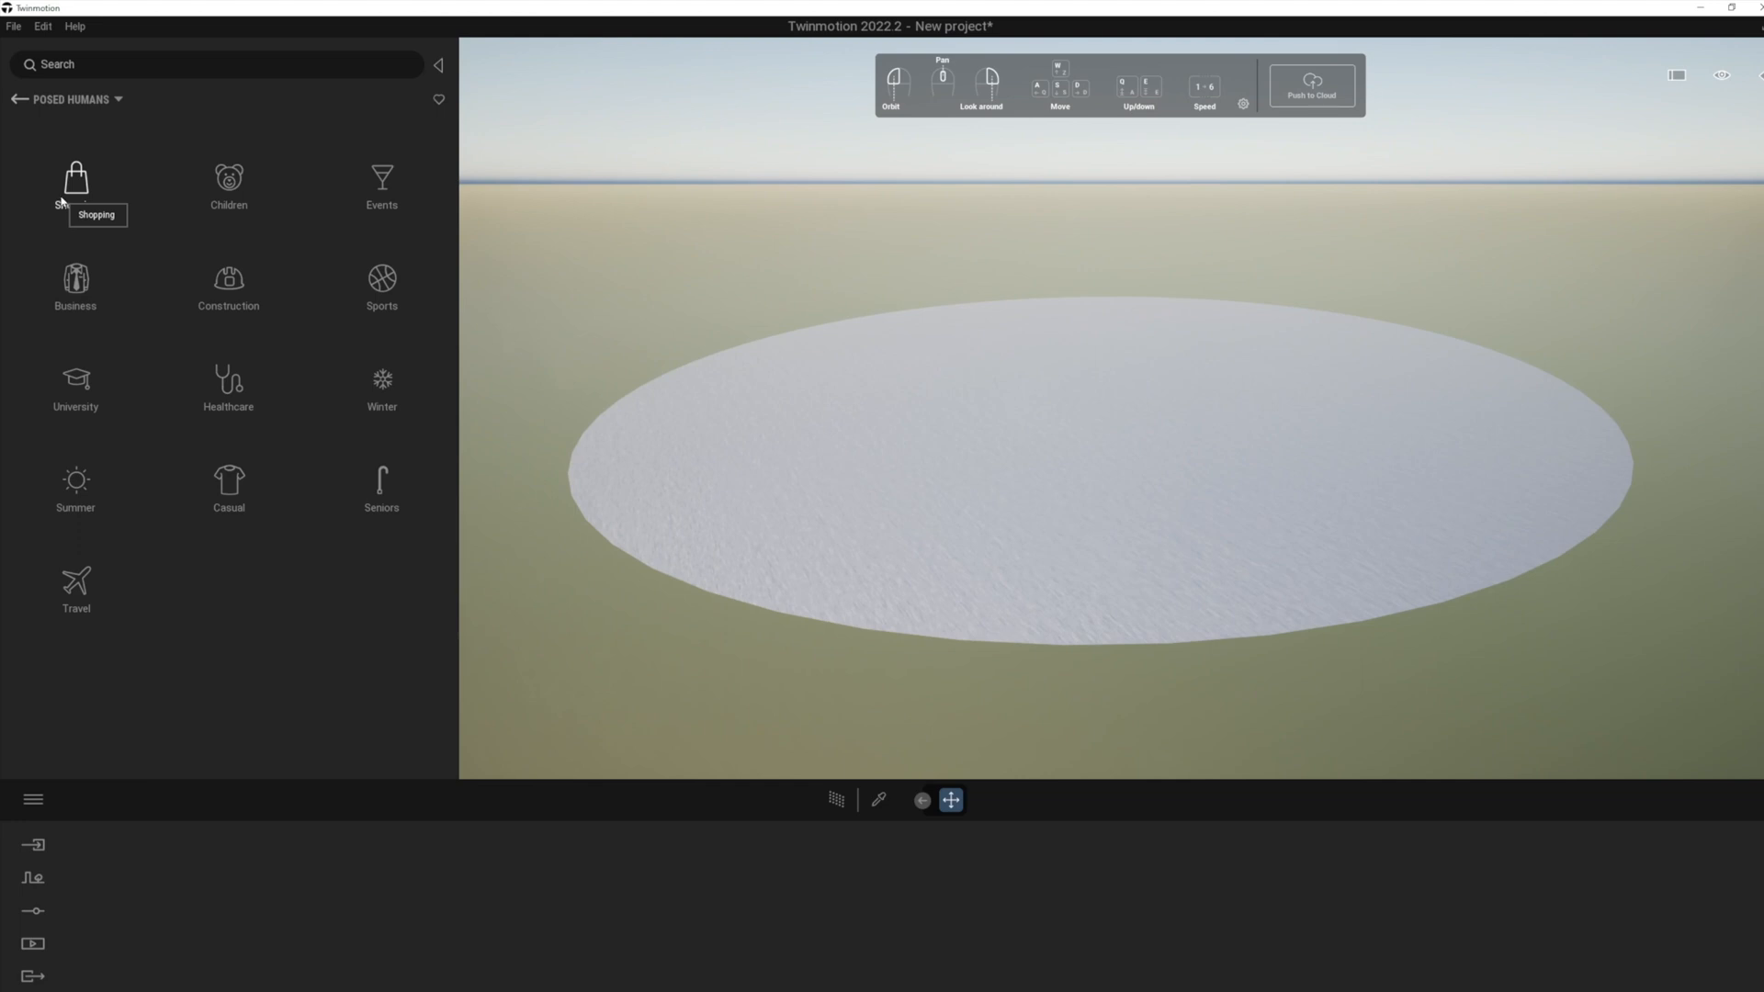
Open Posed humans > Shopping and place shoppers such as Dorothy on the circle.
left_click(74, 185)
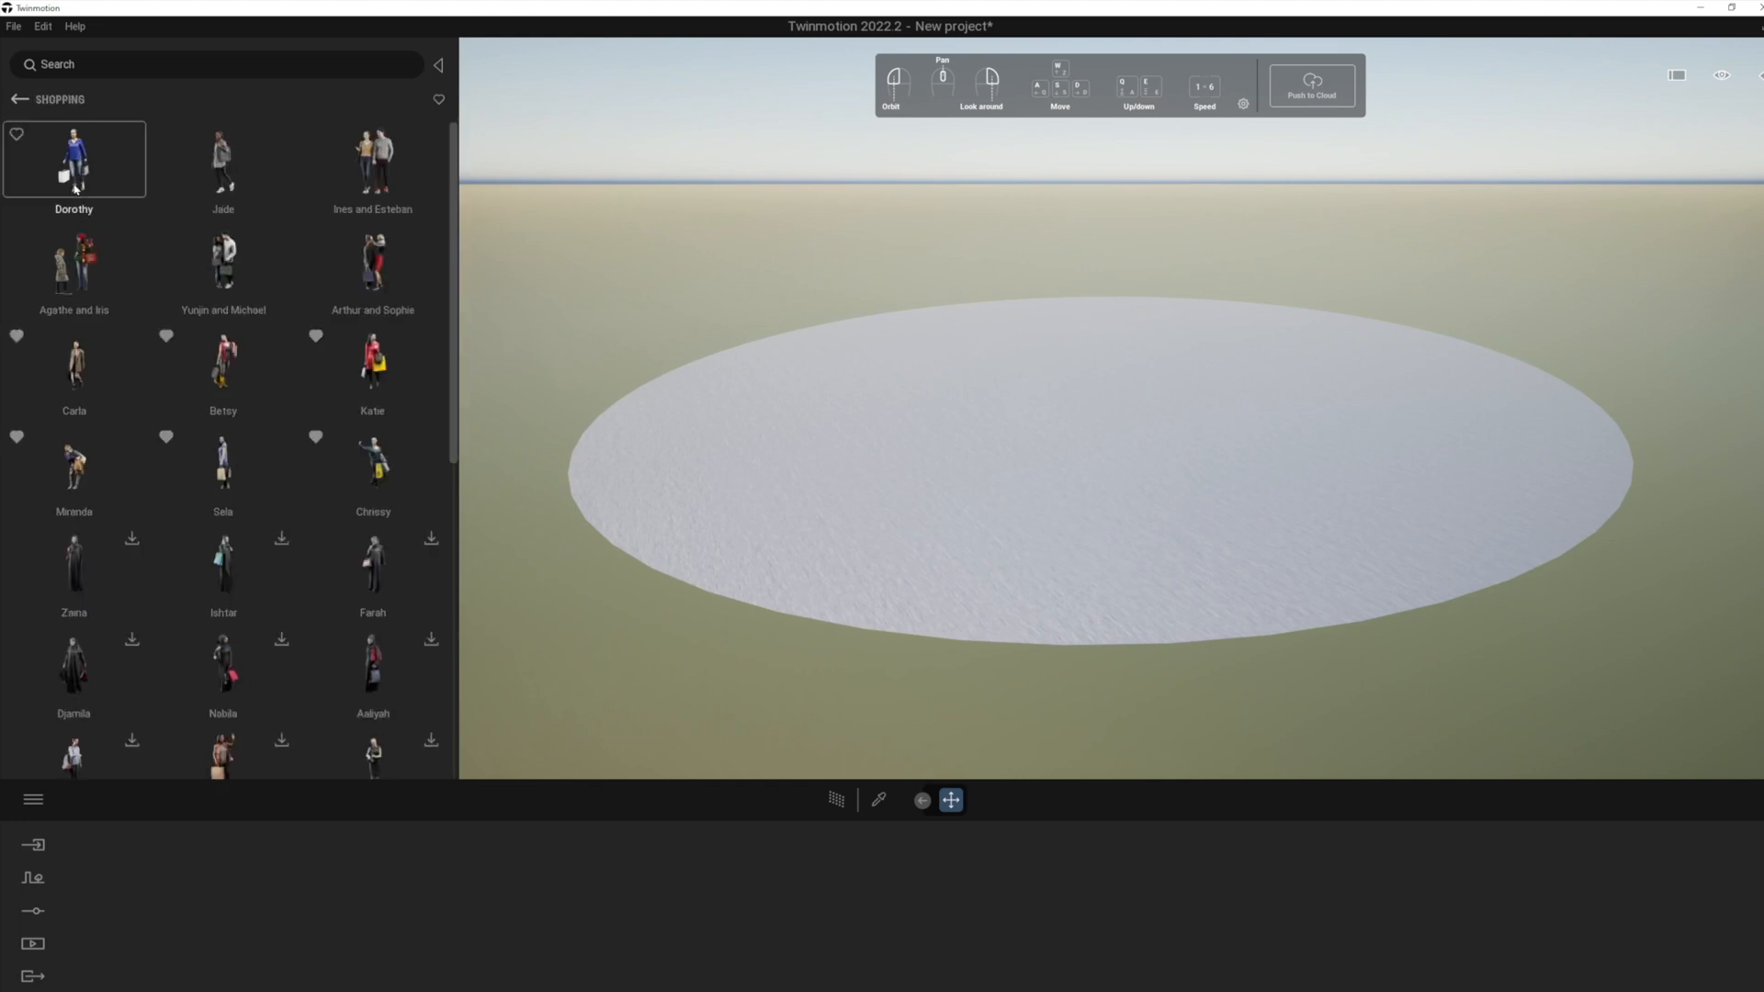
mouse_move(73, 157)
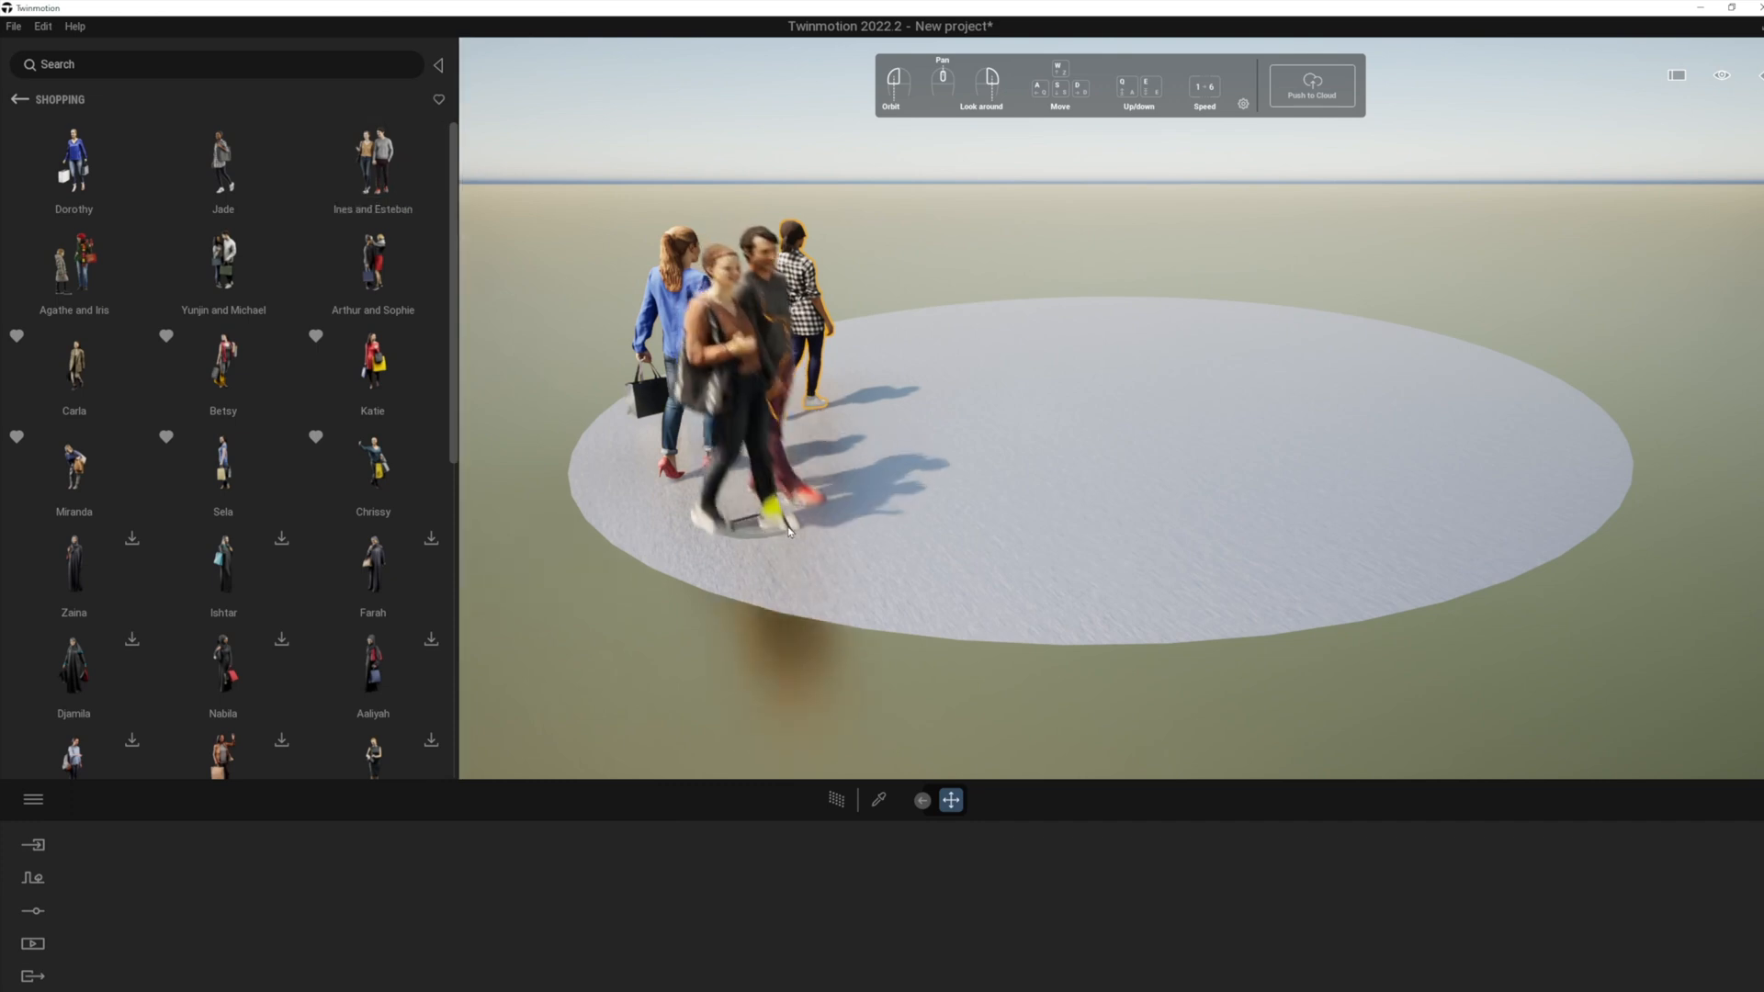
left_click(73, 261)
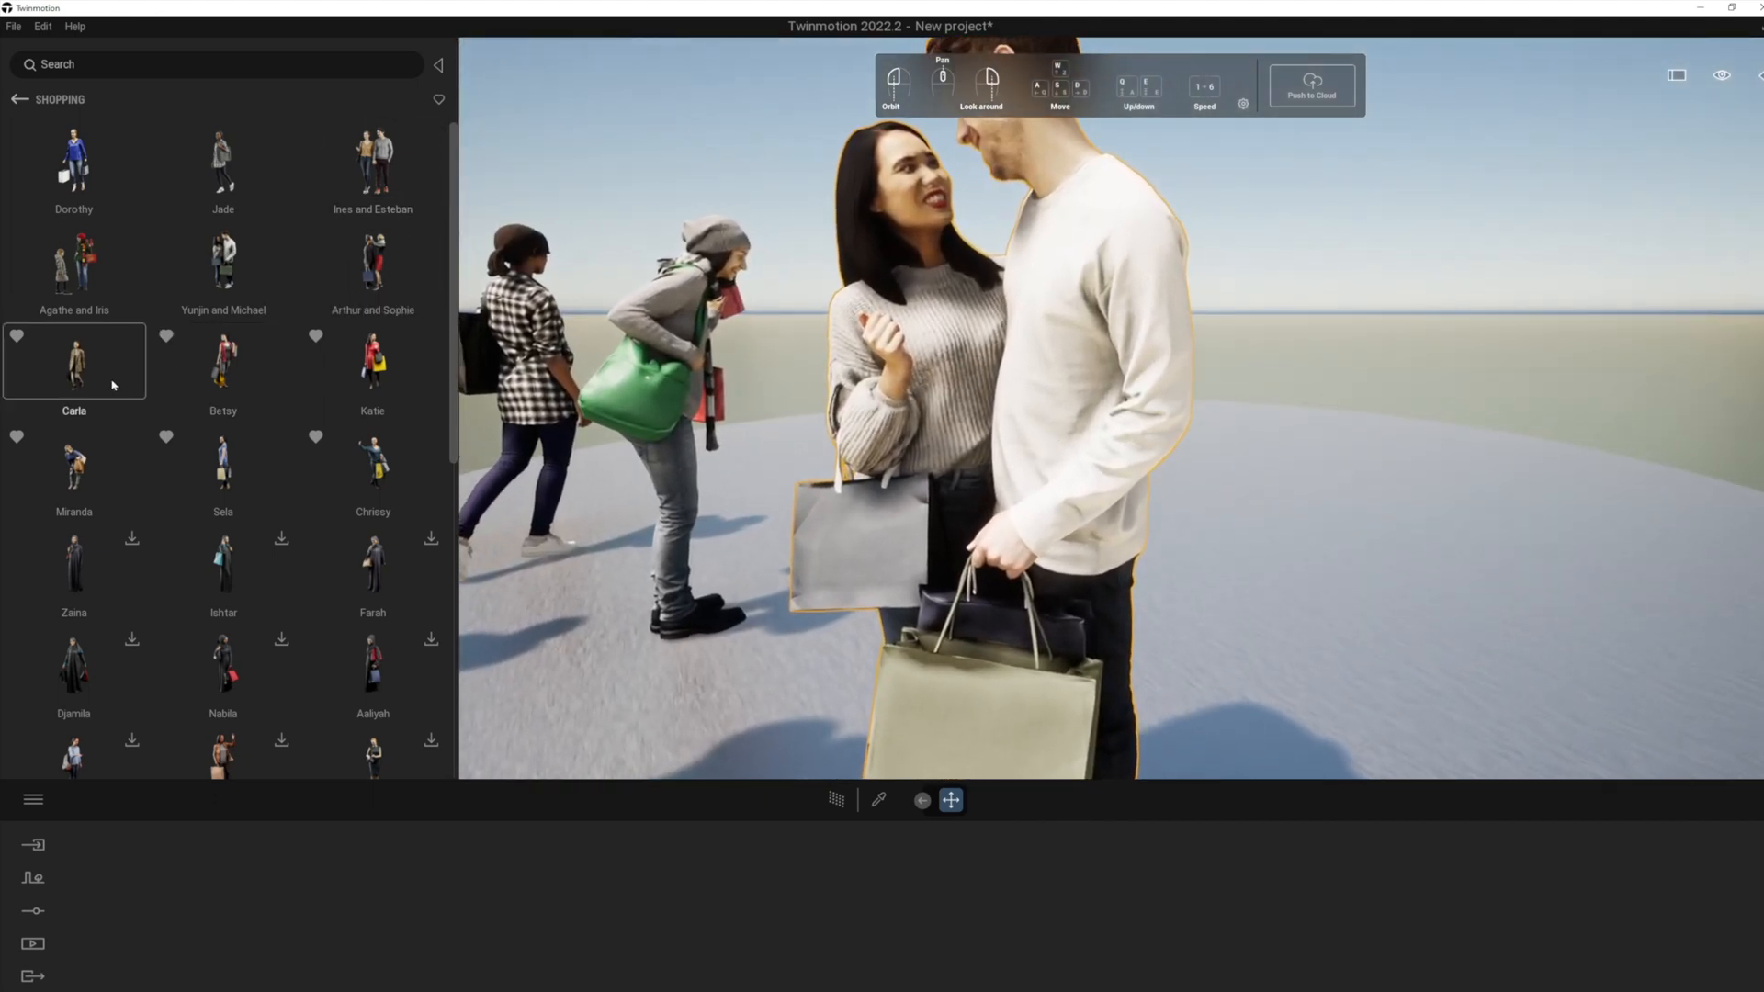
Download Chandra, then add Katie and another shopper to the circle's right side.
left_click(371, 362)
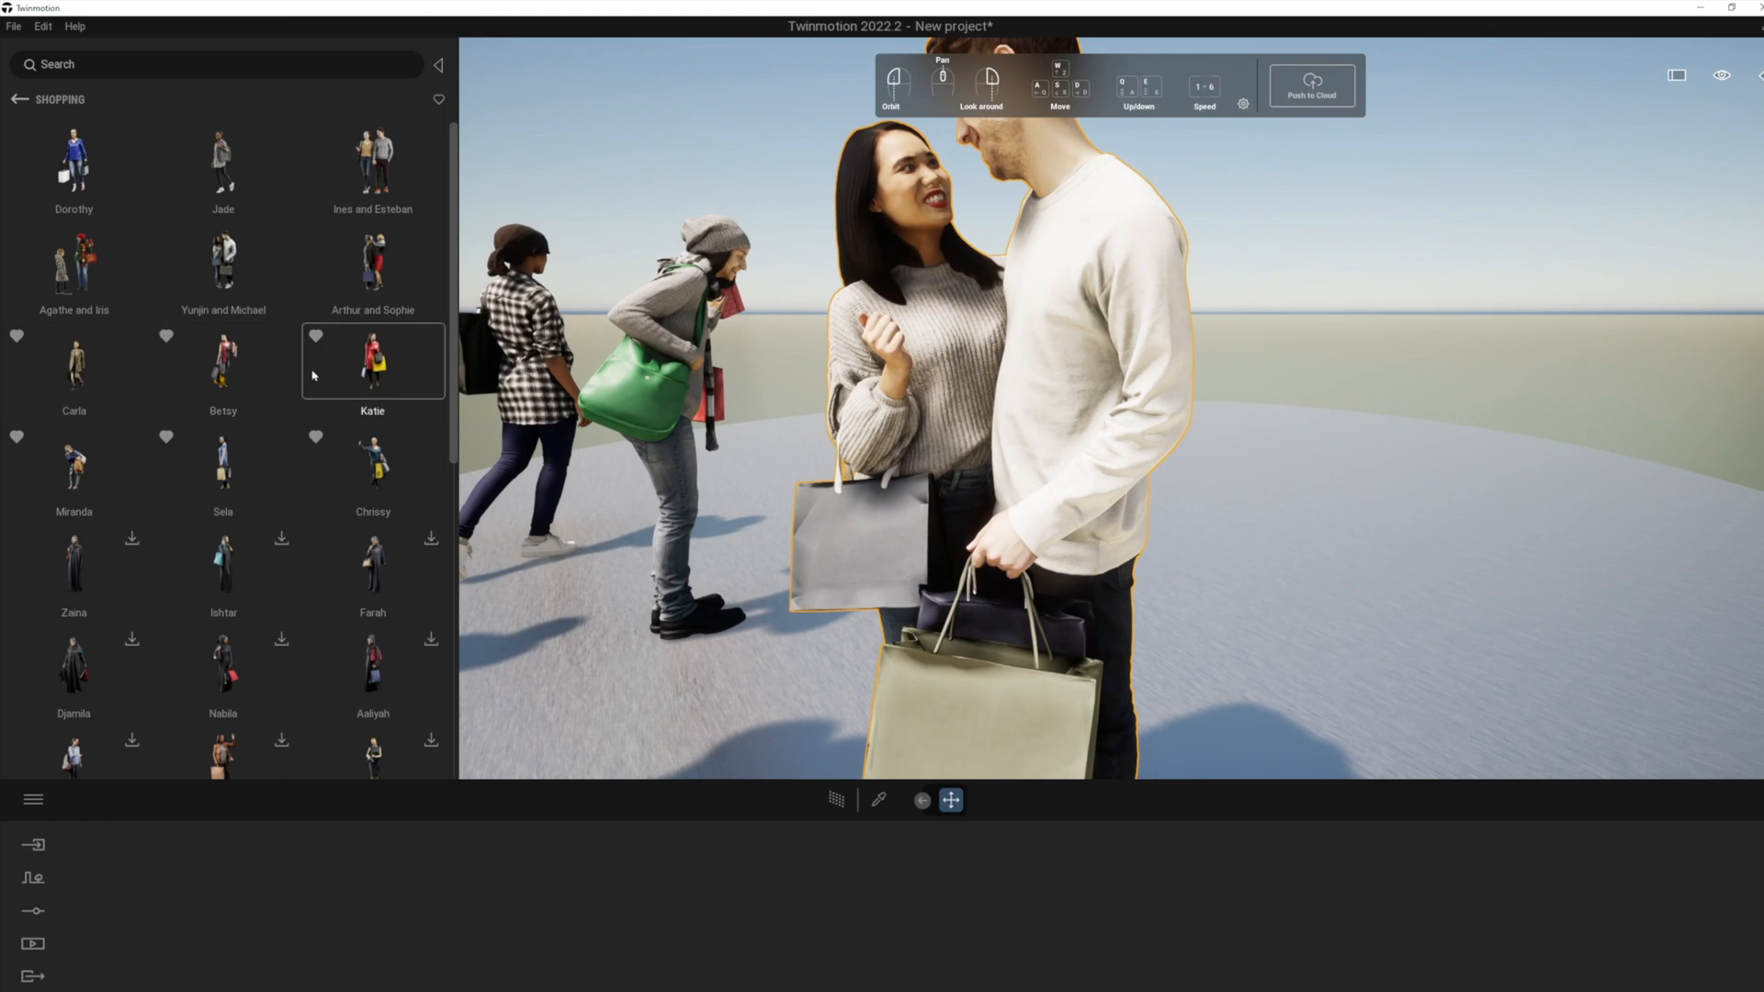
mouse_move(372, 262)
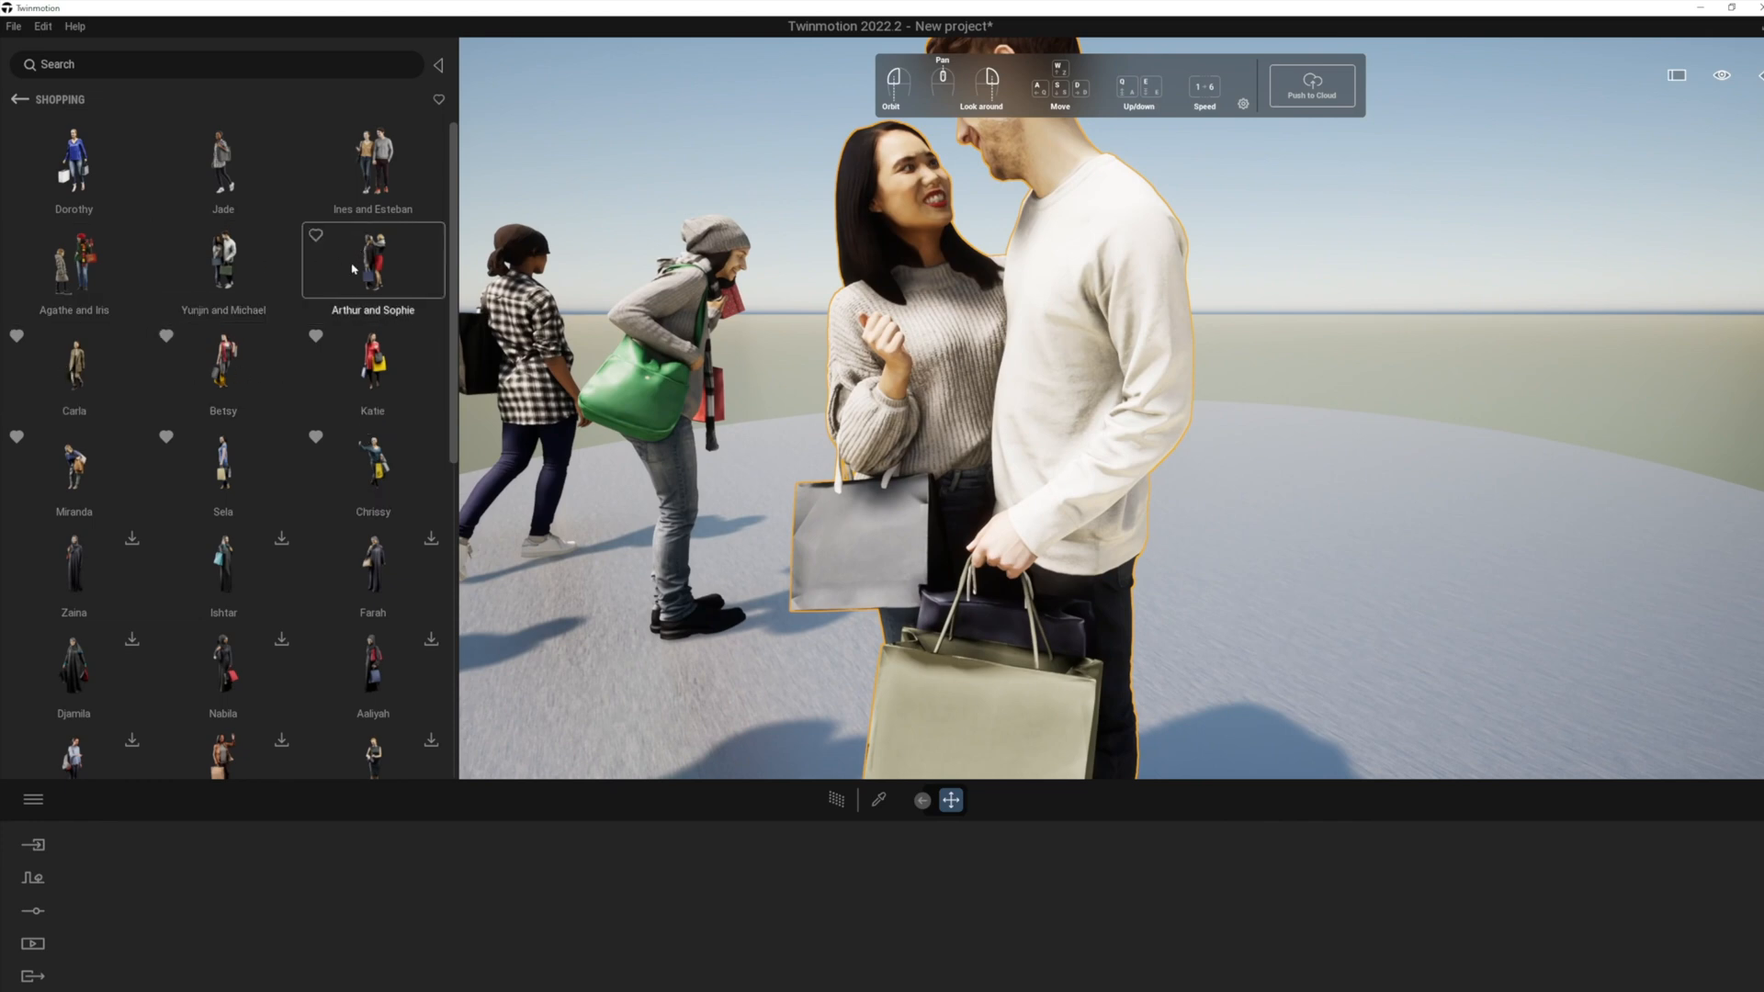
mouse_move(73, 561)
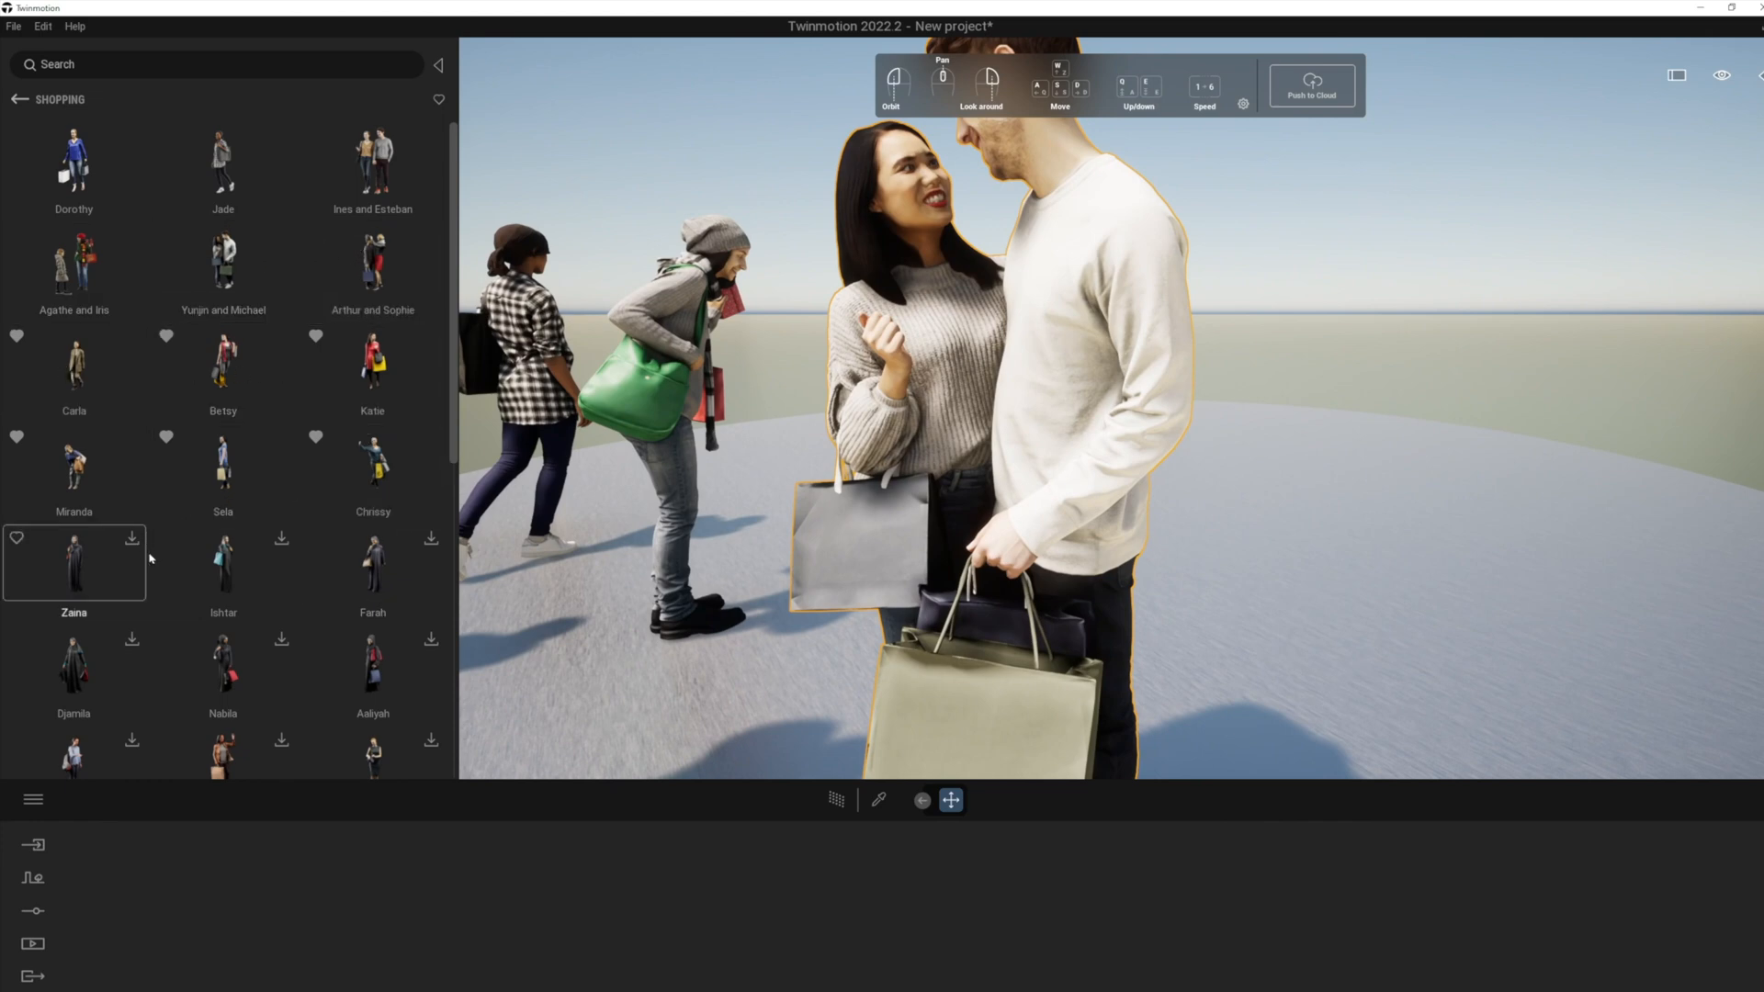
mouse_move(224, 753)
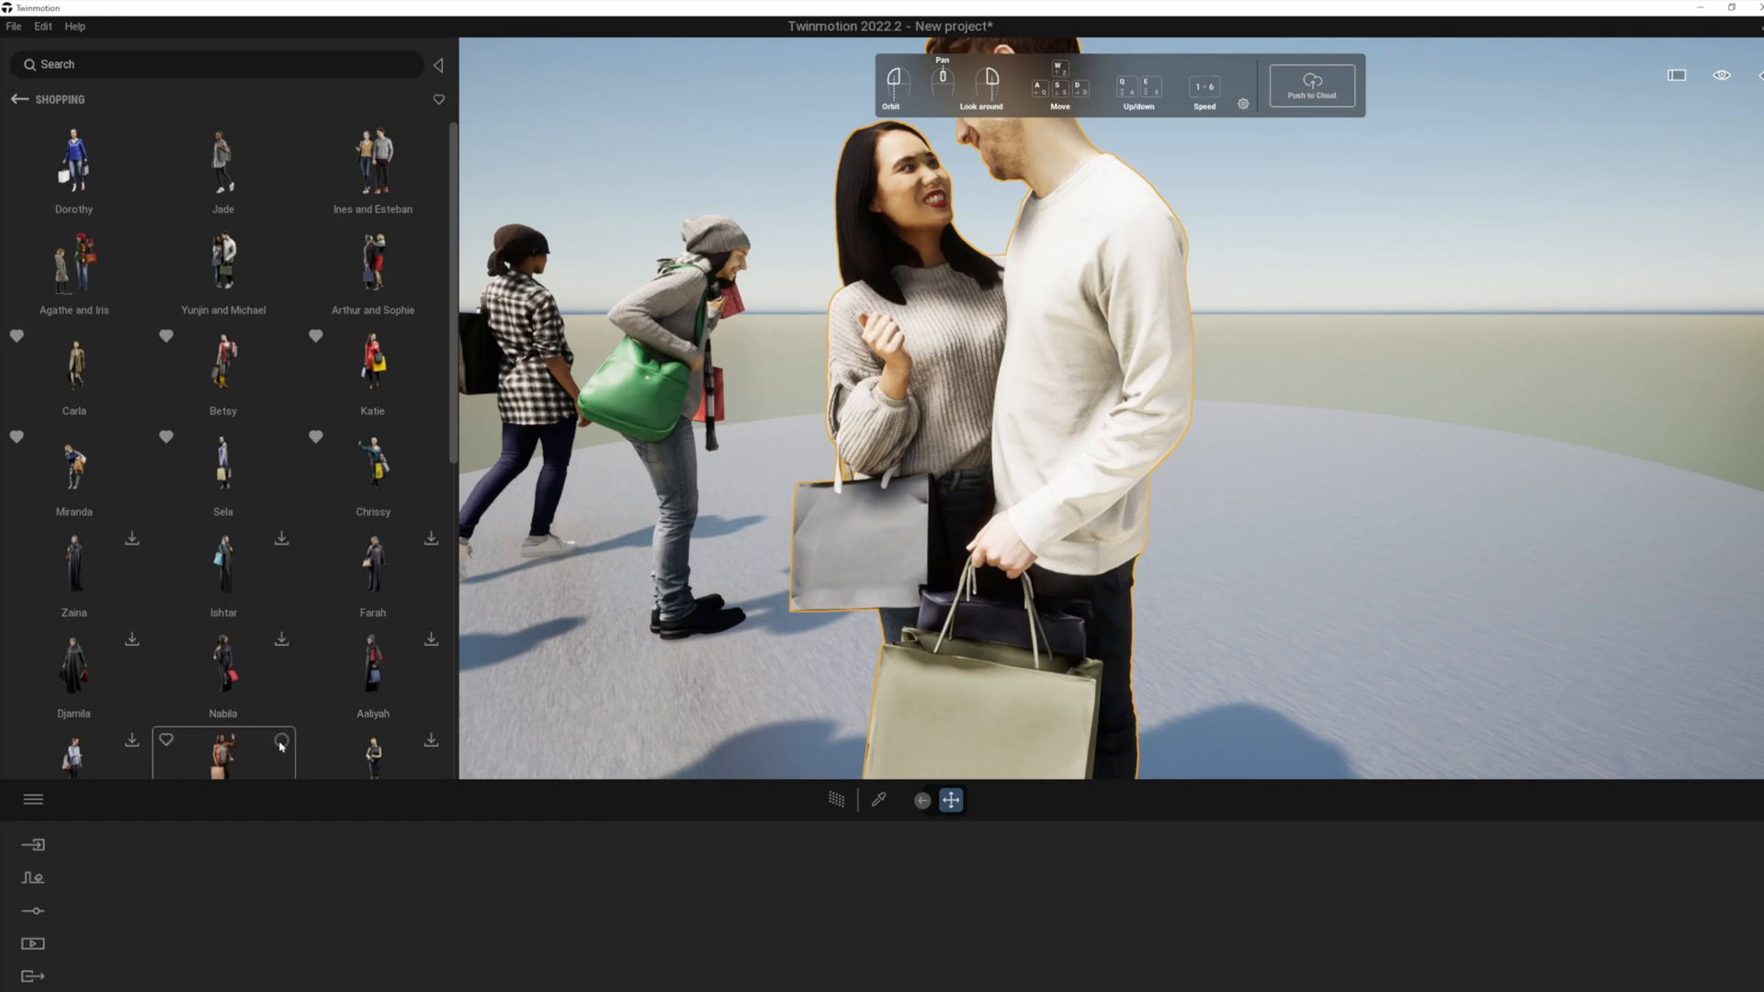
scroll("down", 3)
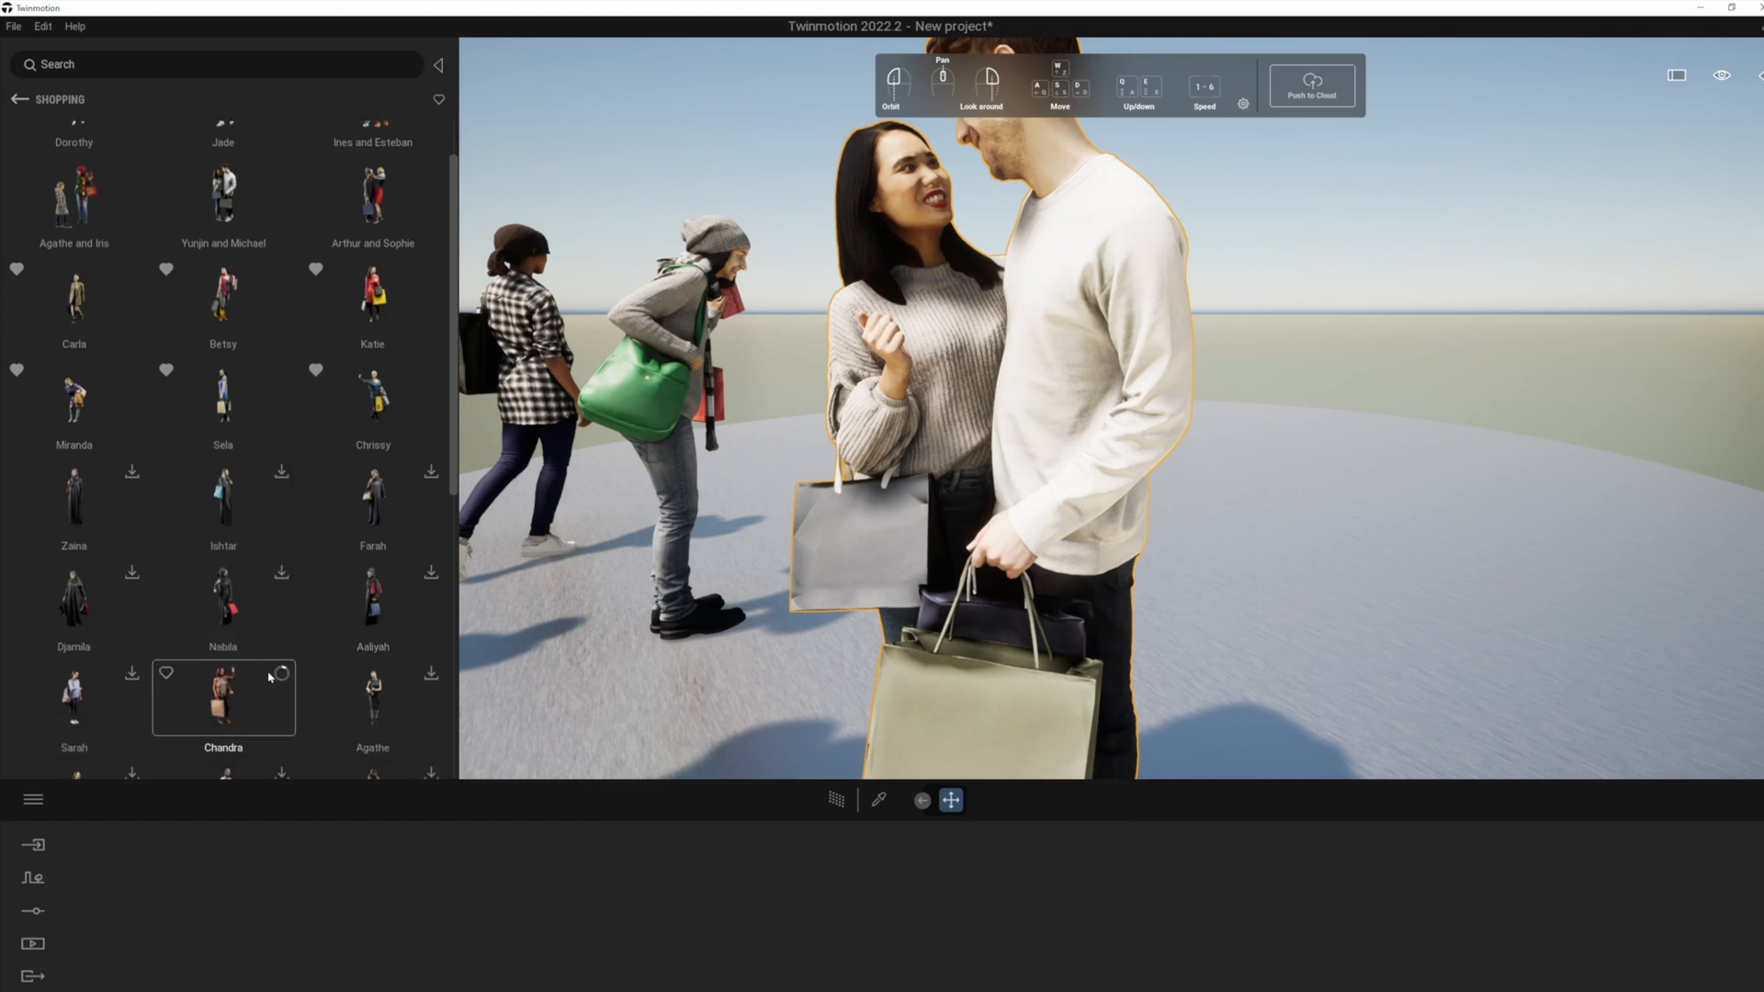
left_click(166, 676)
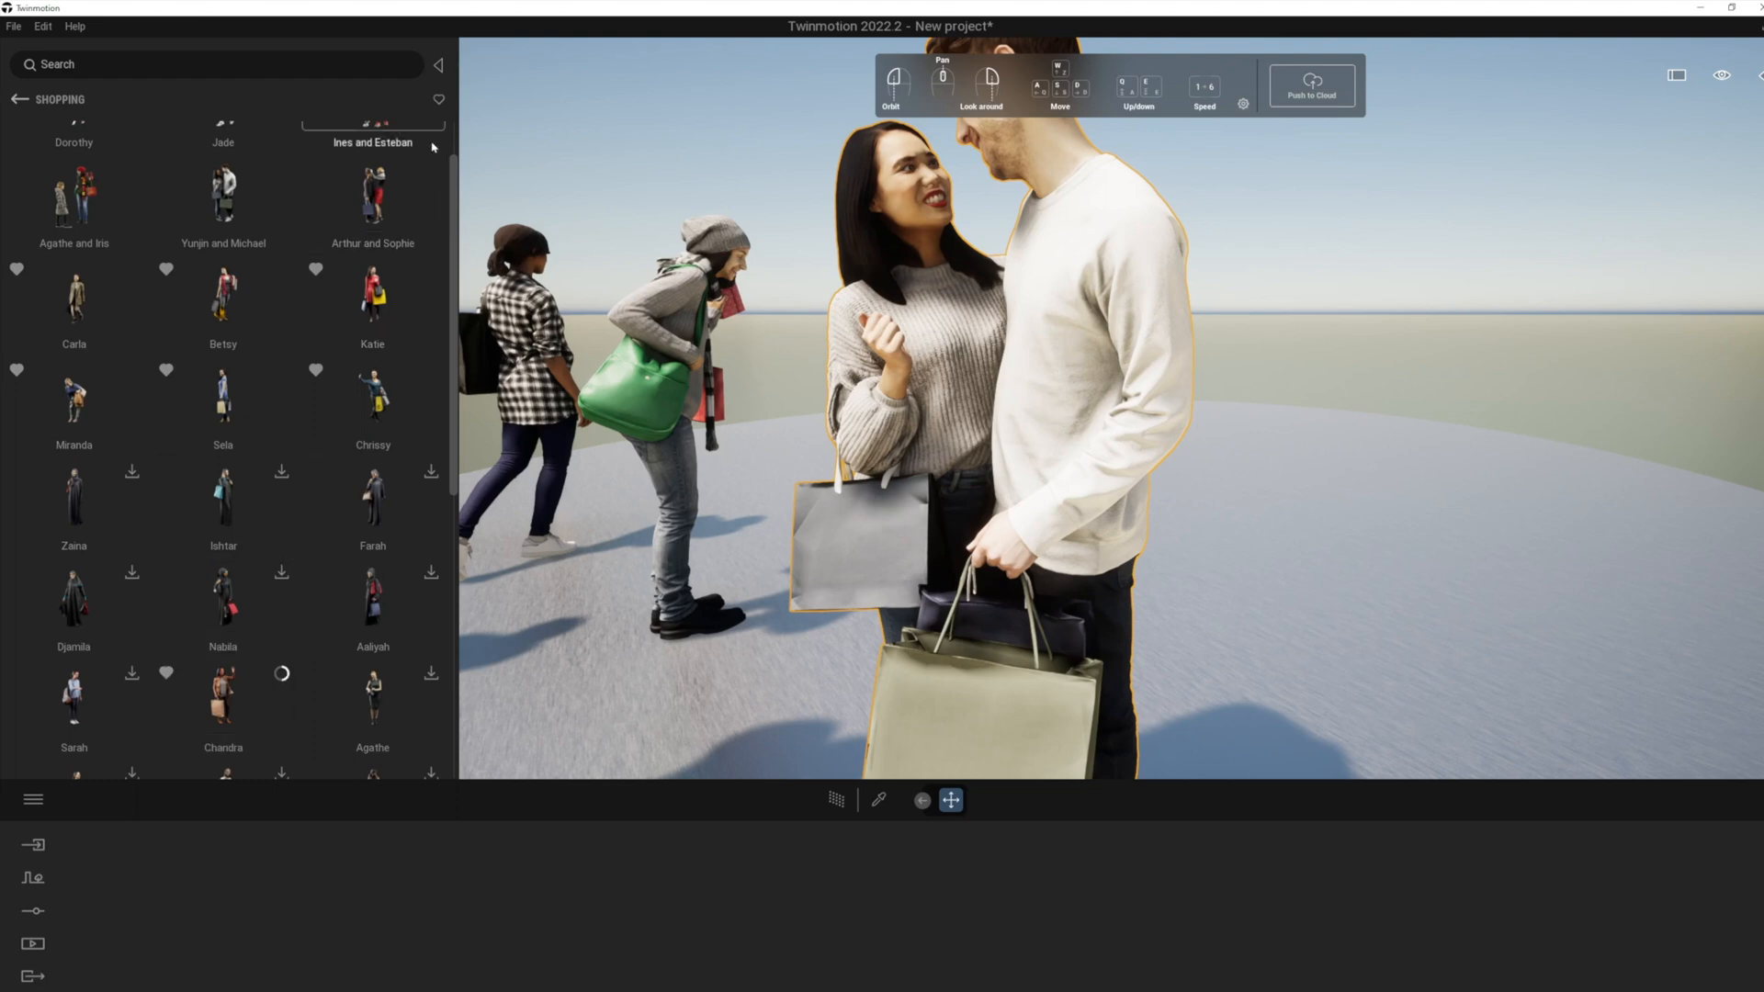
scroll("down", 3)
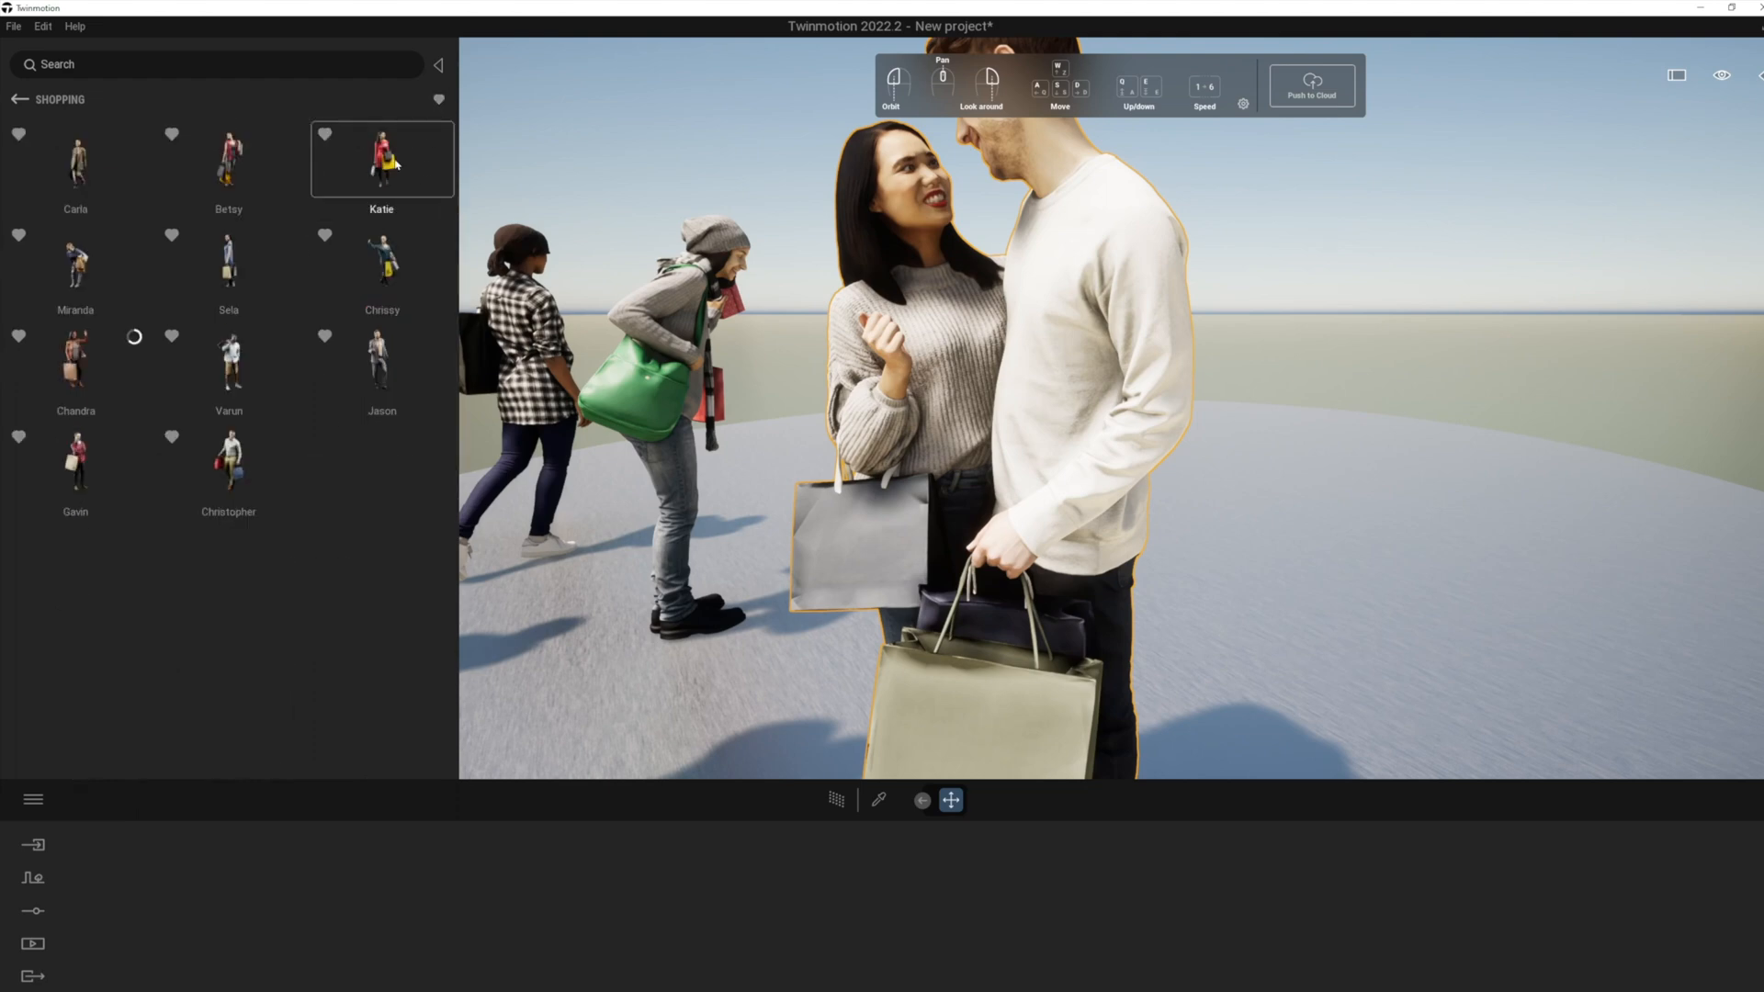
left_click(380, 159)
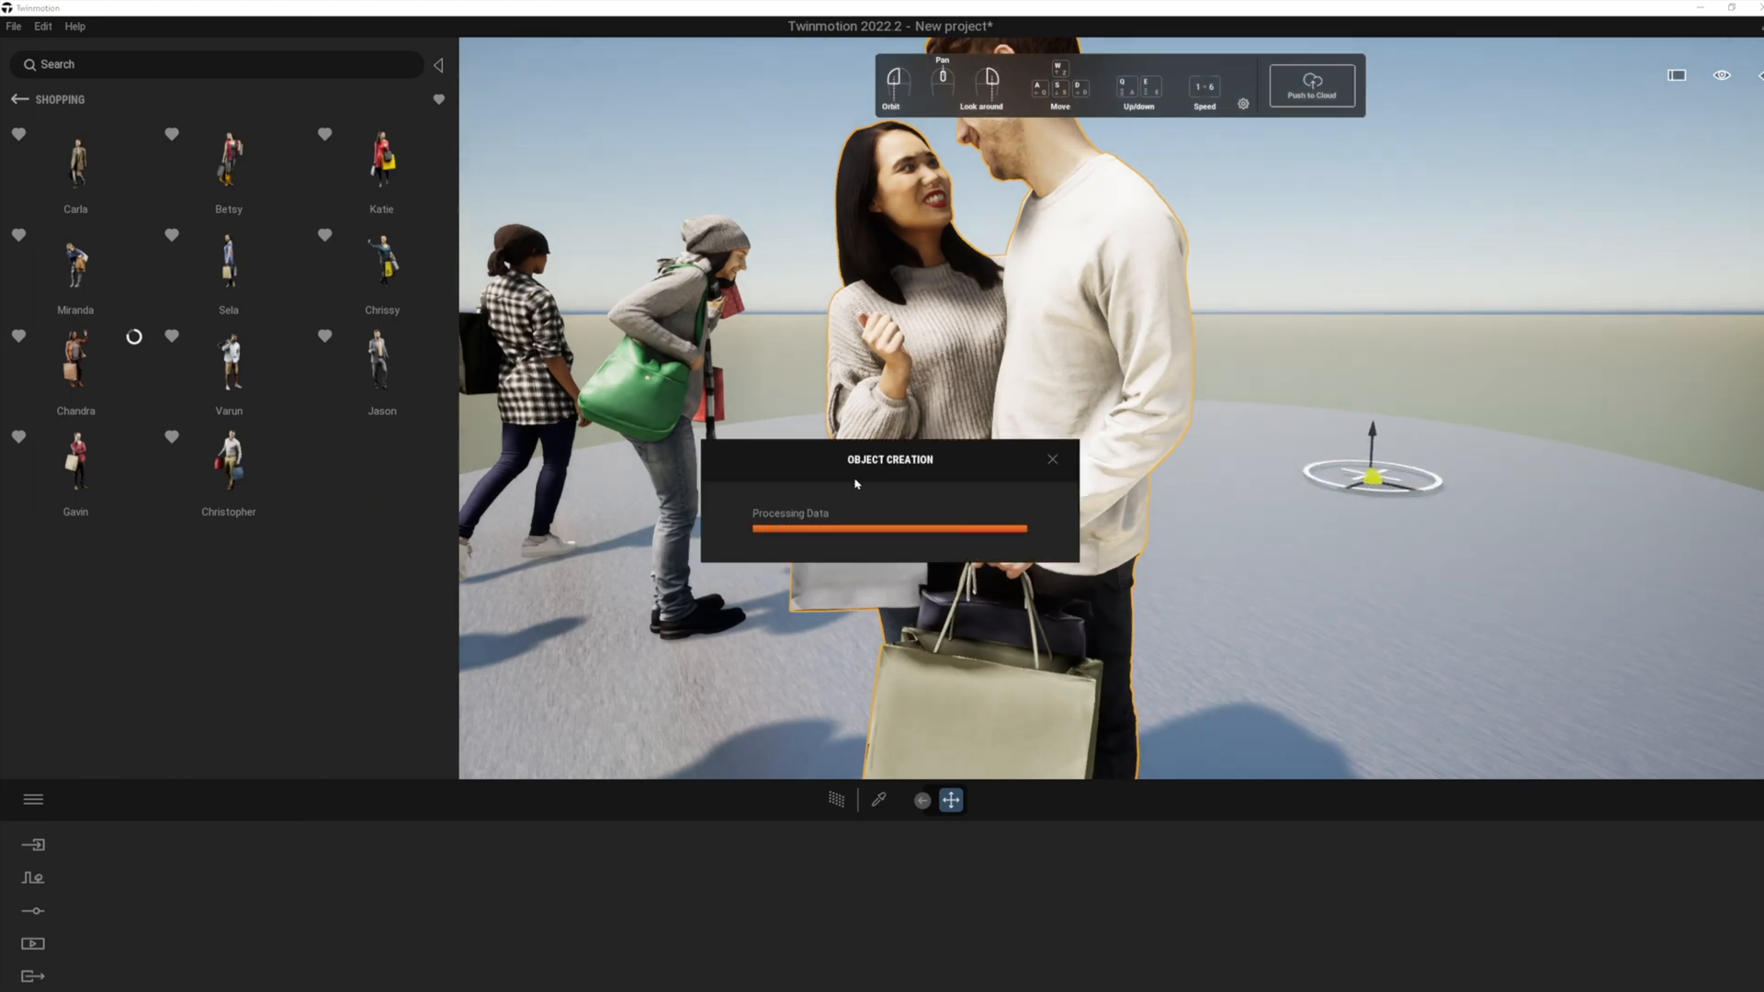
left_click(381, 261)
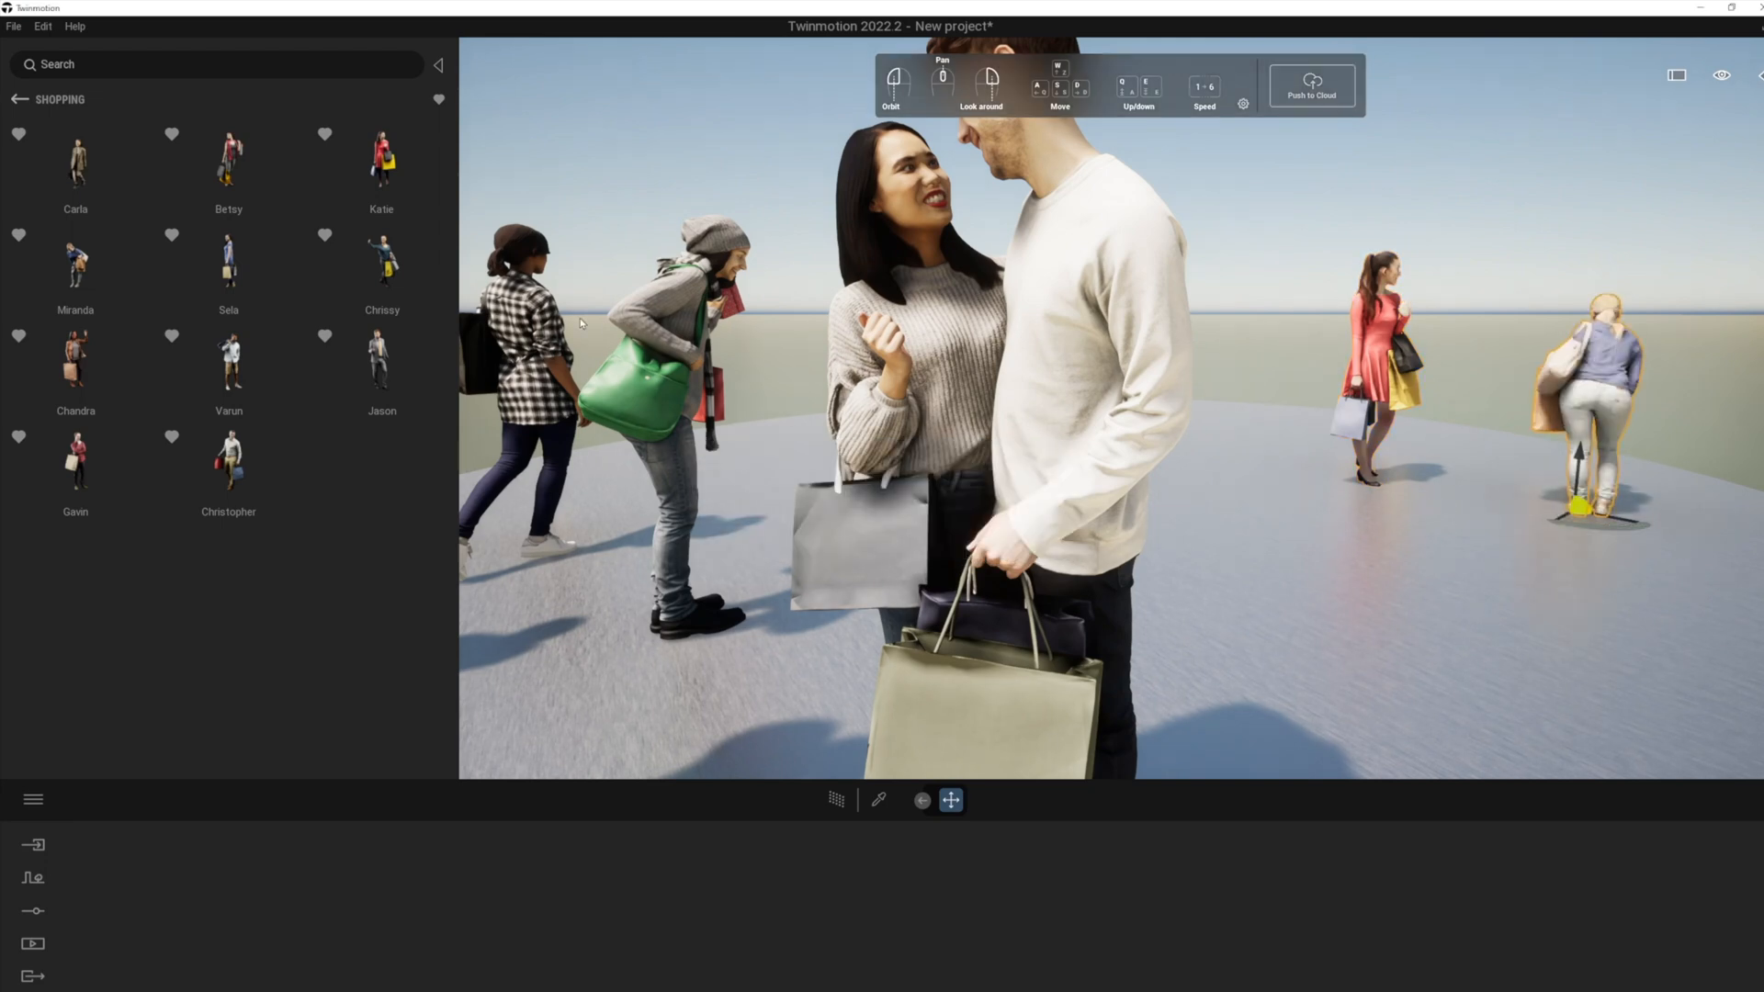
left_click(229, 261)
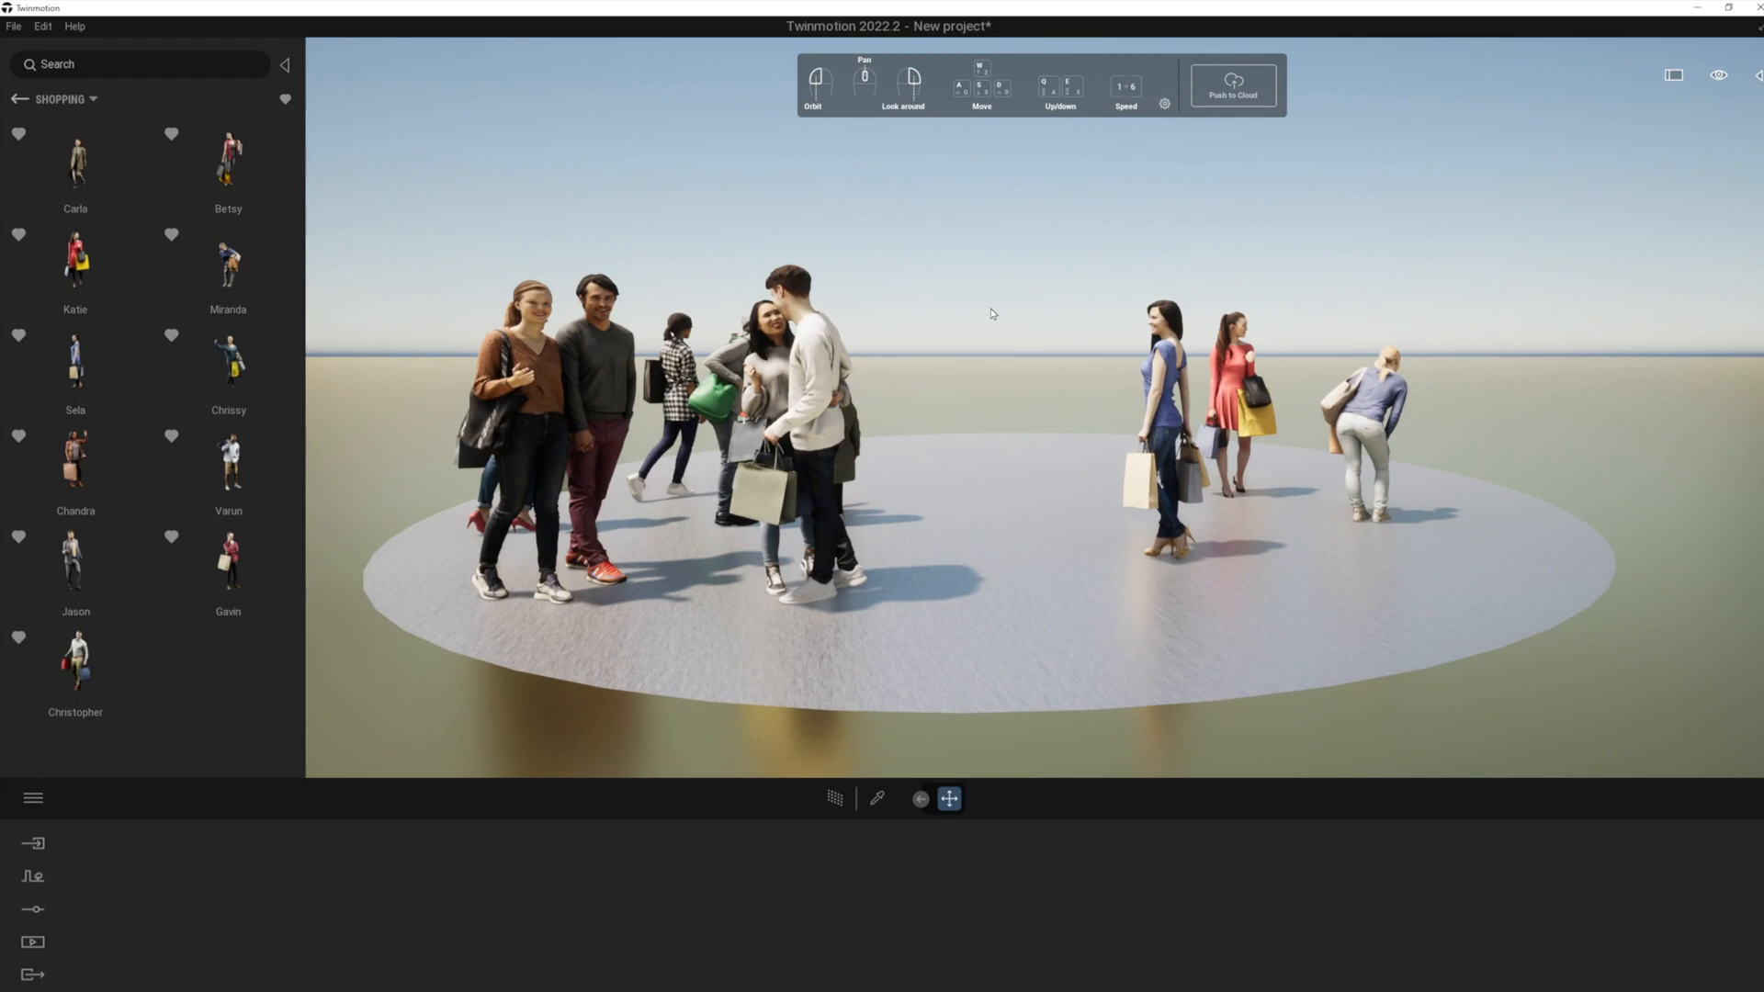
mouse_move(1140, 239)
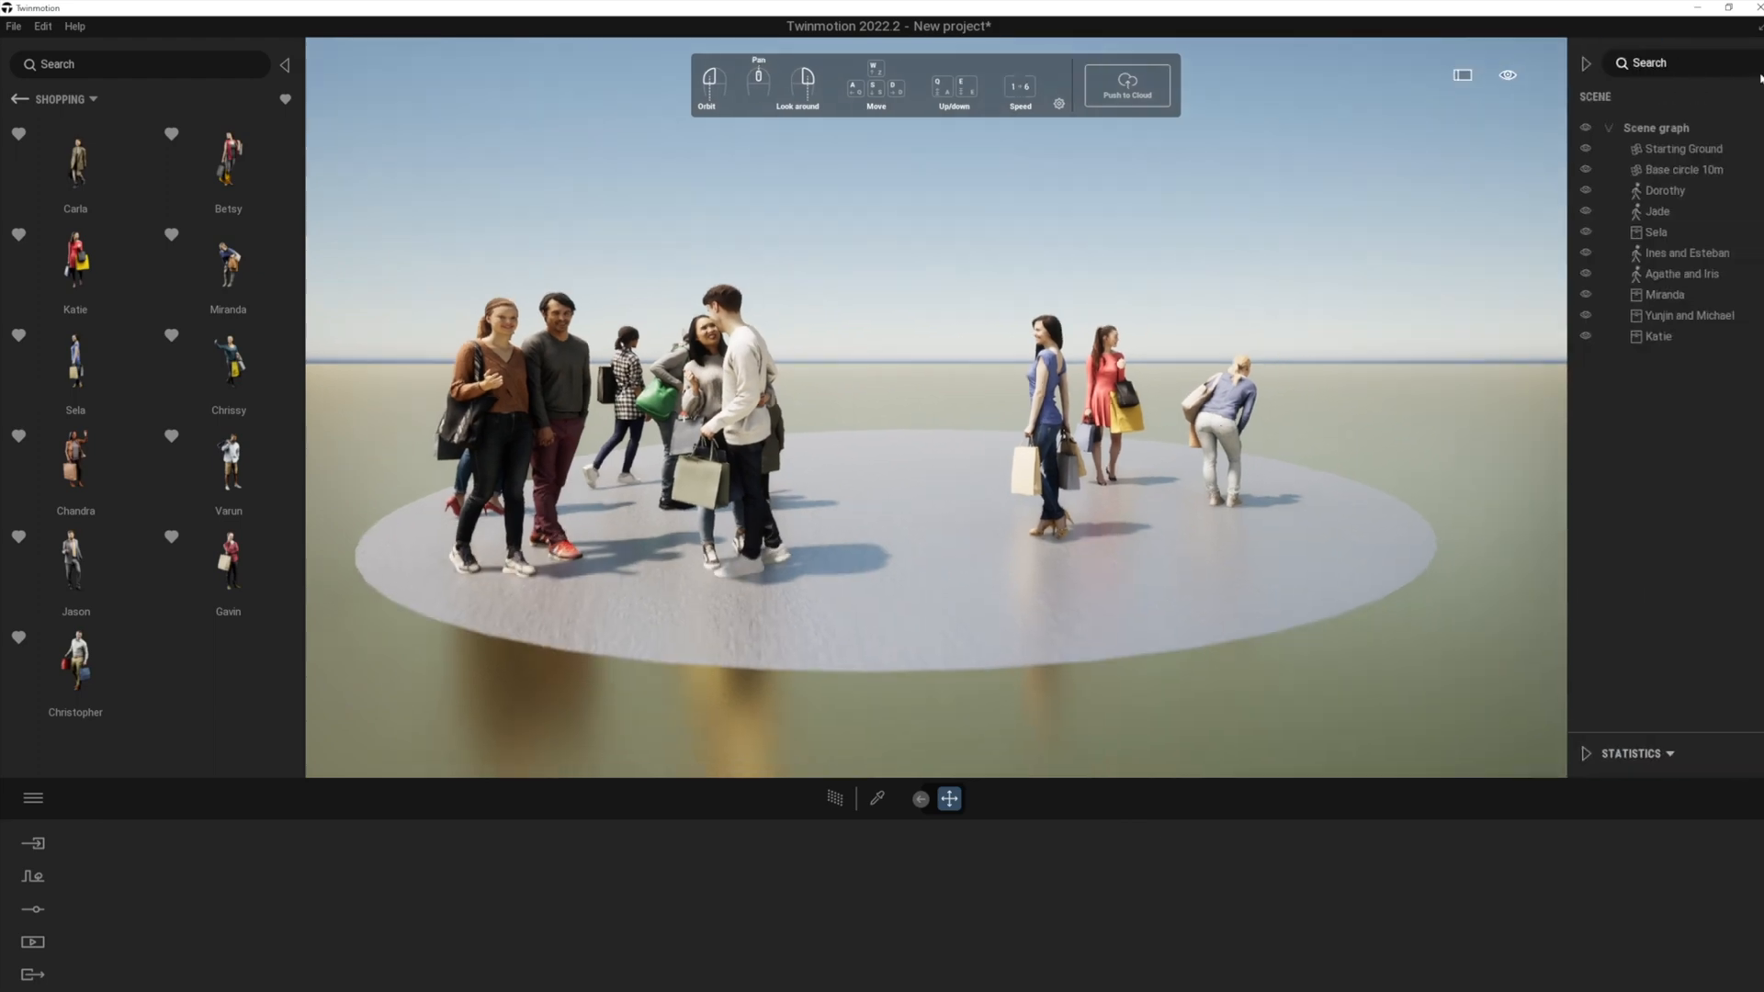
Select all shoppers in the Scene graph and group them into a Shopping People container.
left_click(1663, 190)
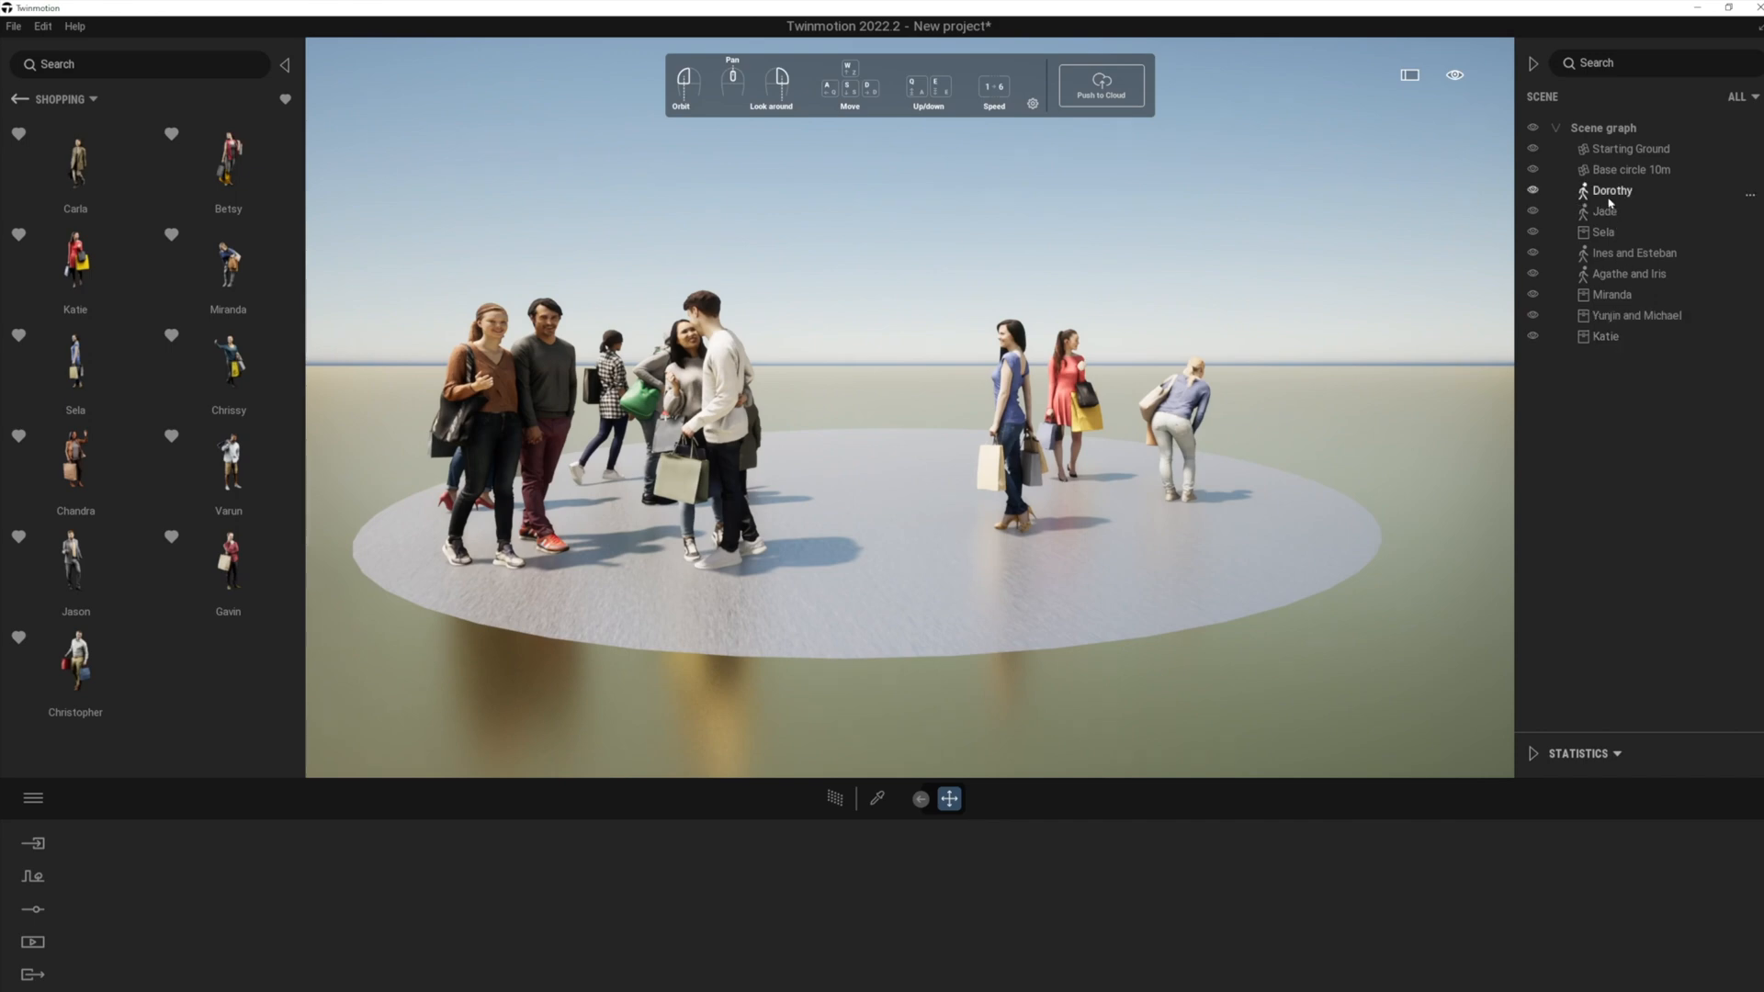
left_click(1605, 211)
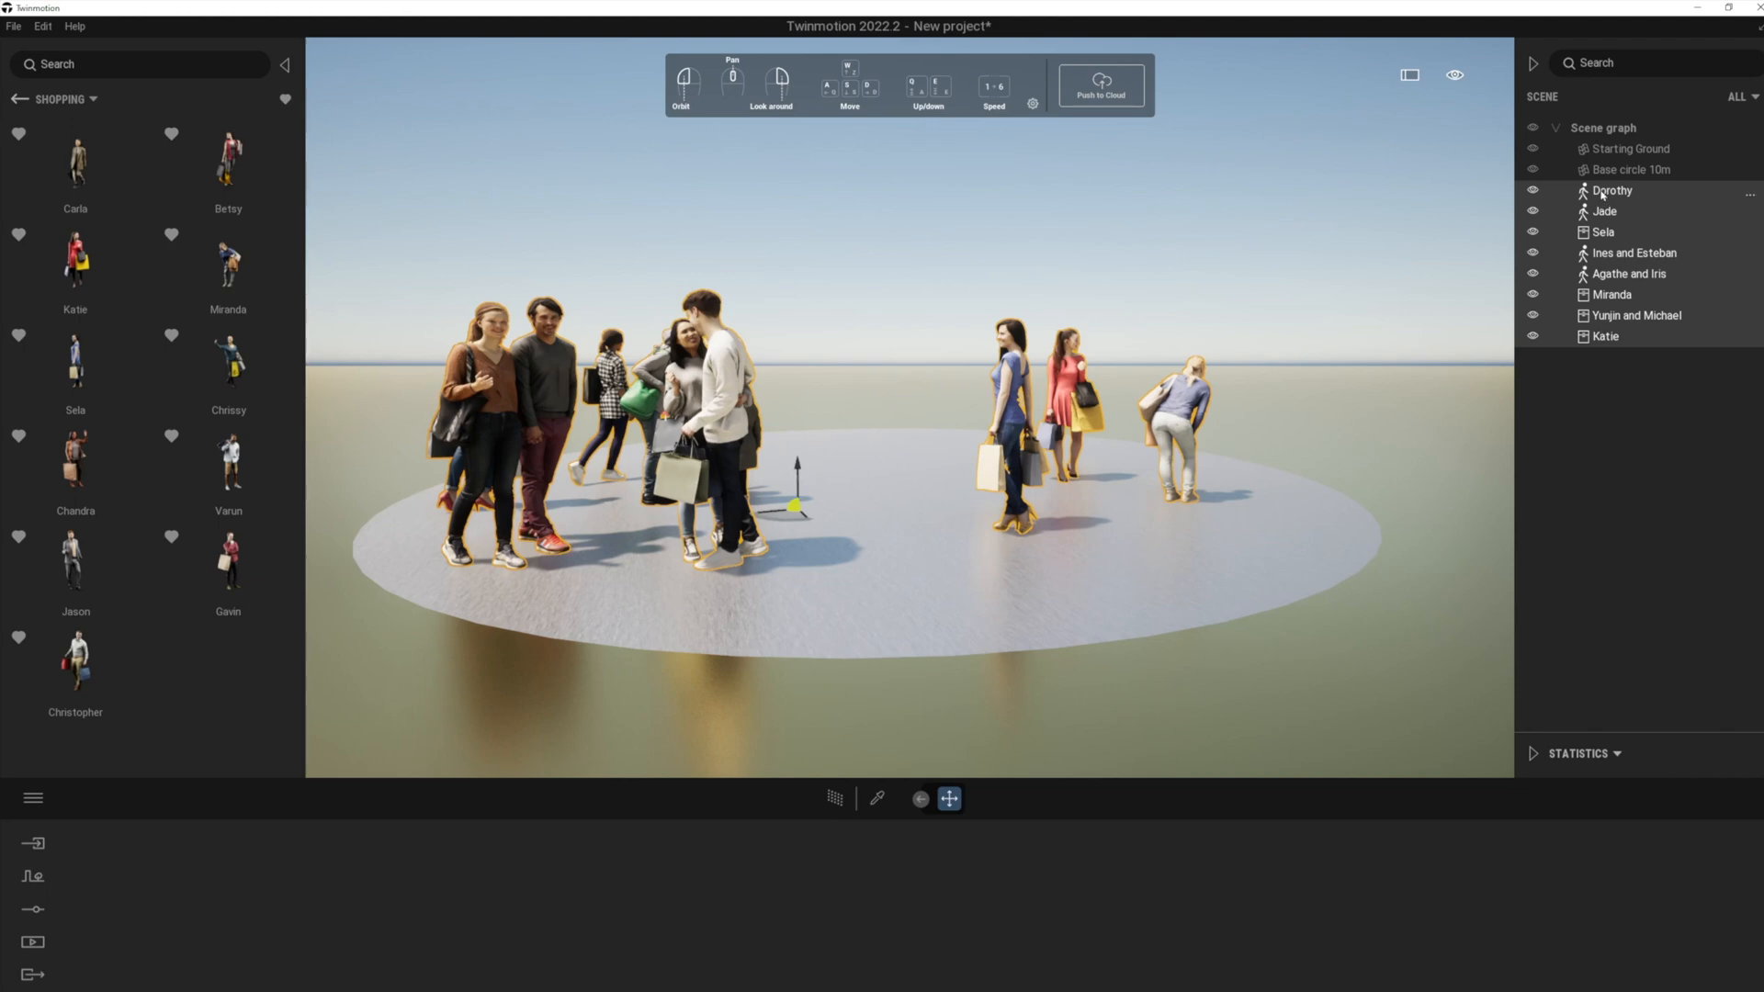
right_click(1610, 191)
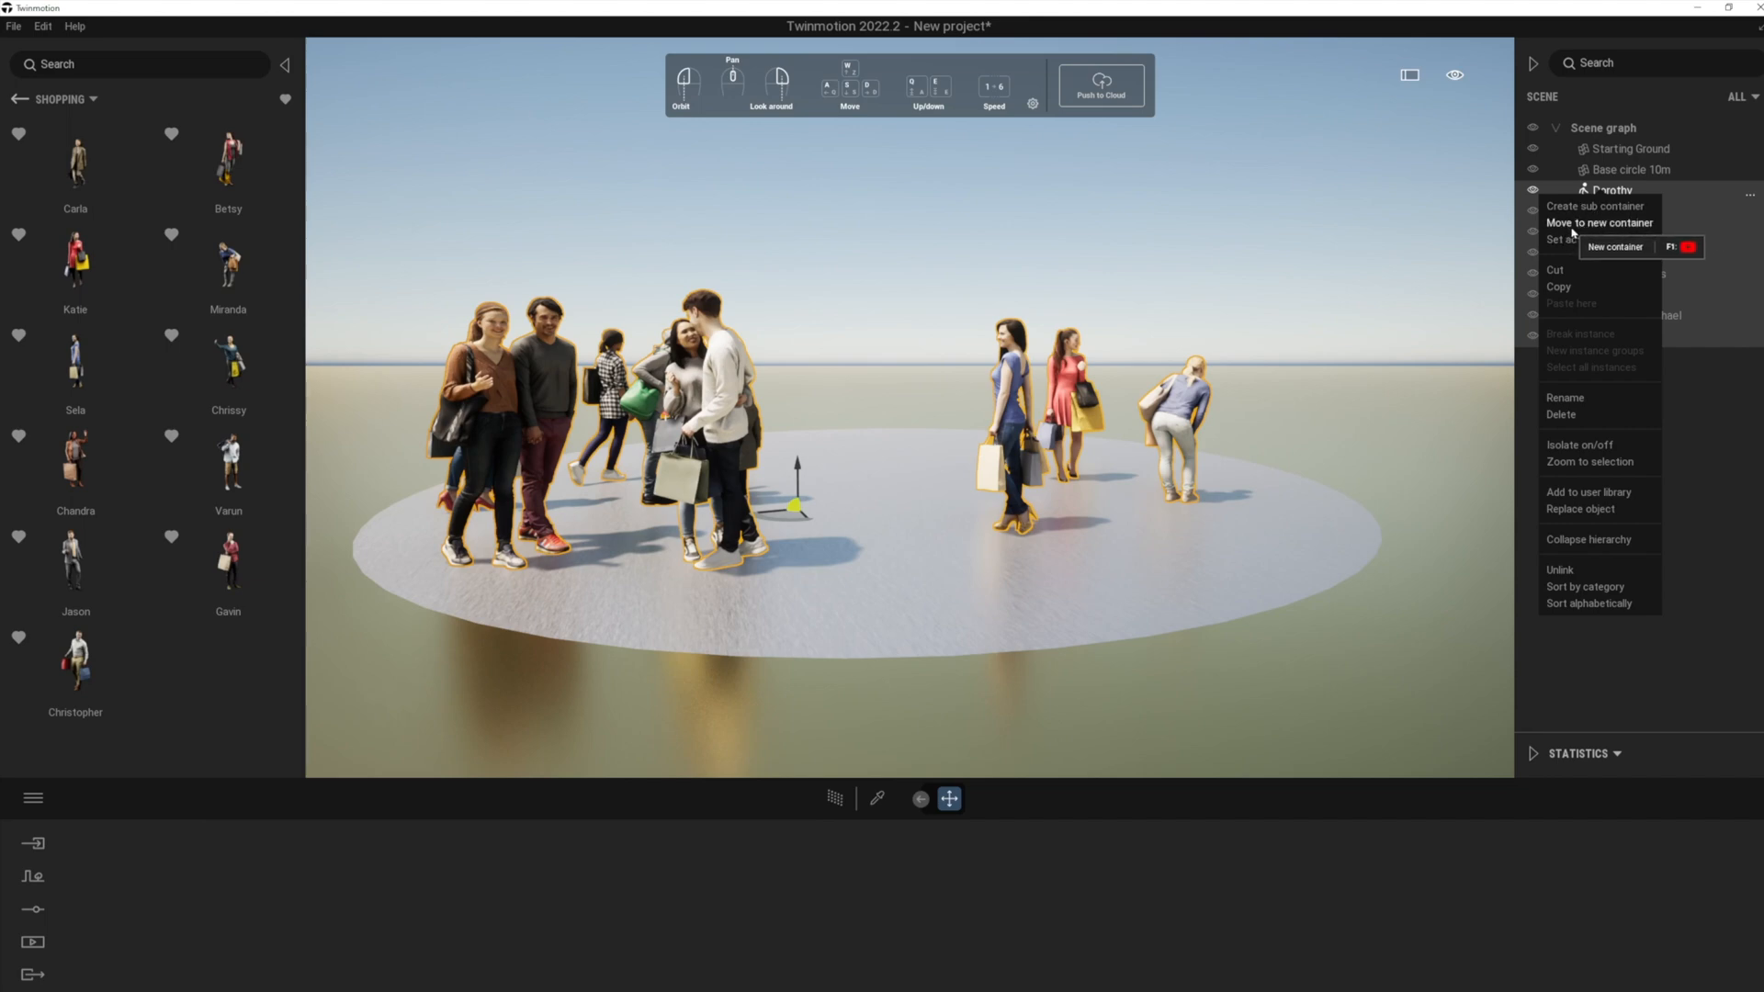
left_click(1597, 221)
type("Shopping People")
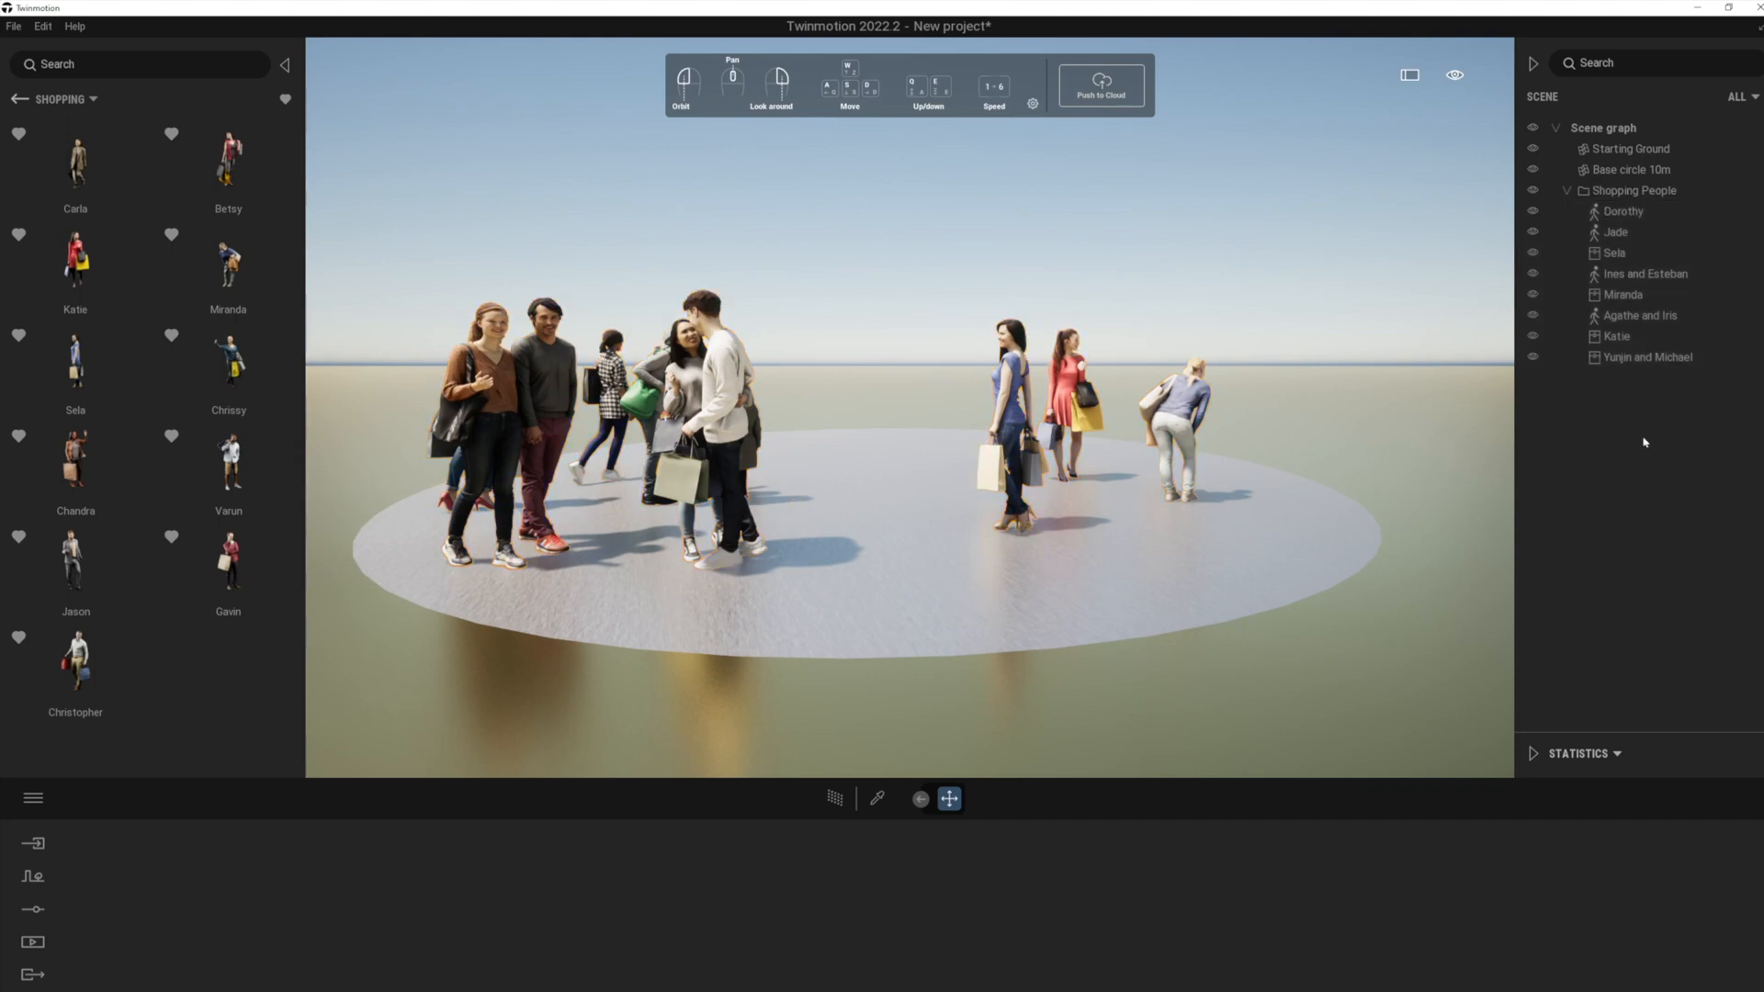
Collapse the Shopping People container and toggle its visibility off.
left_click(1567, 191)
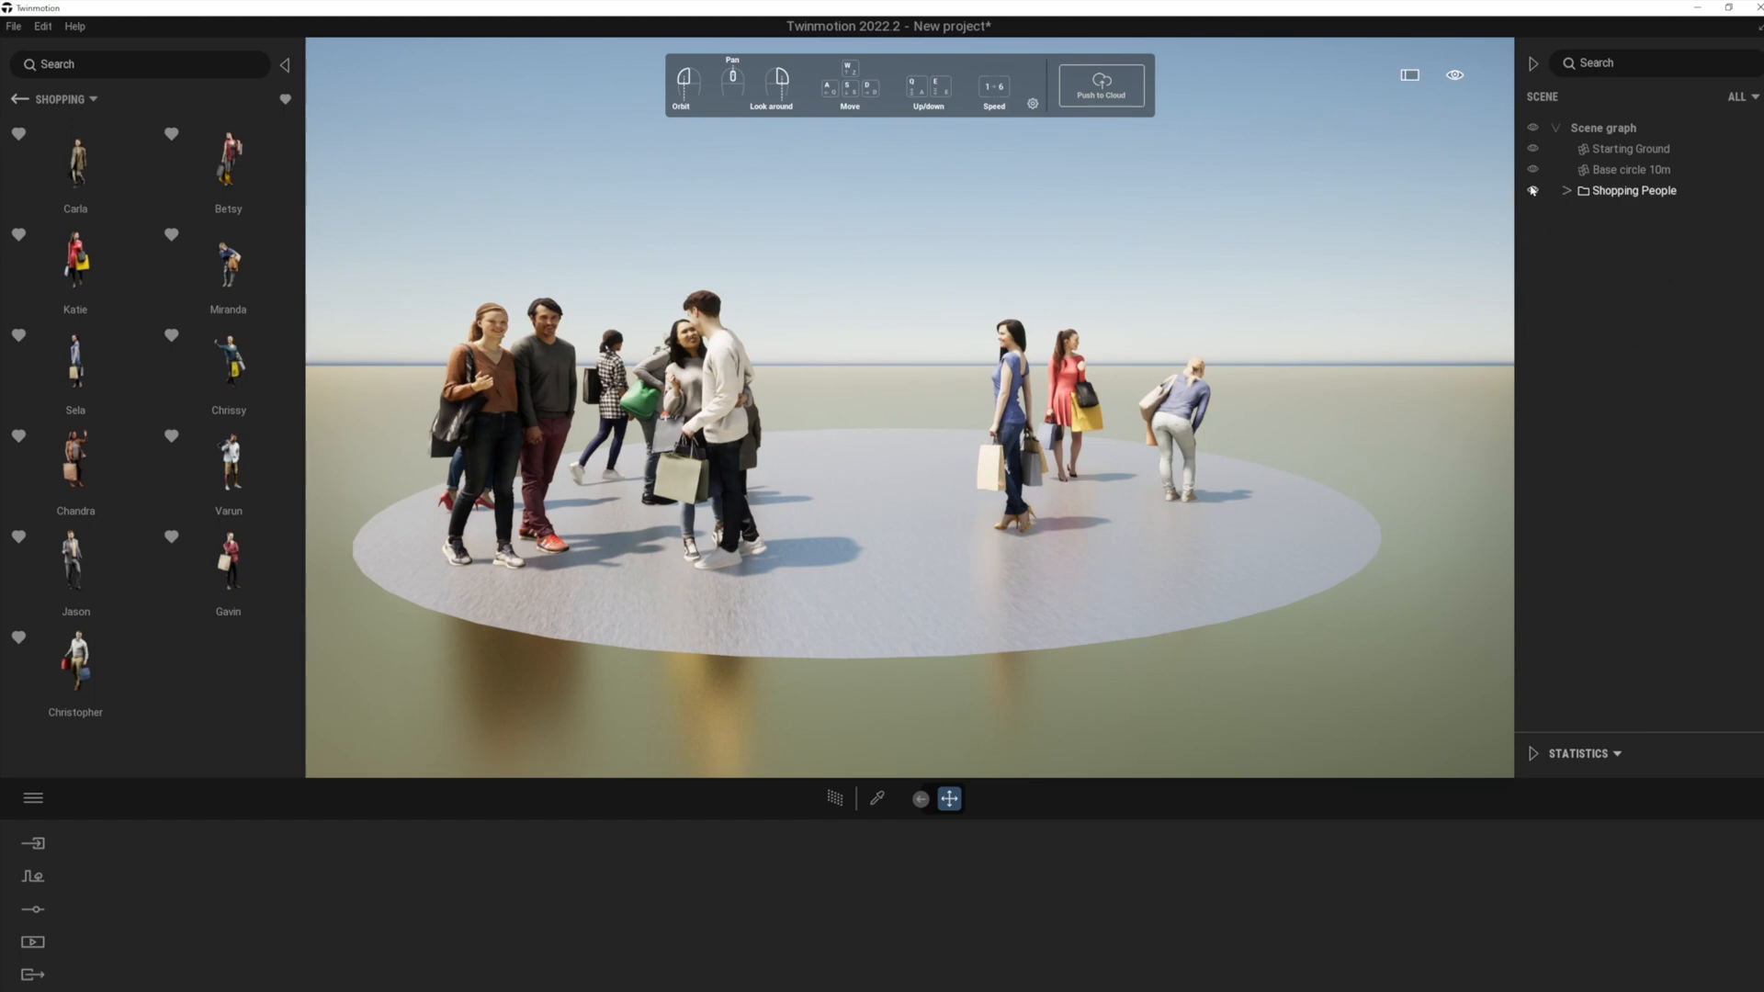
left_click(1532, 190)
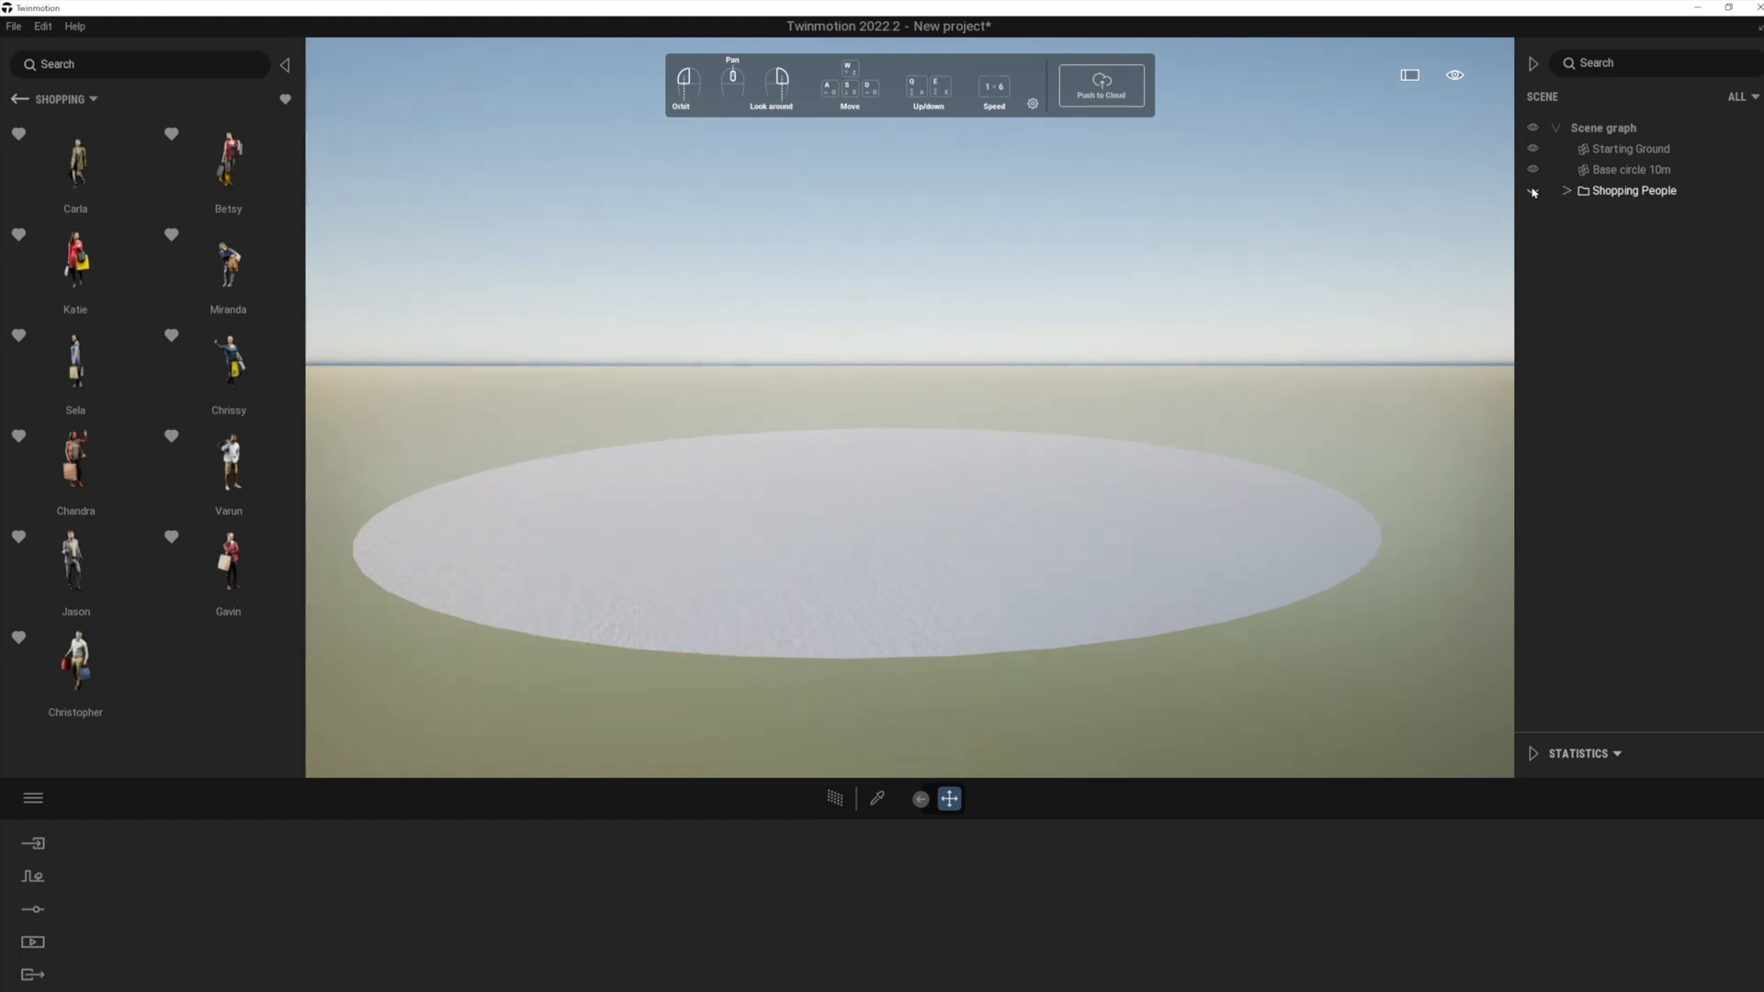
left_click(1532, 190)
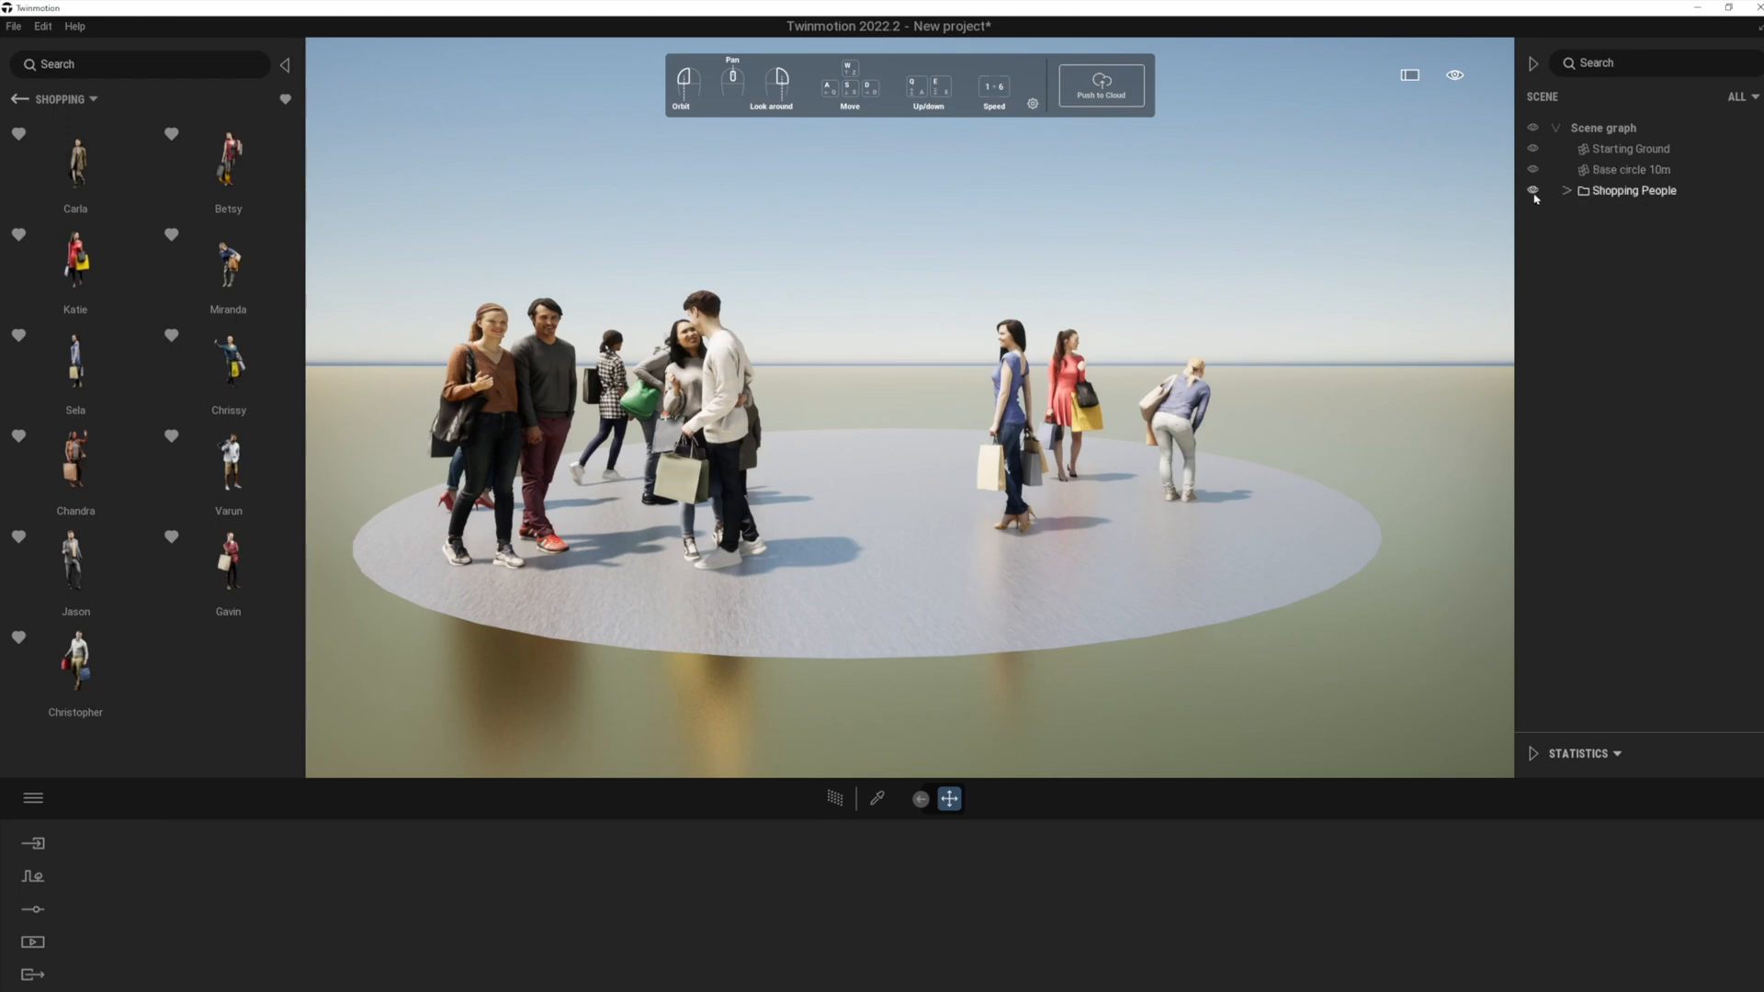
left_click(1532, 190)
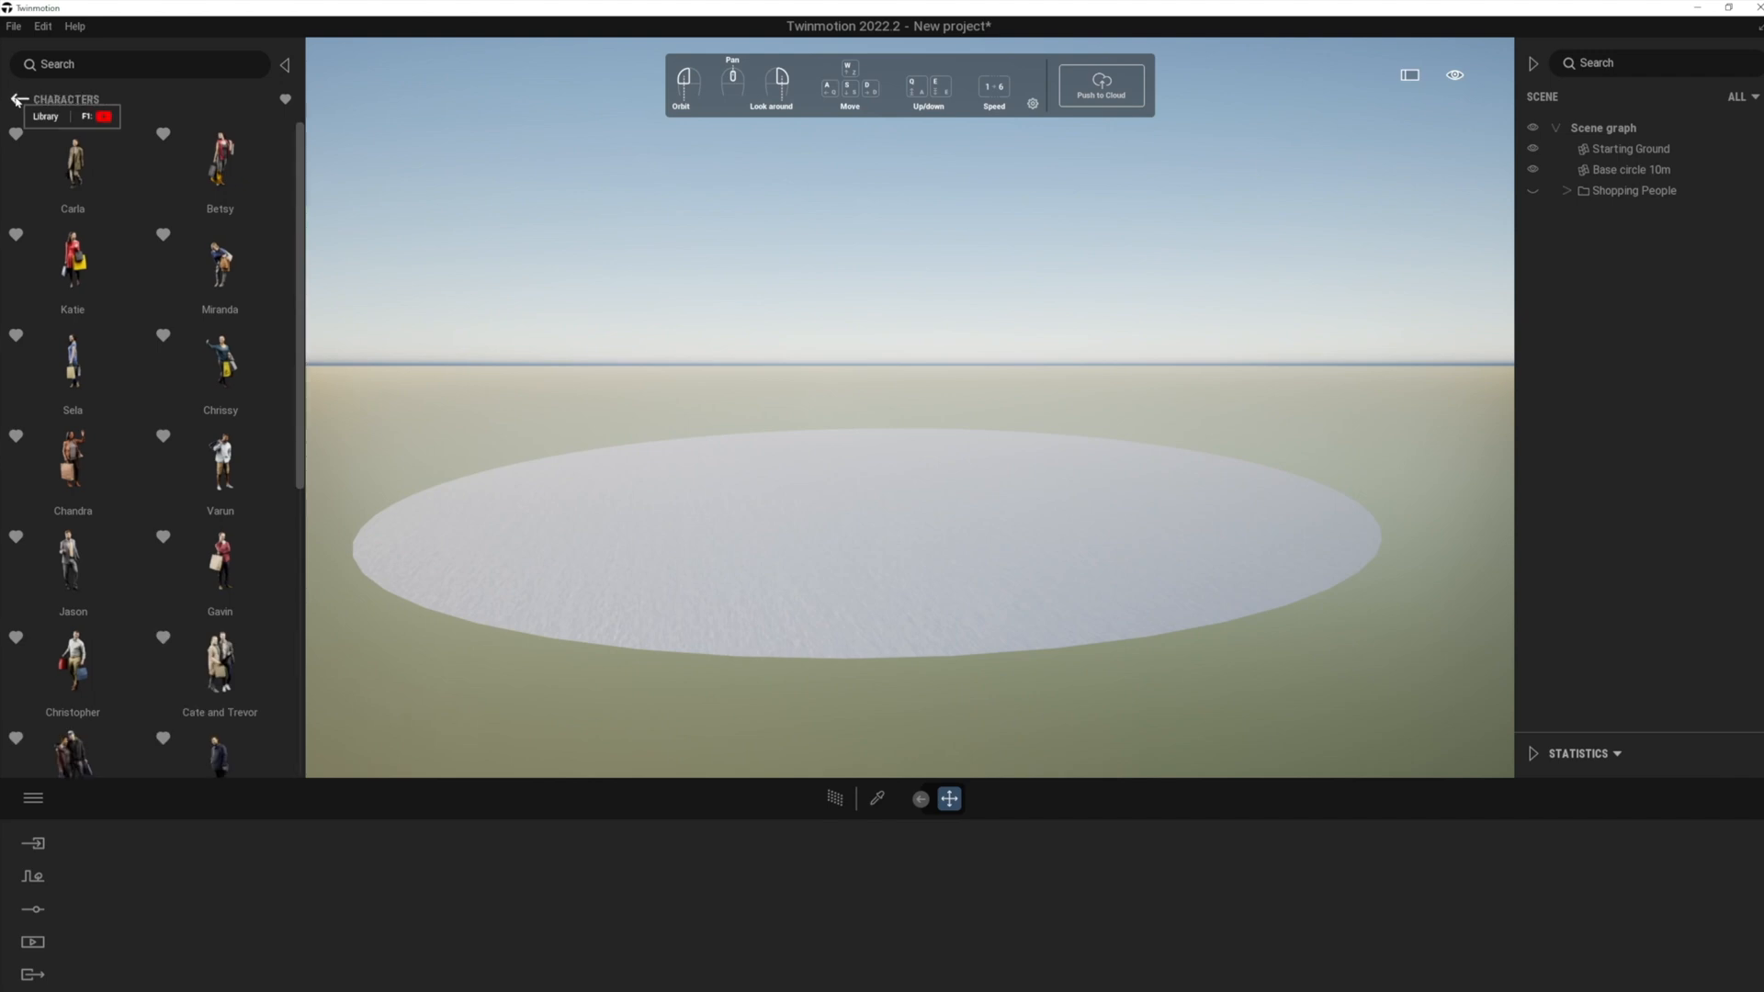
Place winter posed people, including Cate and Trevor and Robert and Rebecca, on the circle.
left_click(19, 99)
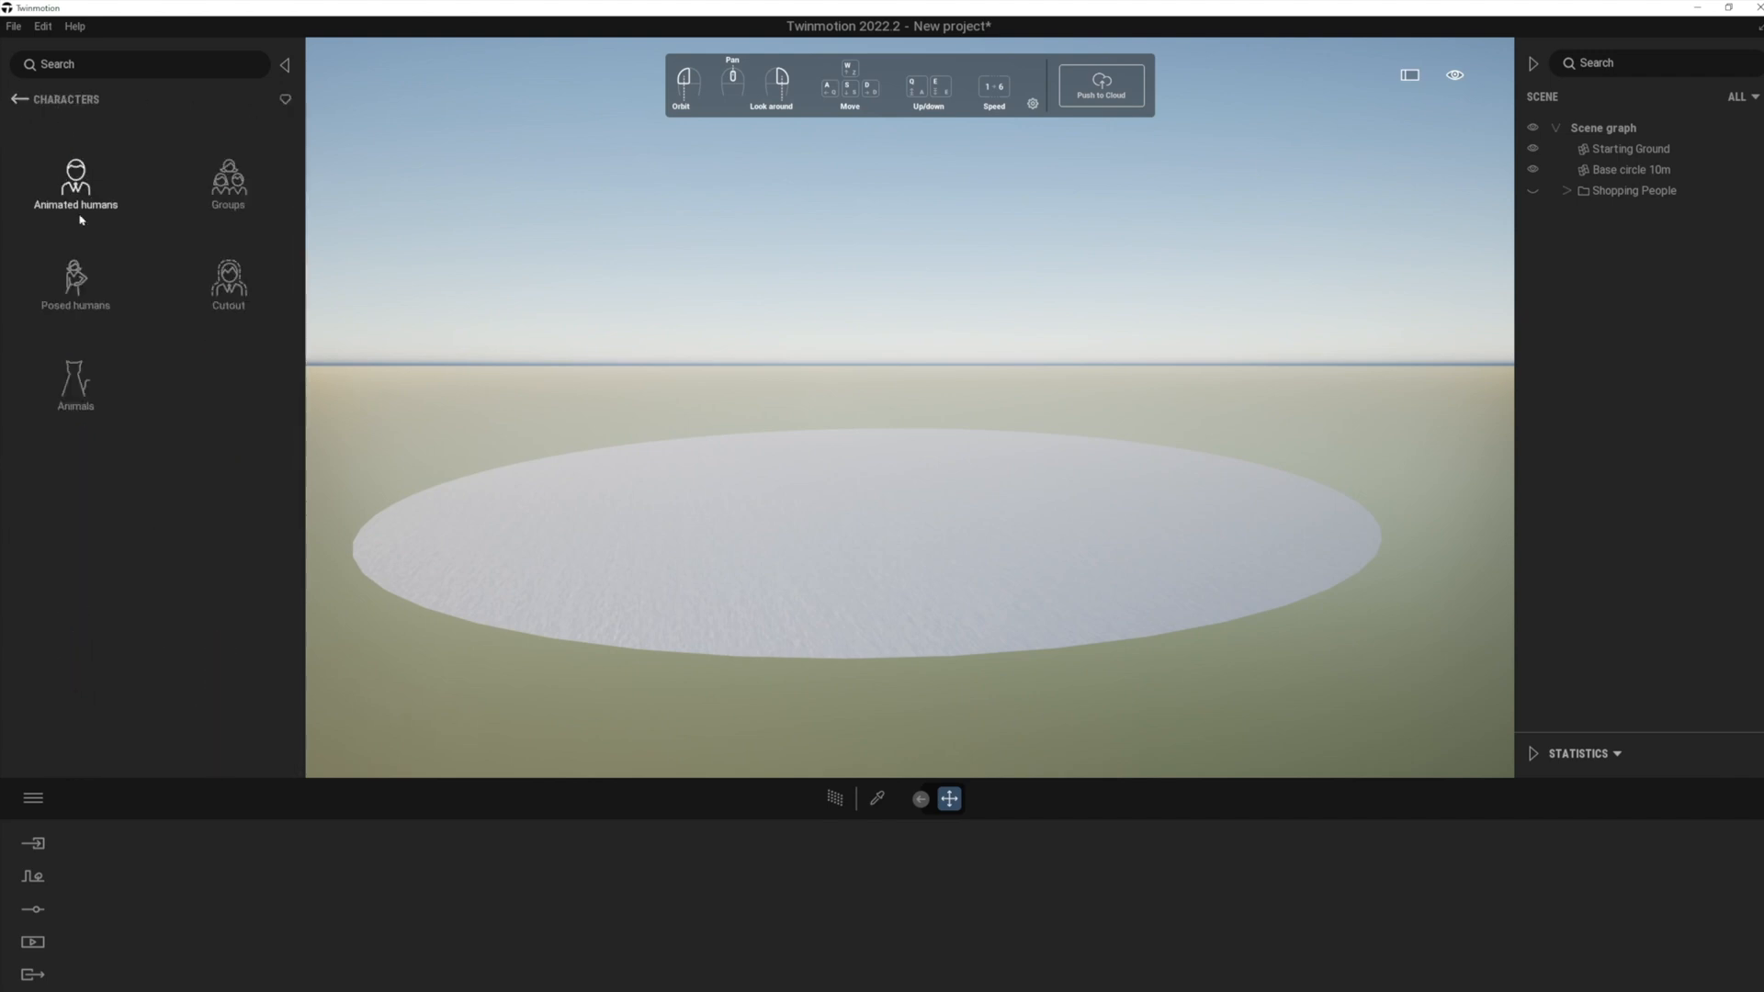
left_click(76, 285)
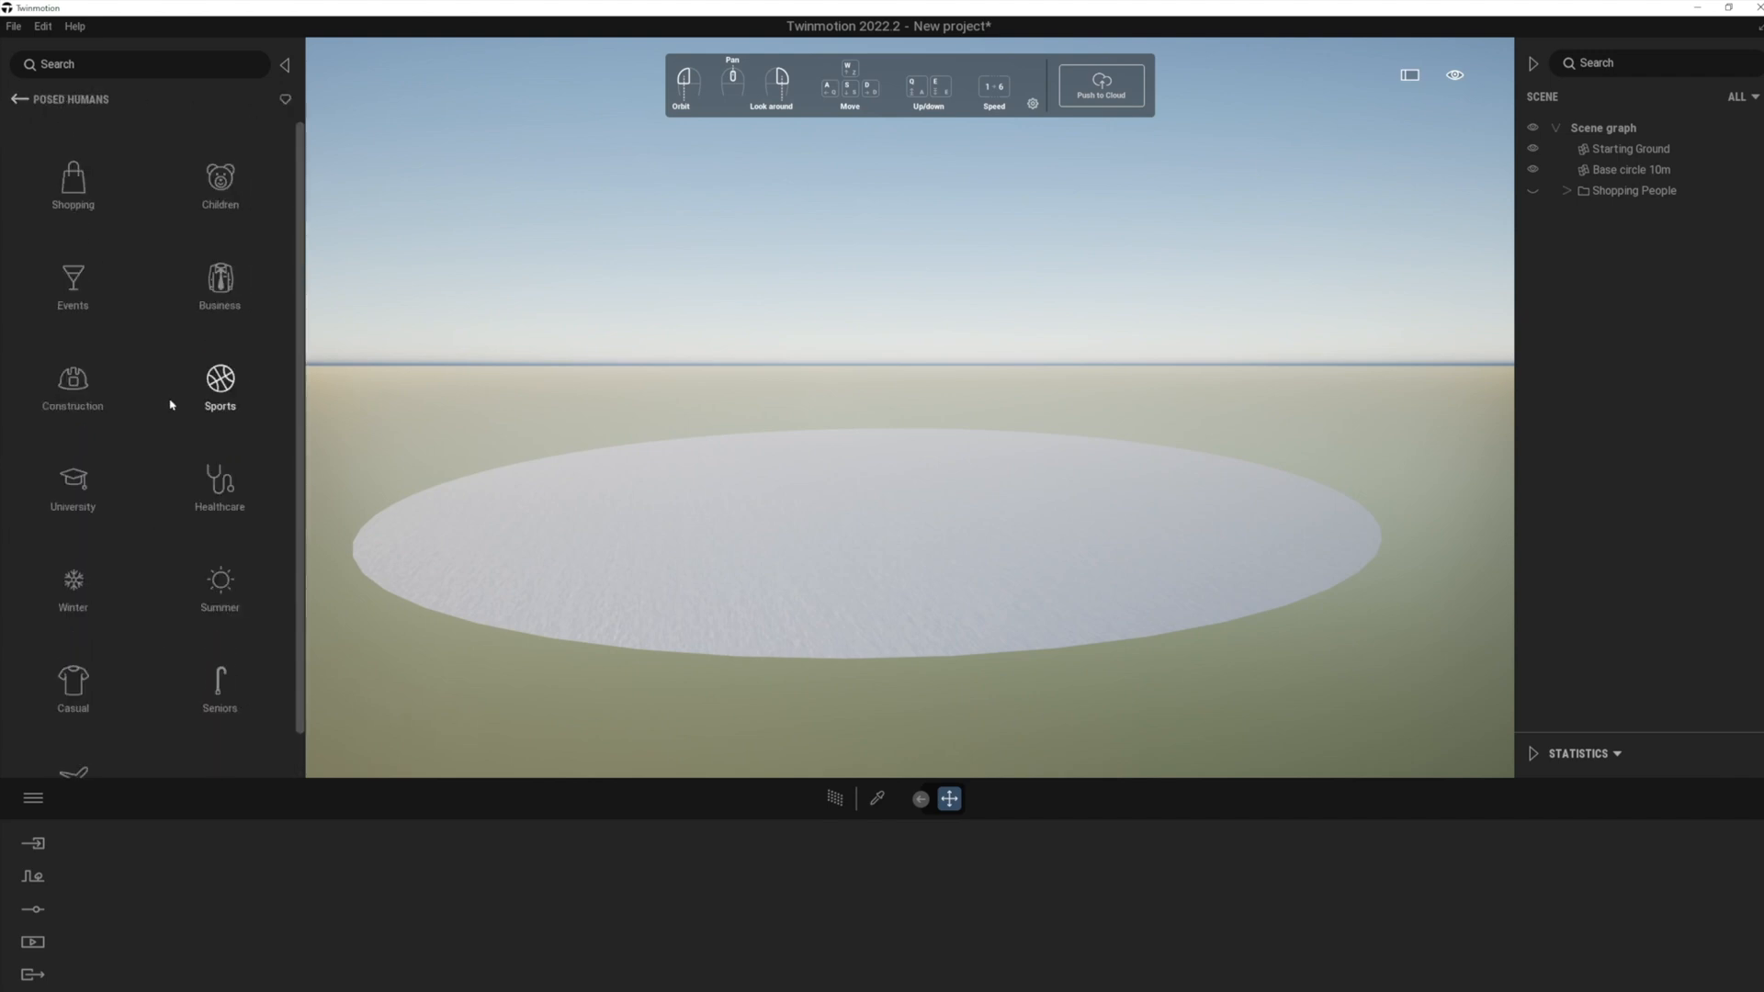
left_click(71, 586)
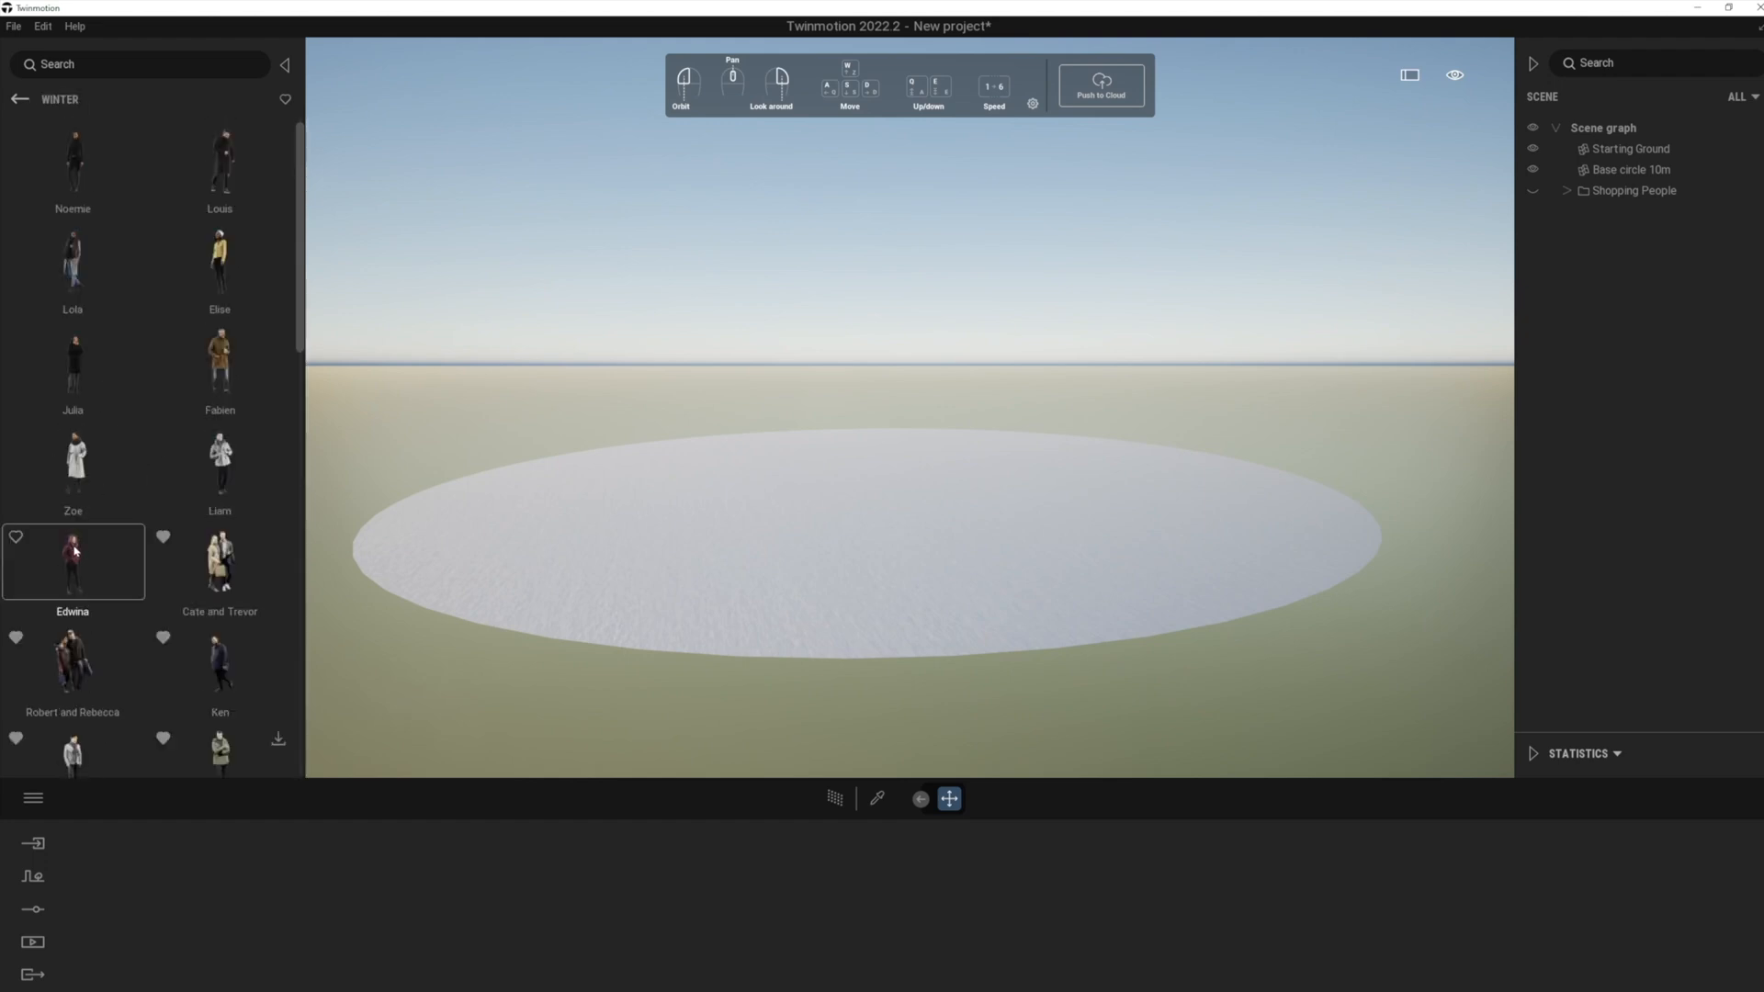
left_click_drag(74, 159, 495, 472)
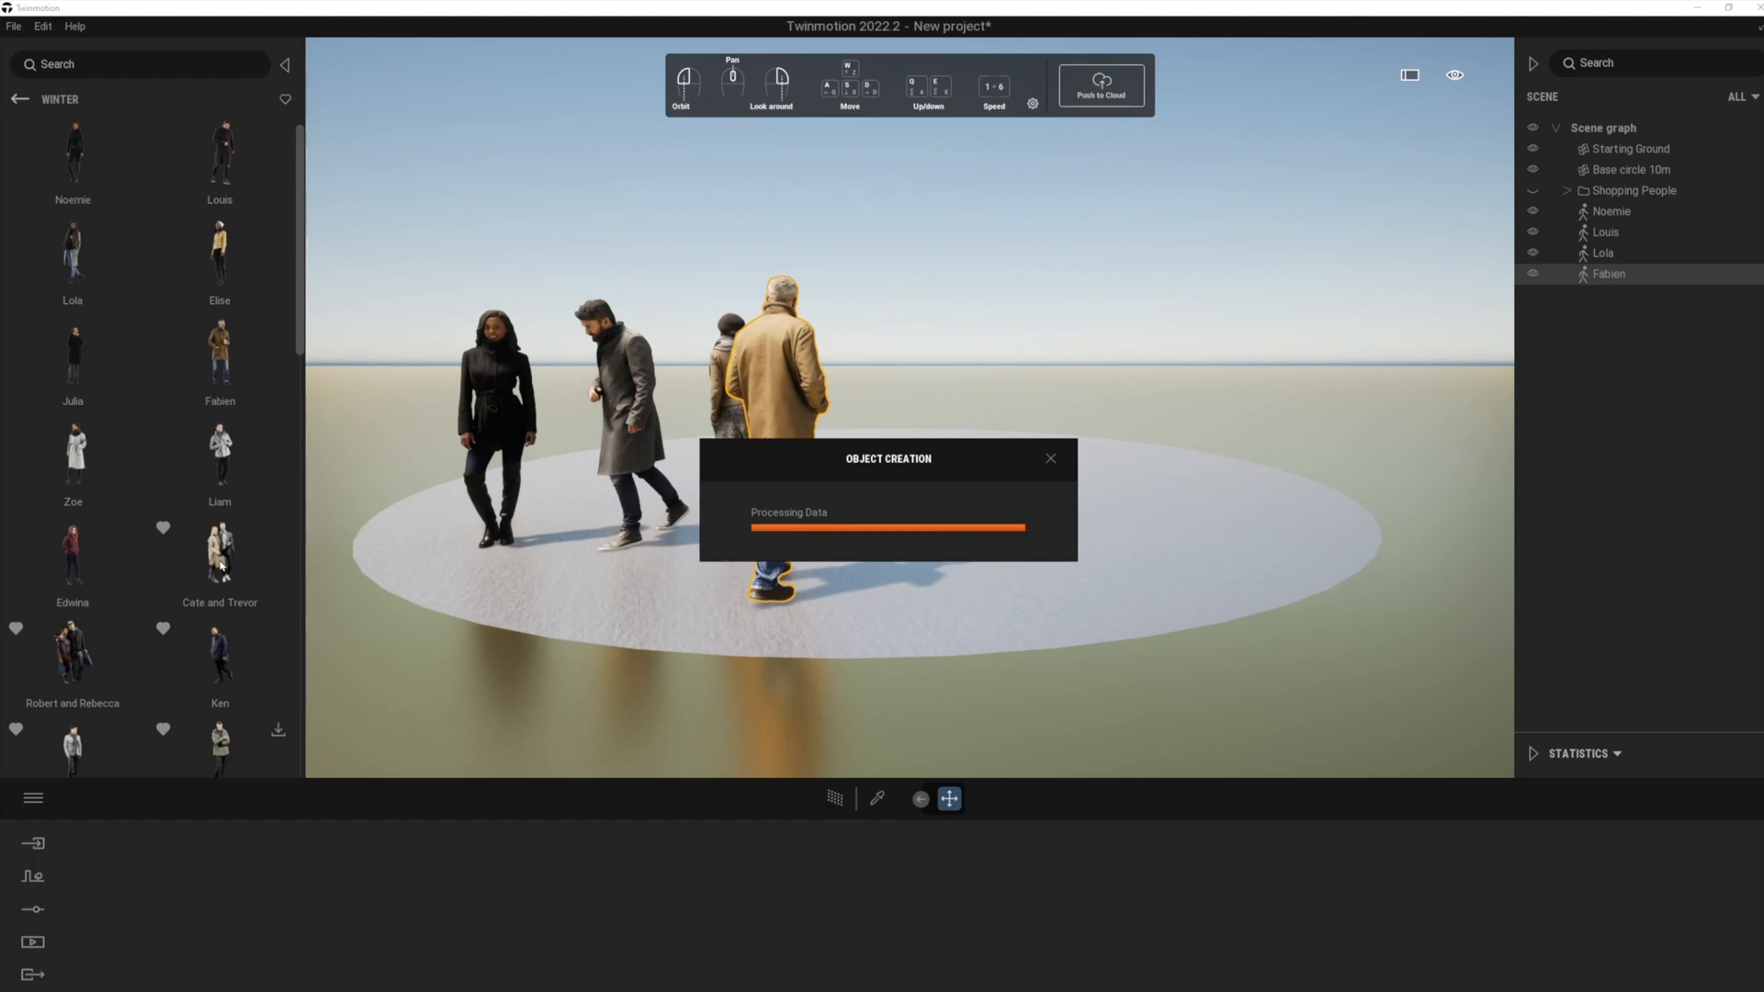
left_click(219, 552)
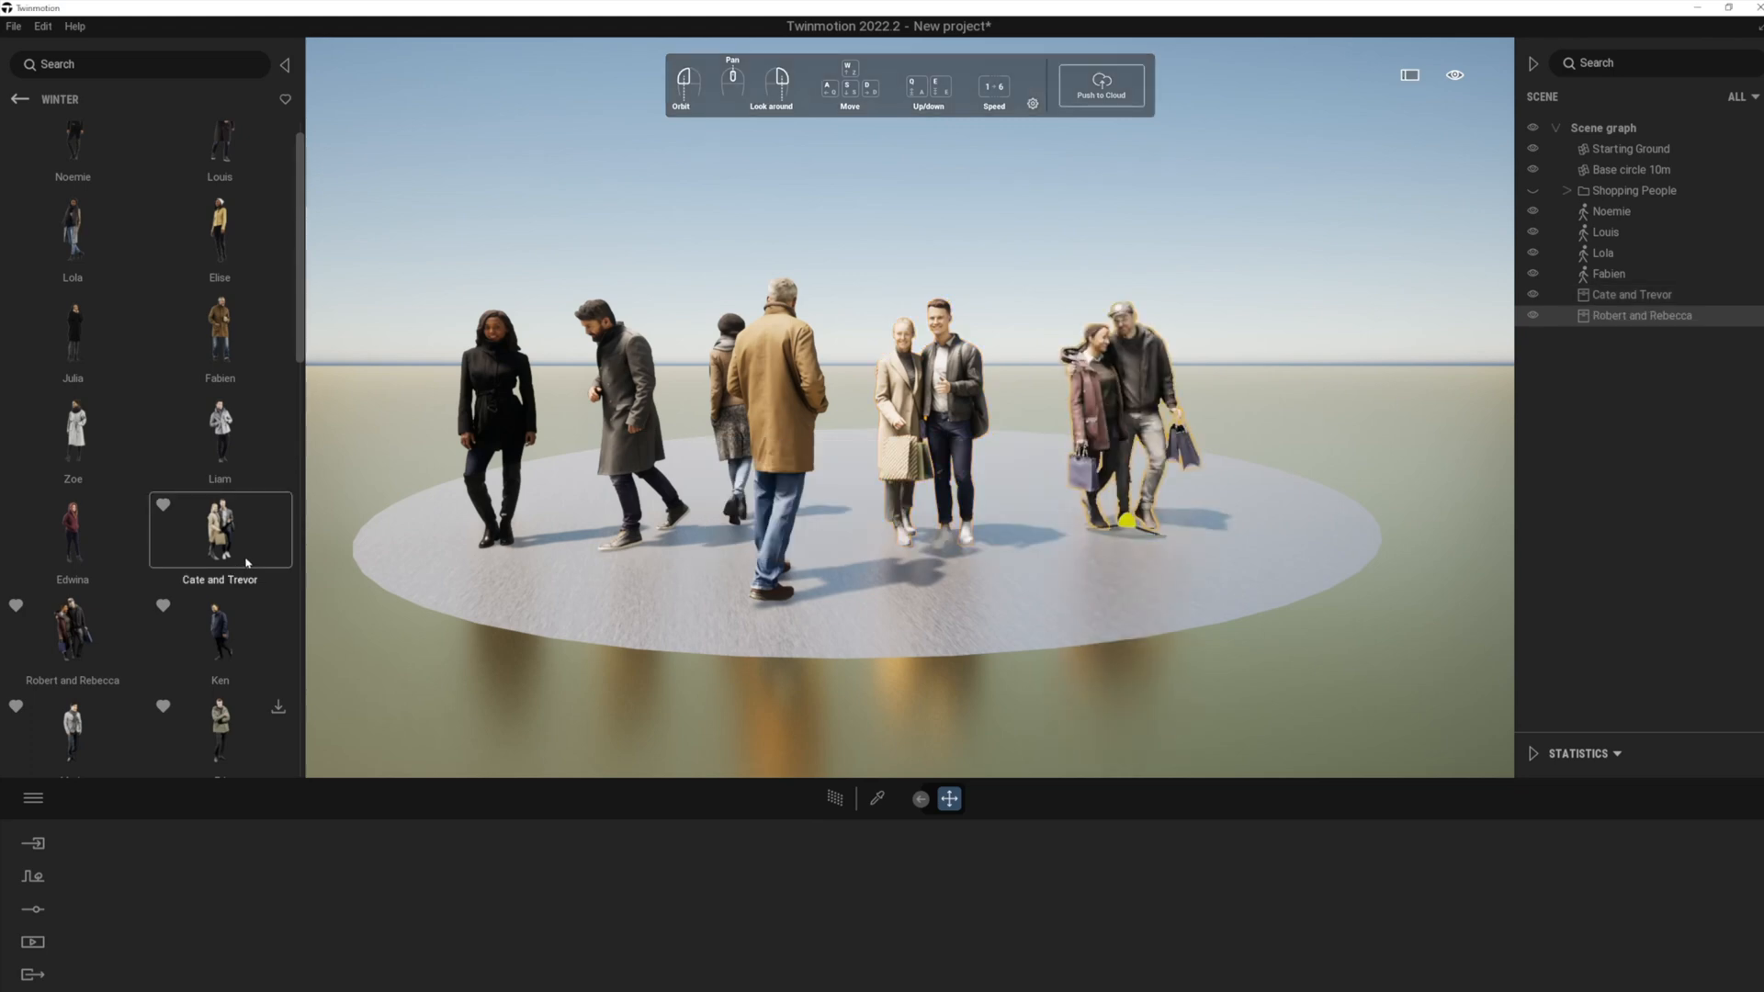
left_click(19, 99)
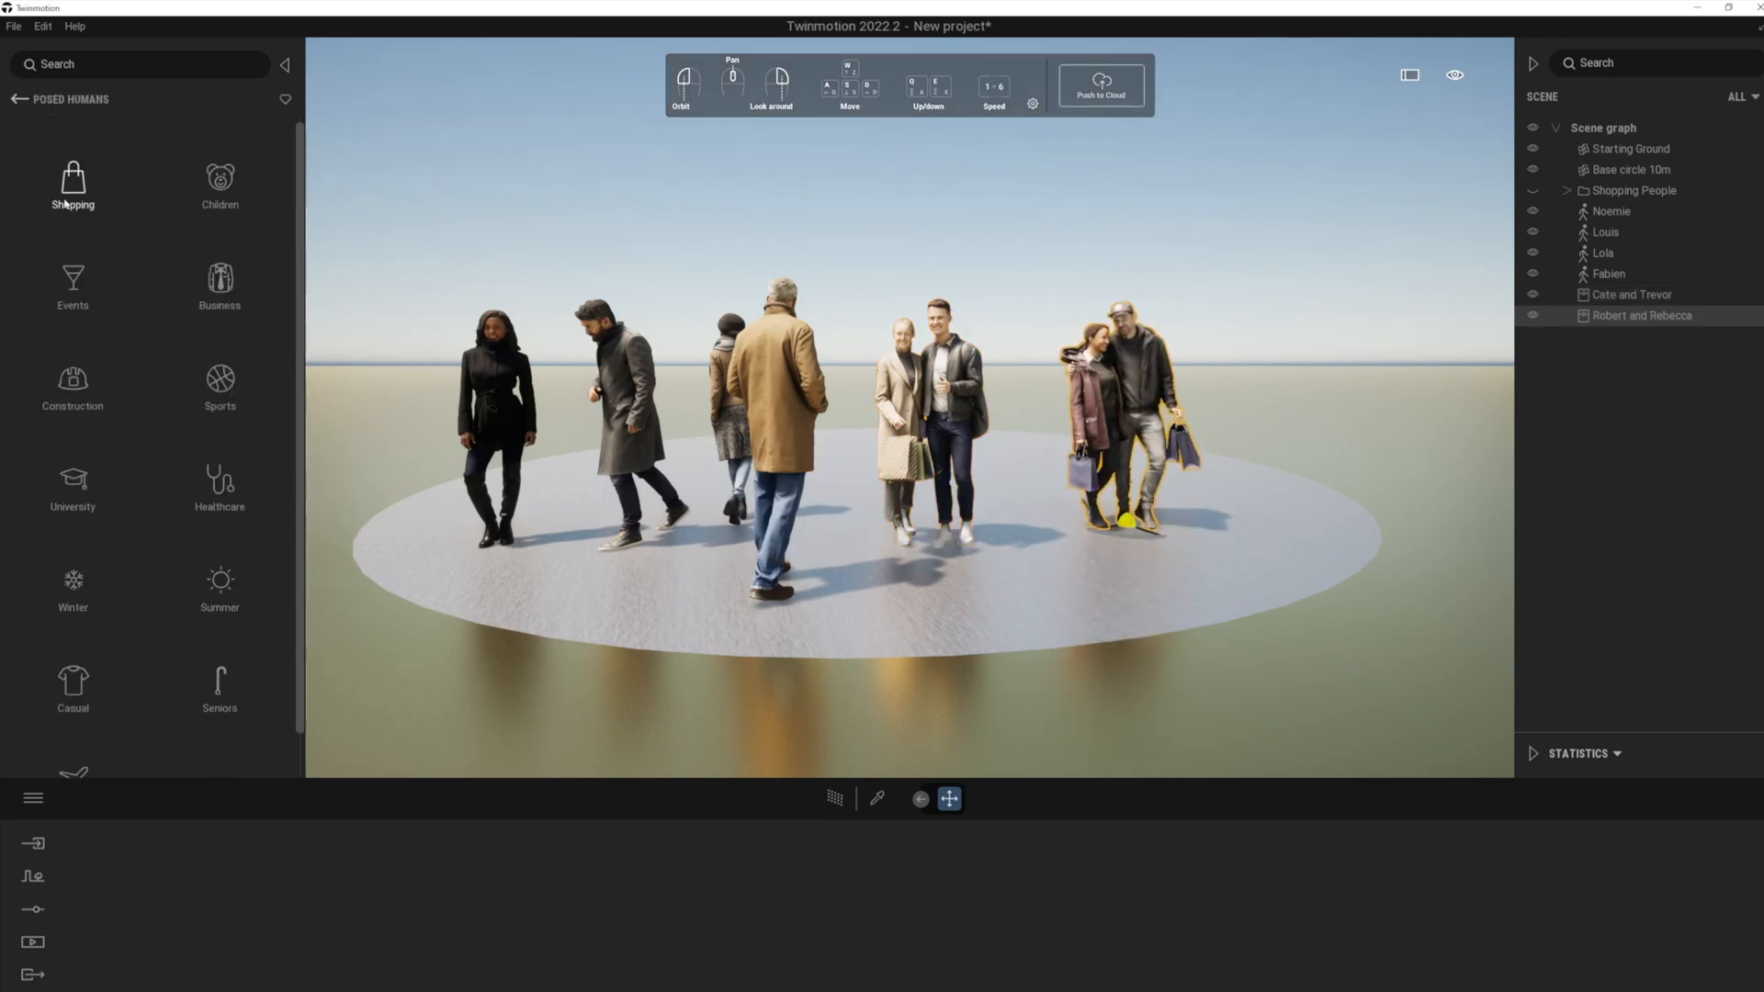
left_click(220, 284)
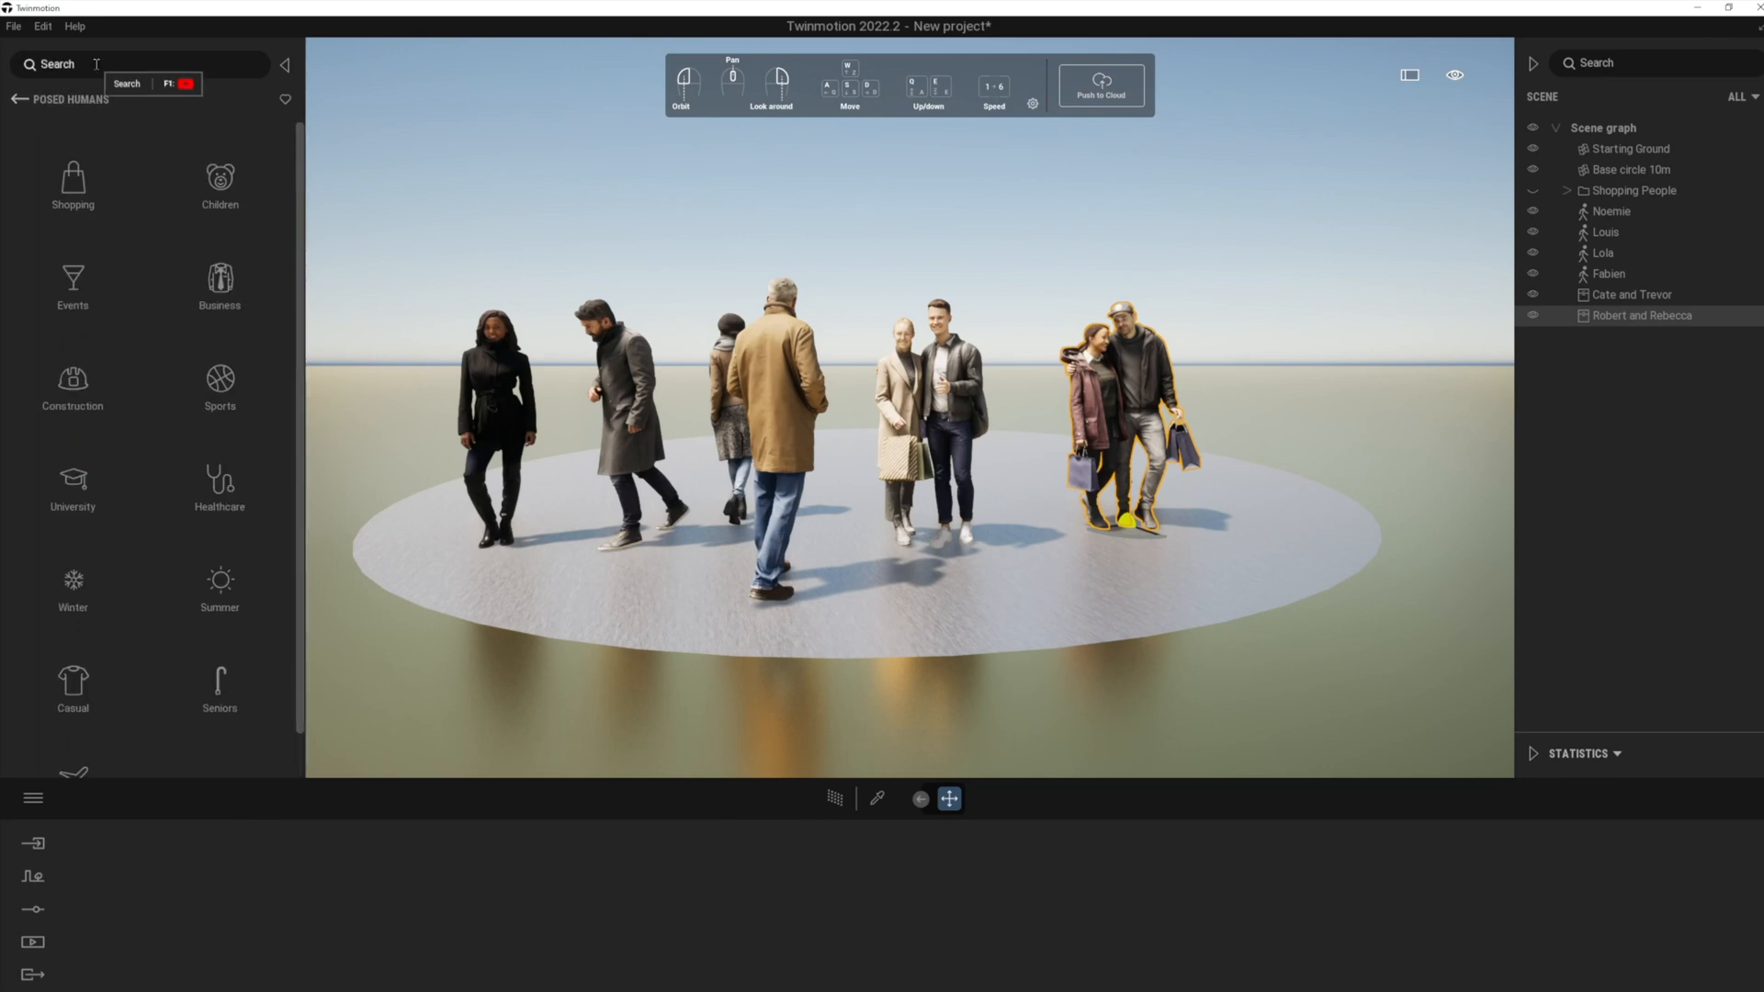
Search the library for 'posed', filter to posed humans and browse toward Morgan in Travel.
type("posed")
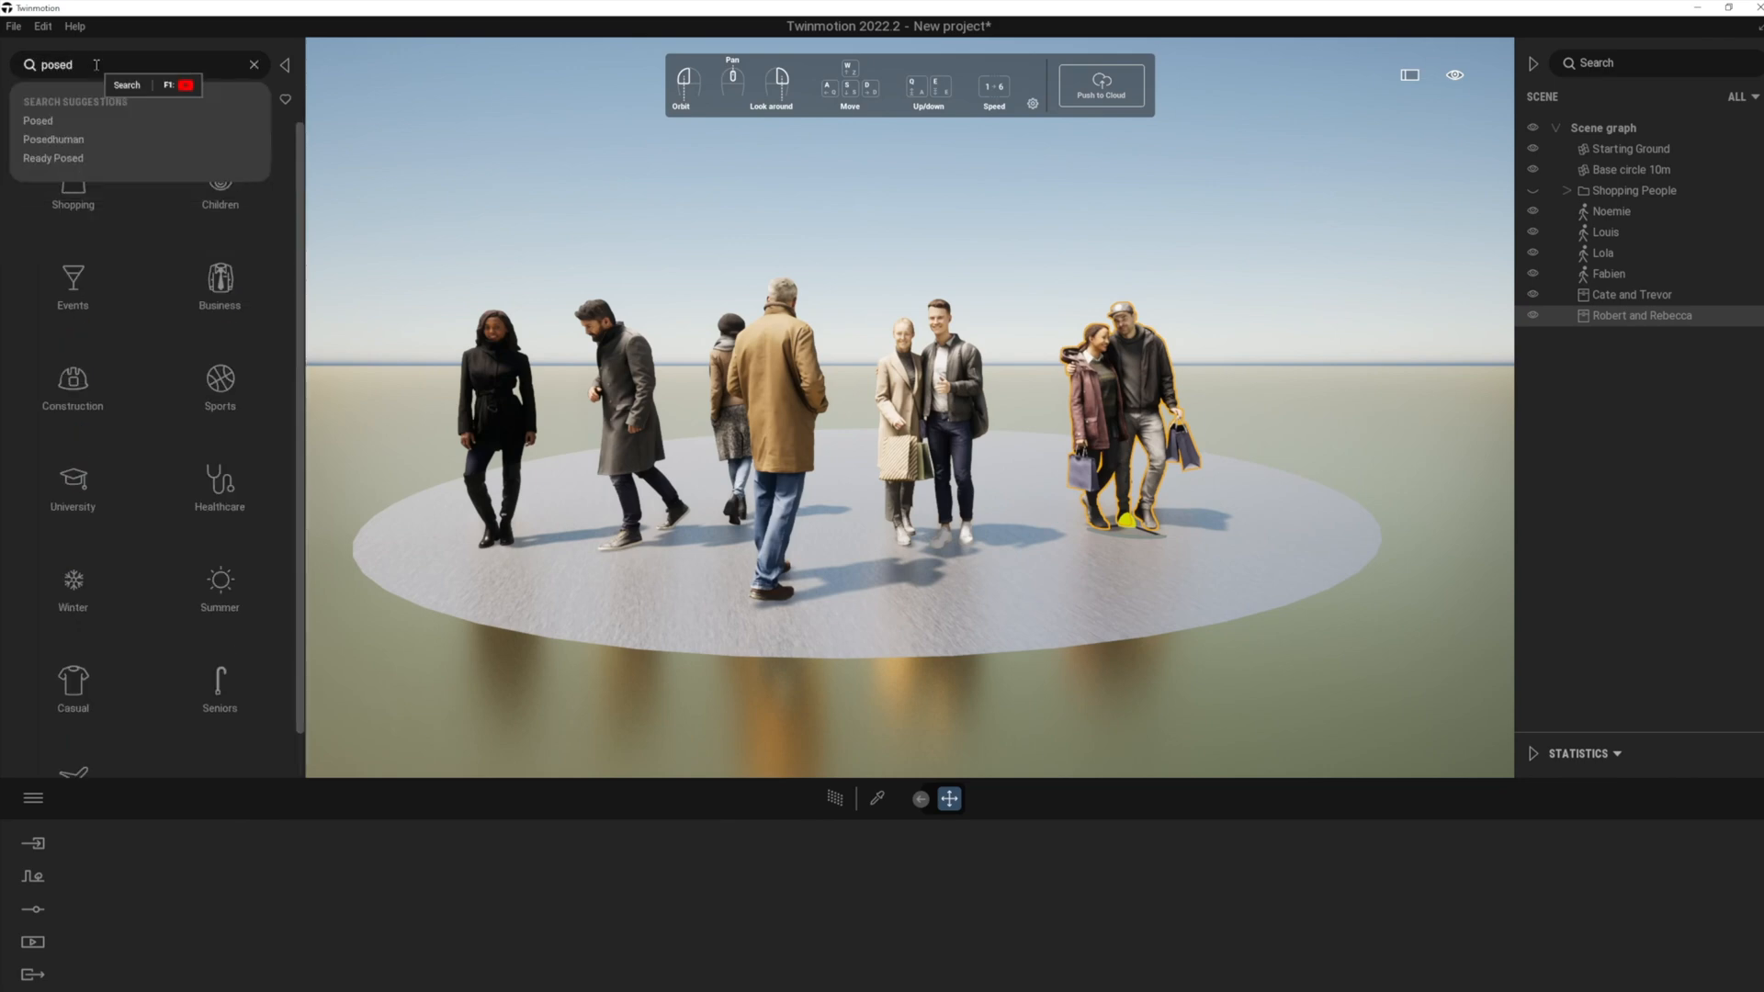
left_click(37, 120)
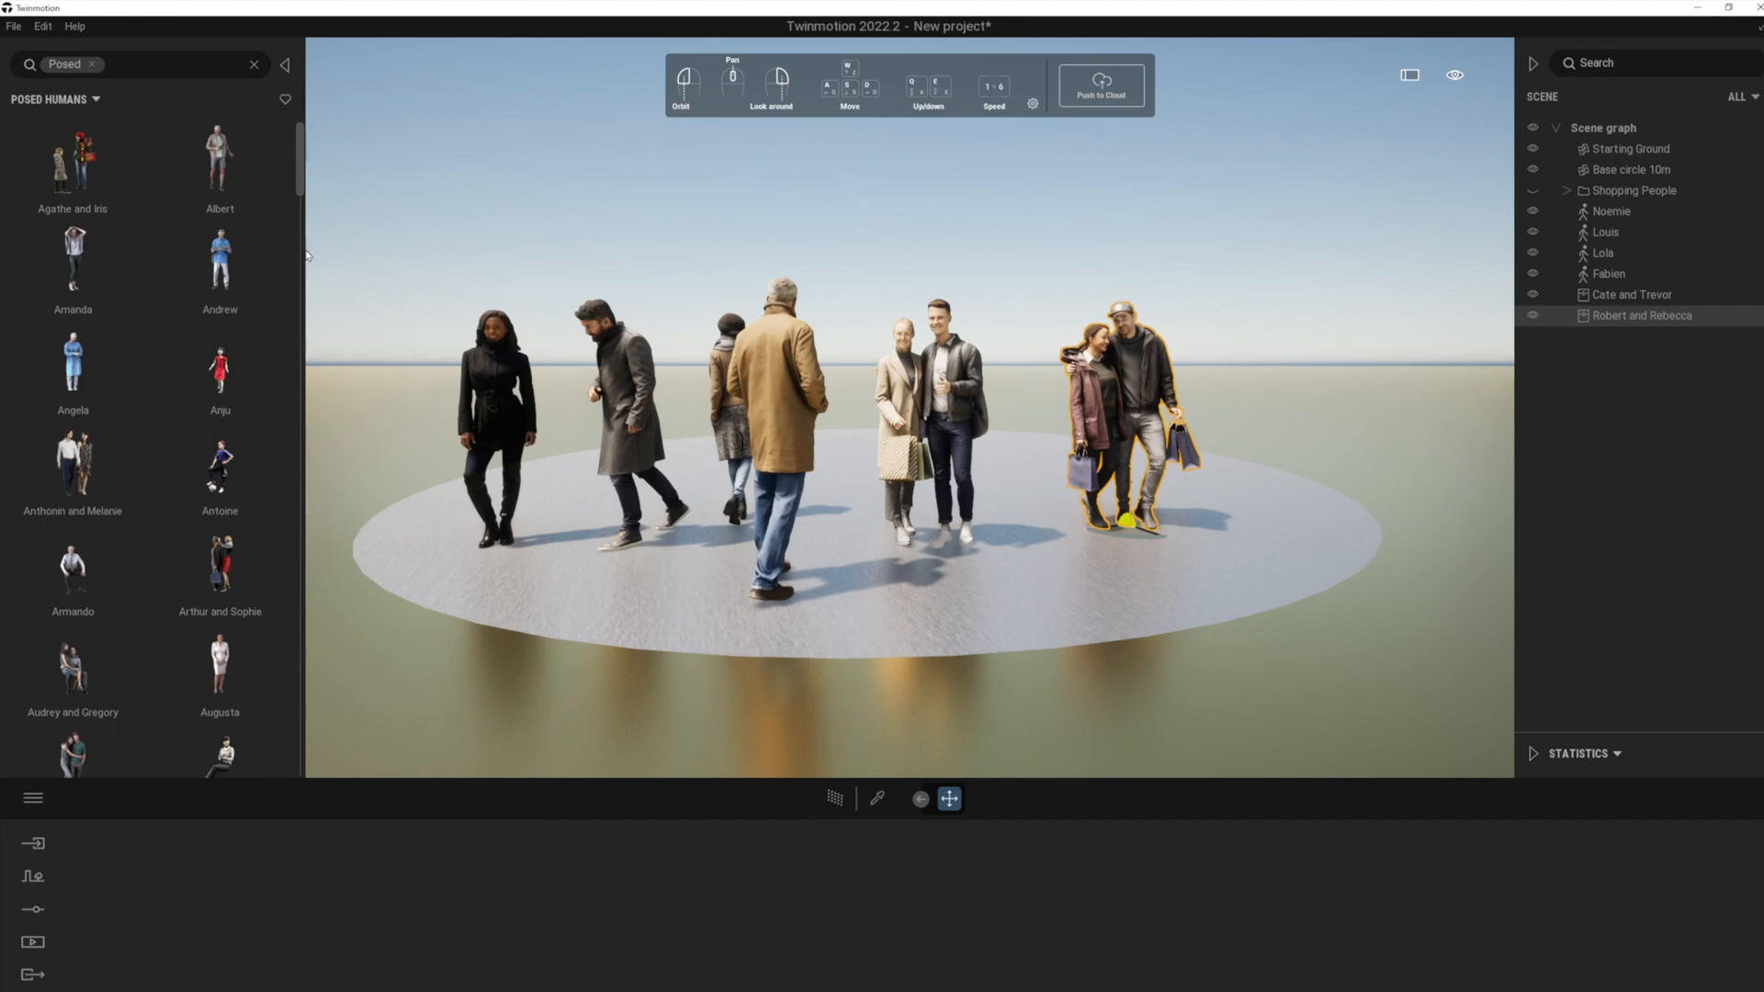
scroll("down", 3)
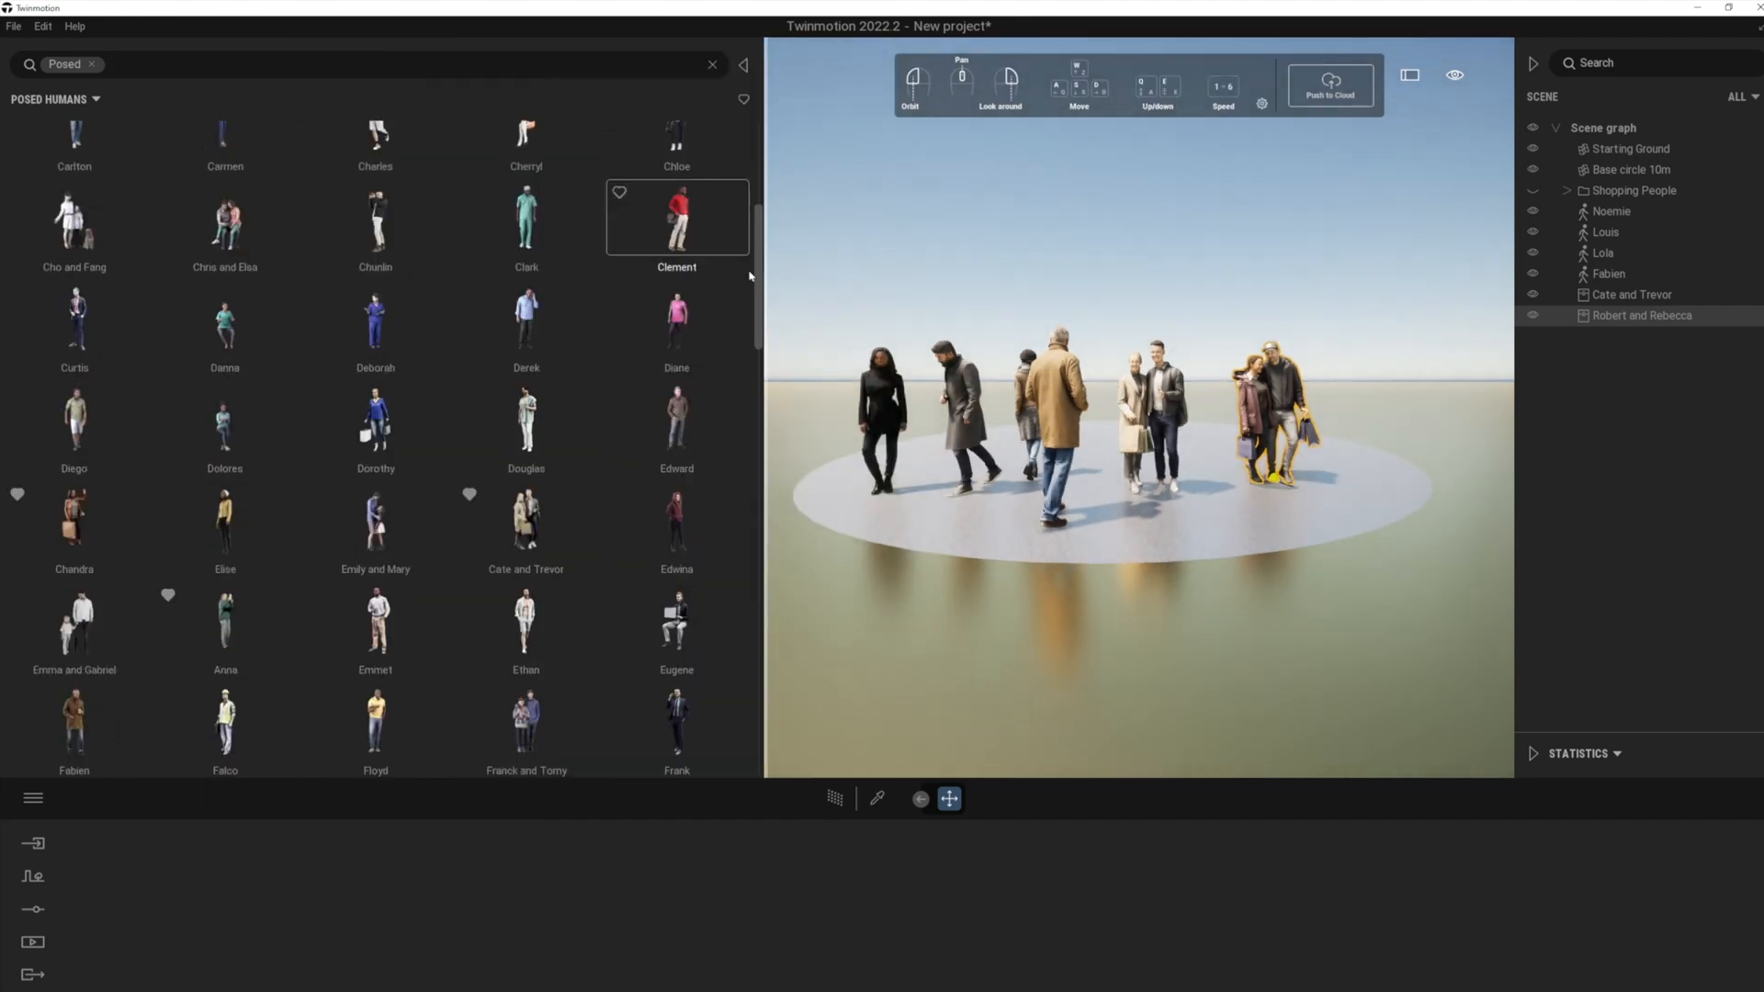
scroll("down", 3)
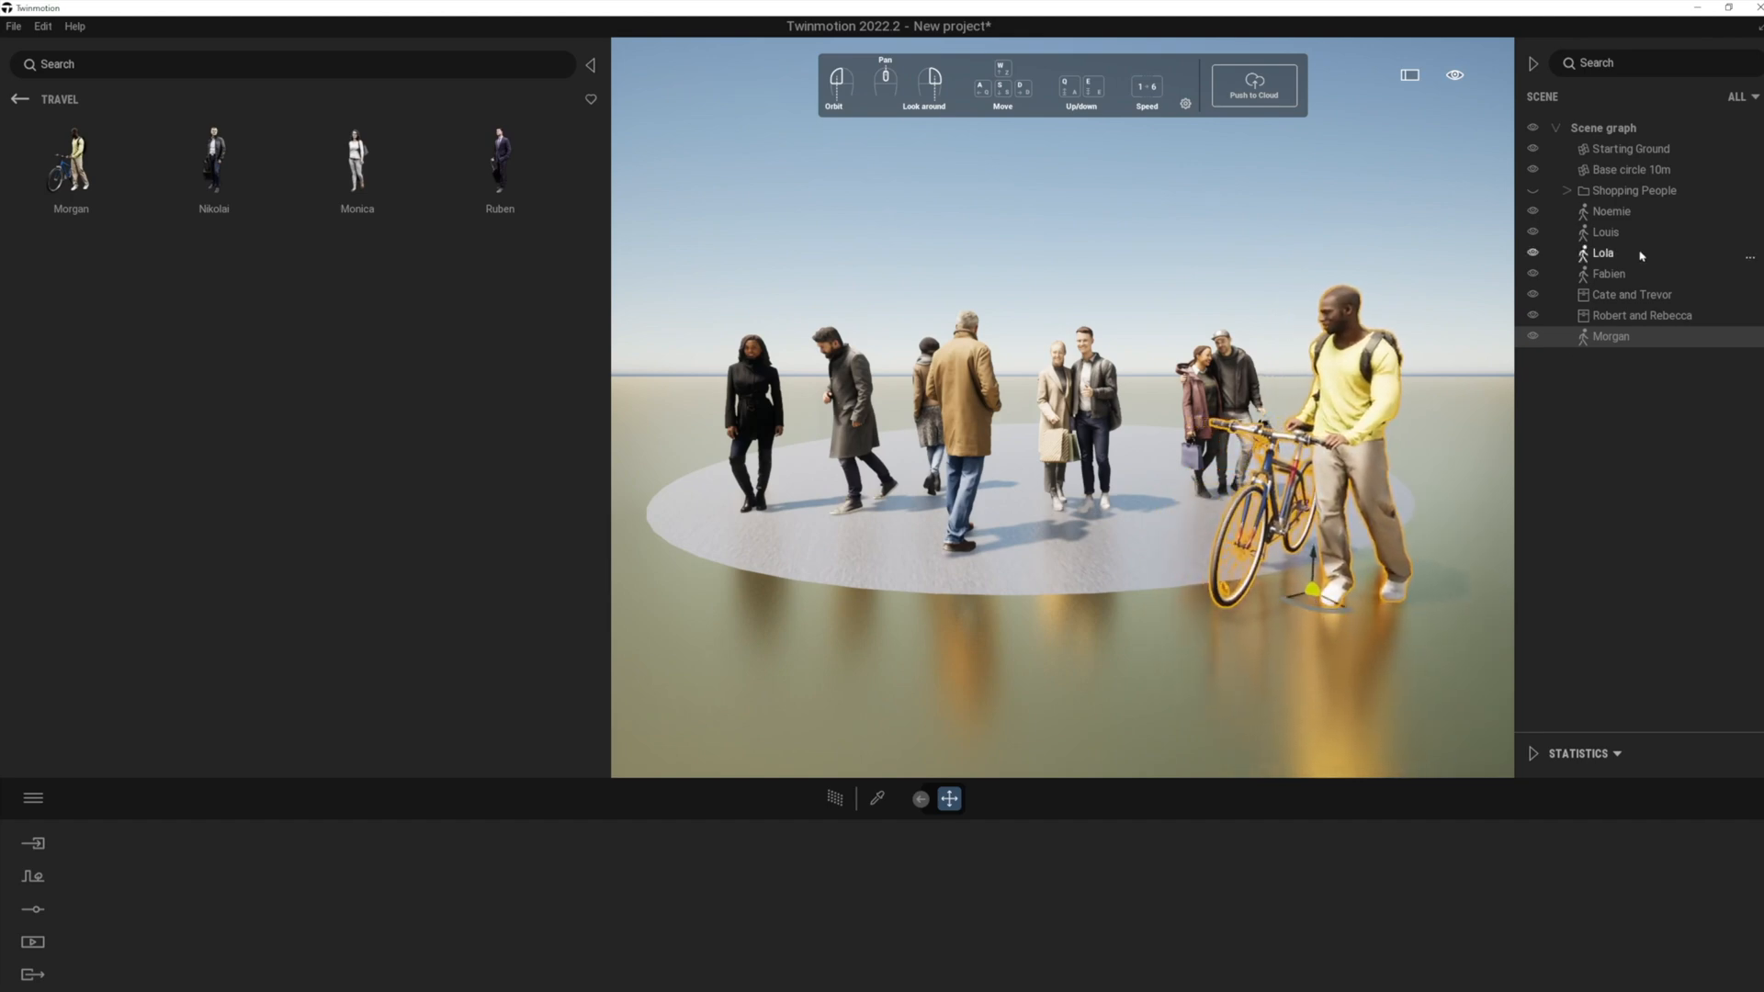
Put Noemie and the new people into a sub container named 'Winter Pwoeple'.
right_click(1610, 210)
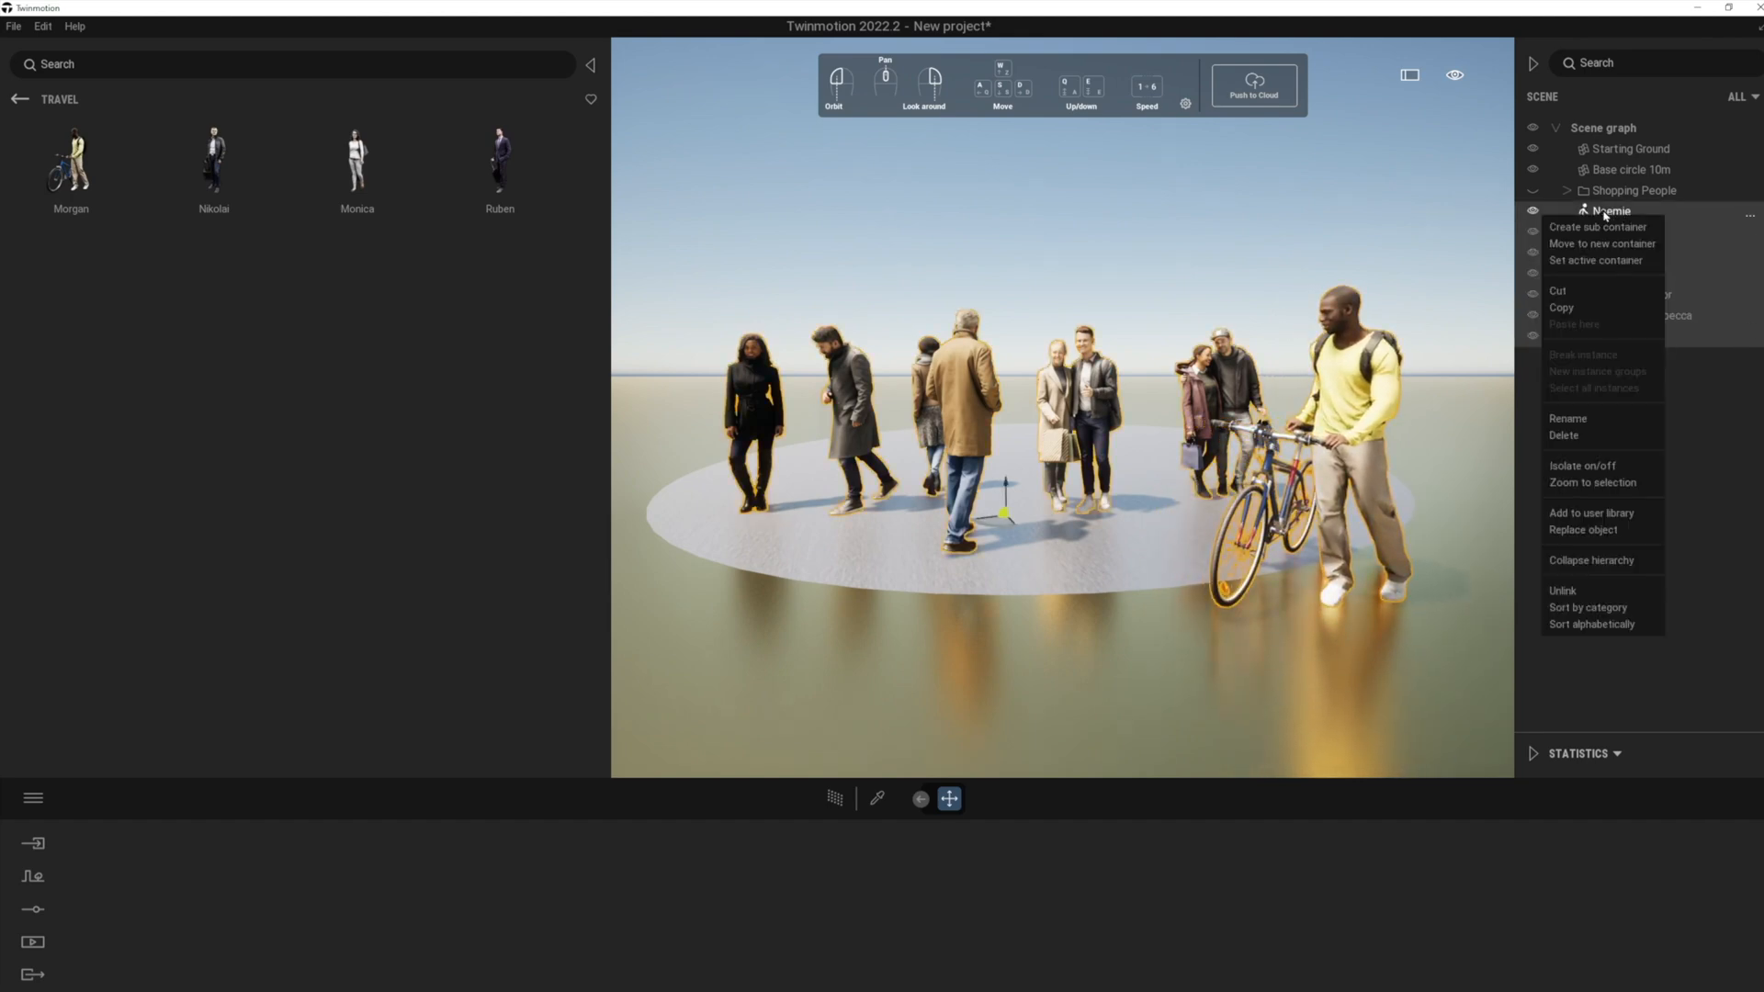
left_click(1597, 226)
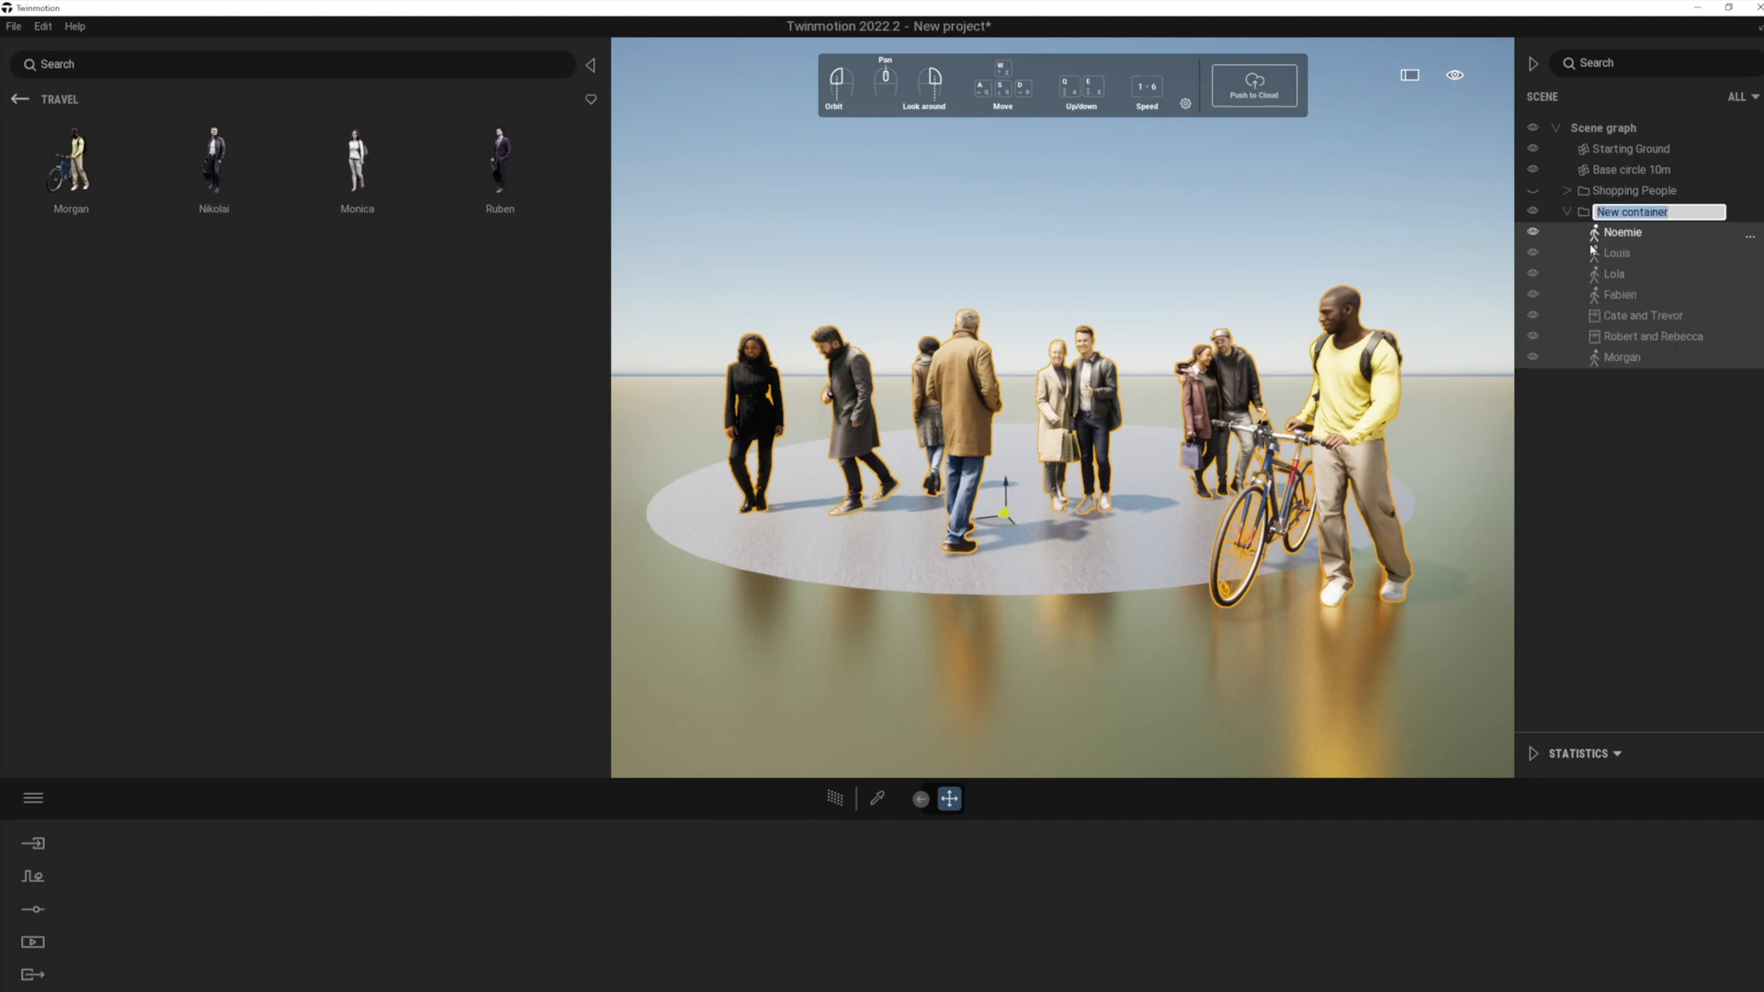
type("Winter P")
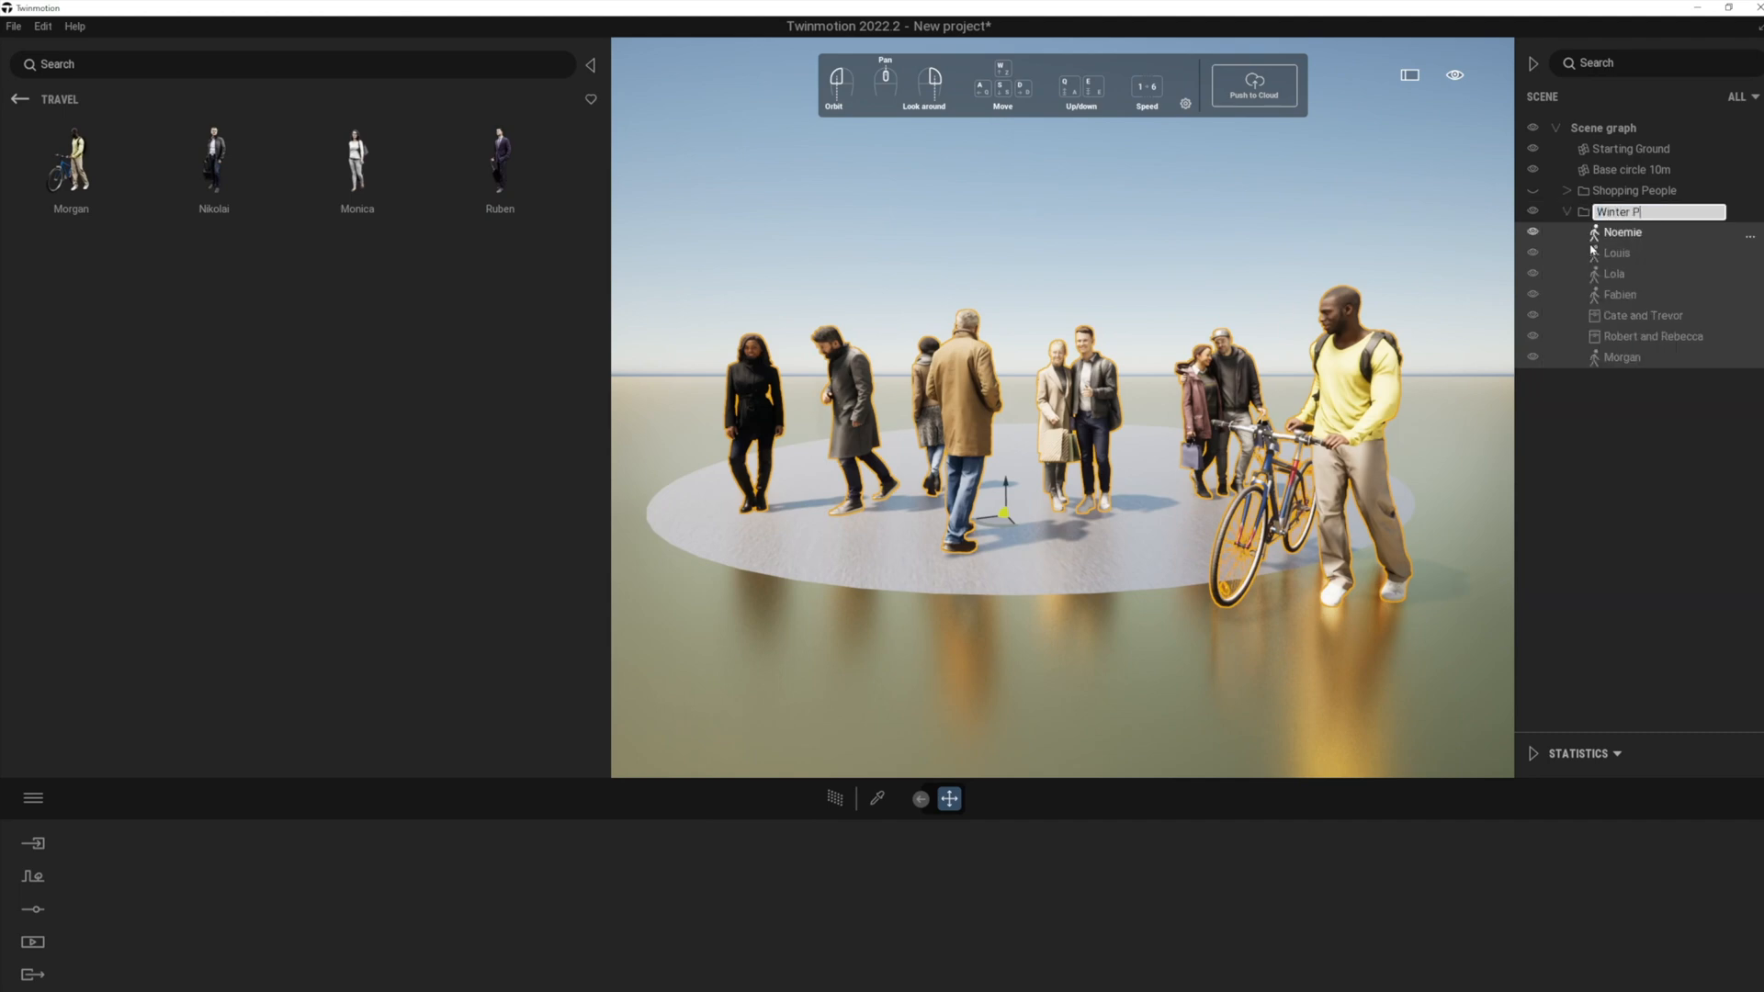
type("woeple")
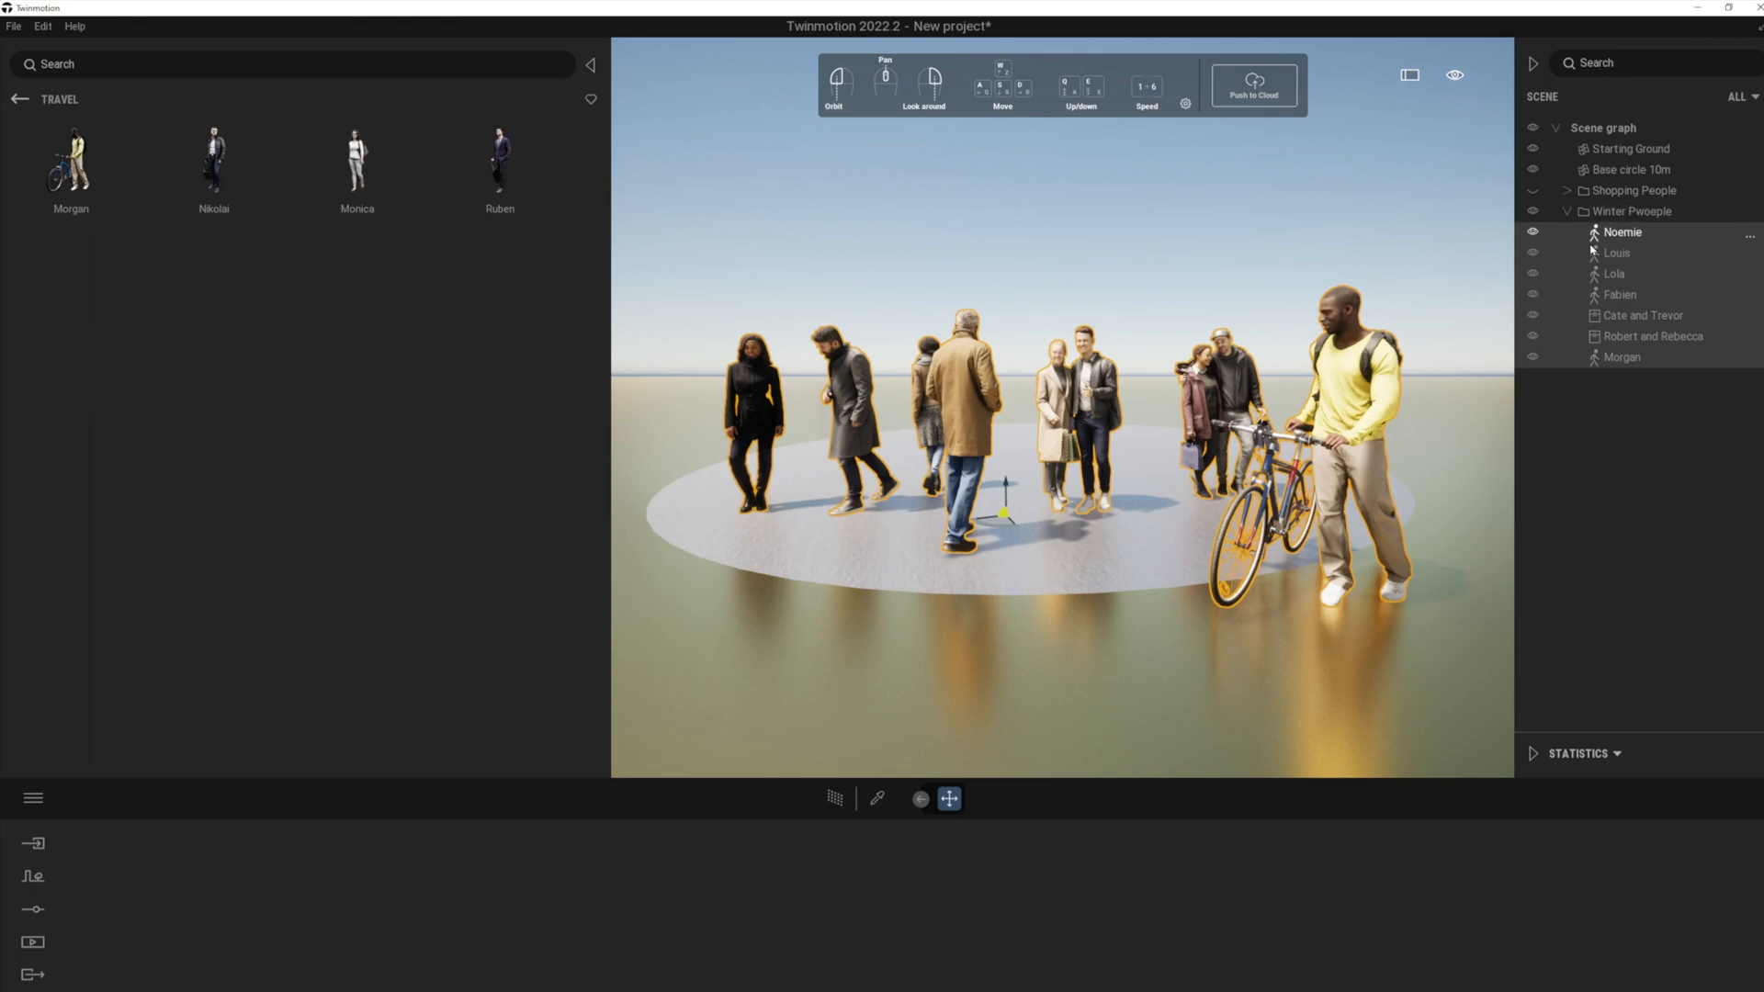
left_click(1531, 212)
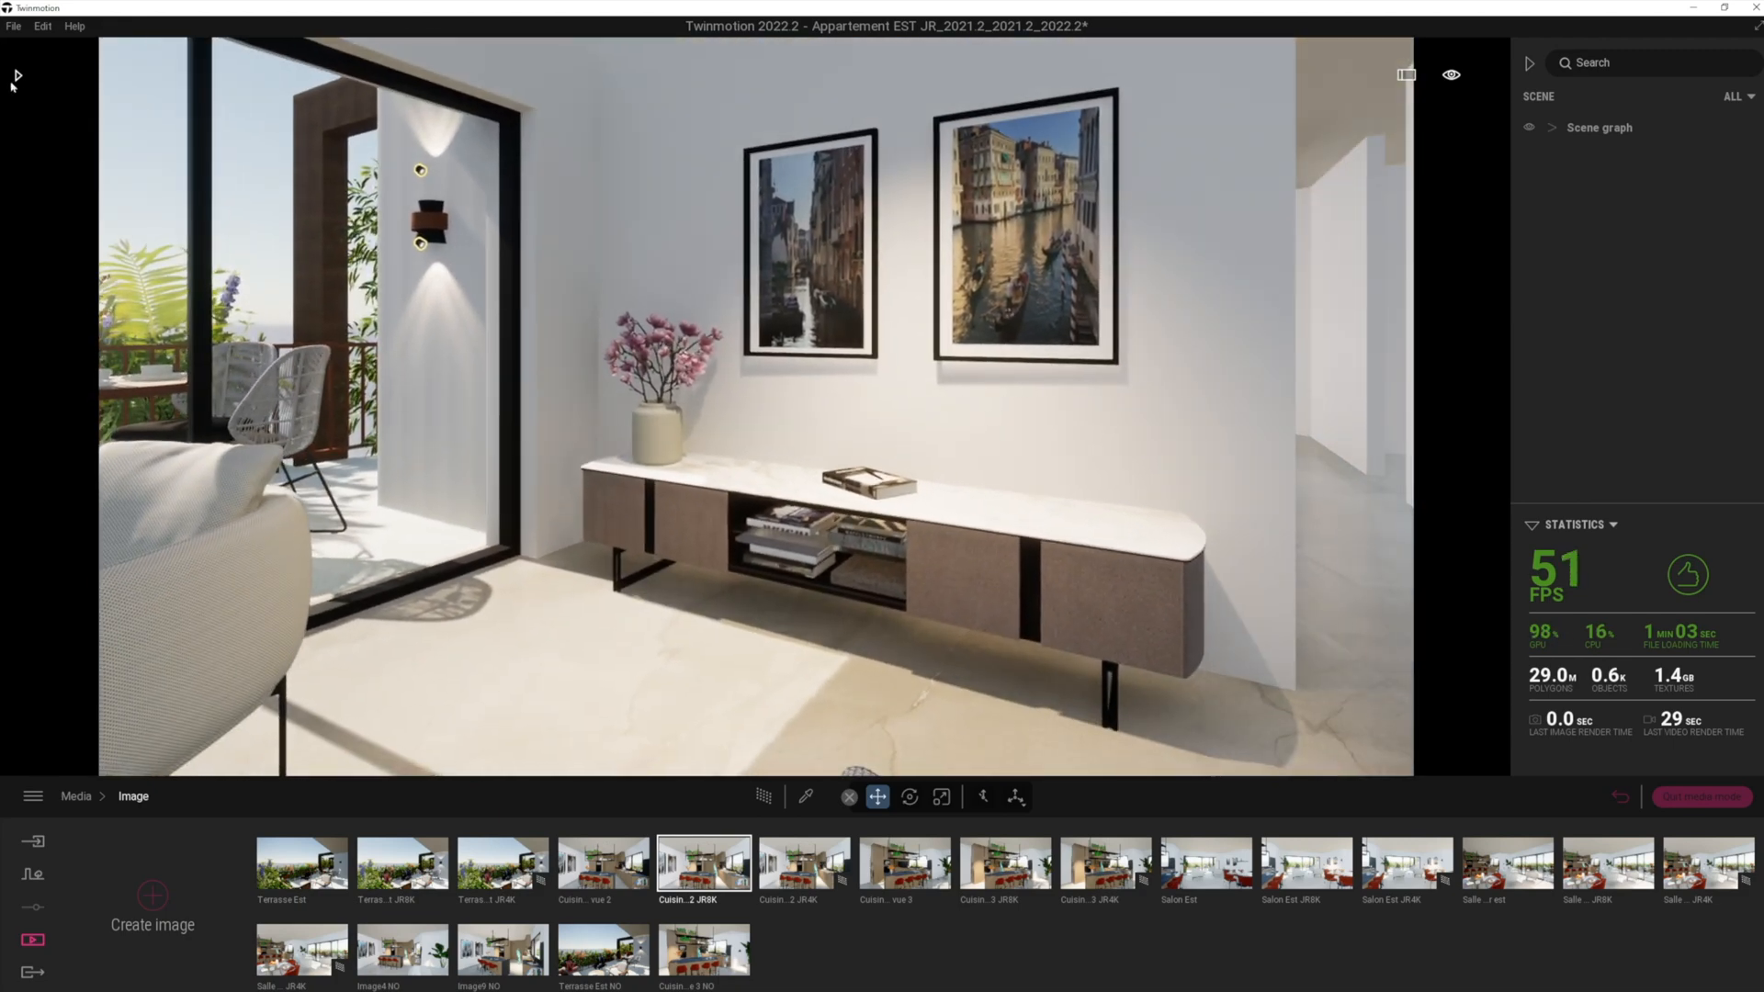
Open the Library, return to its top level and enter the Objects category.
left_click(15, 76)
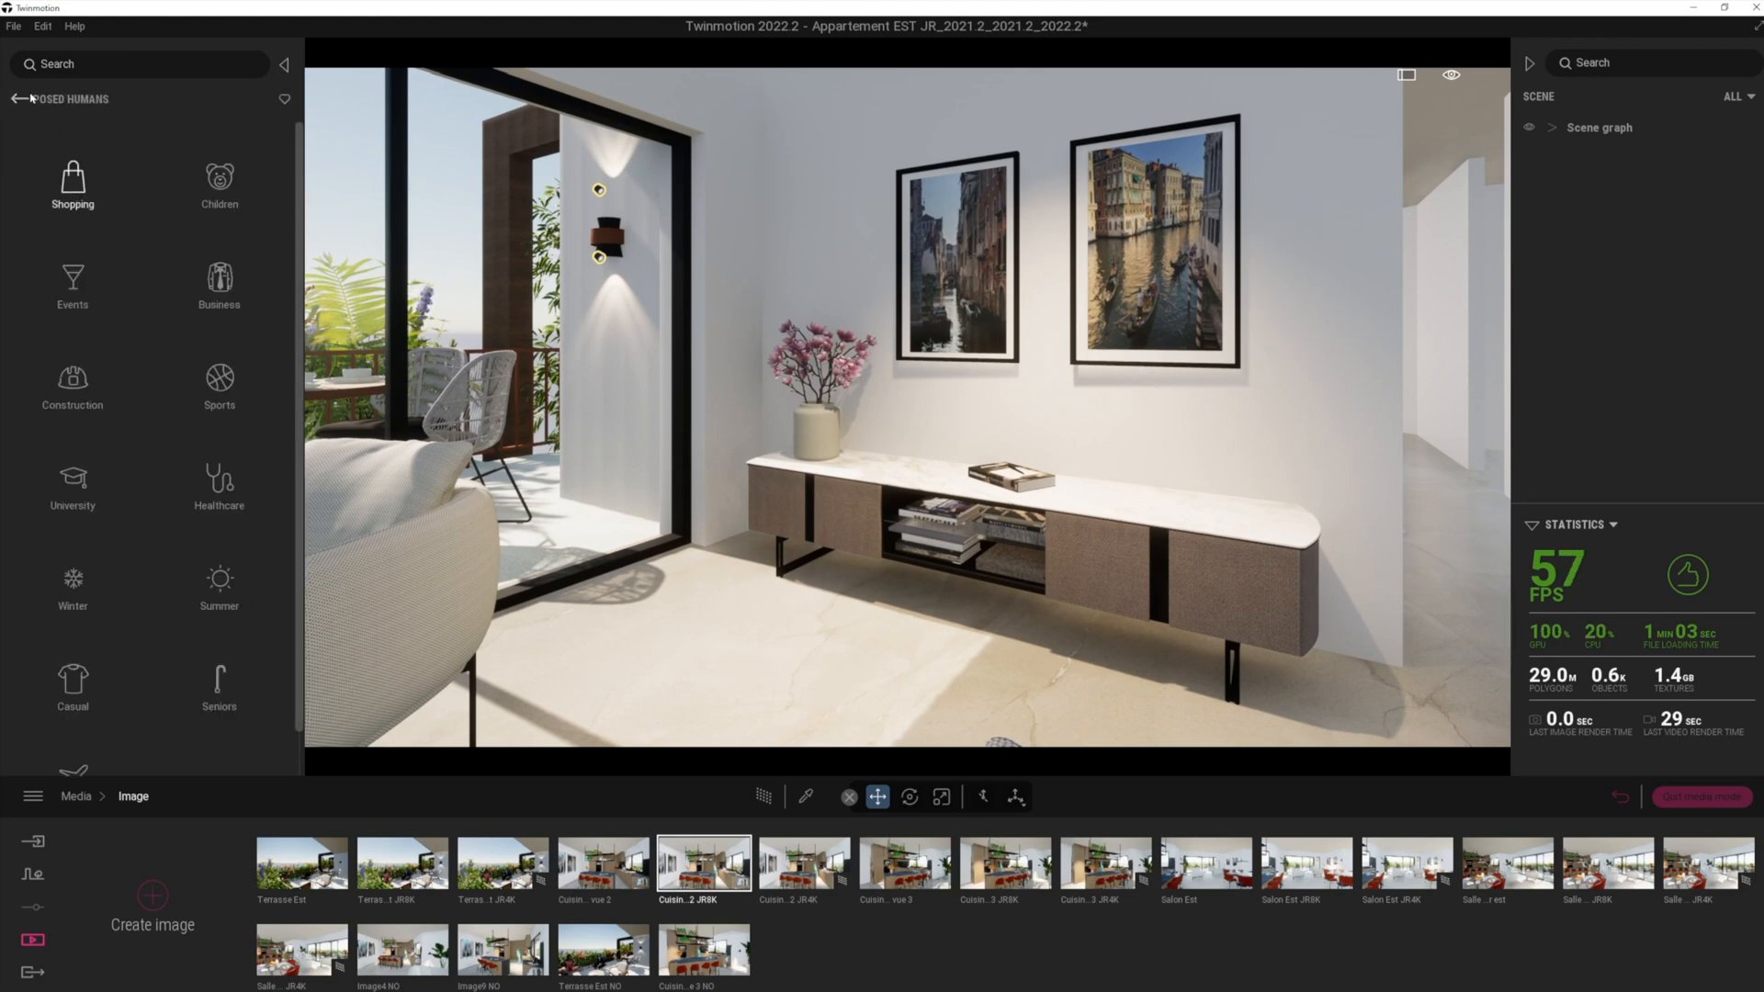
left_click(16, 99)
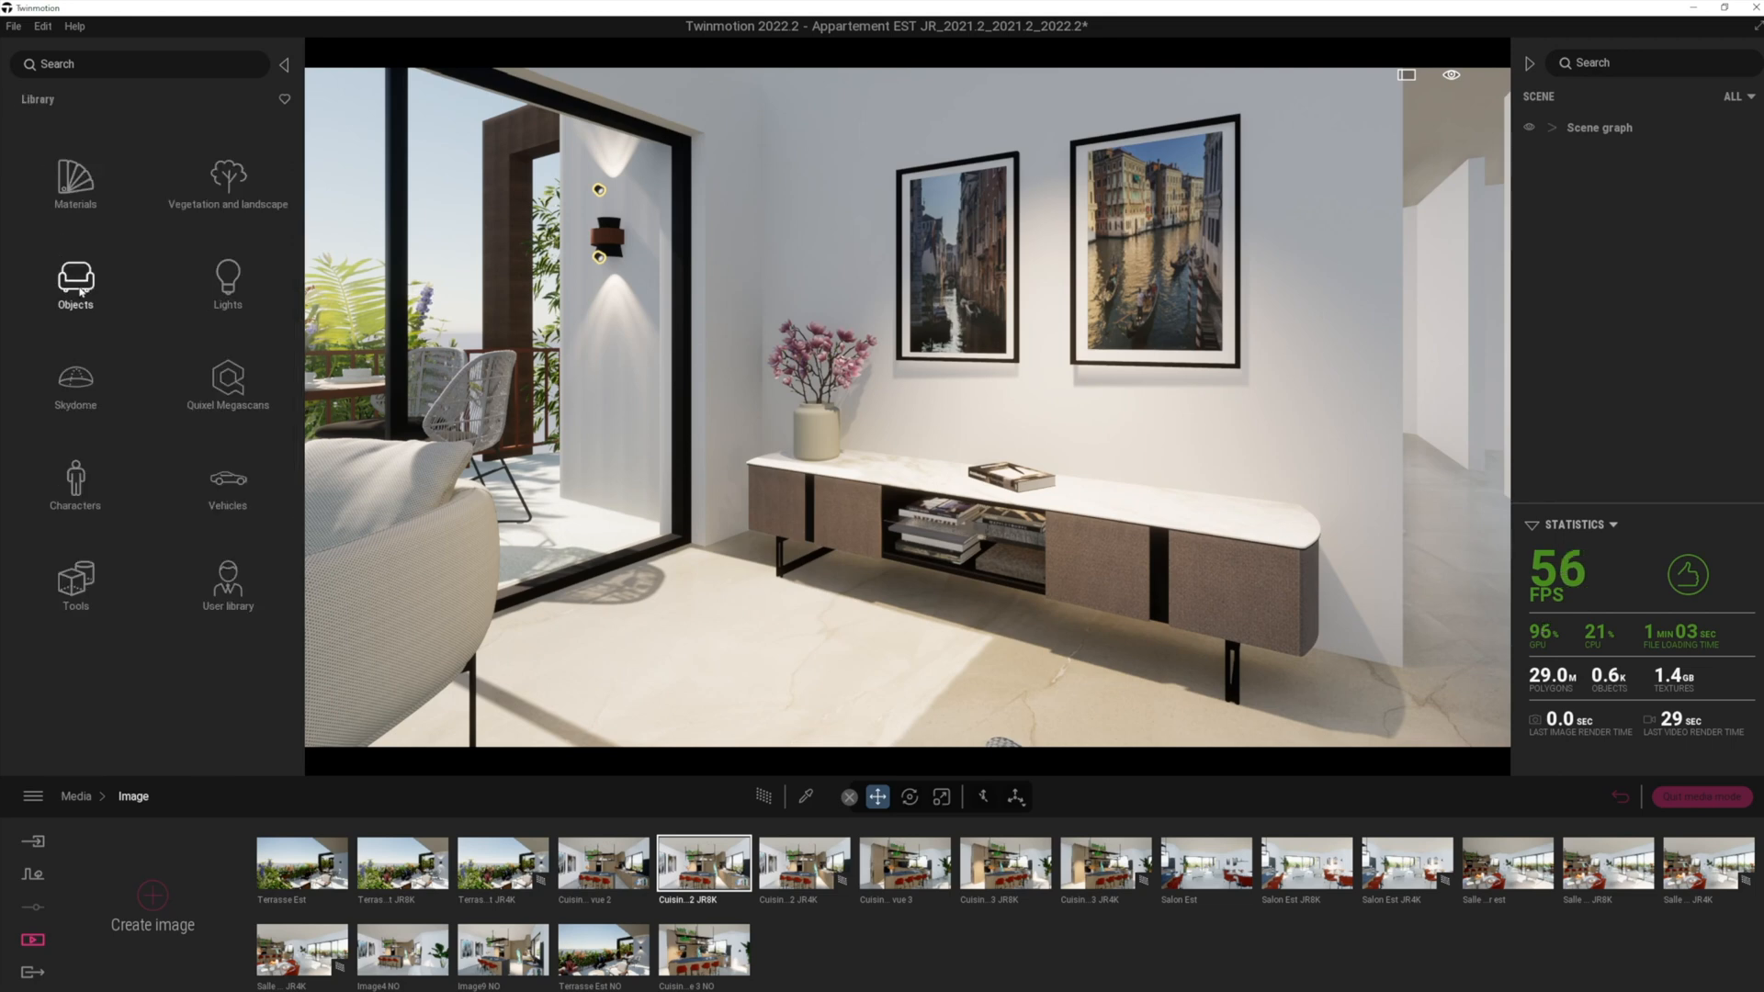
left_click(76, 285)
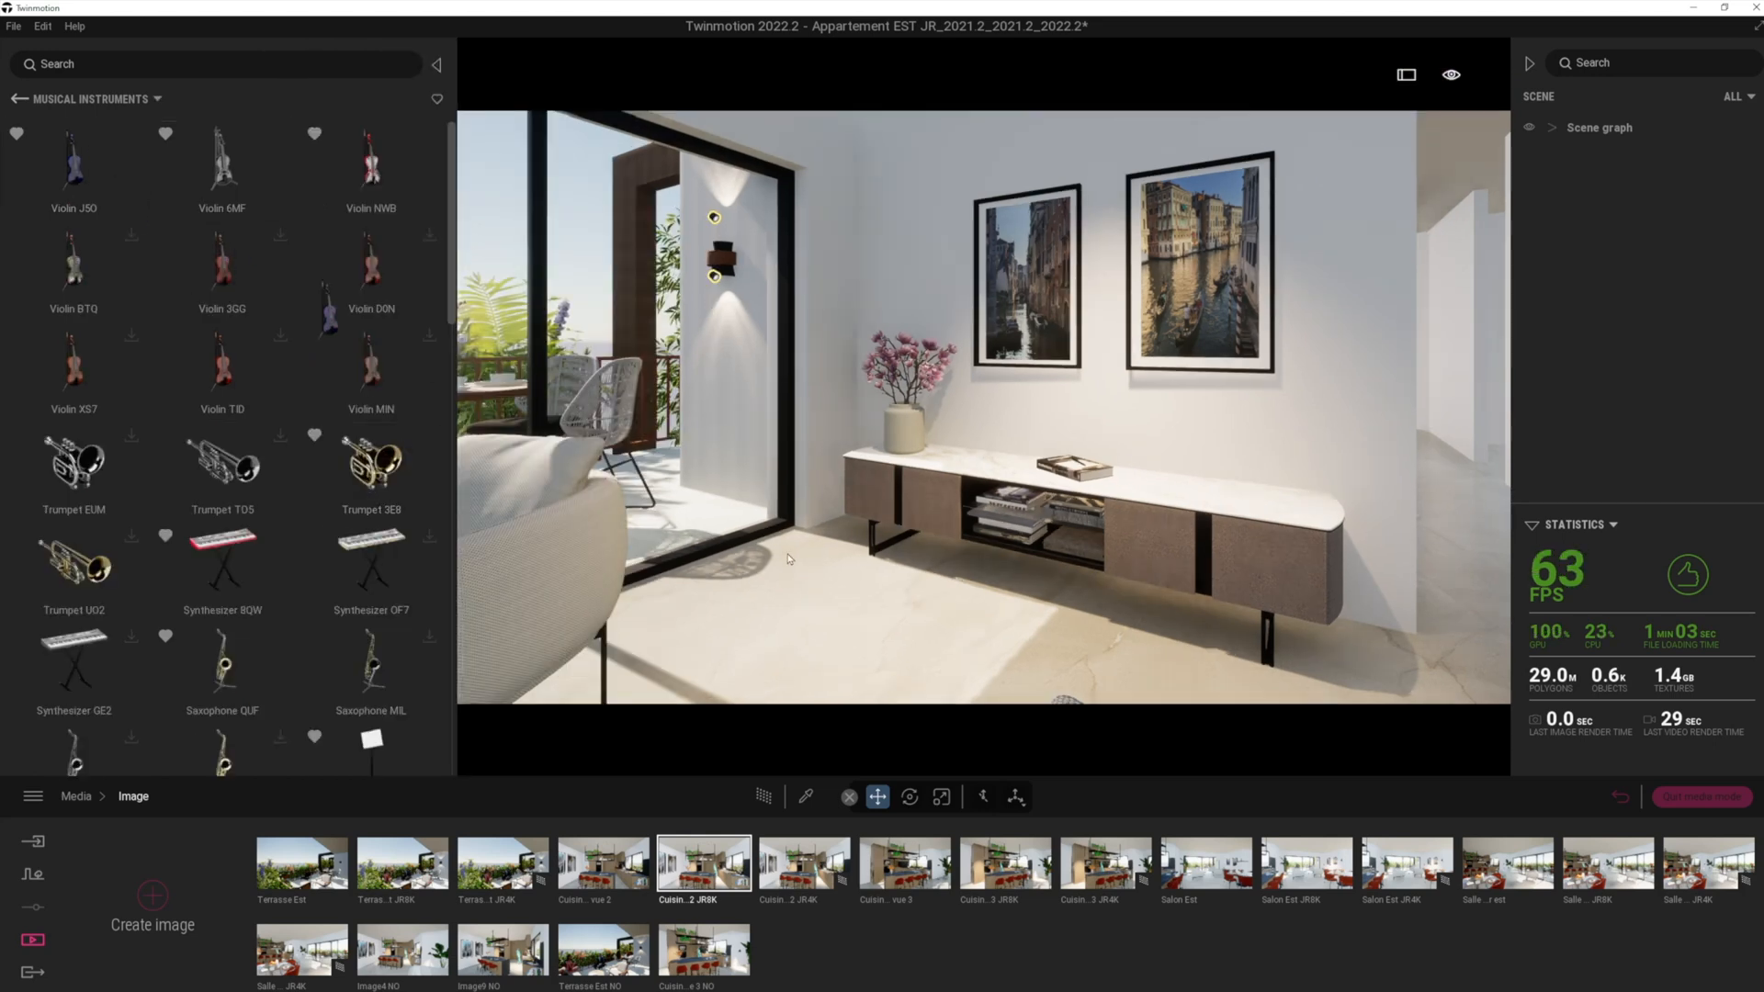
Place a violin beside the sideboard, more instruments, and a music stand near the window.
left_click_drag(73, 158, 816, 540)
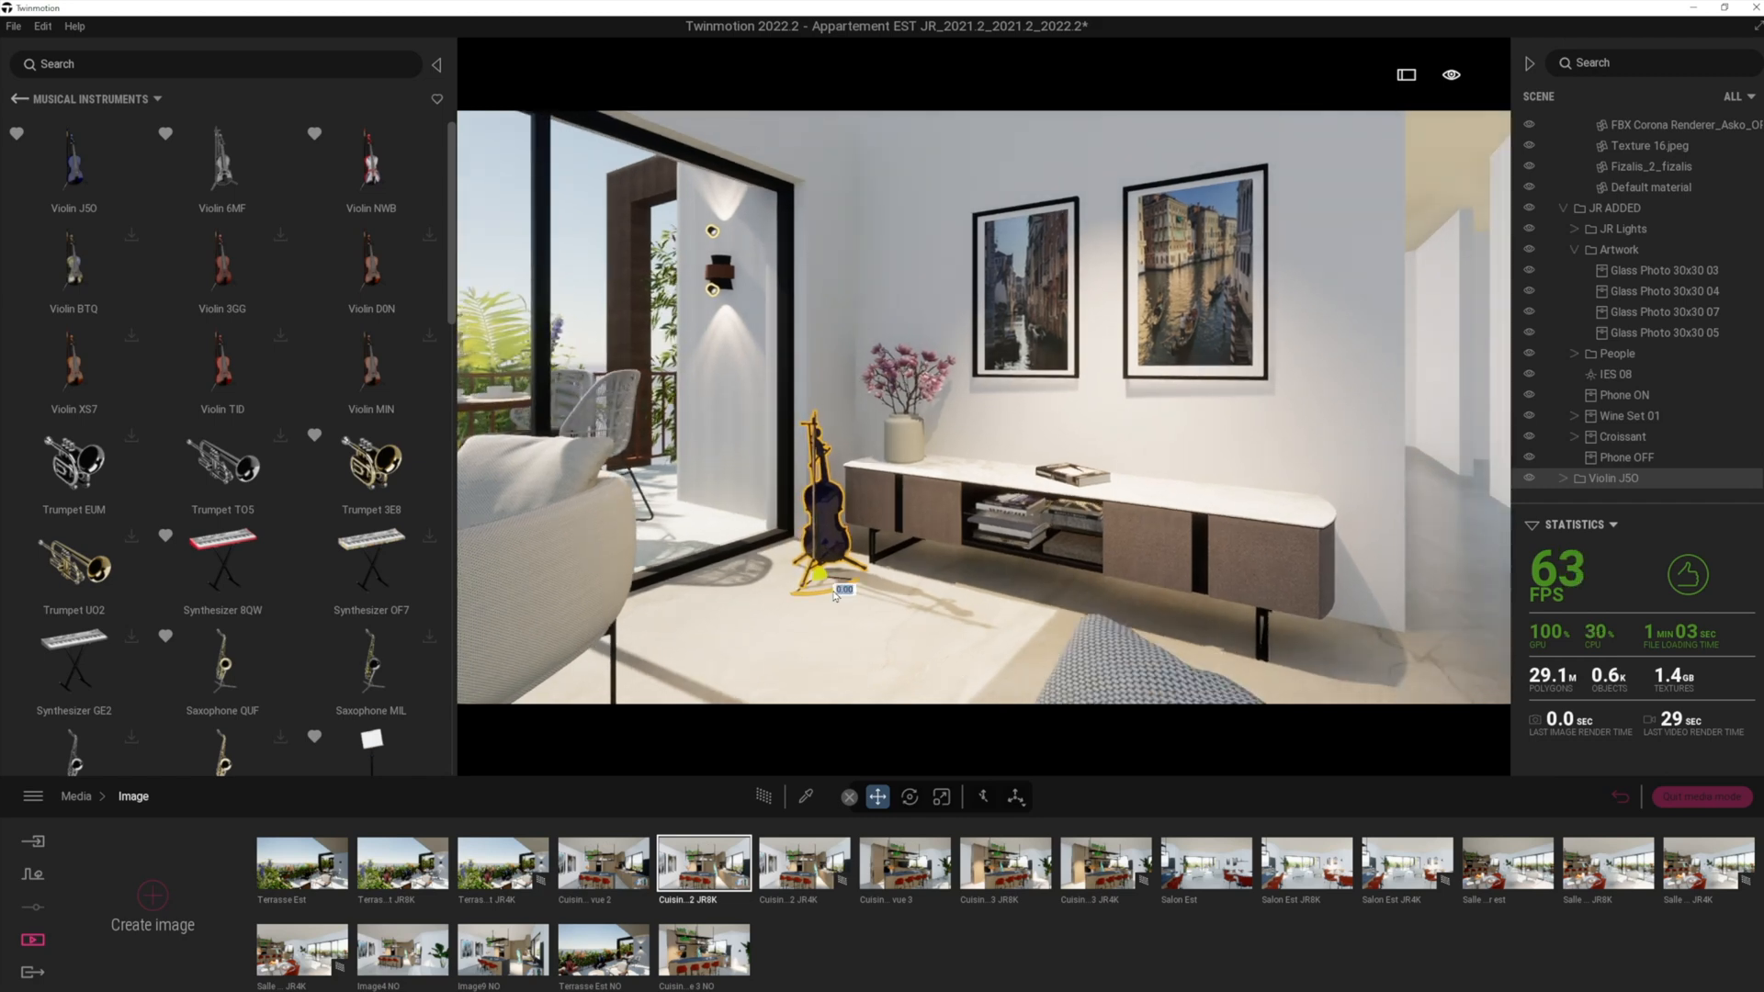
left_click(370, 159)
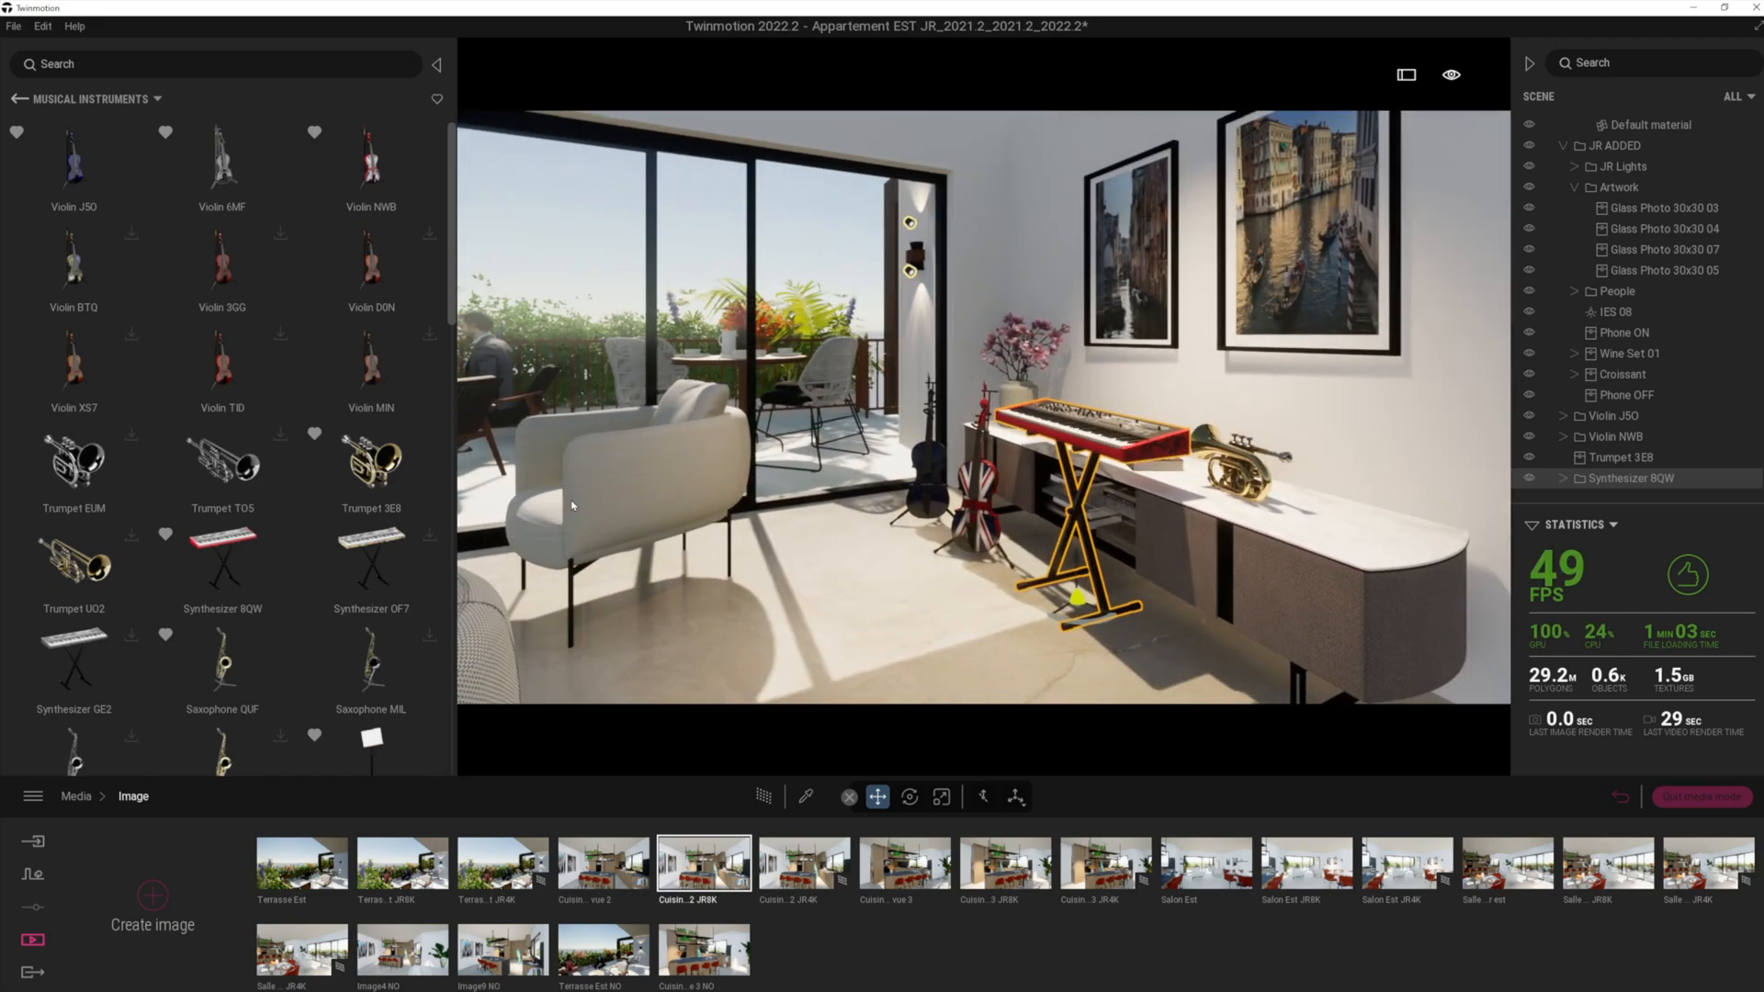
scroll("down", 3)
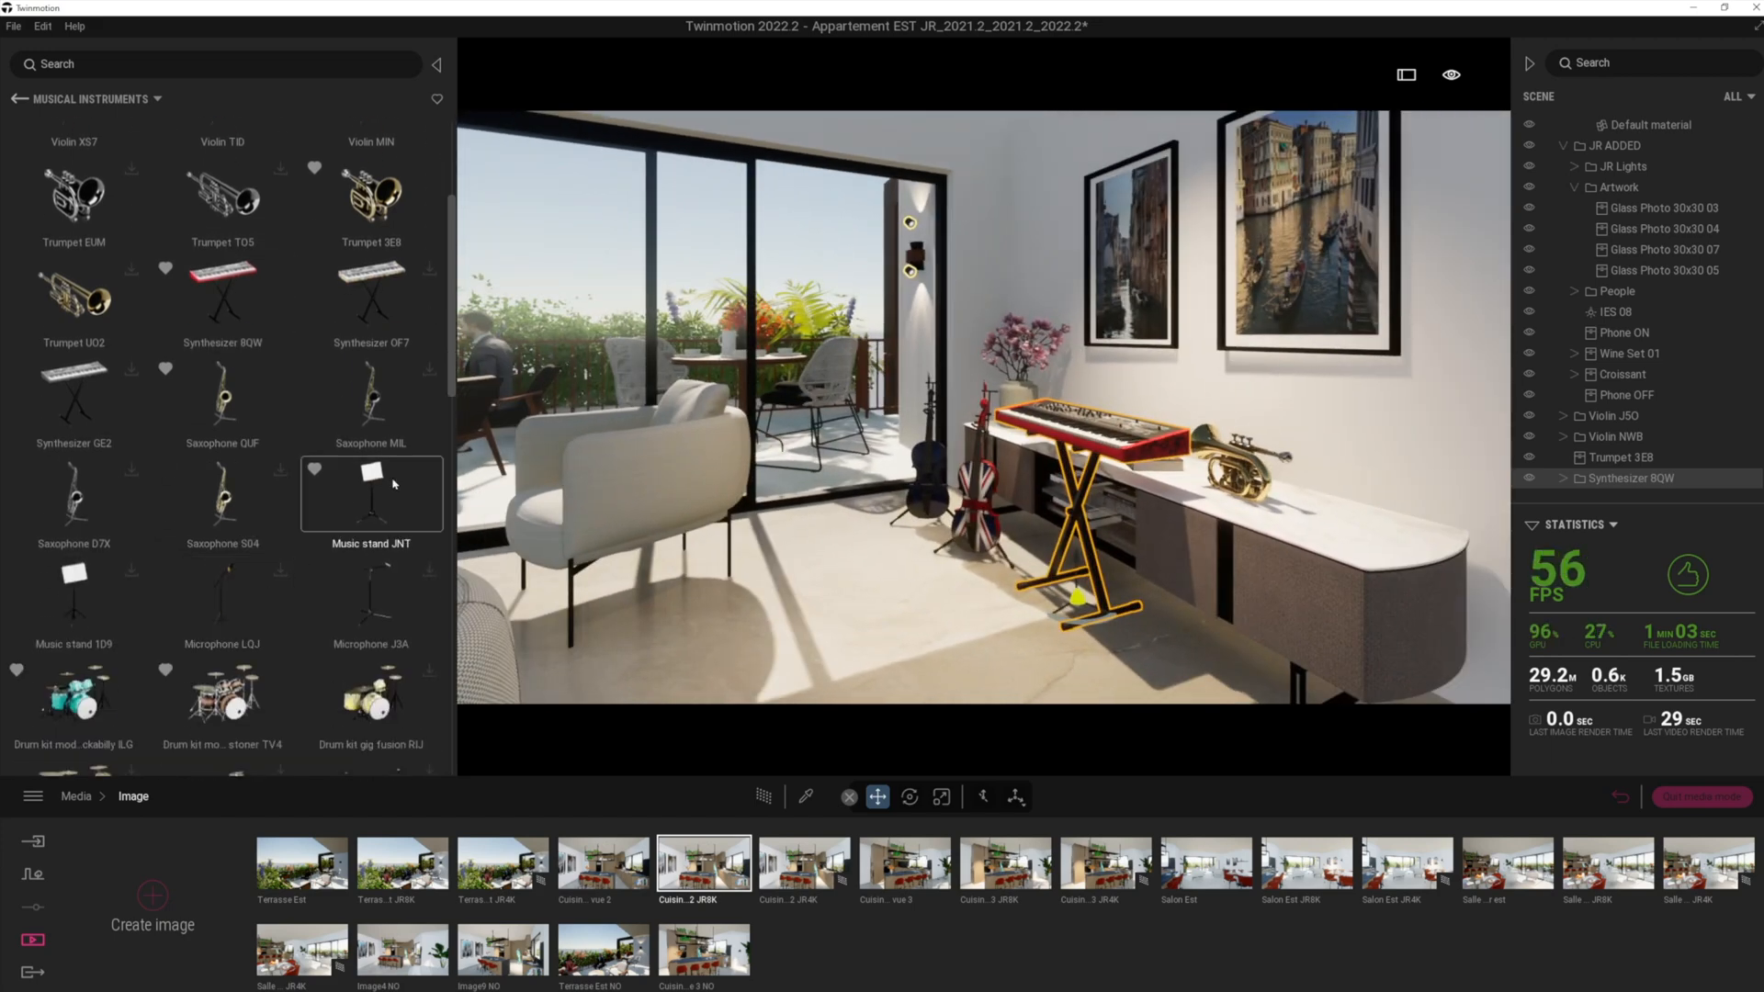
left_click_drag(370, 495, 841, 580)
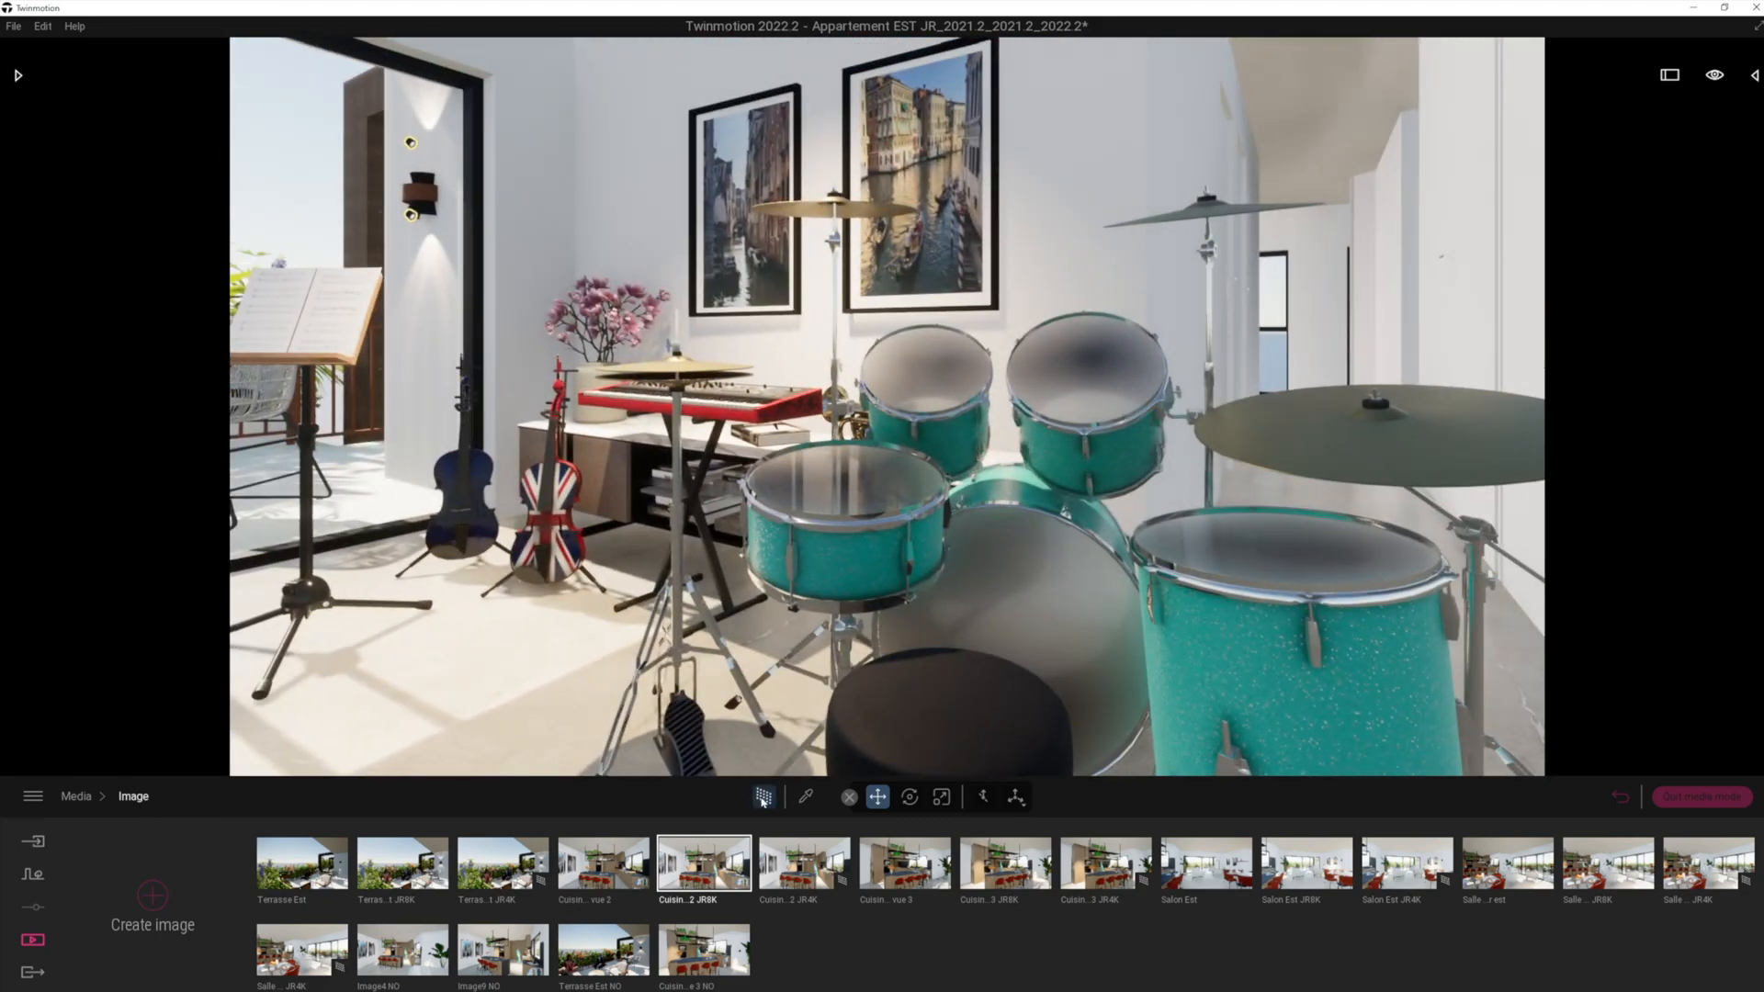
Switch to path-traced rendering, review the viewport quality levels, and open the main menu.
left_click(765, 797)
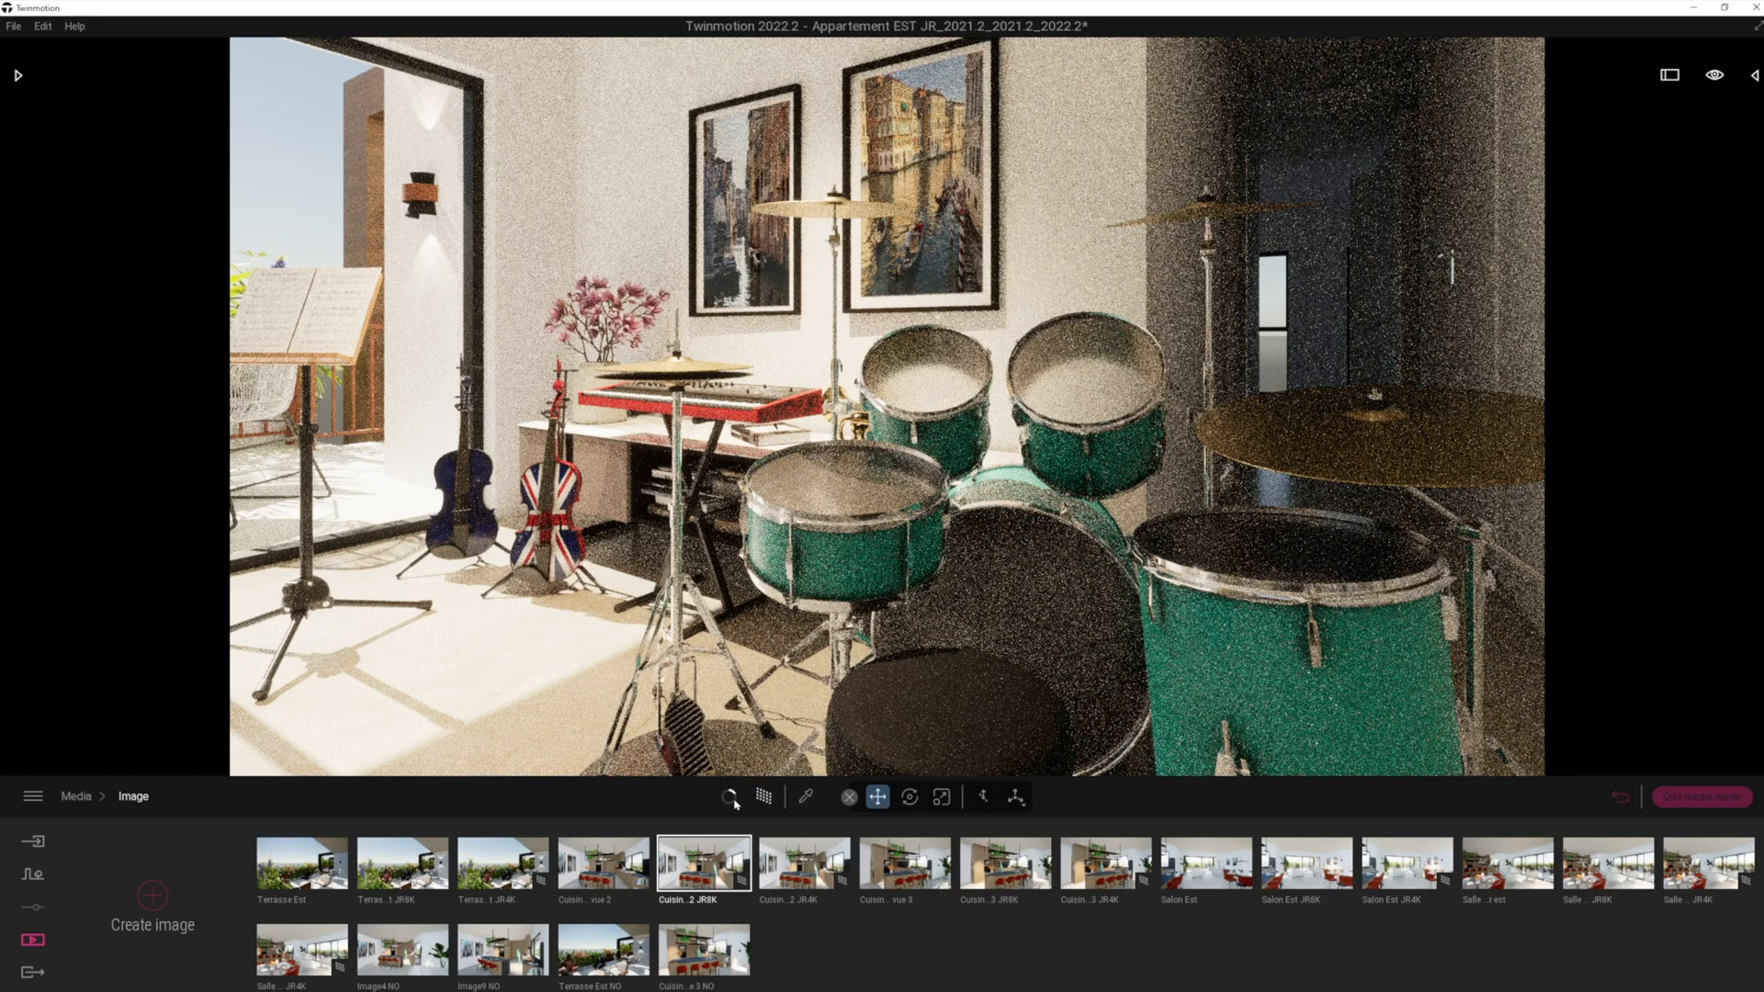
left_click(729, 796)
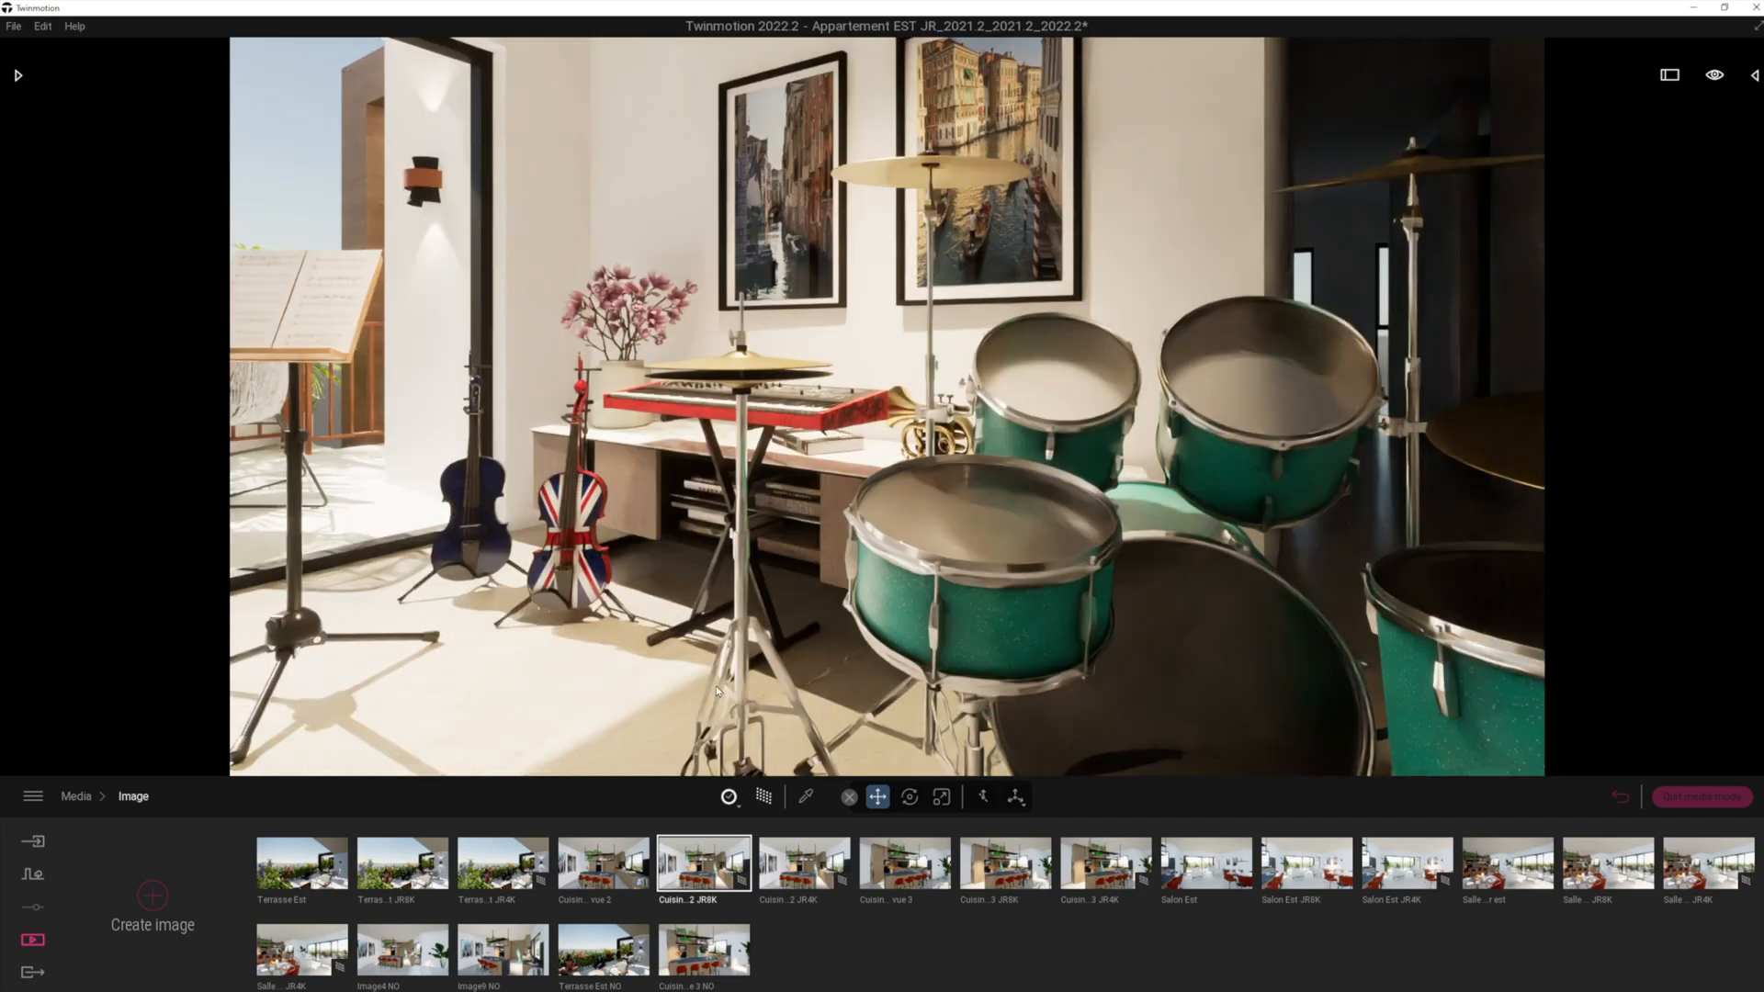
mouse_move(1074, 217)
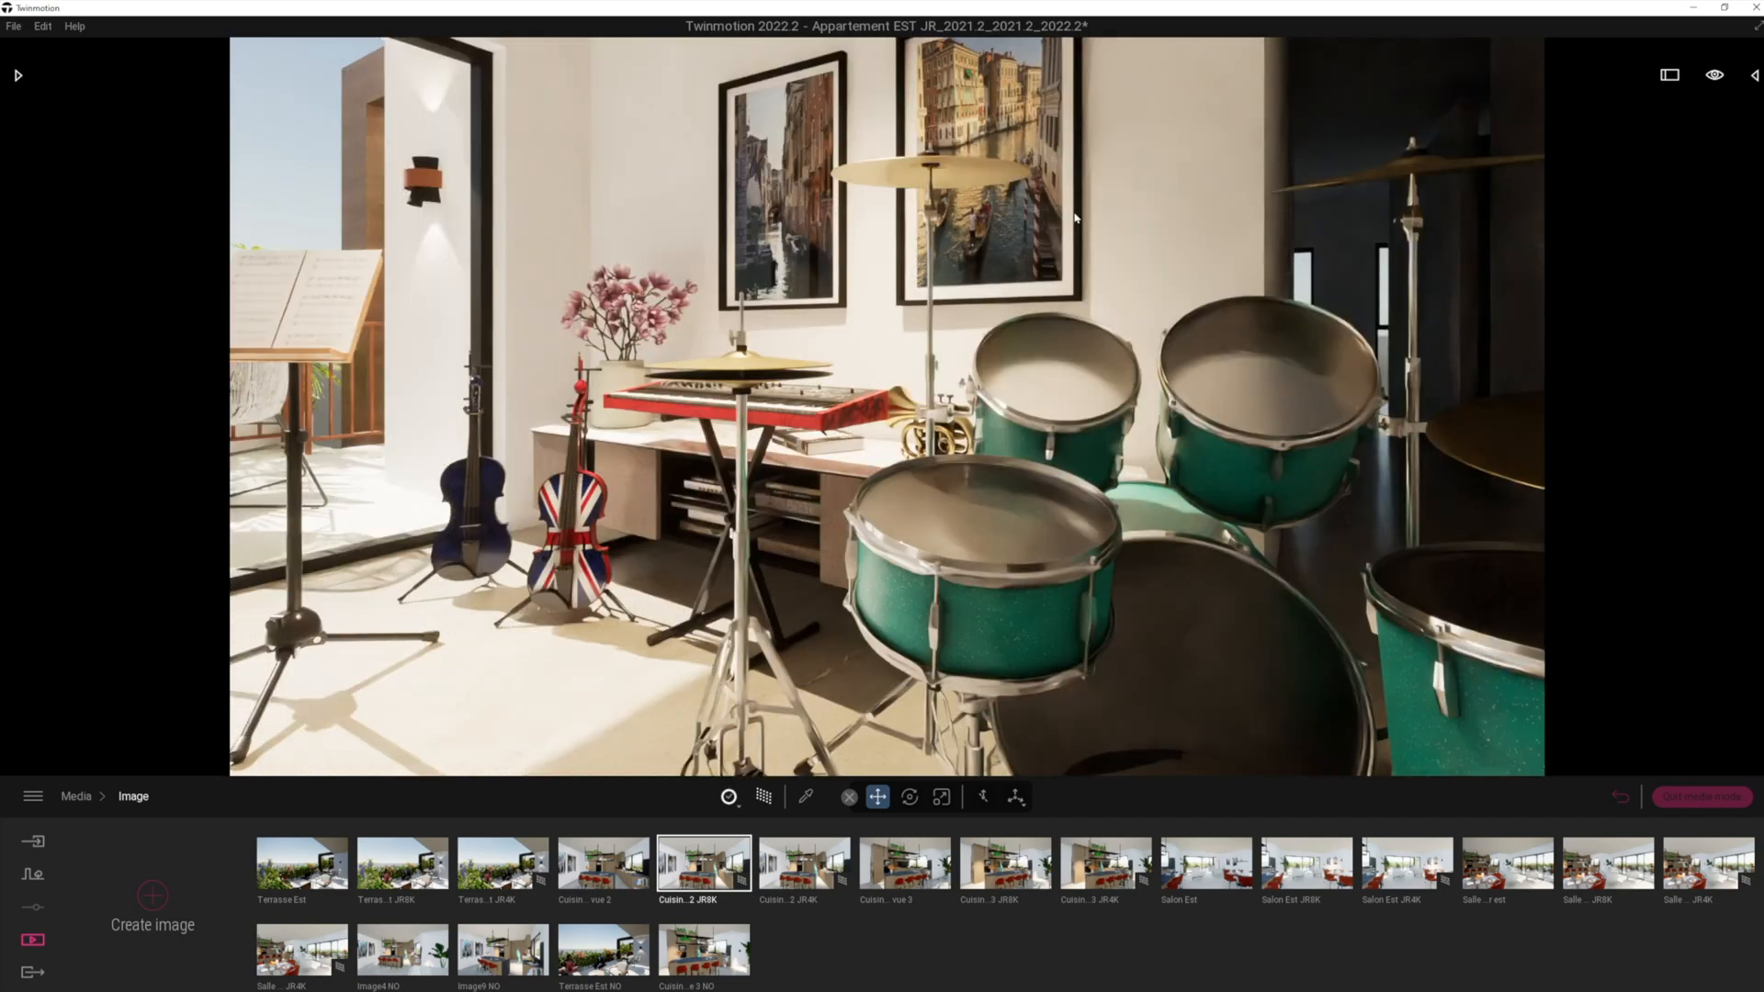
left_click(762, 797)
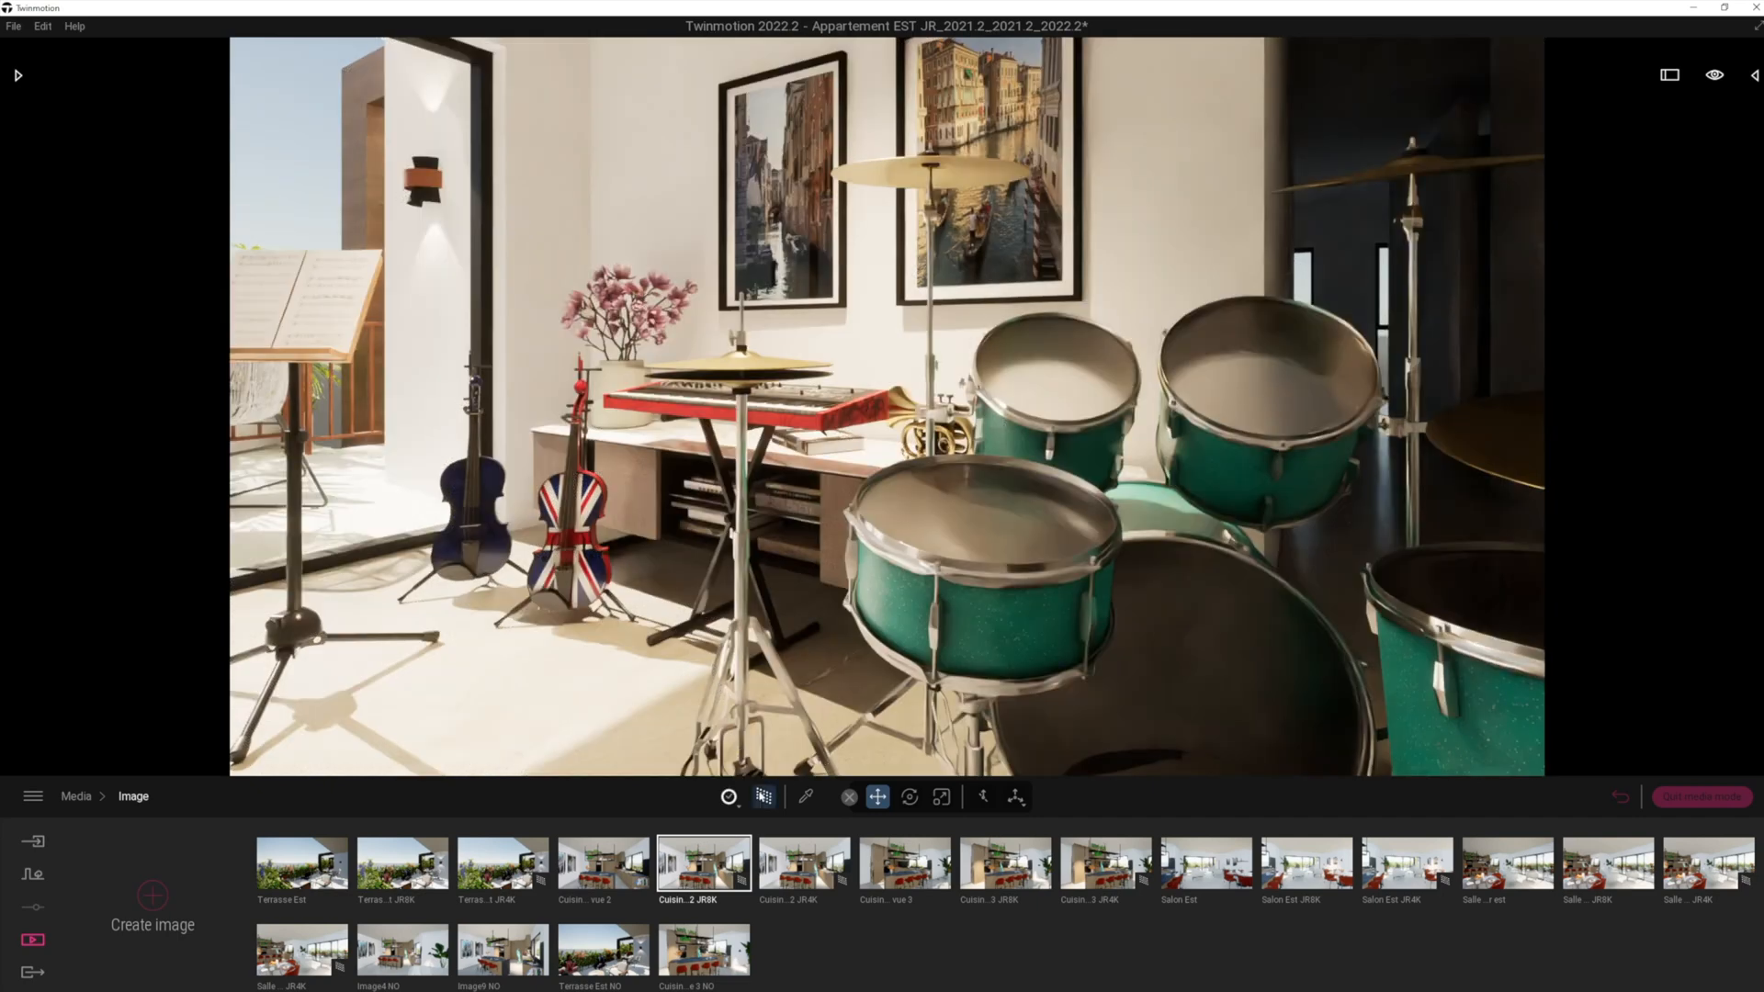
left_click(729, 796)
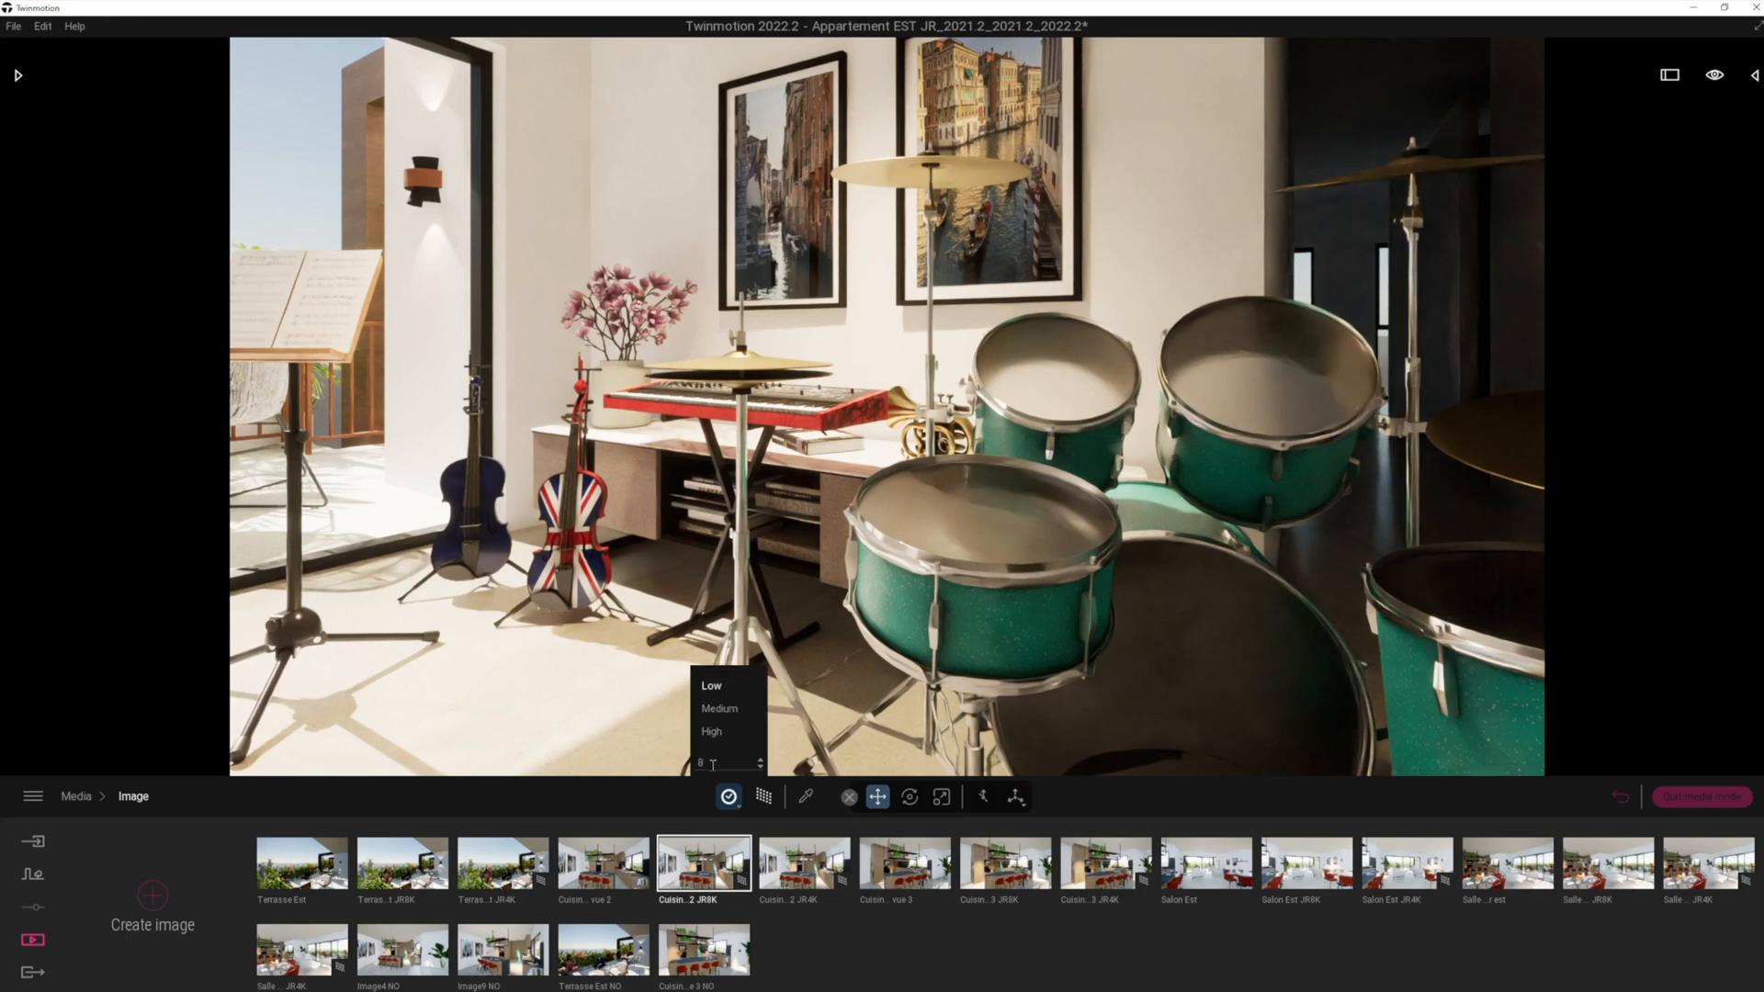
mouse_move(720, 710)
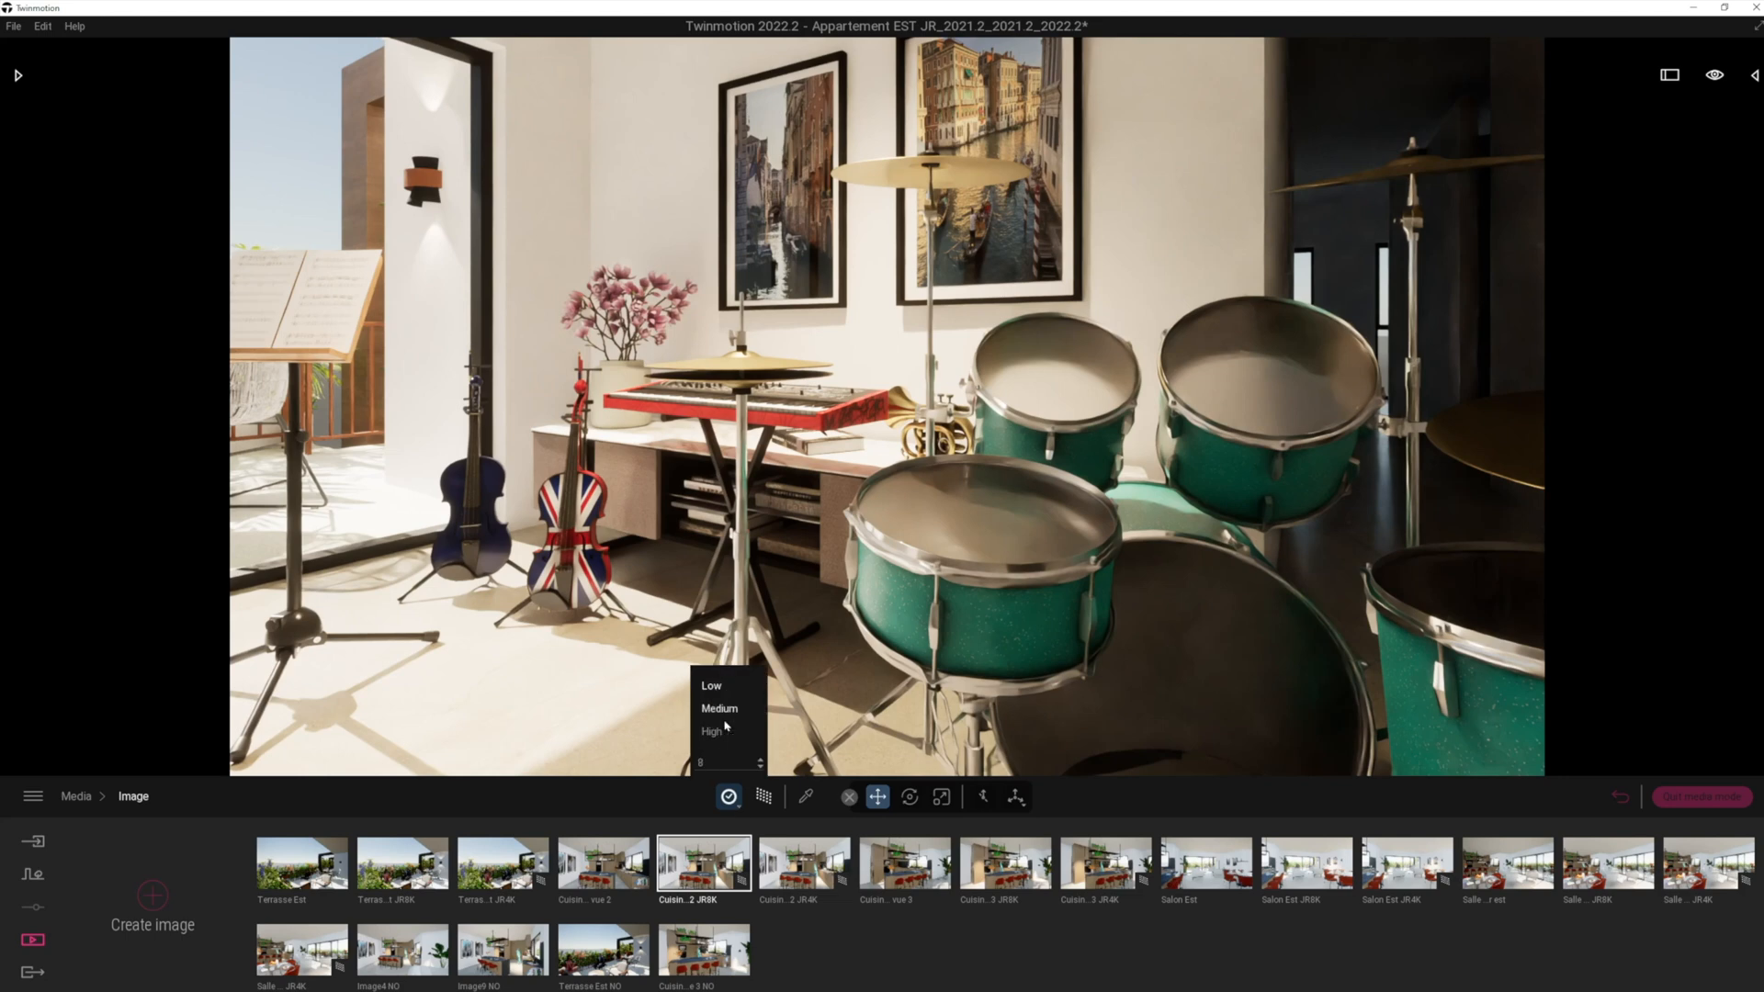
left_click(14, 26)
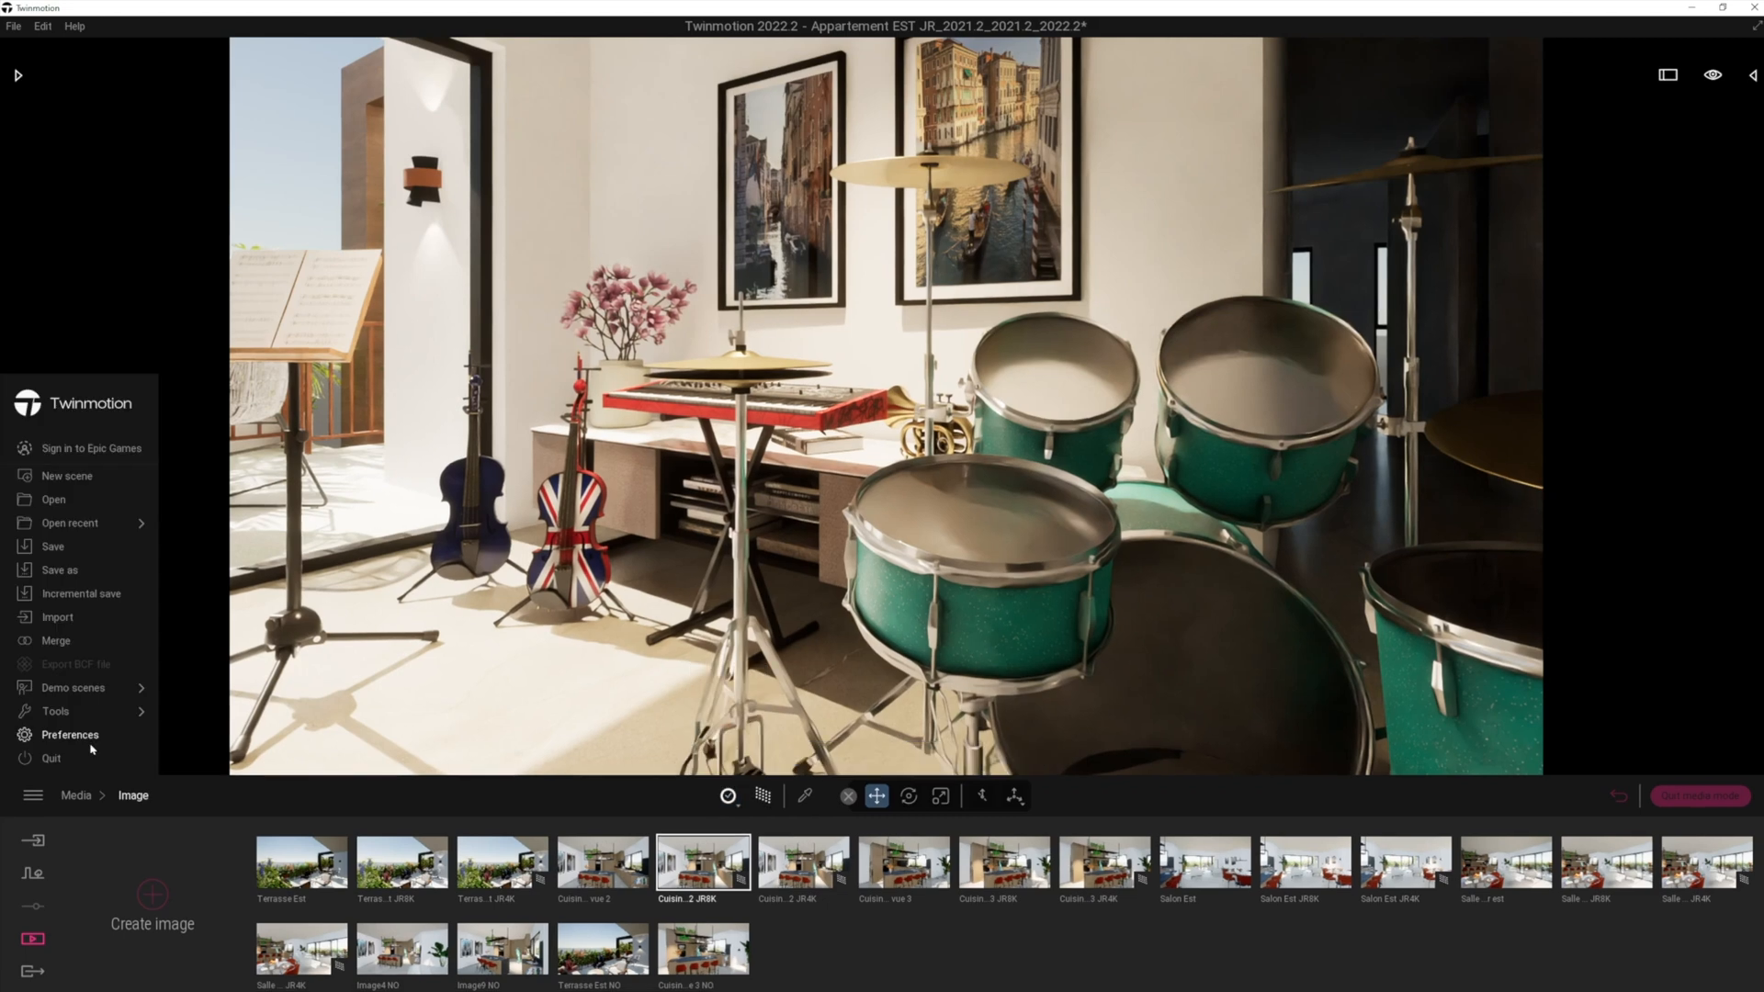
Open Preferences and expand the Unit system section, which shows centimetres selected.
left_click(69, 735)
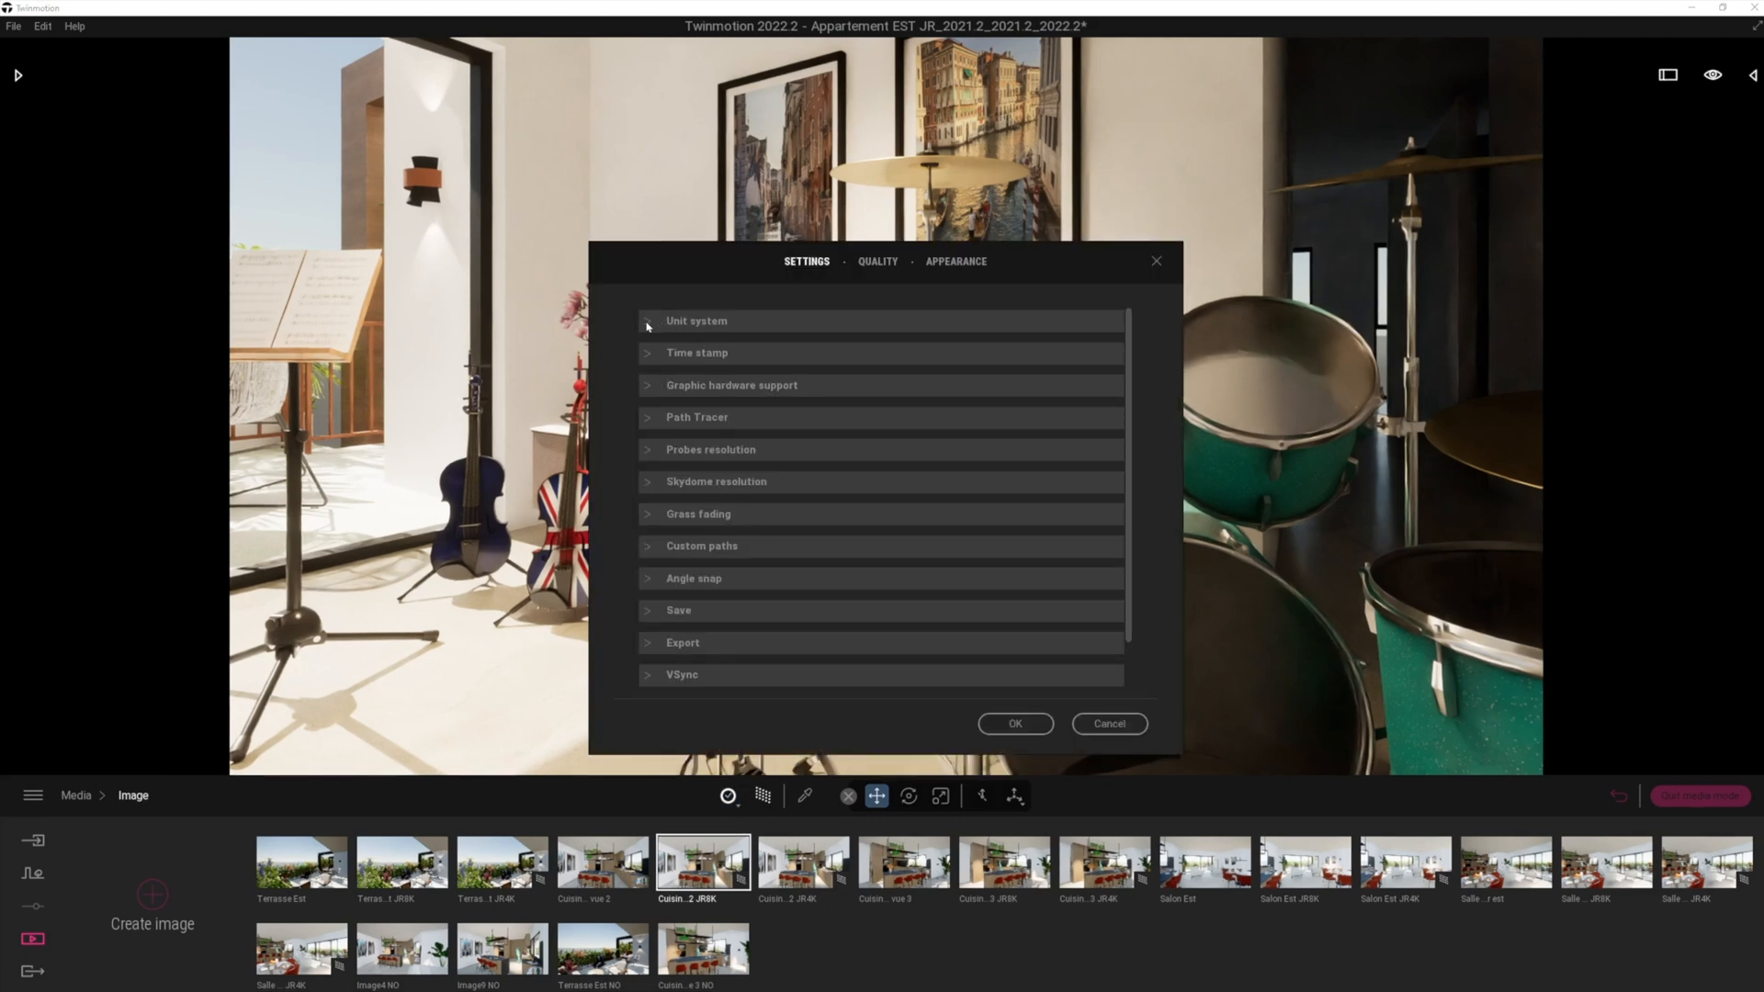
left_click(646, 321)
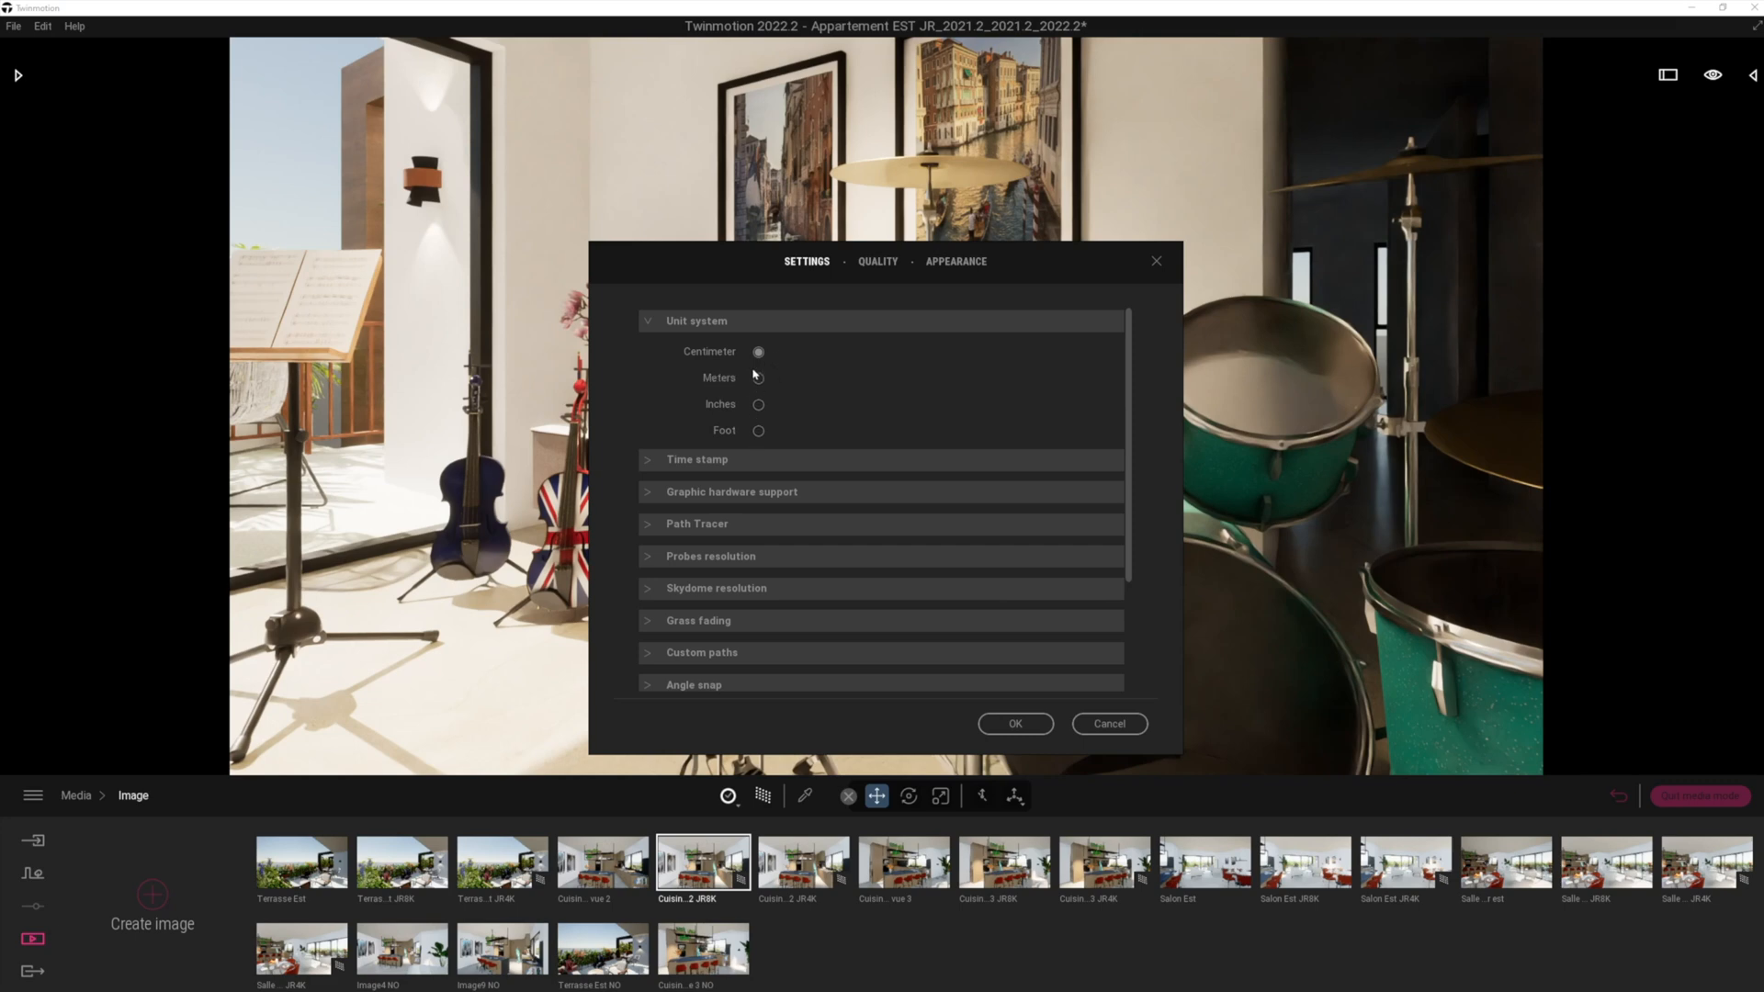
mouse_move(788, 430)
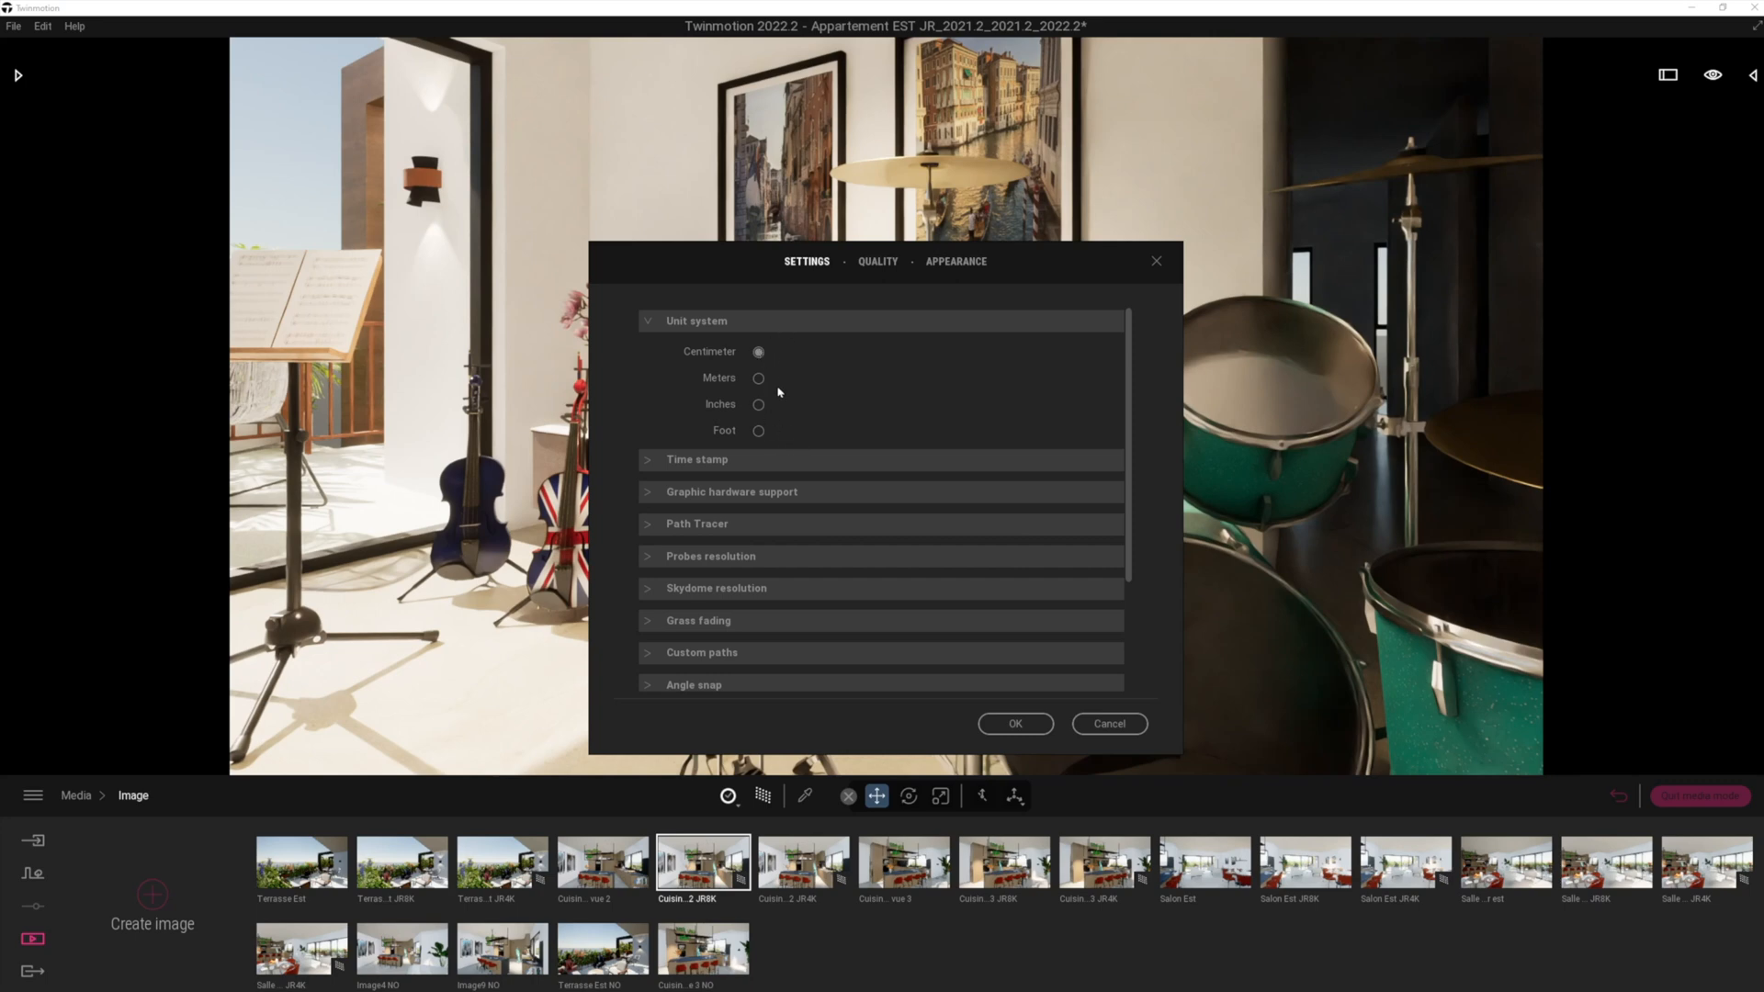
mouse_move(770, 379)
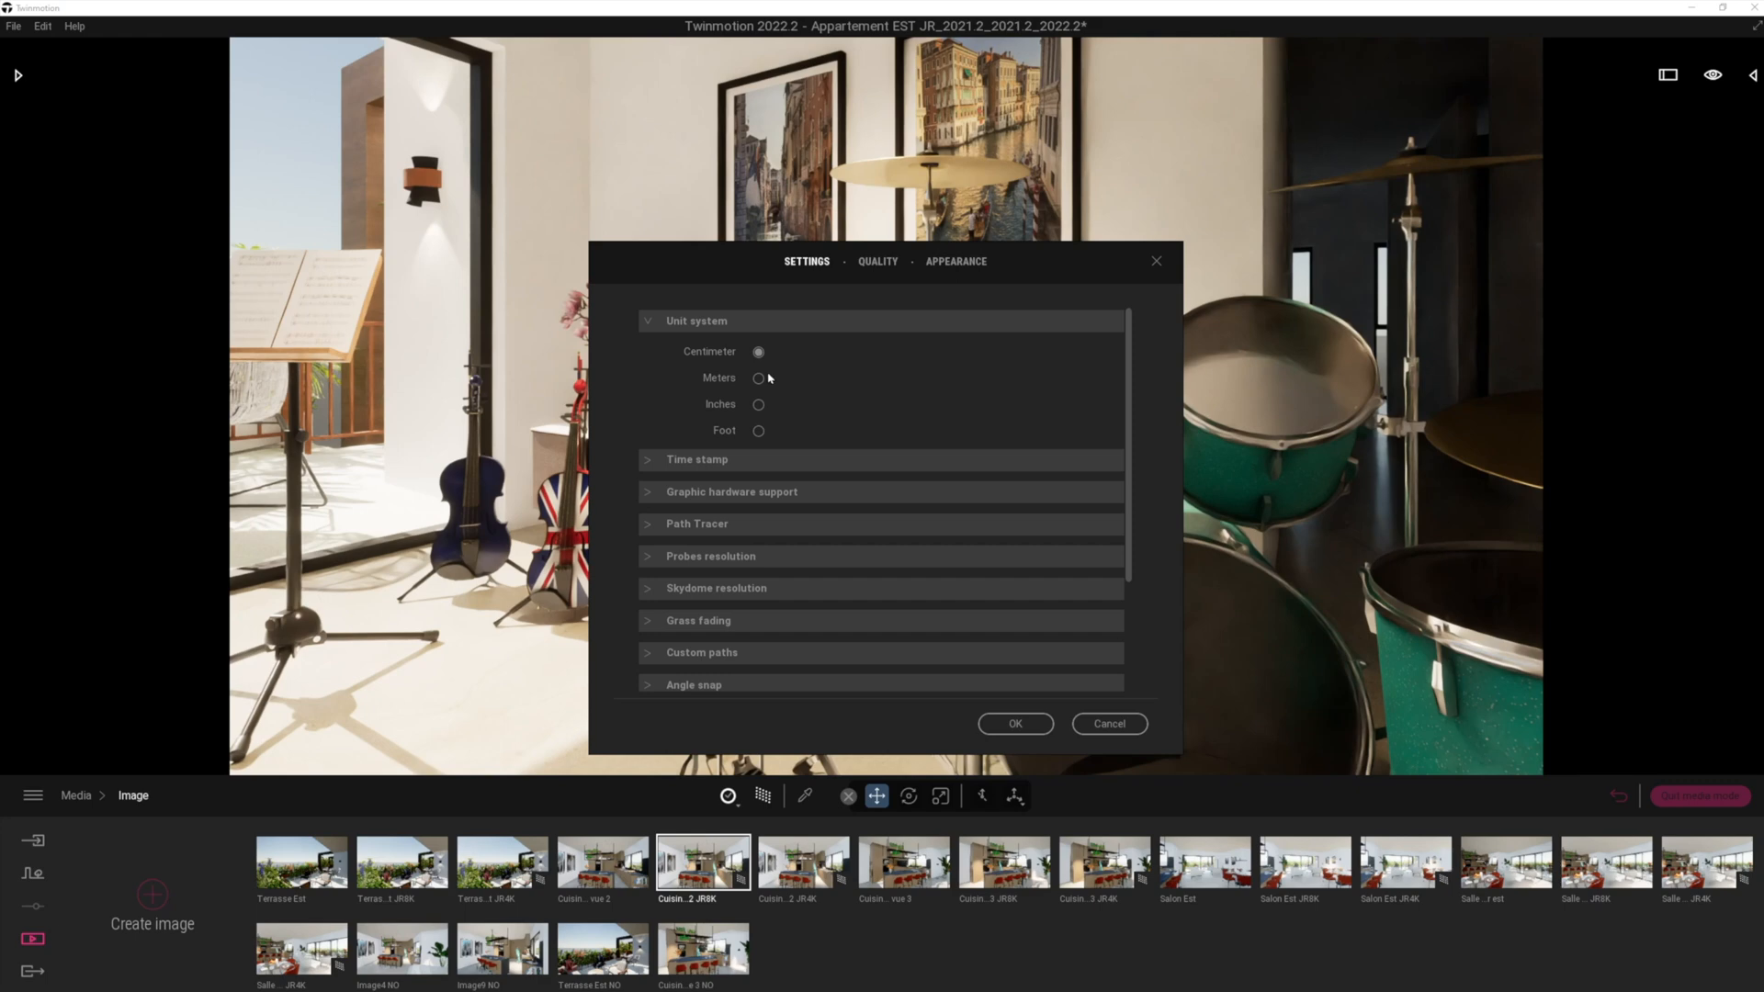
mouse_move(778, 466)
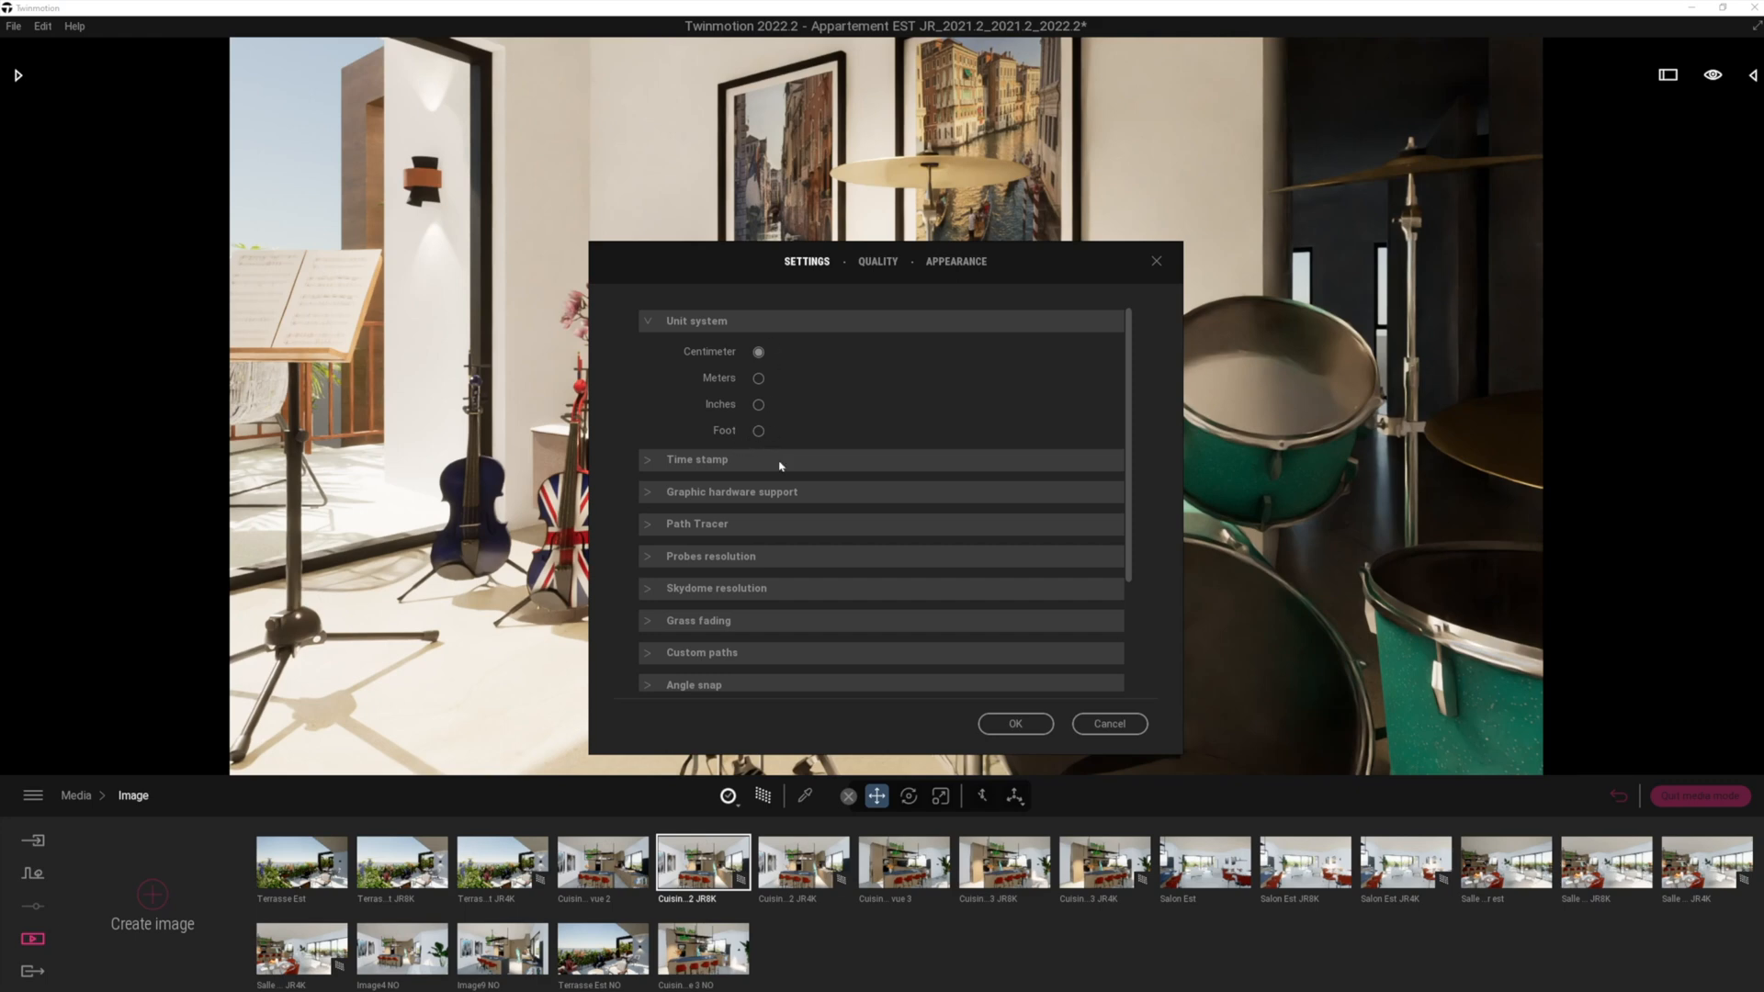
mouse_move(773, 446)
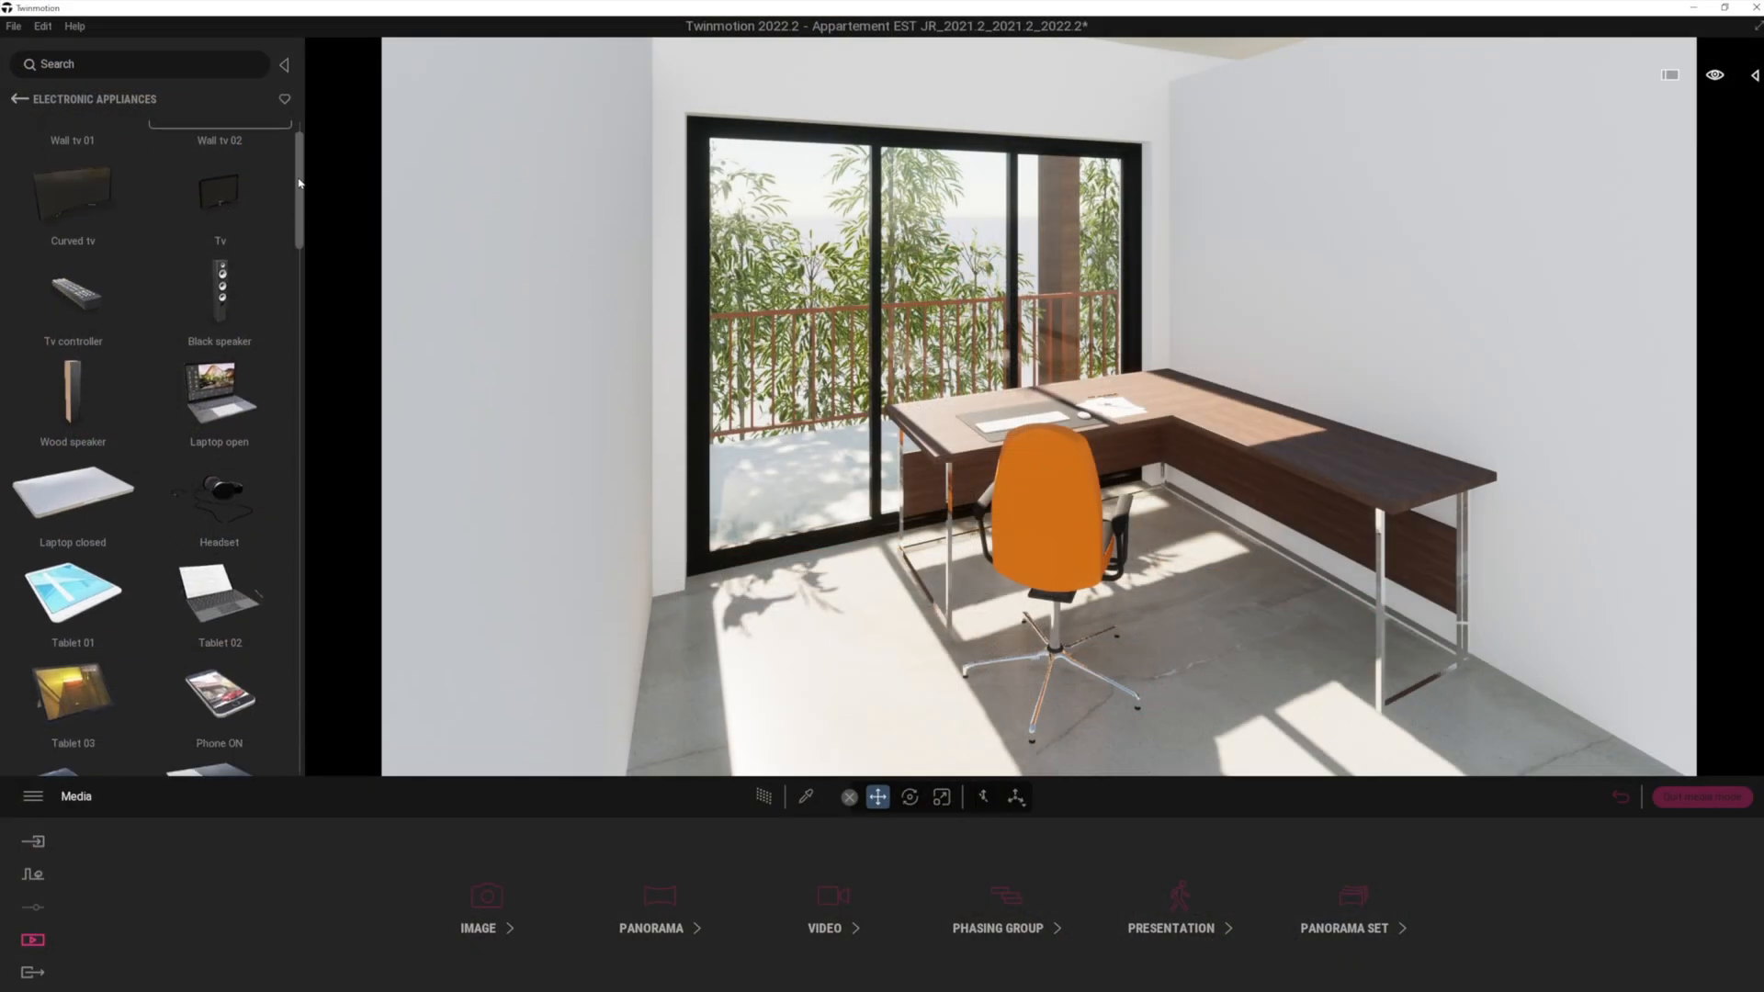
Browse the electronic appliances library and add the sunset-screen monitor to the desk.
scroll("down", 3)
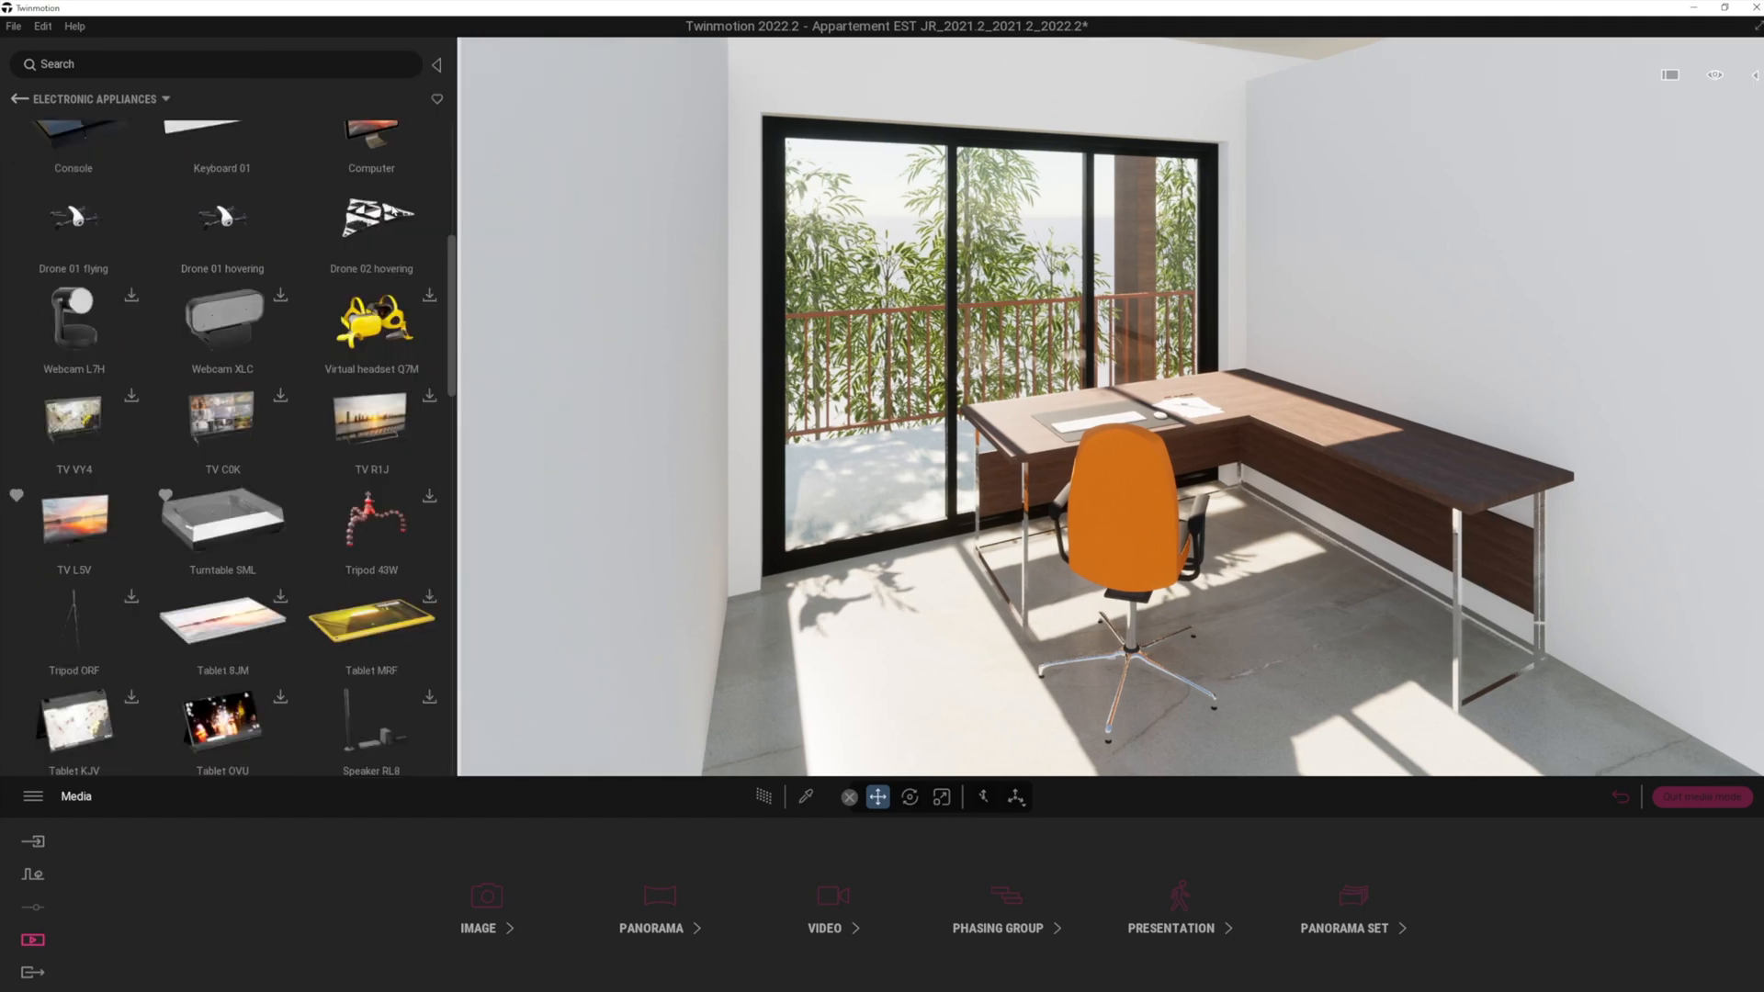
left_click(74, 518)
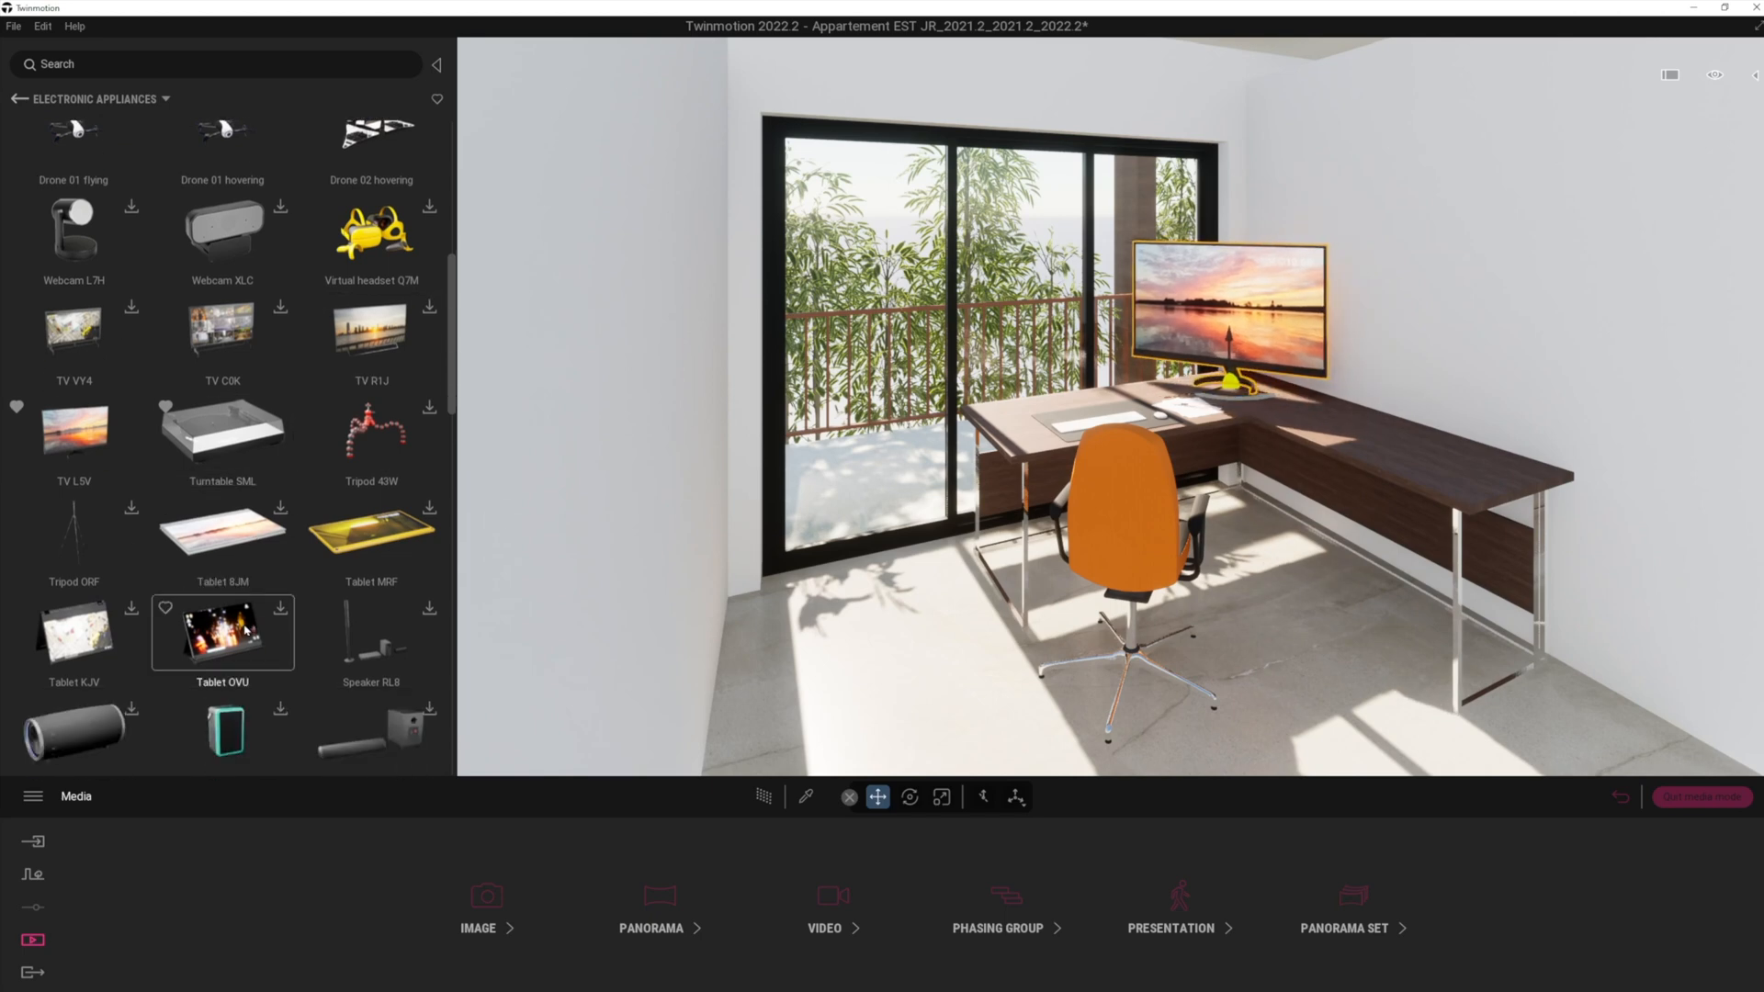
scroll("down", 3)
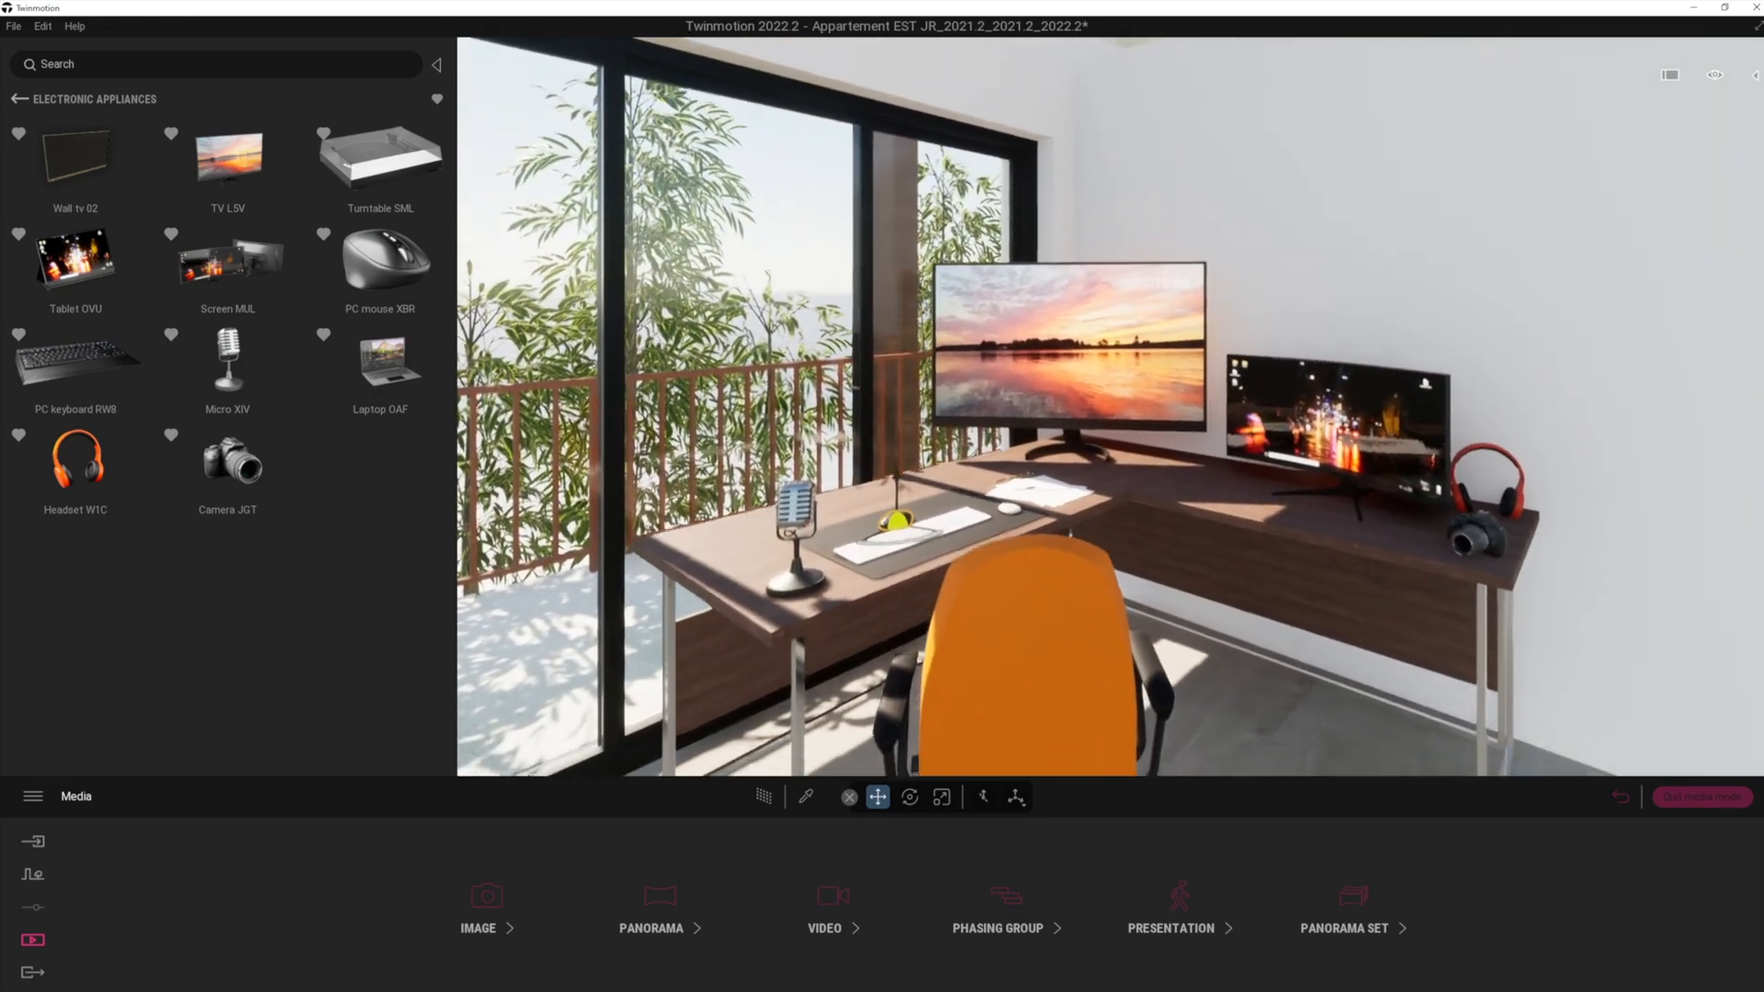
Preview the desk with Path Tracer, browse the library, then start a new empty scene.
left_click(764, 796)
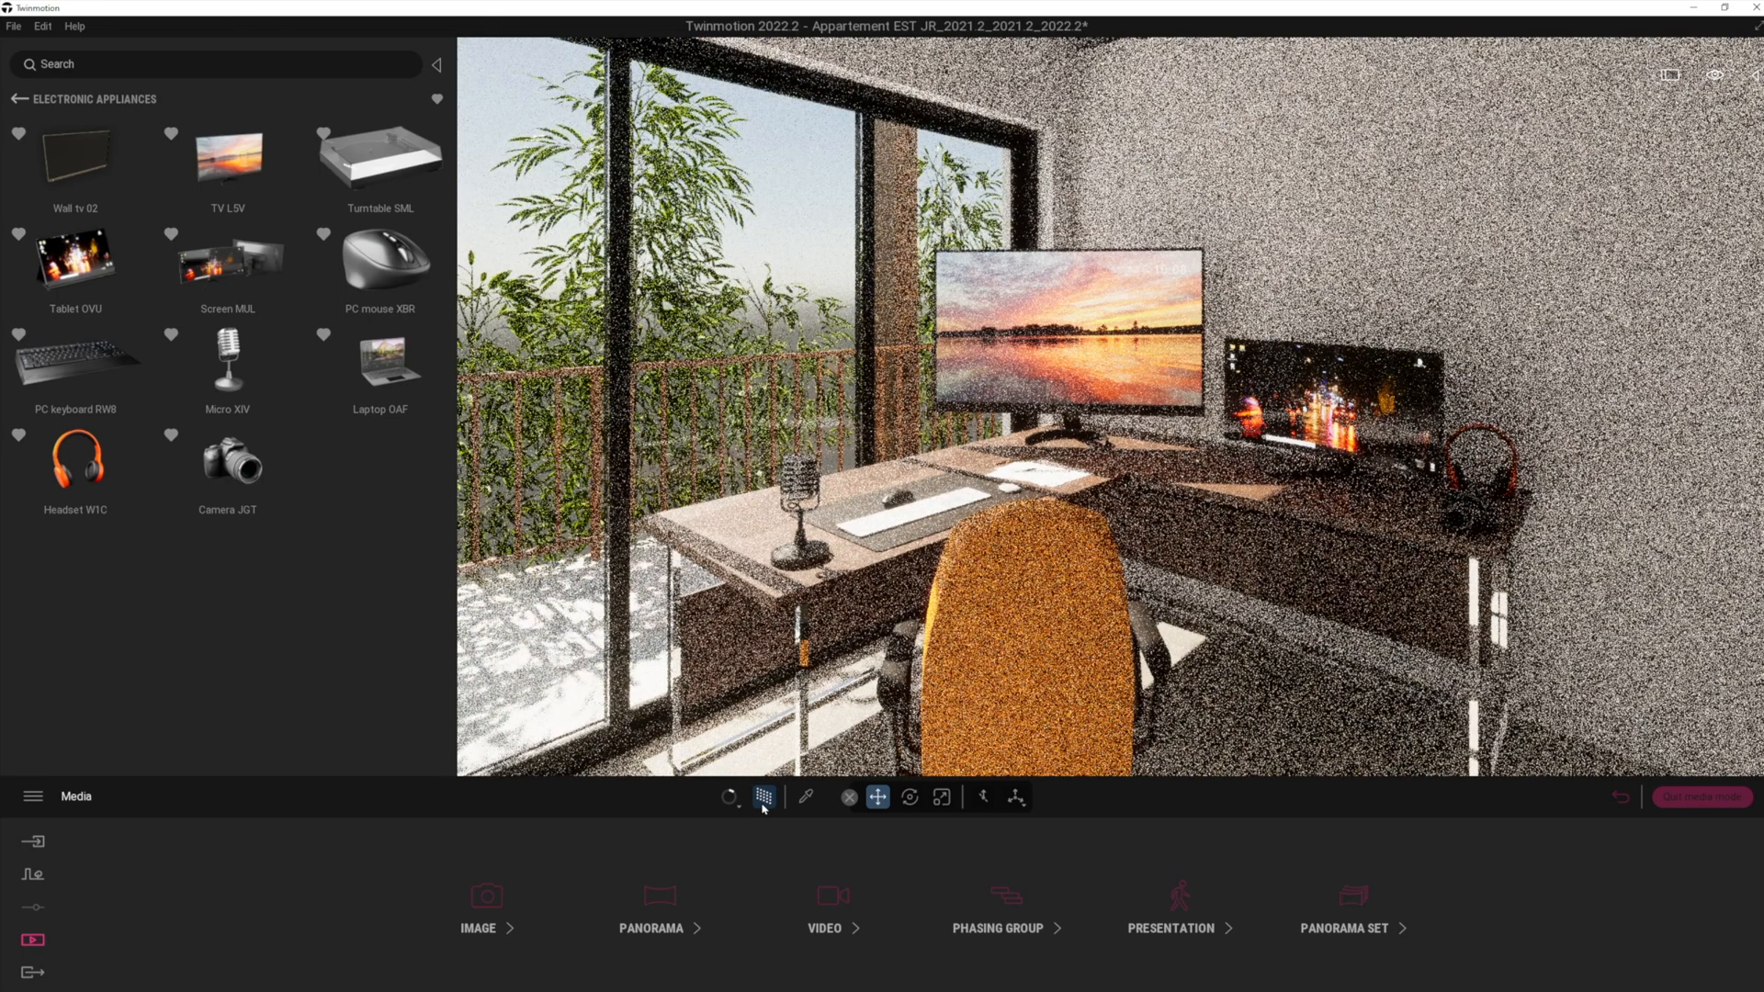
left_click(763, 796)
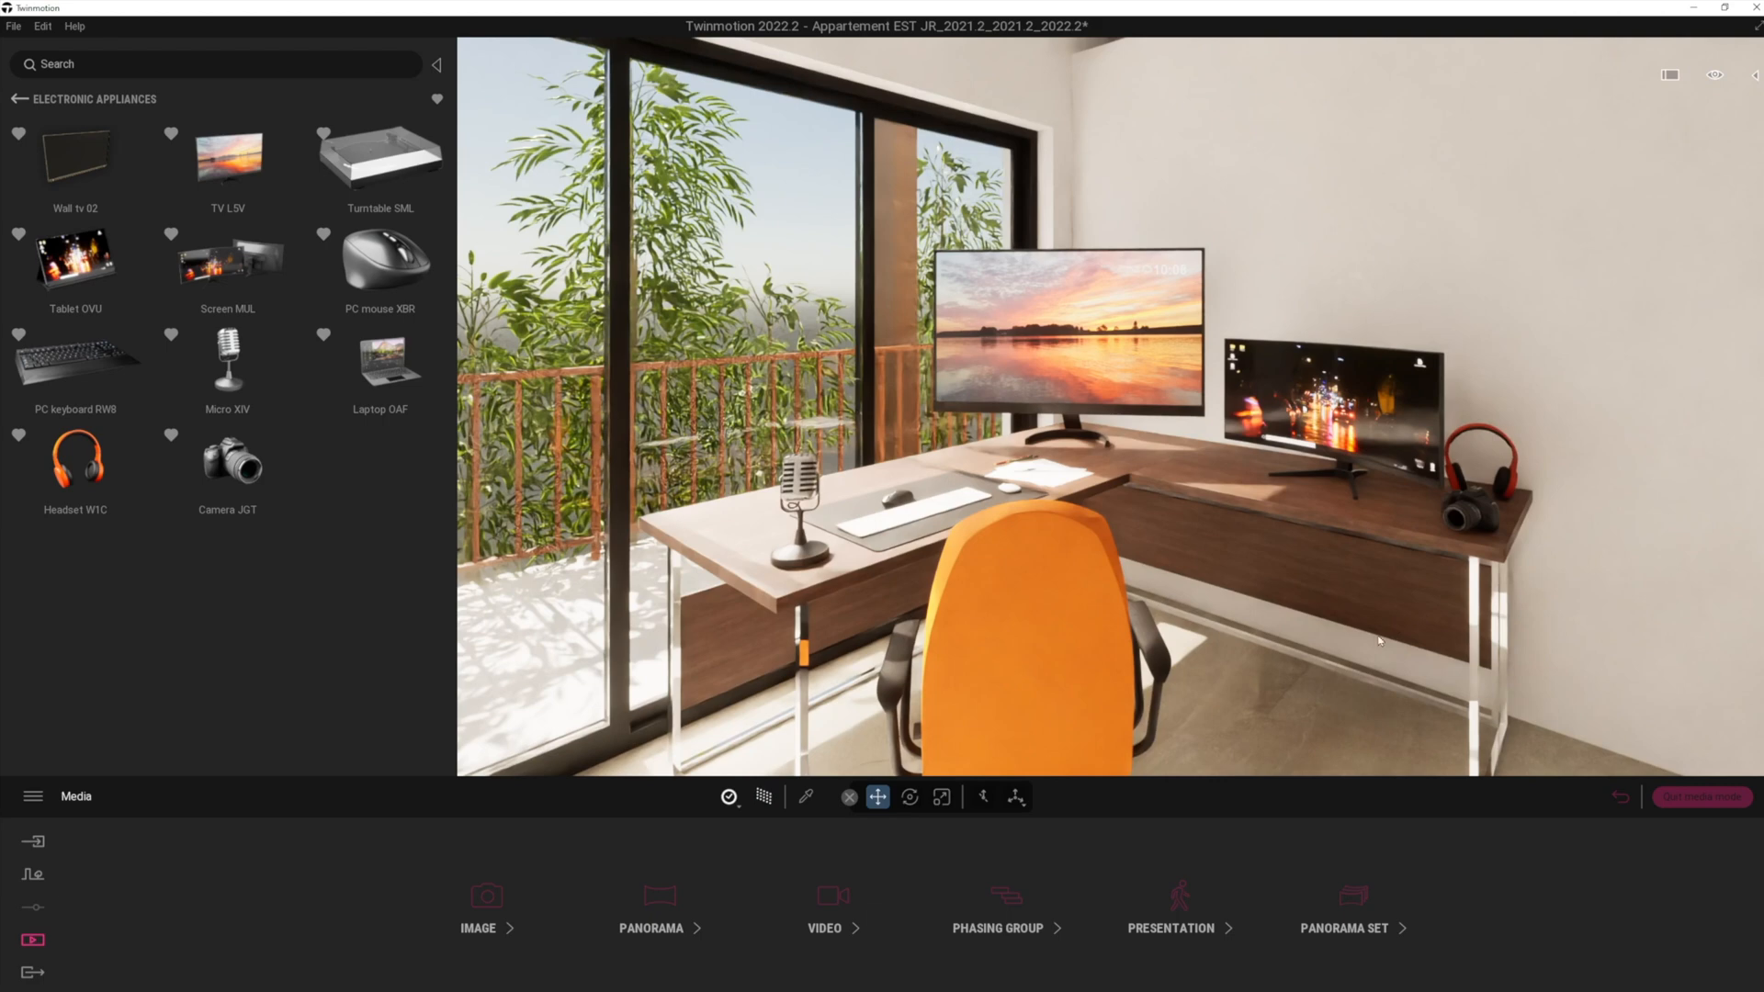
mouse_move(793, 813)
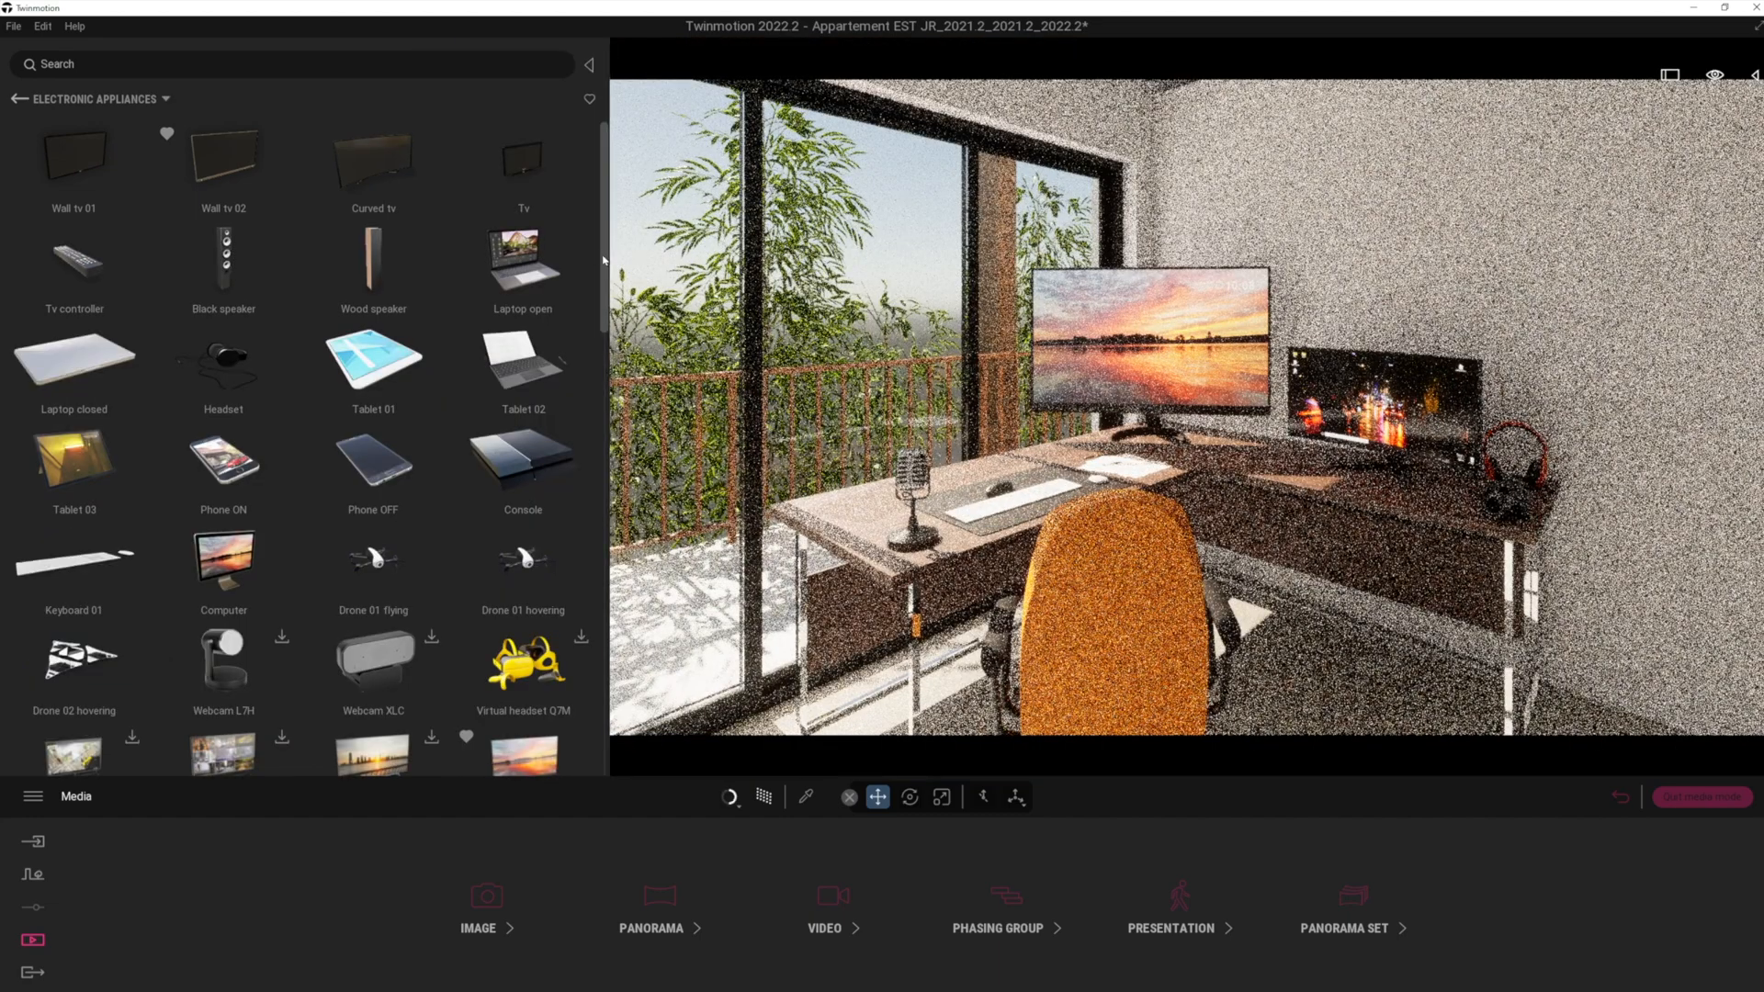
scroll("down", 3)
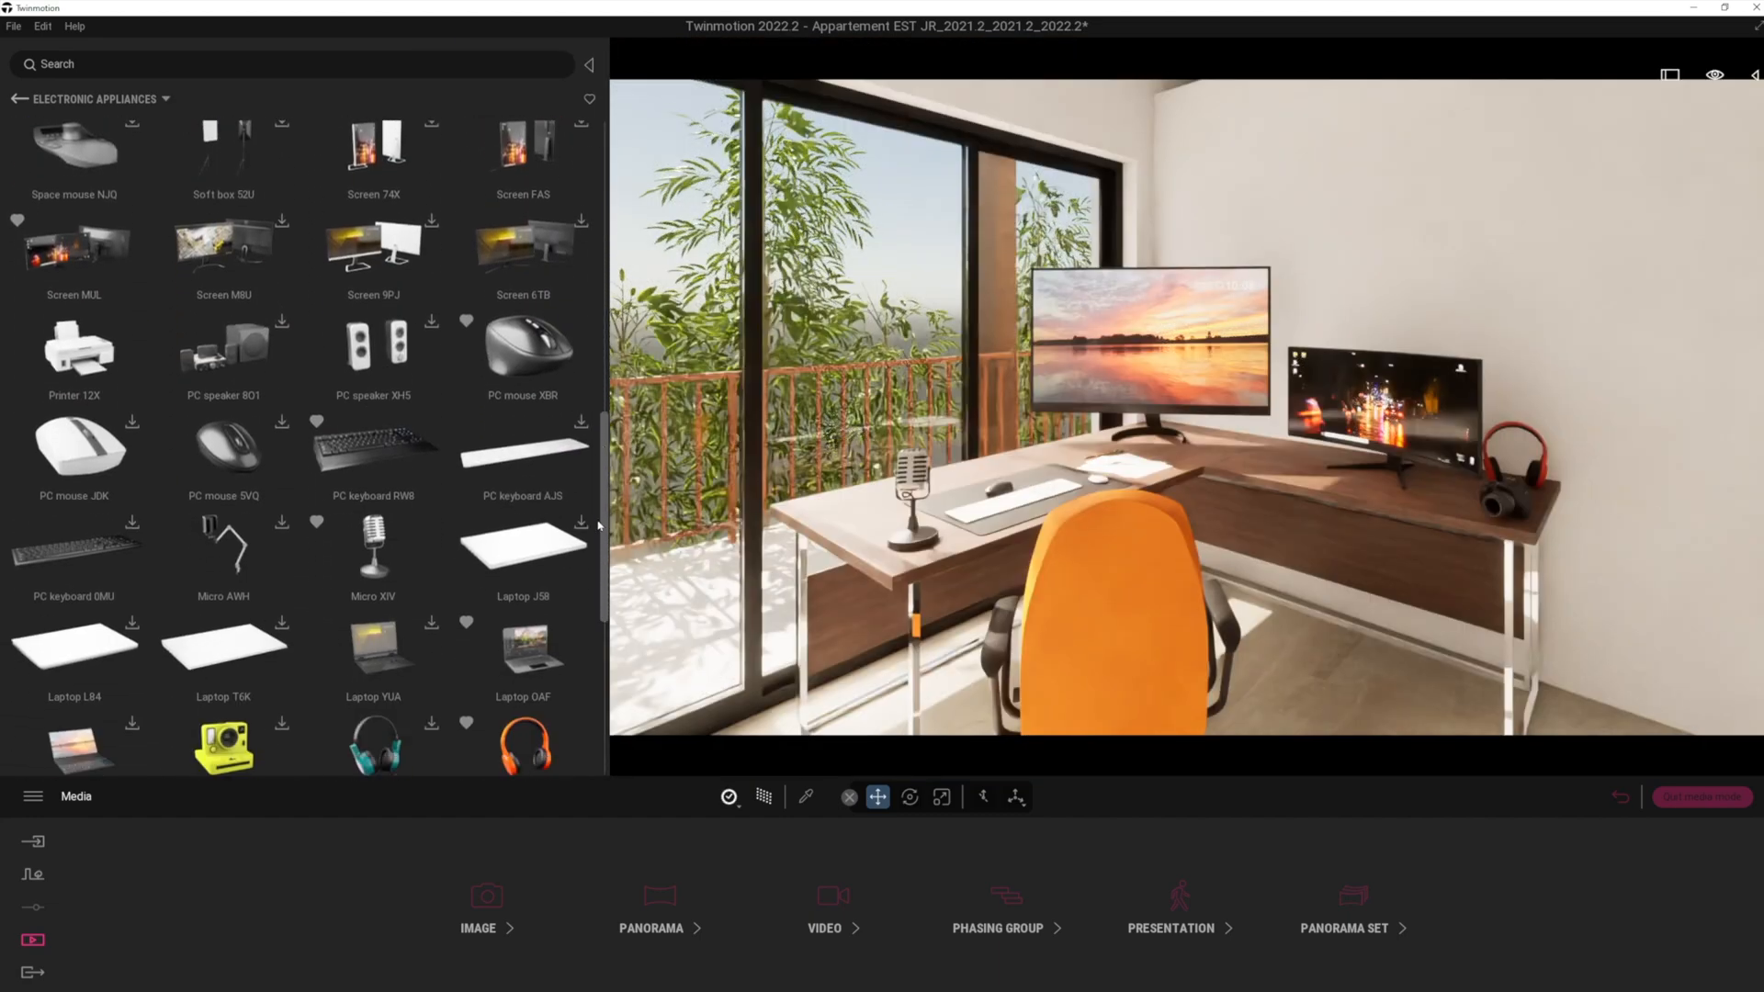
scroll("down", 3)
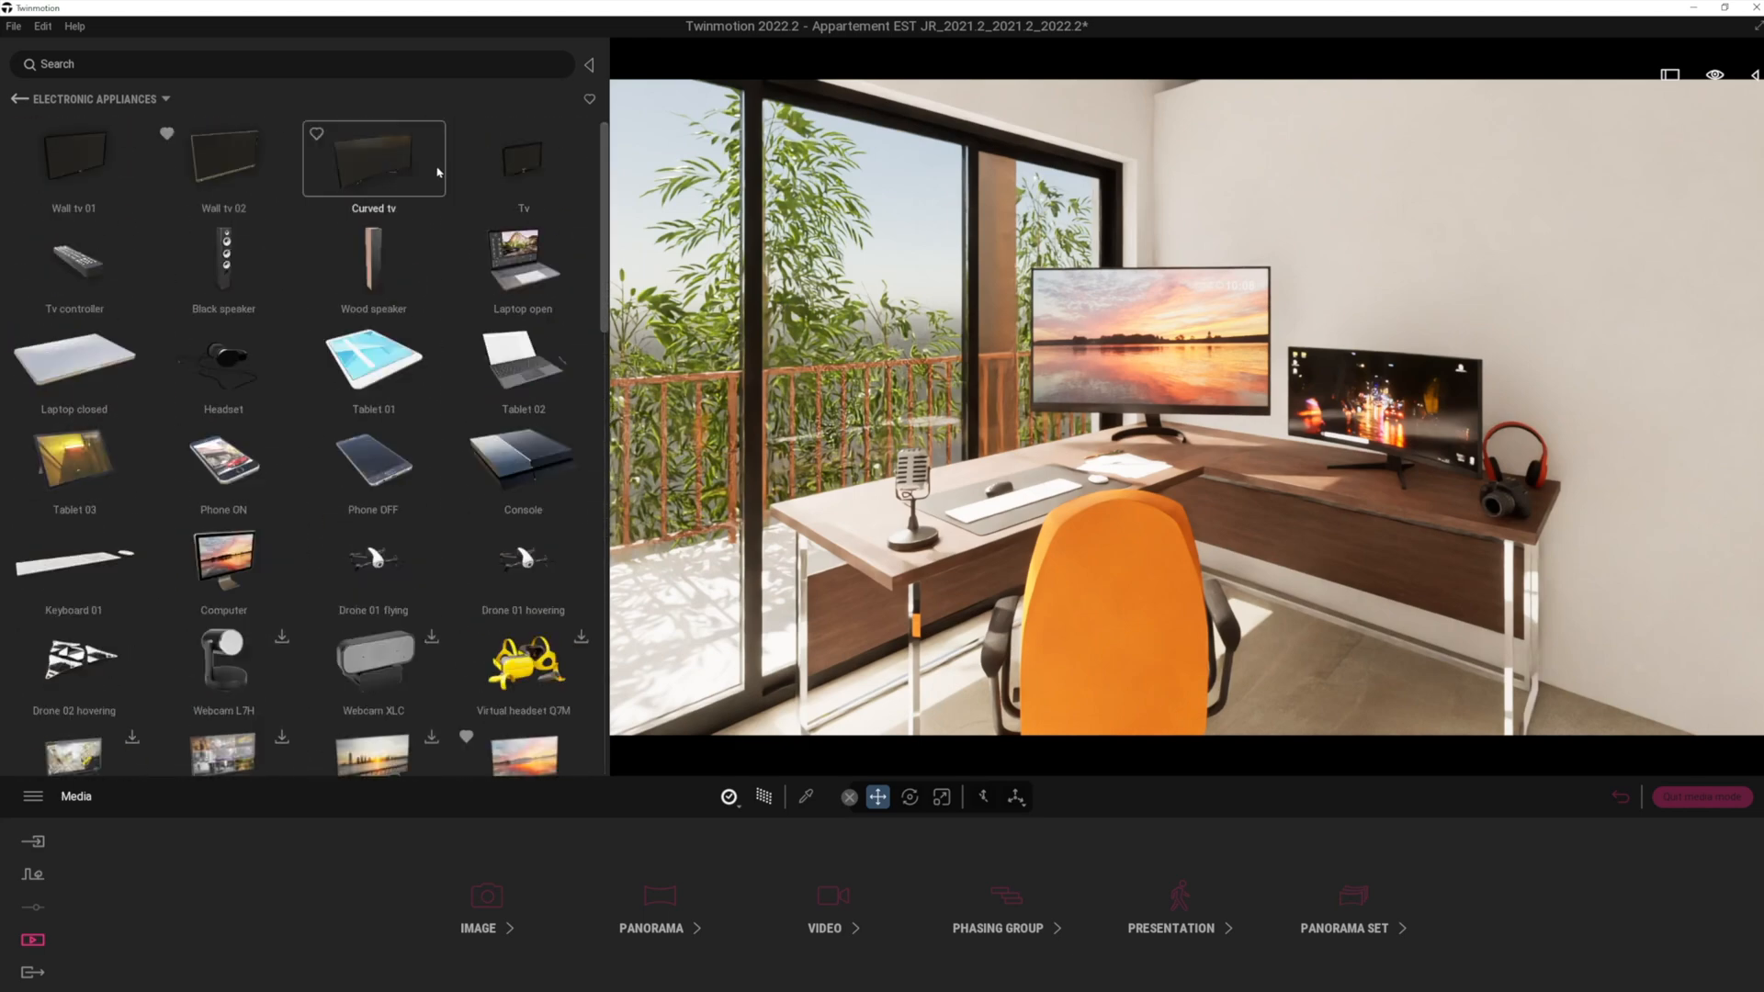
mouse_move(331, 125)
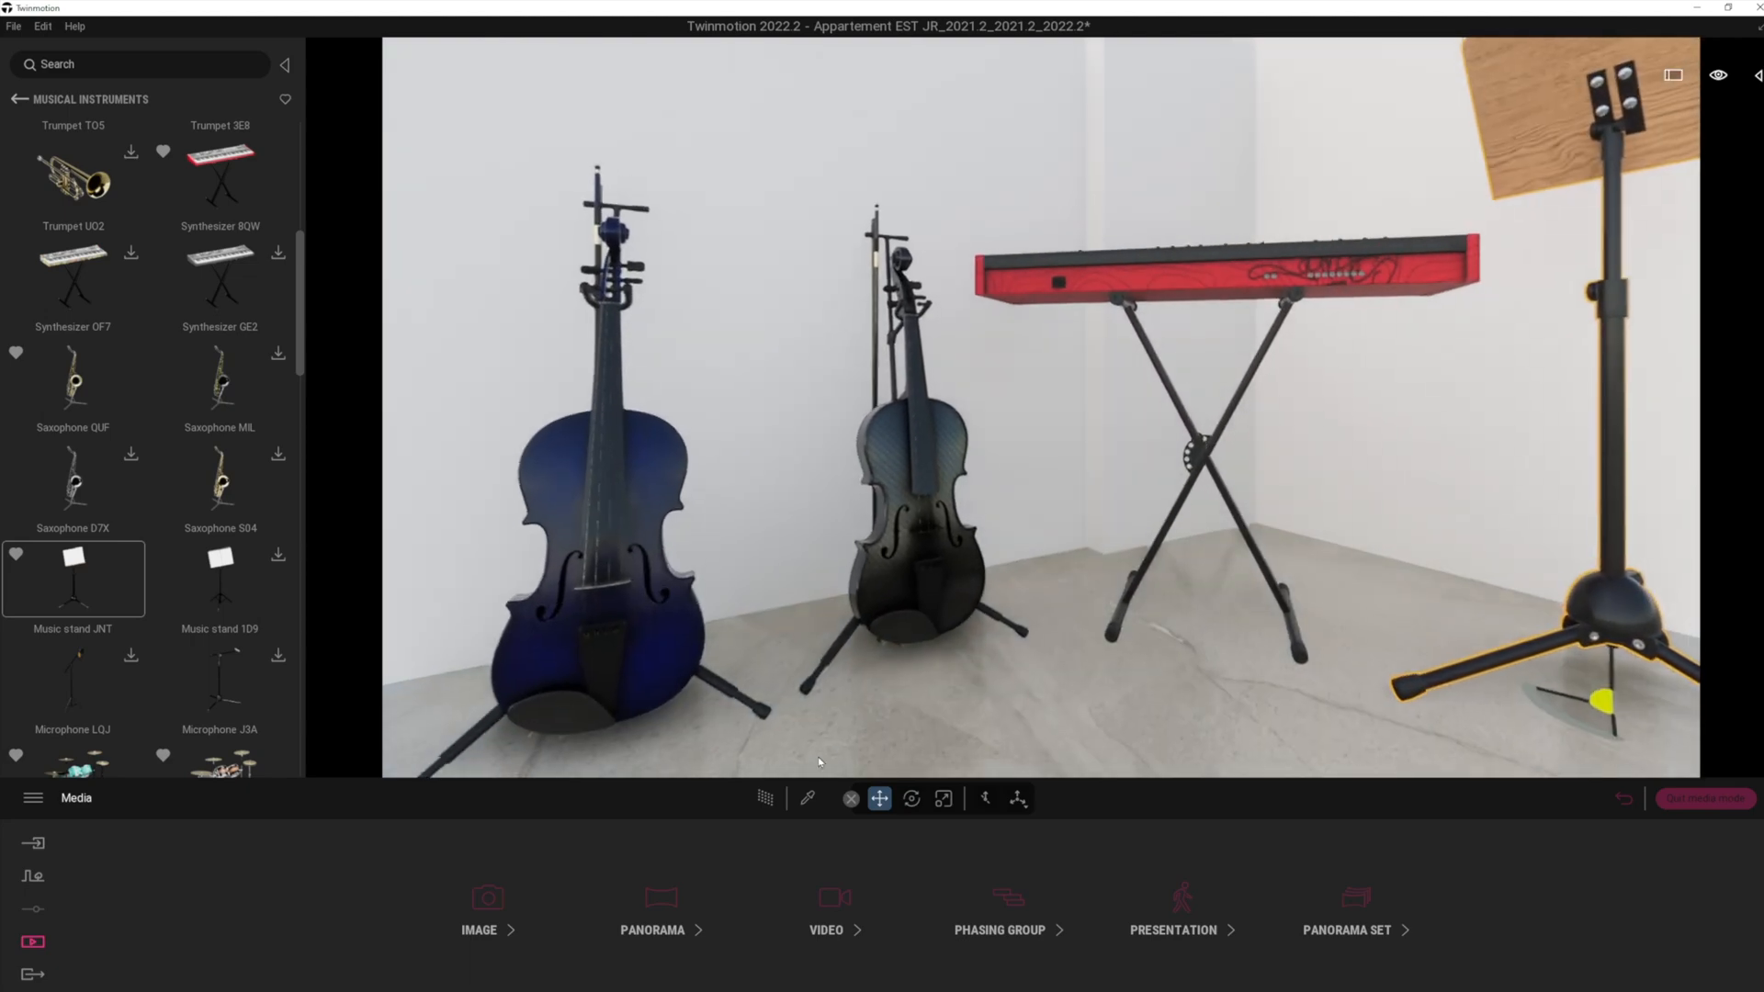
left_click(765, 798)
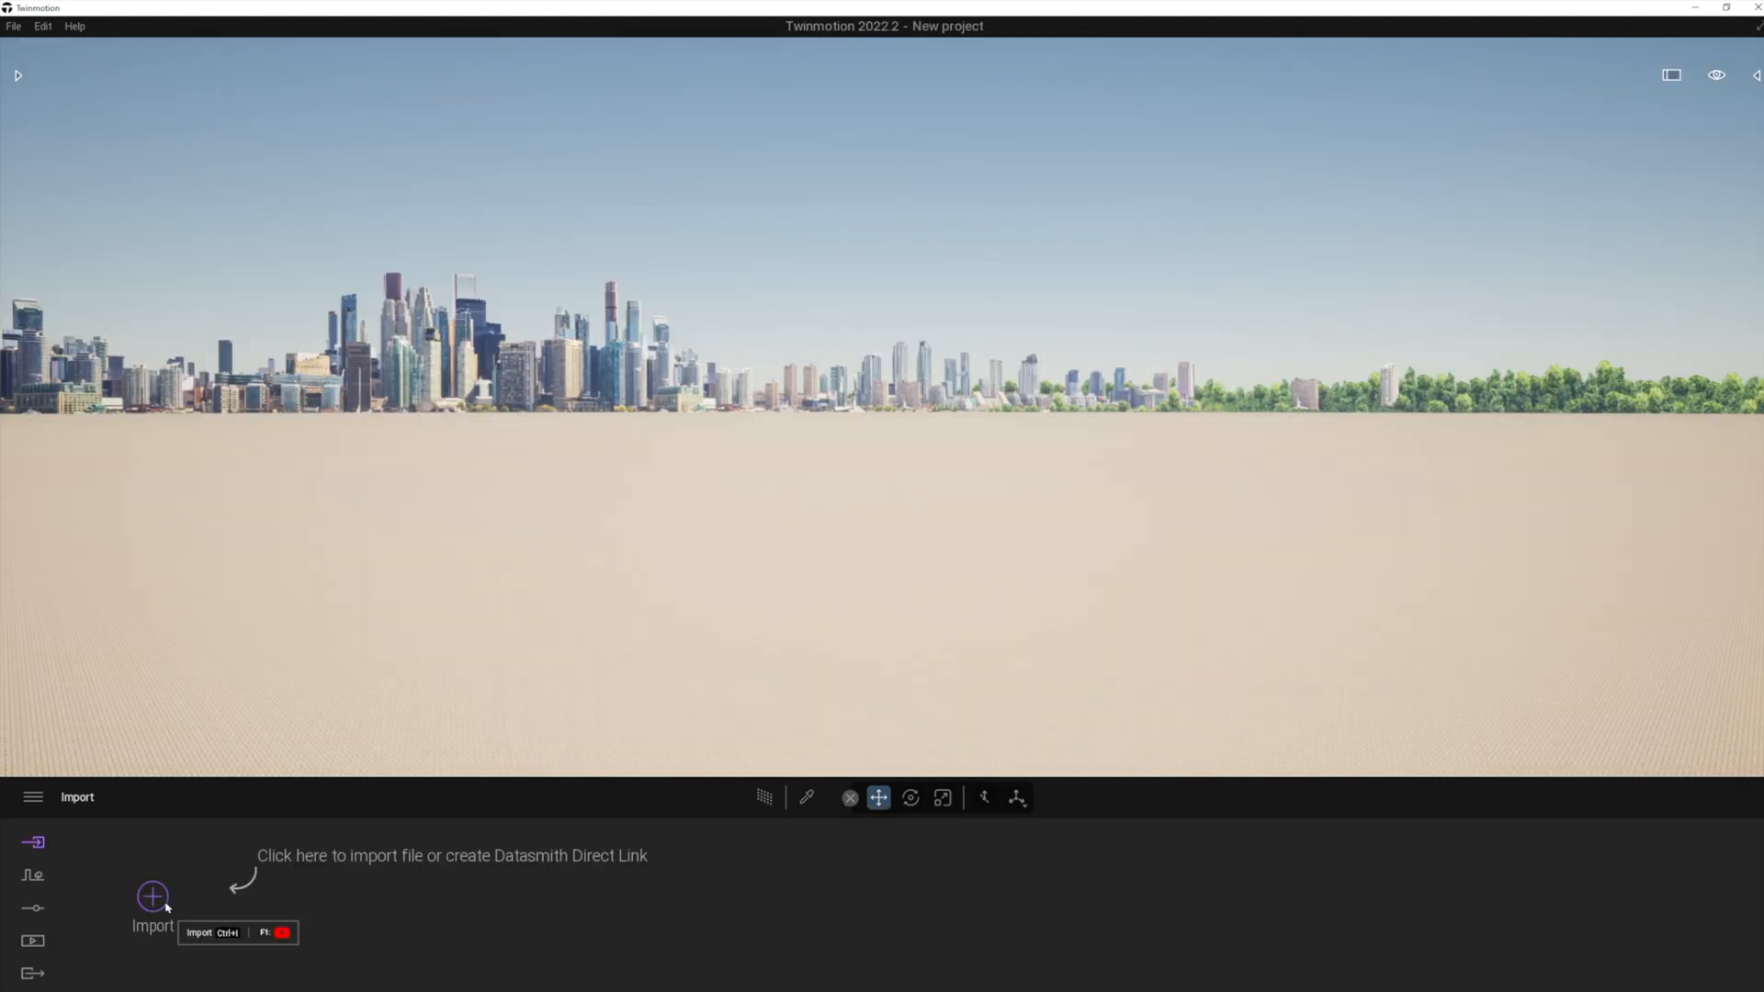
Start an import and browse to the 3D Furniture folder on the D: drive.
left_click(154, 897)
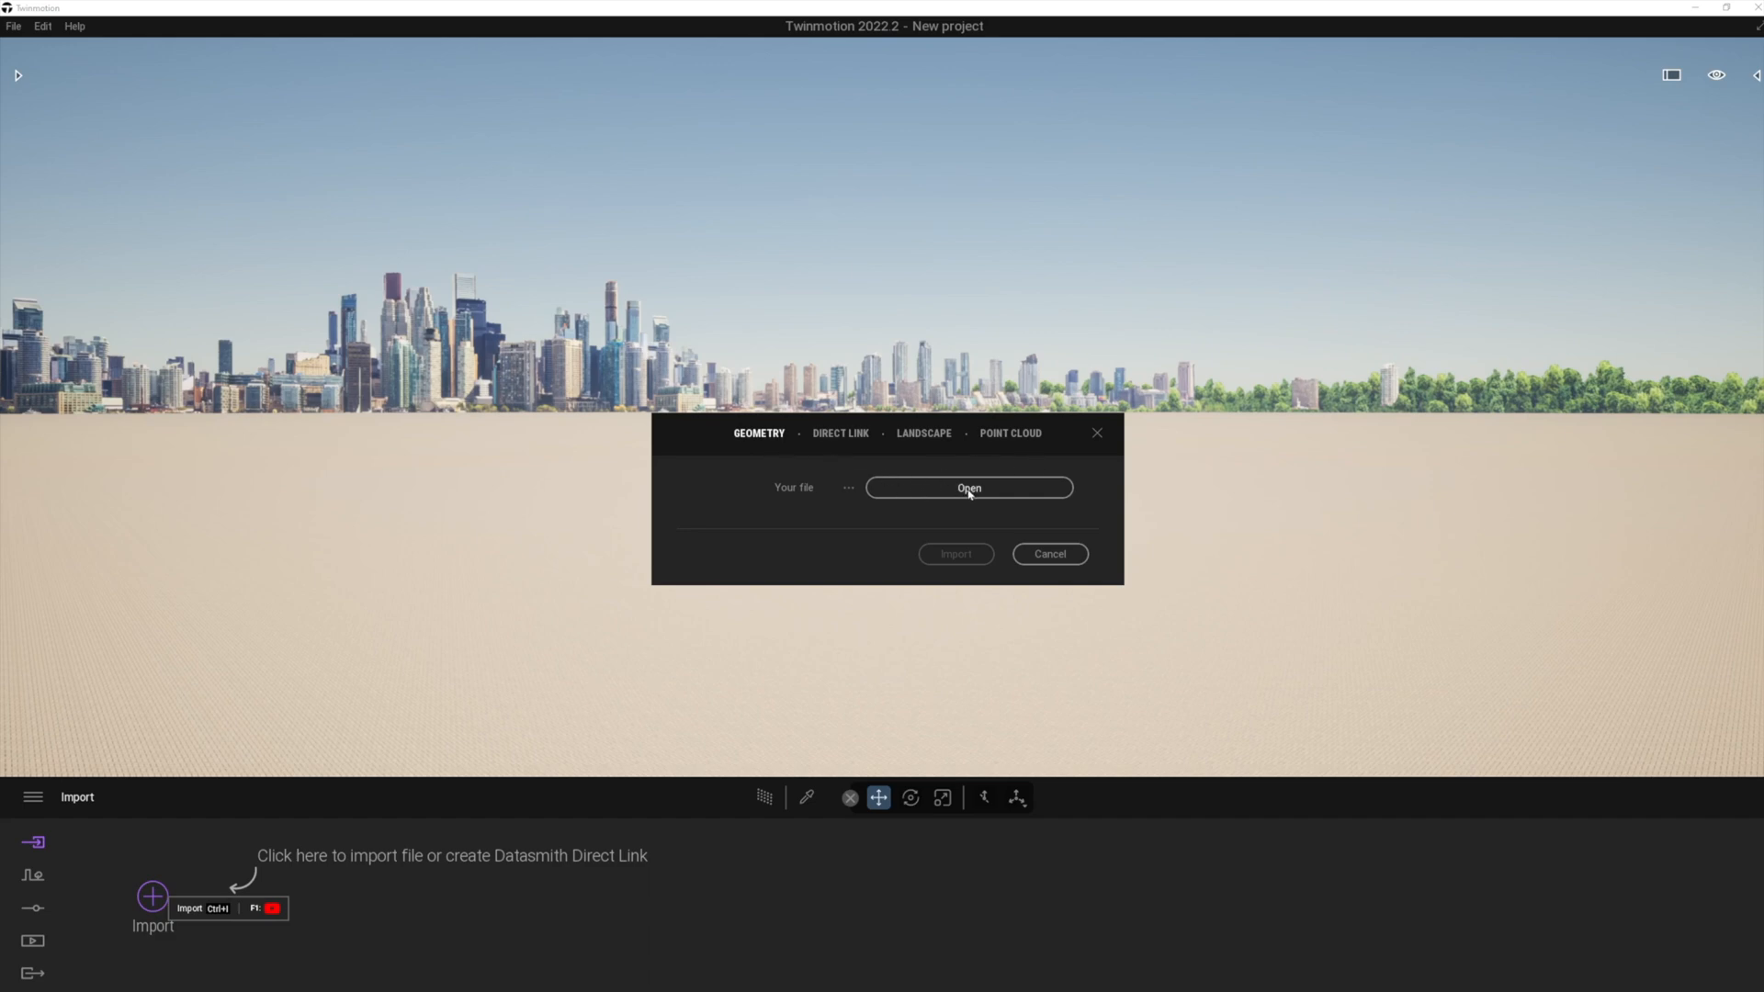
left_click(967, 487)
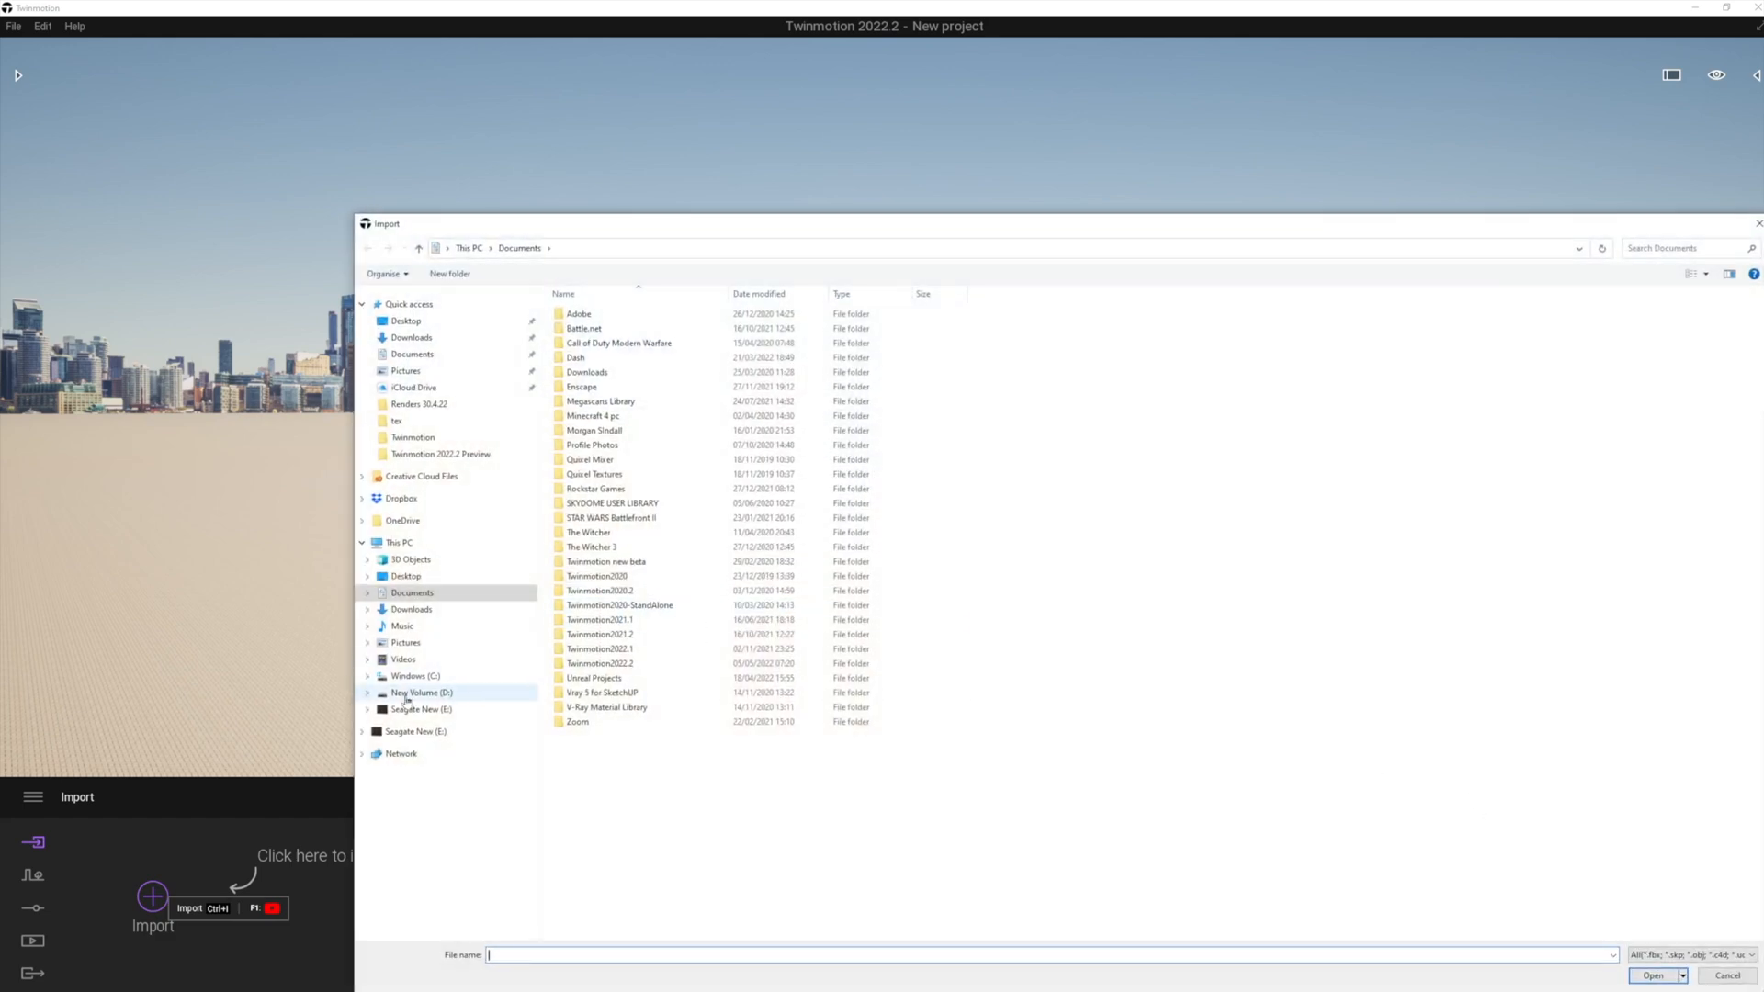
left_click(421, 692)
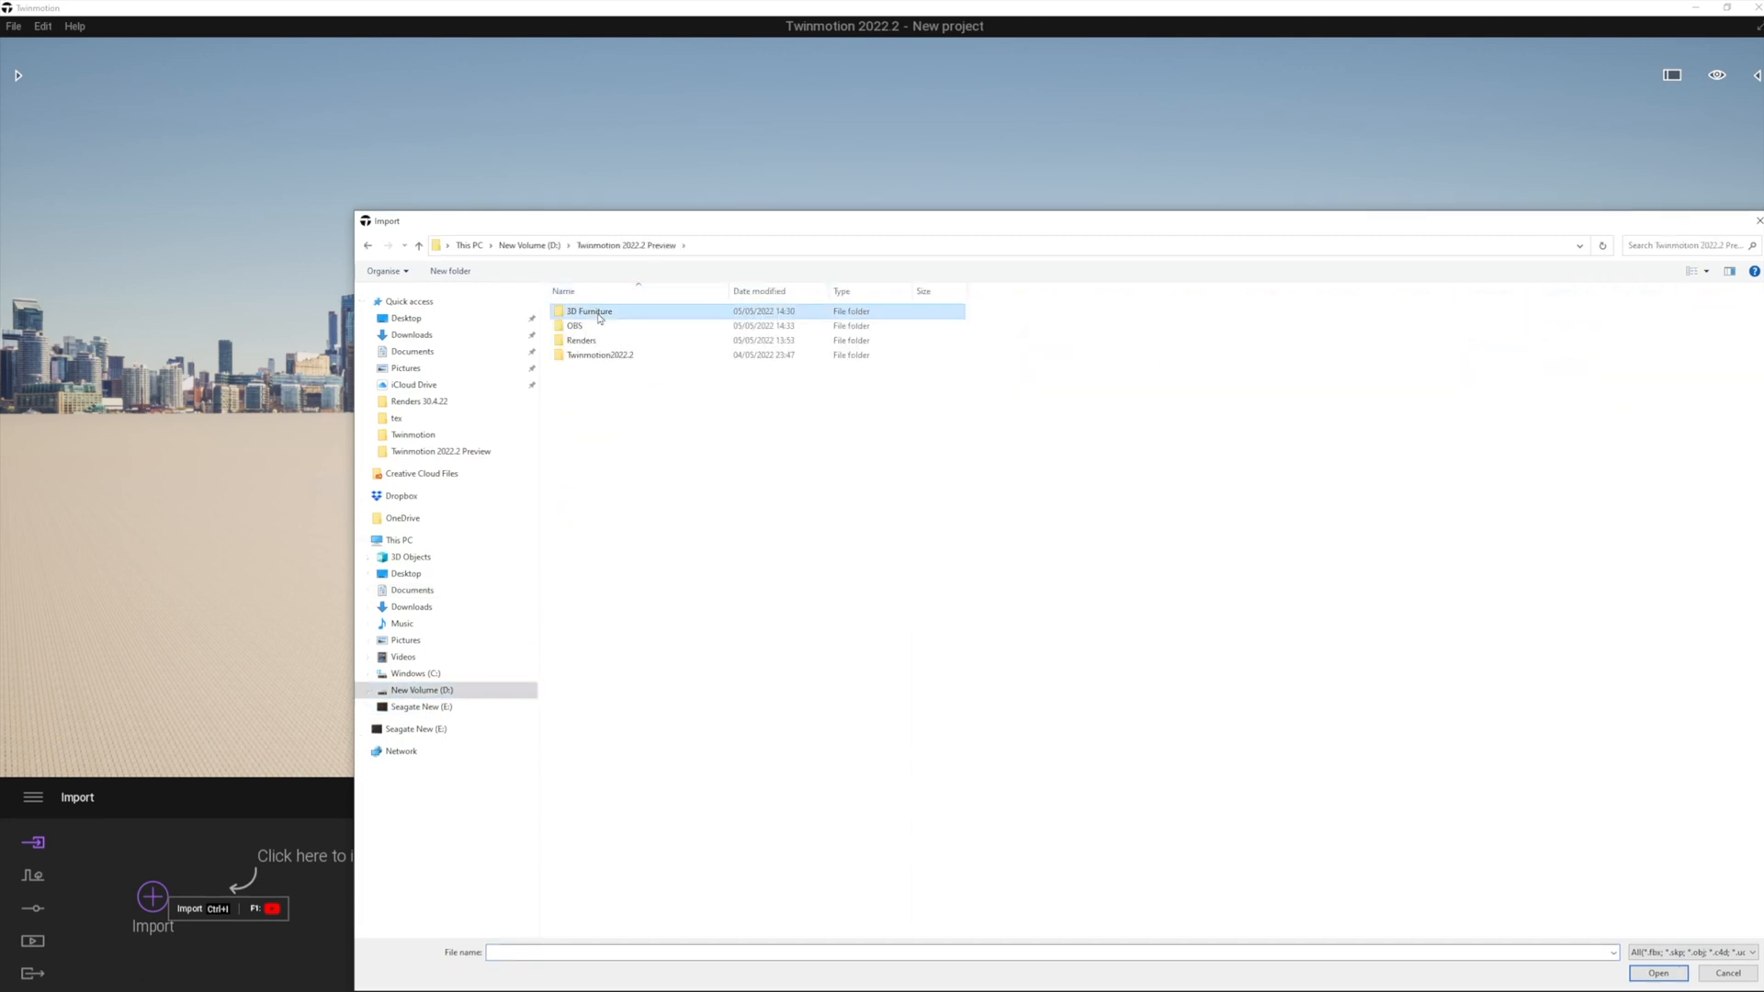
double_click(587, 311)
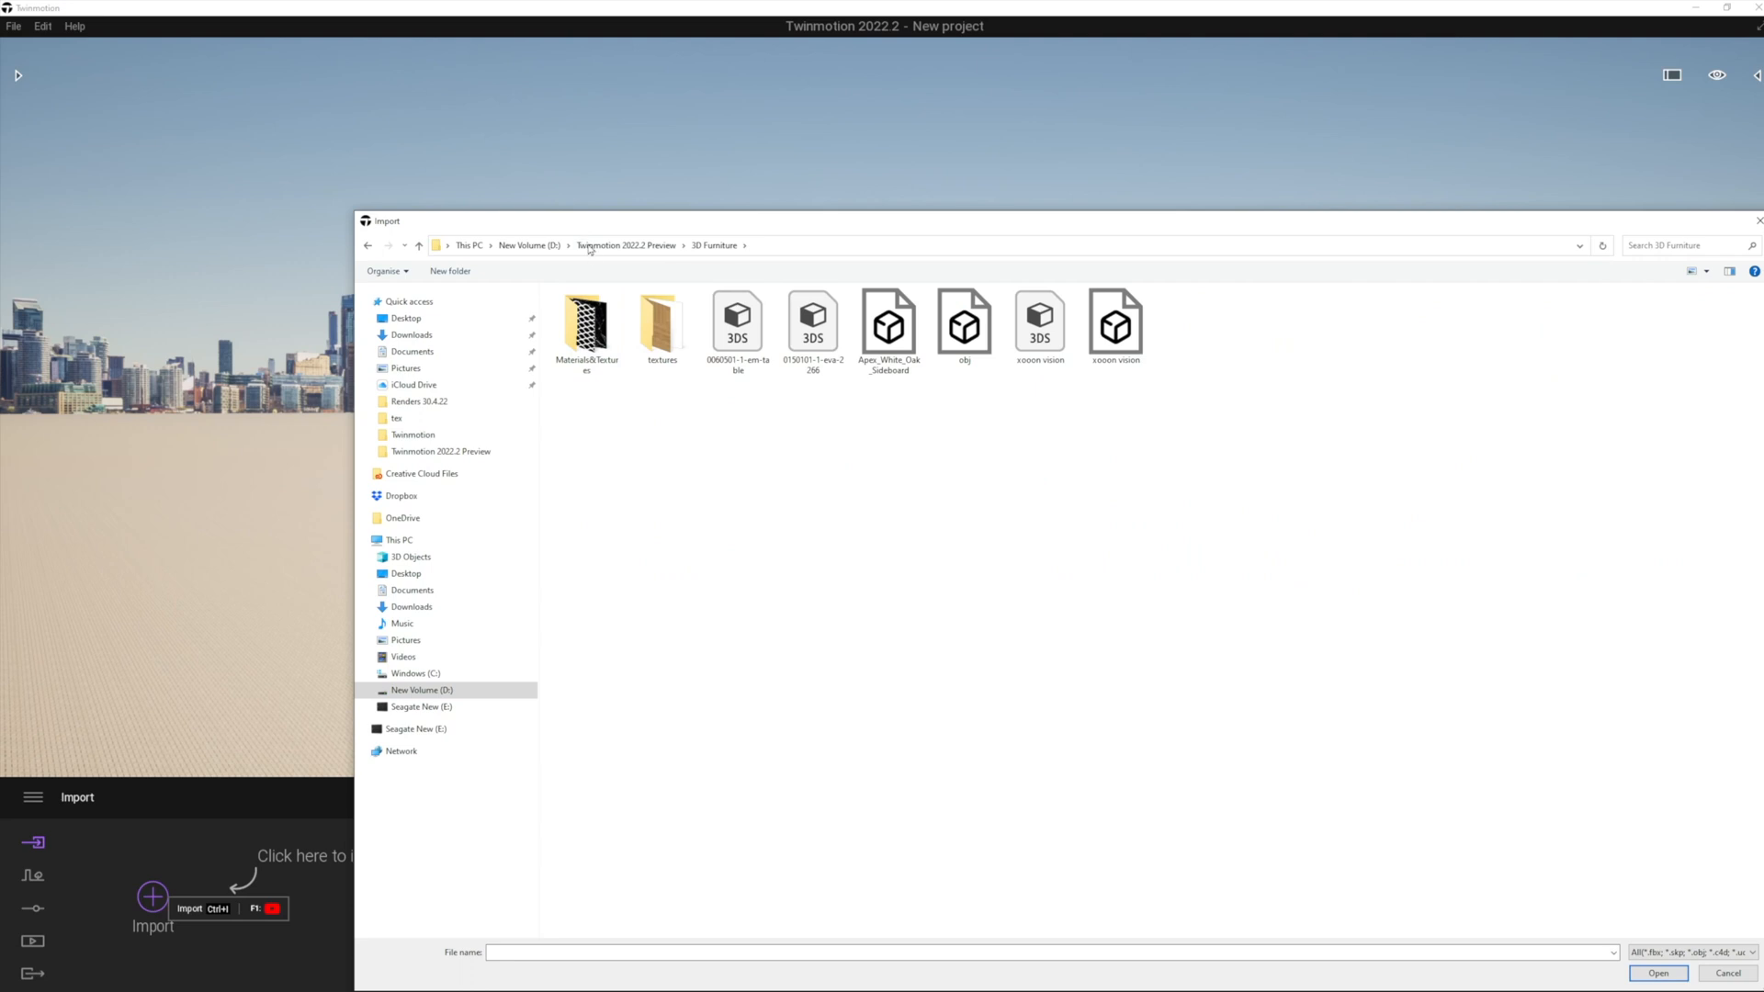
Switch the file list to Details view, then select and confirm all six furniture files.
right_click(737, 562)
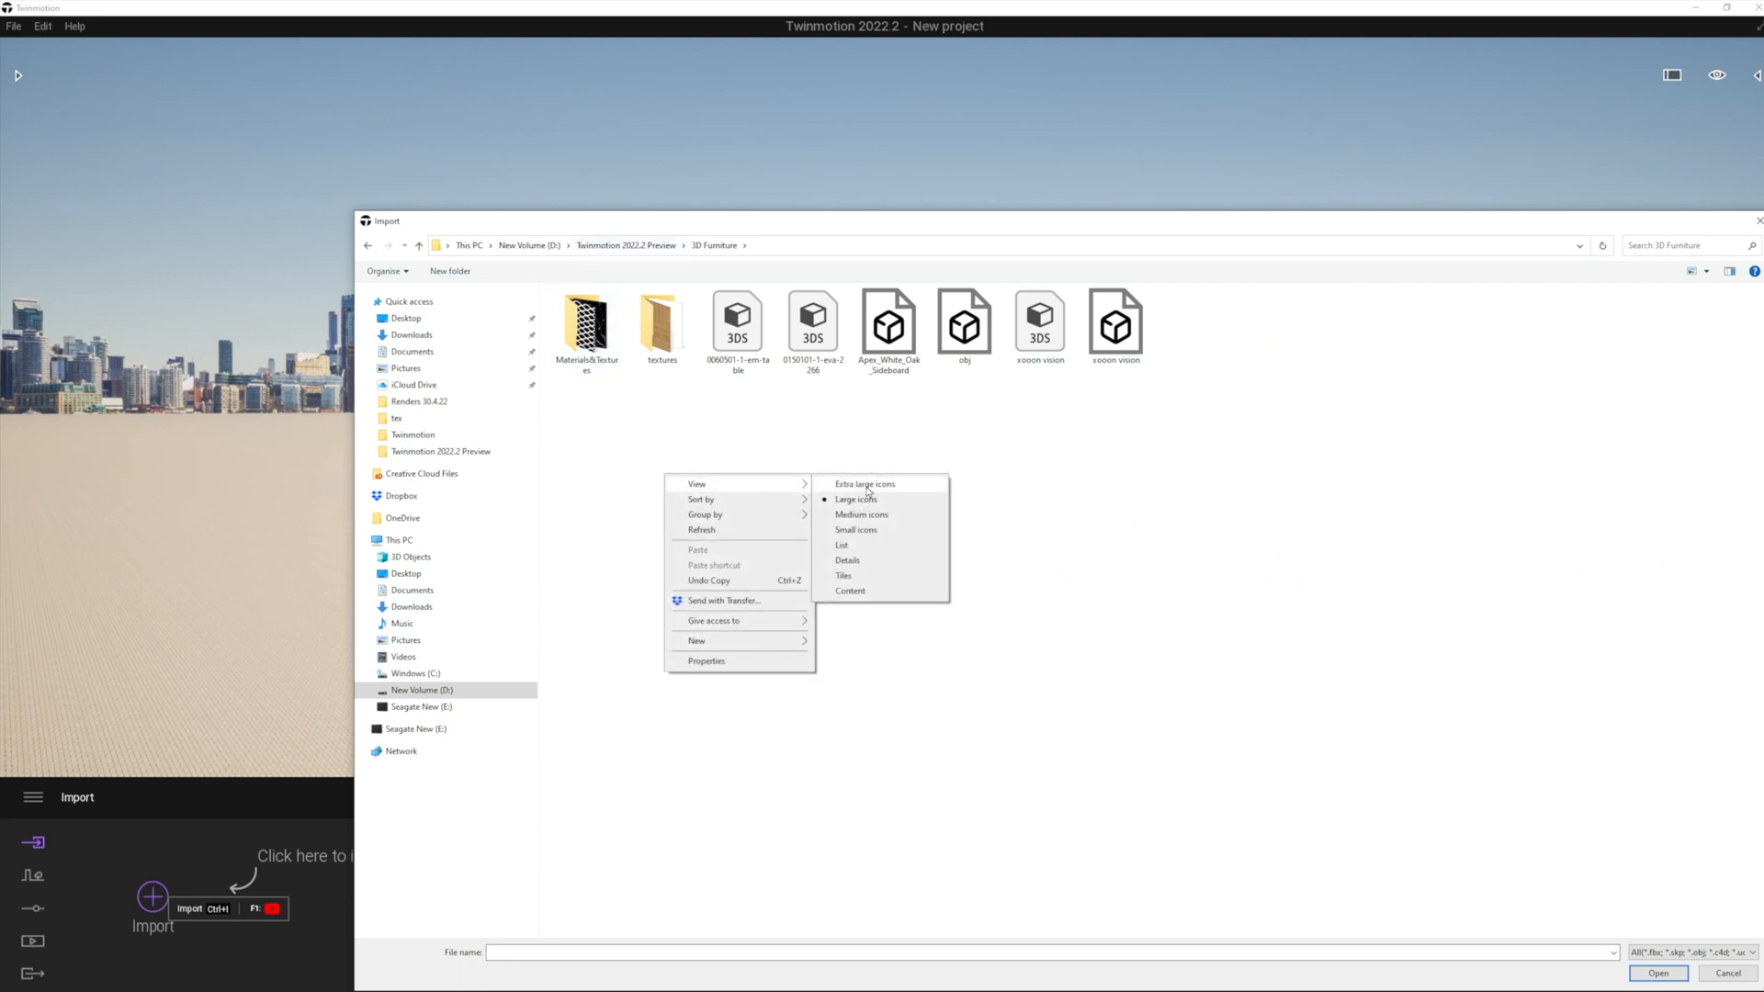
left_click(840, 545)
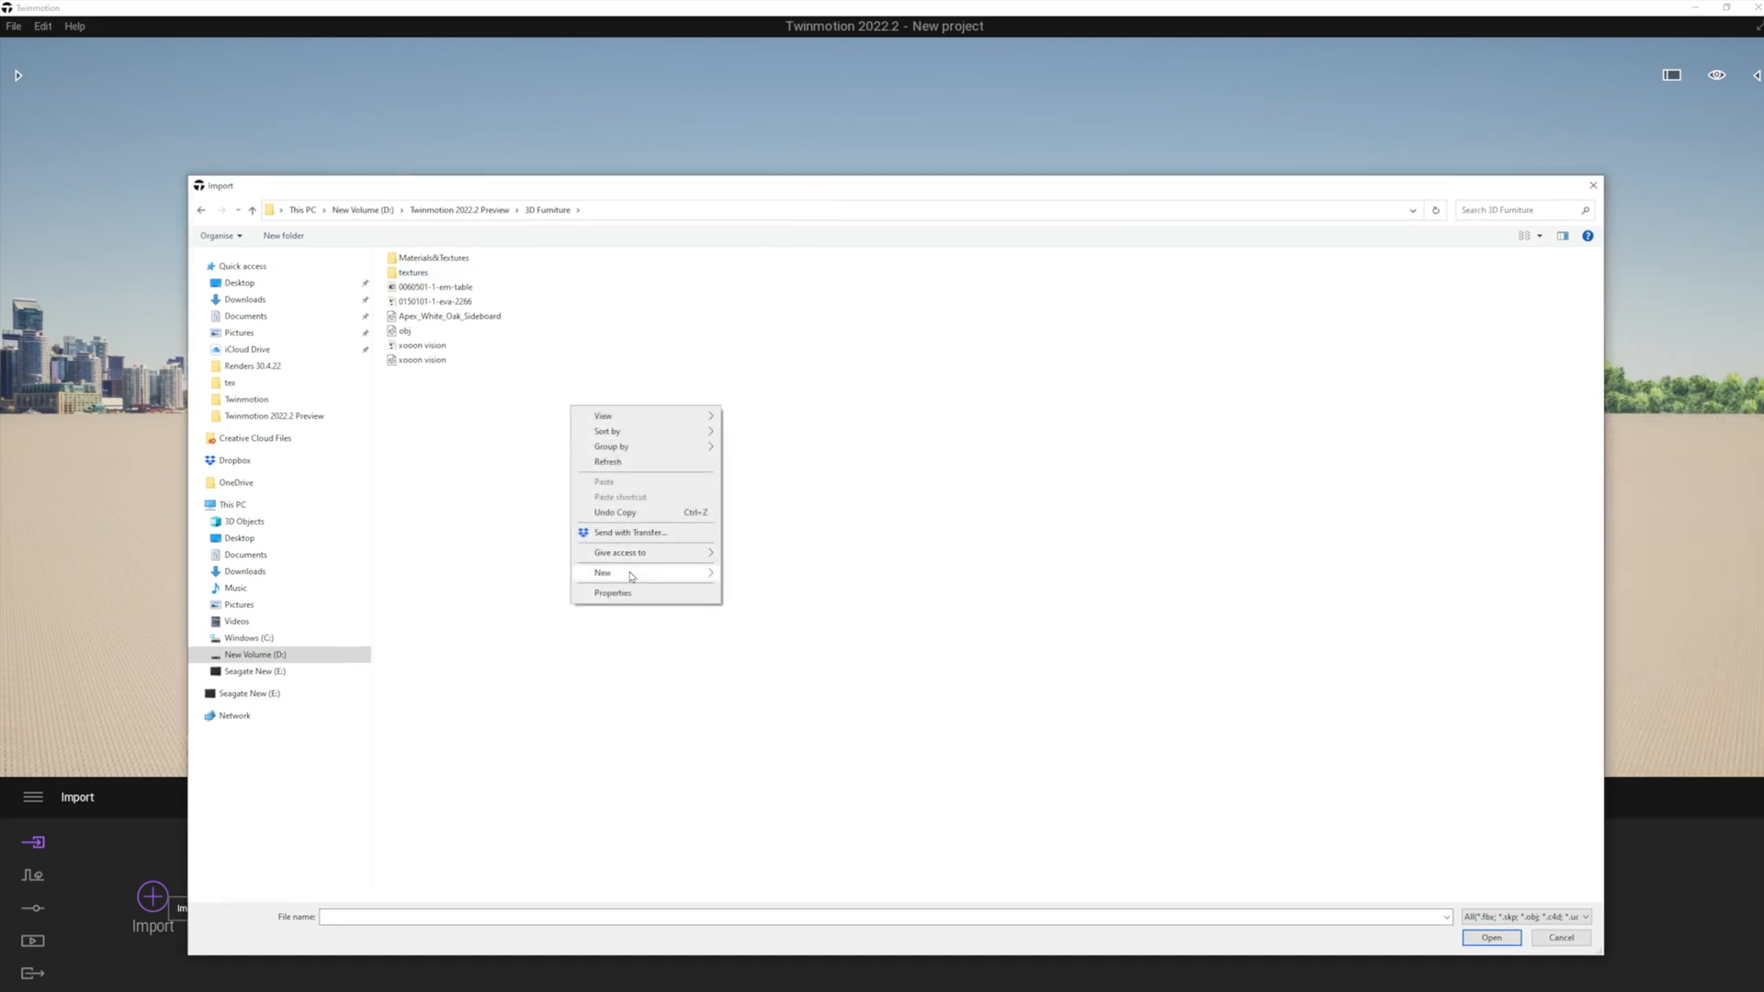
mouse_move(627, 447)
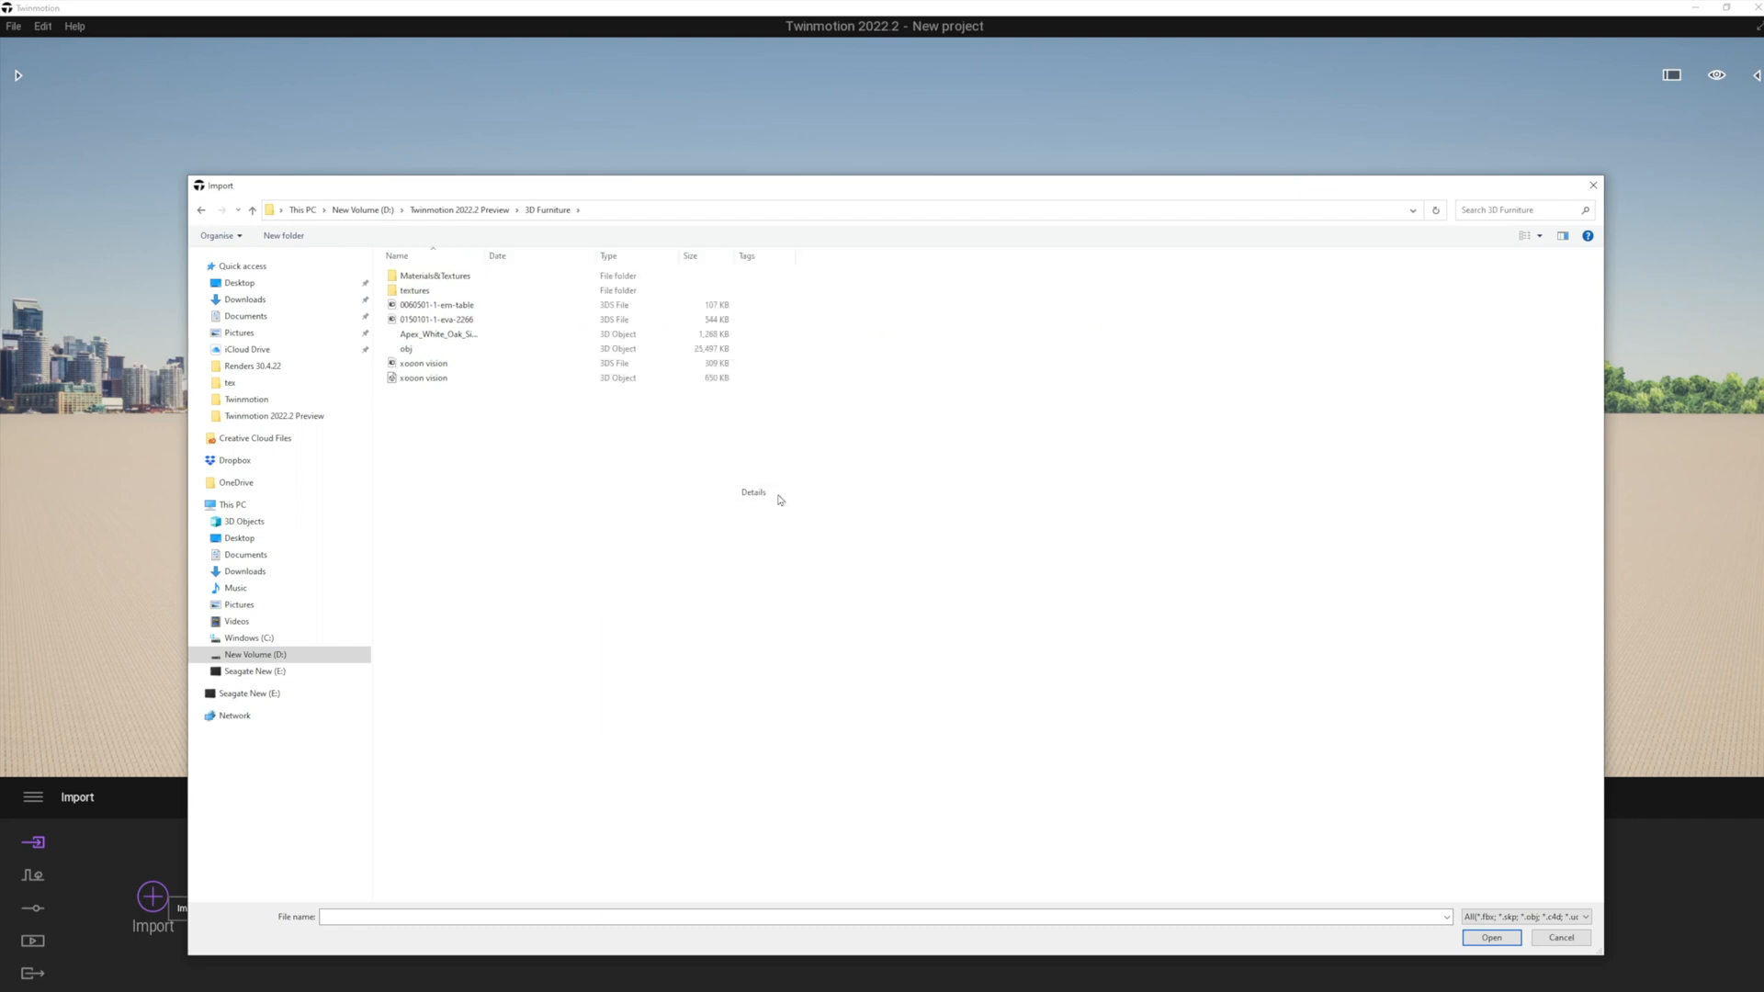
left_click(436, 305)
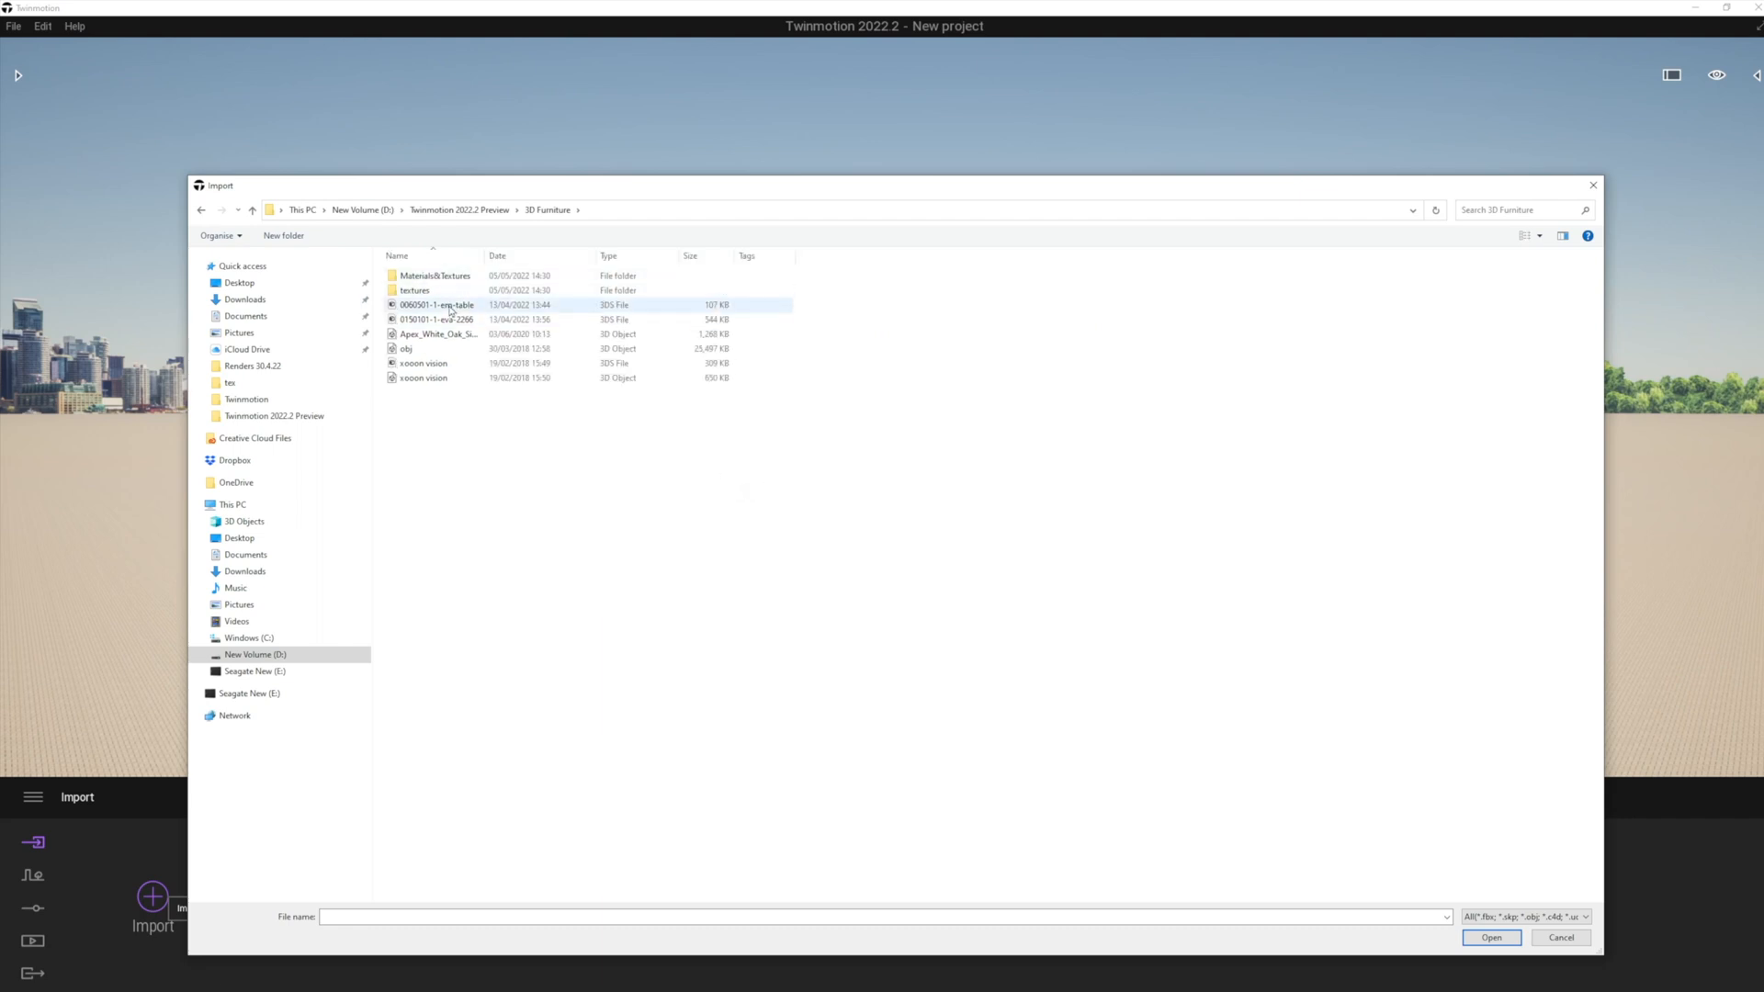
left_click(422, 376)
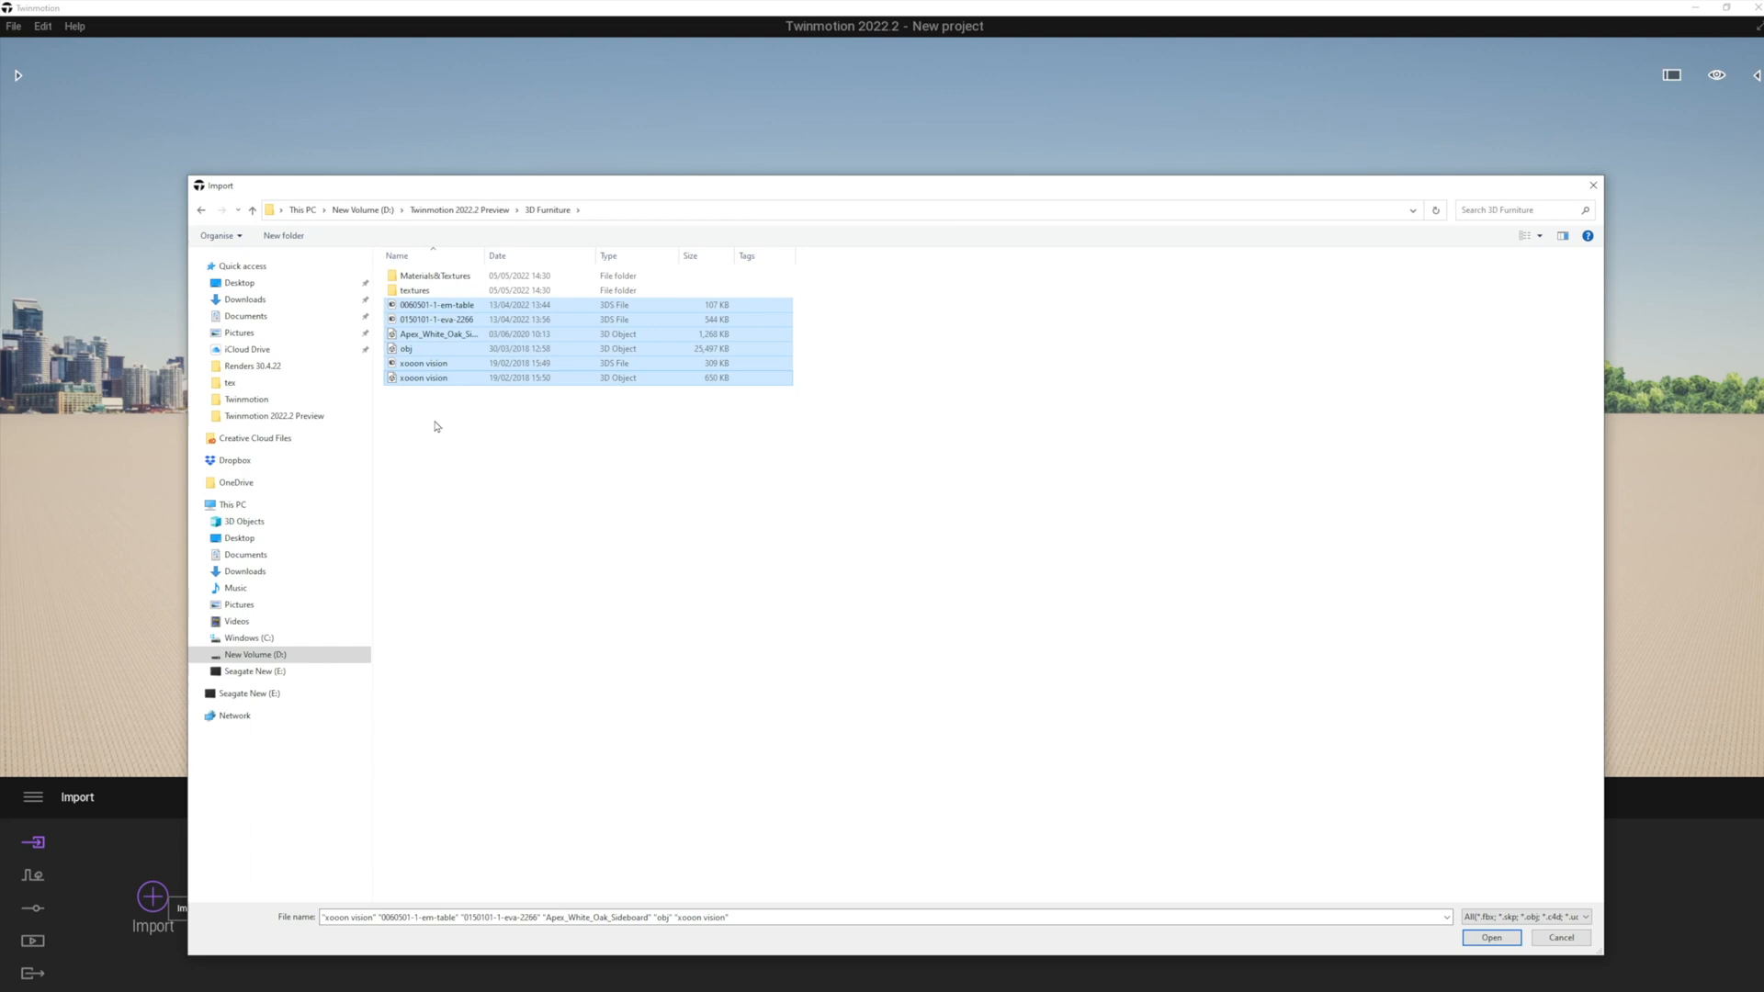
mouse_move(1490, 937)
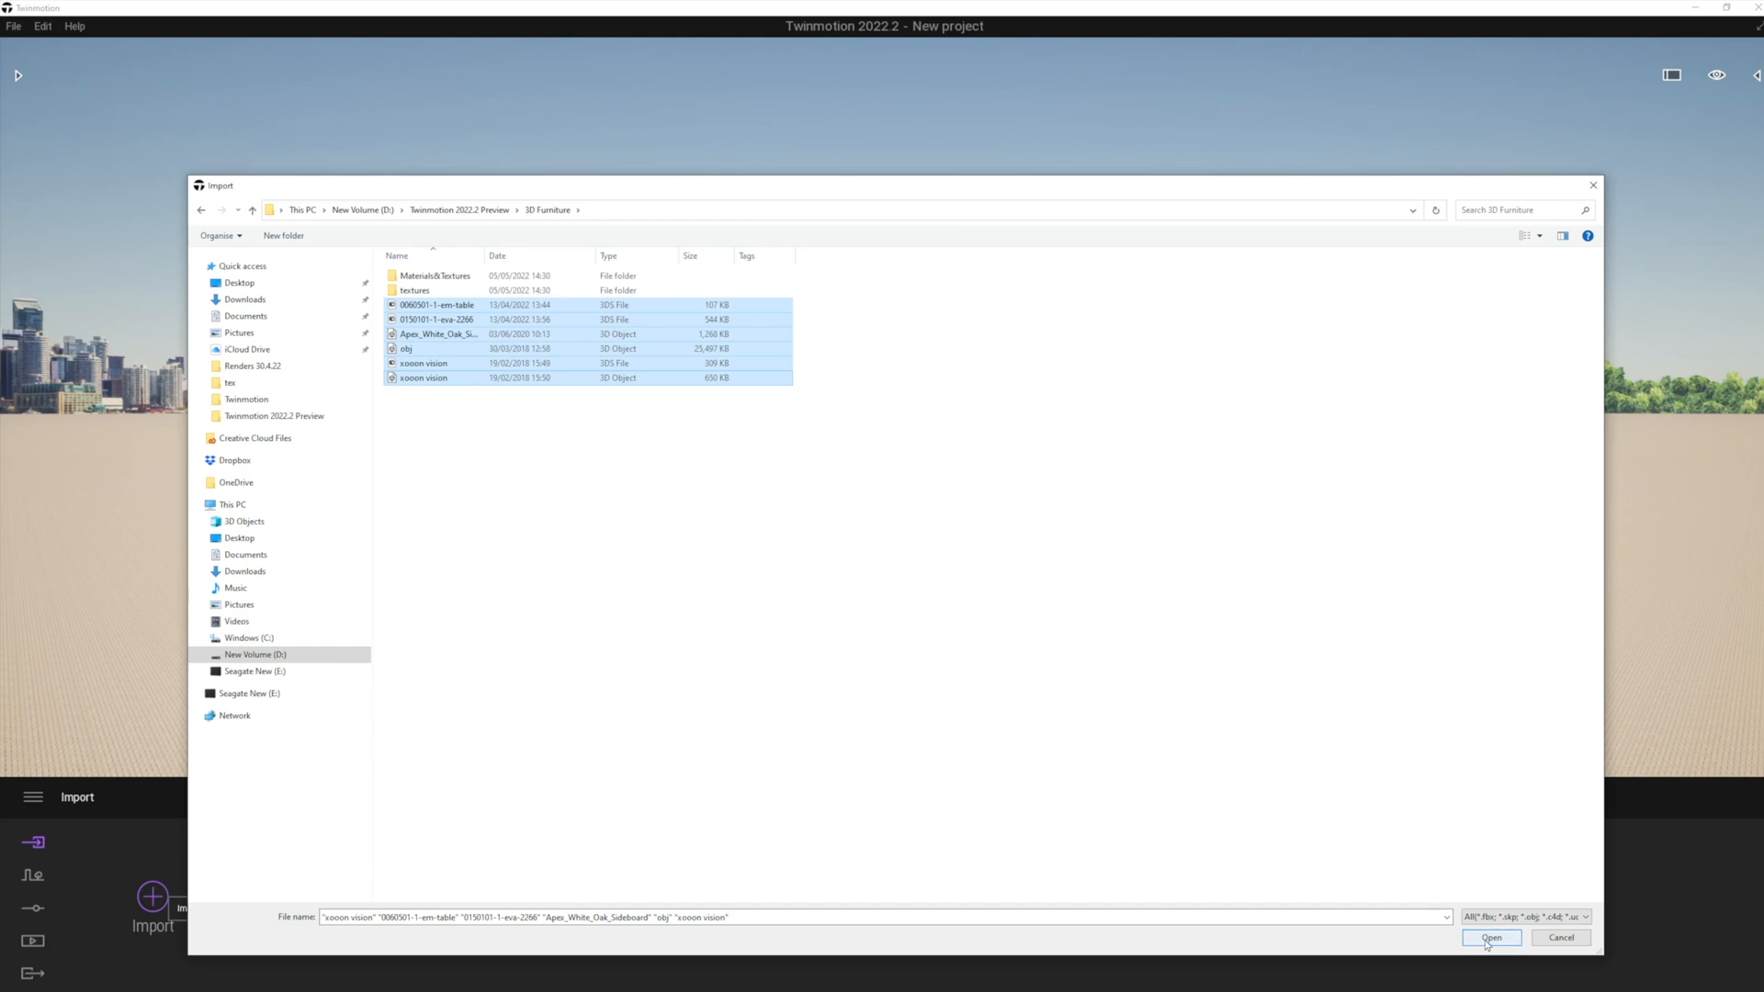
left_click(1490, 937)
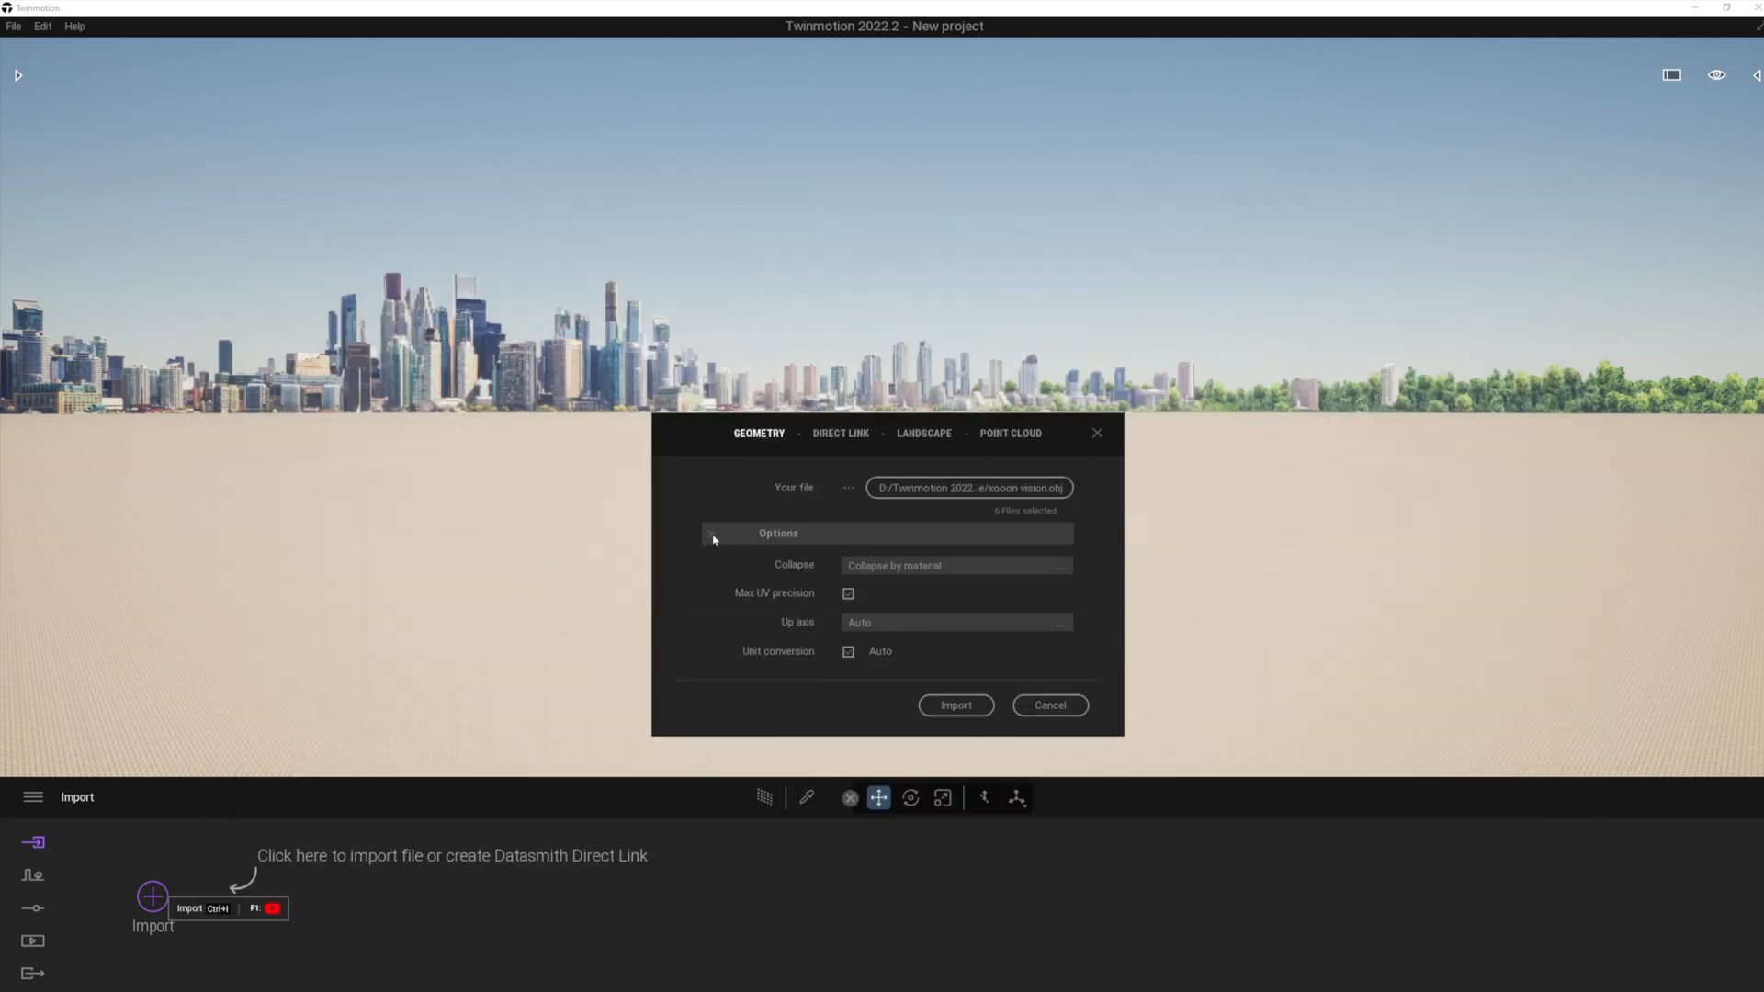
Set Collapse to 'Collapse by material' and import the six furniture files.
left_click(956, 565)
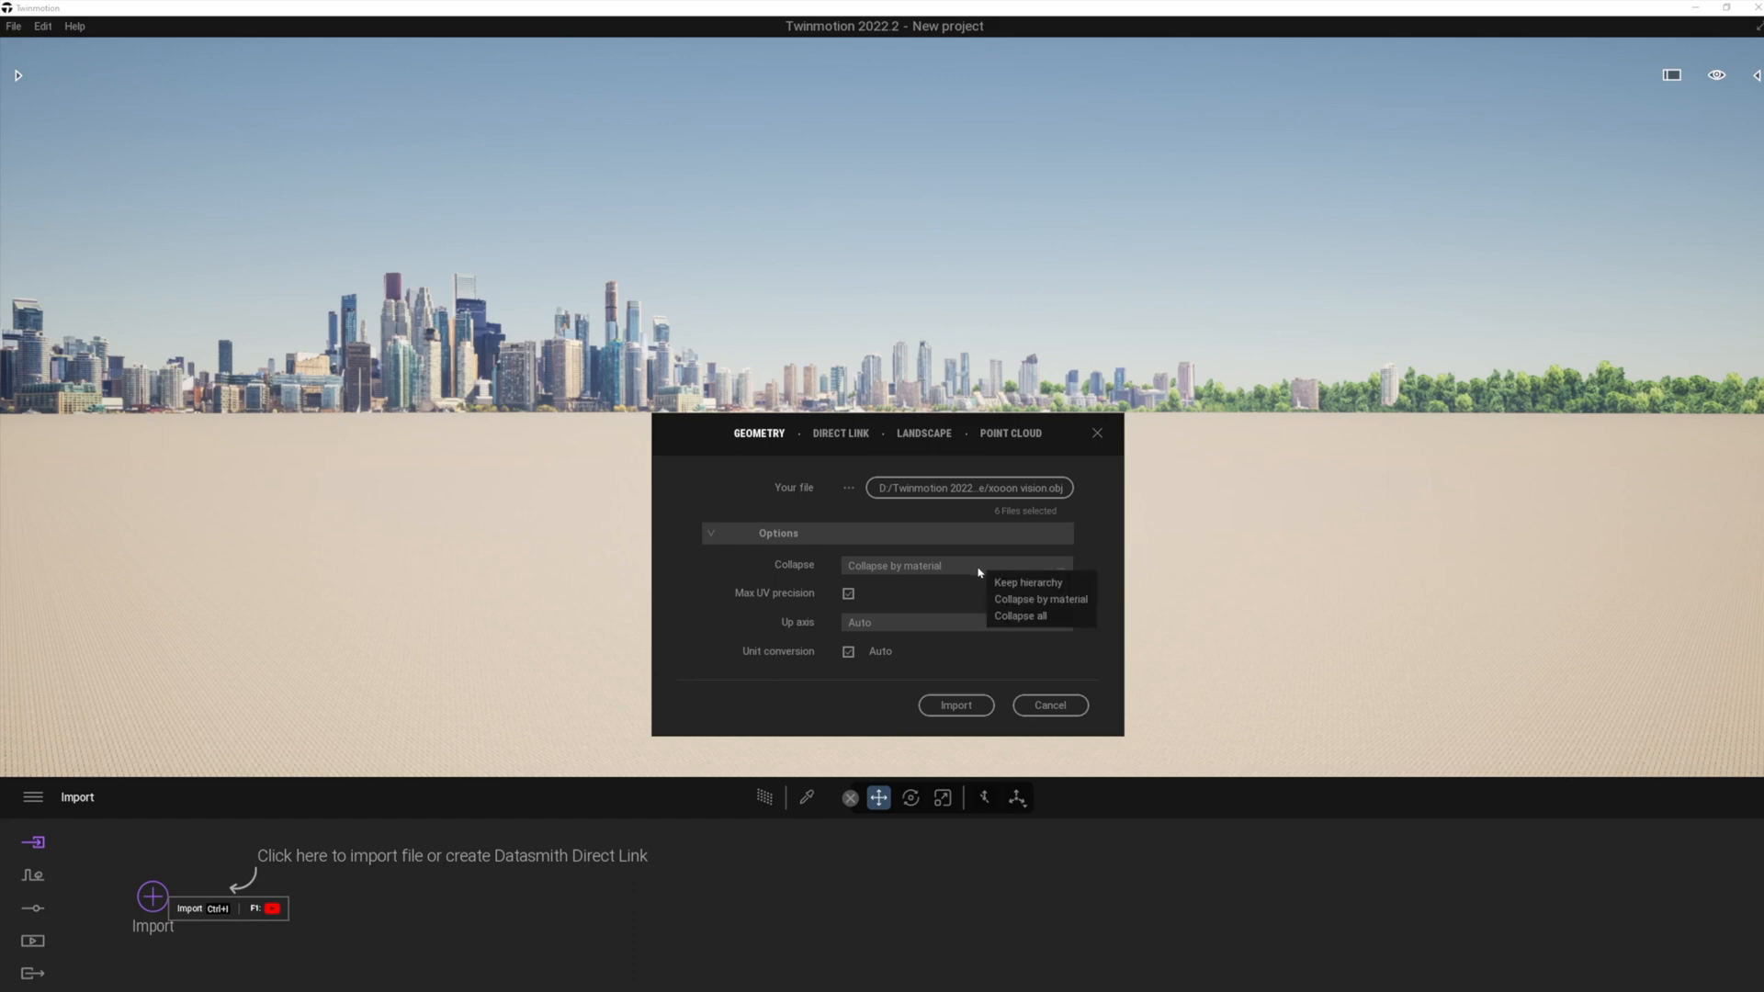
mouse_move(1039, 598)
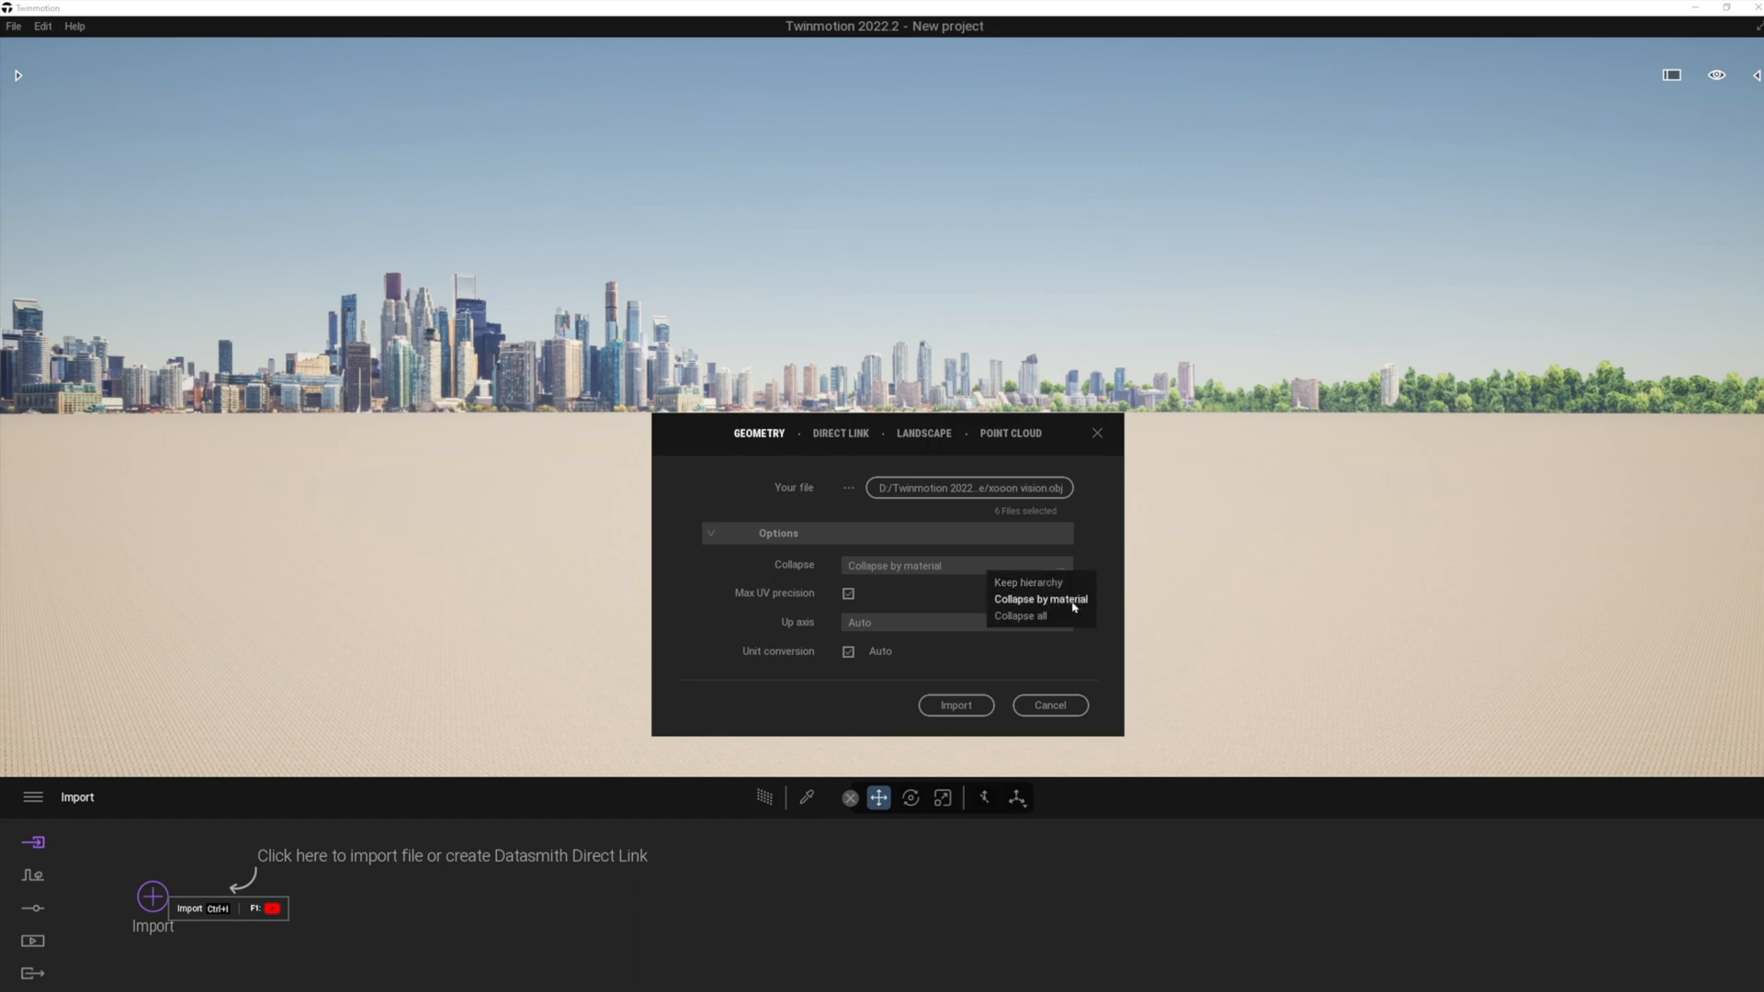
left_click(1036, 598)
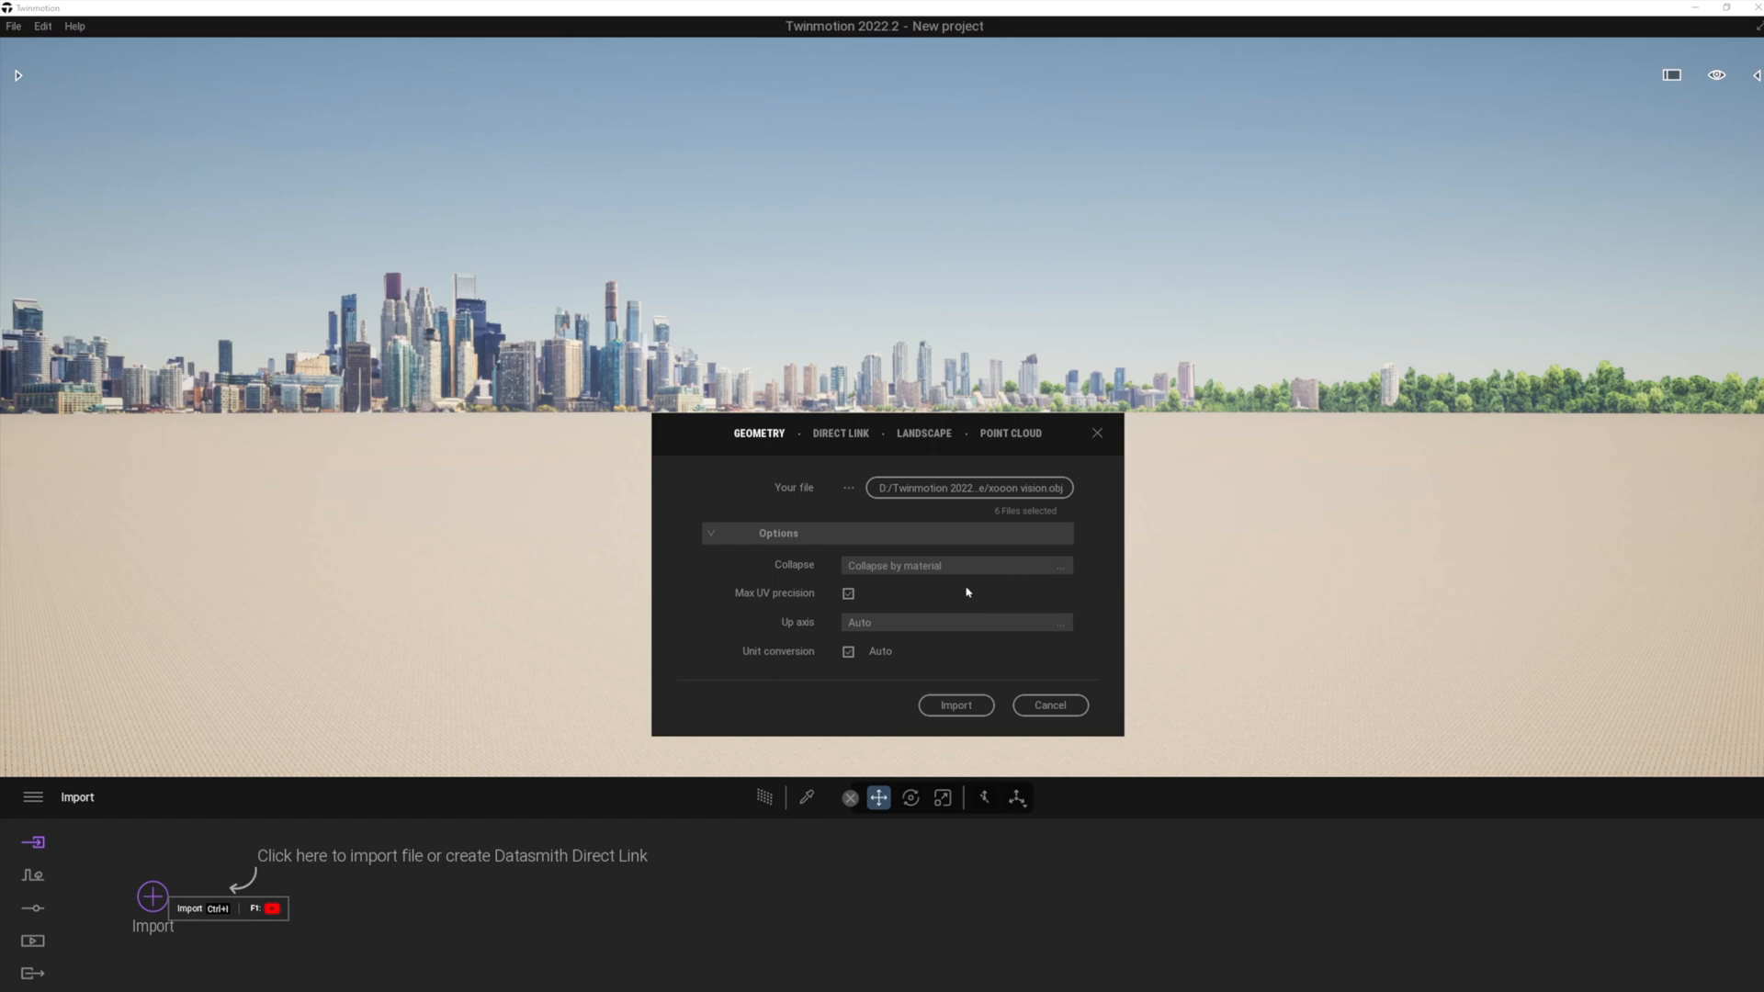
mouse_move(768, 598)
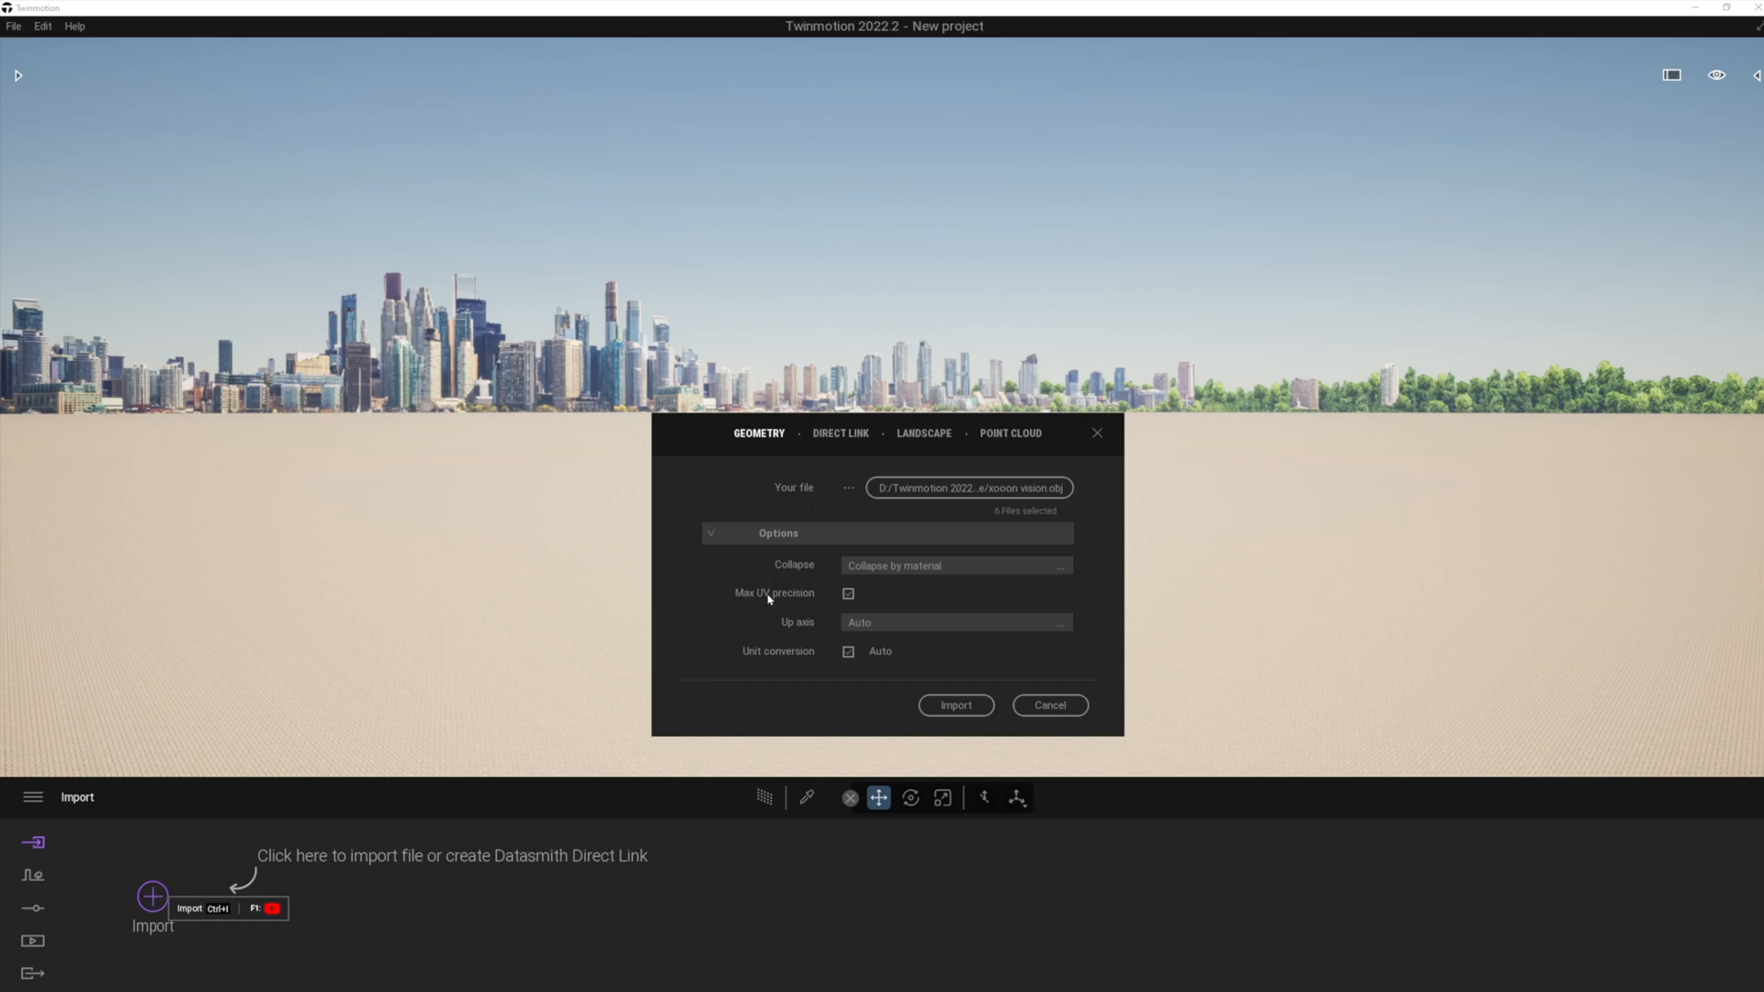
mouse_move(771, 604)
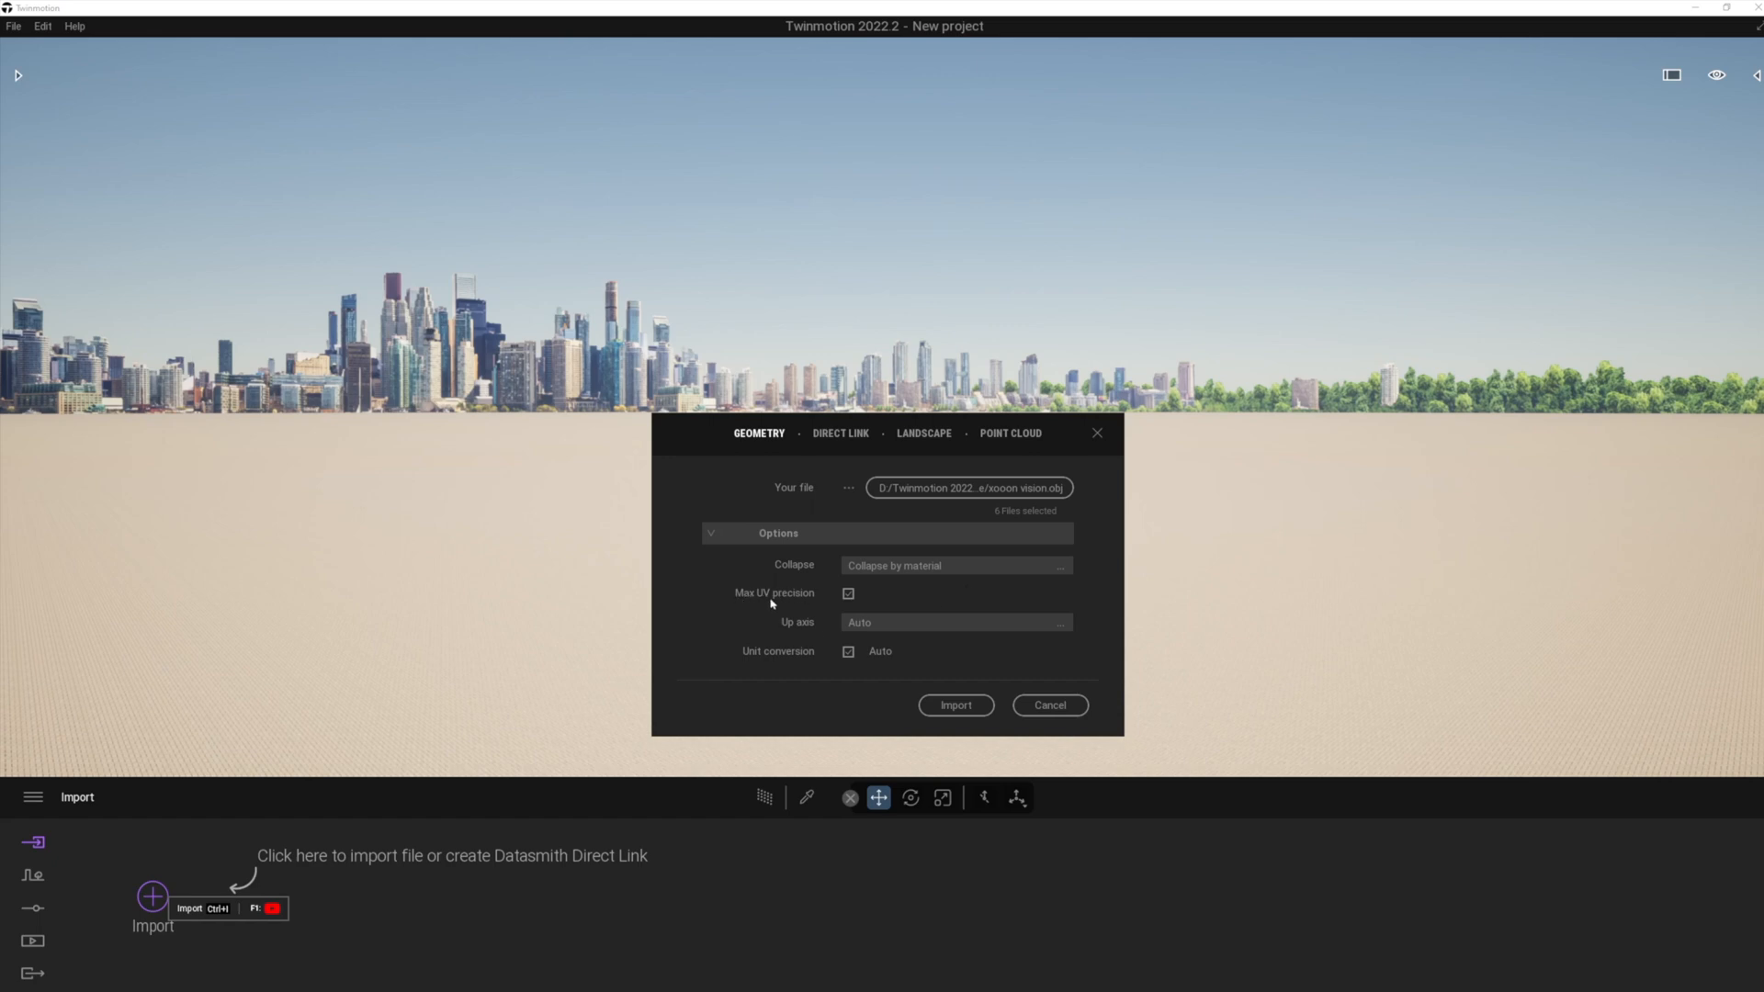
mouse_move(757, 602)
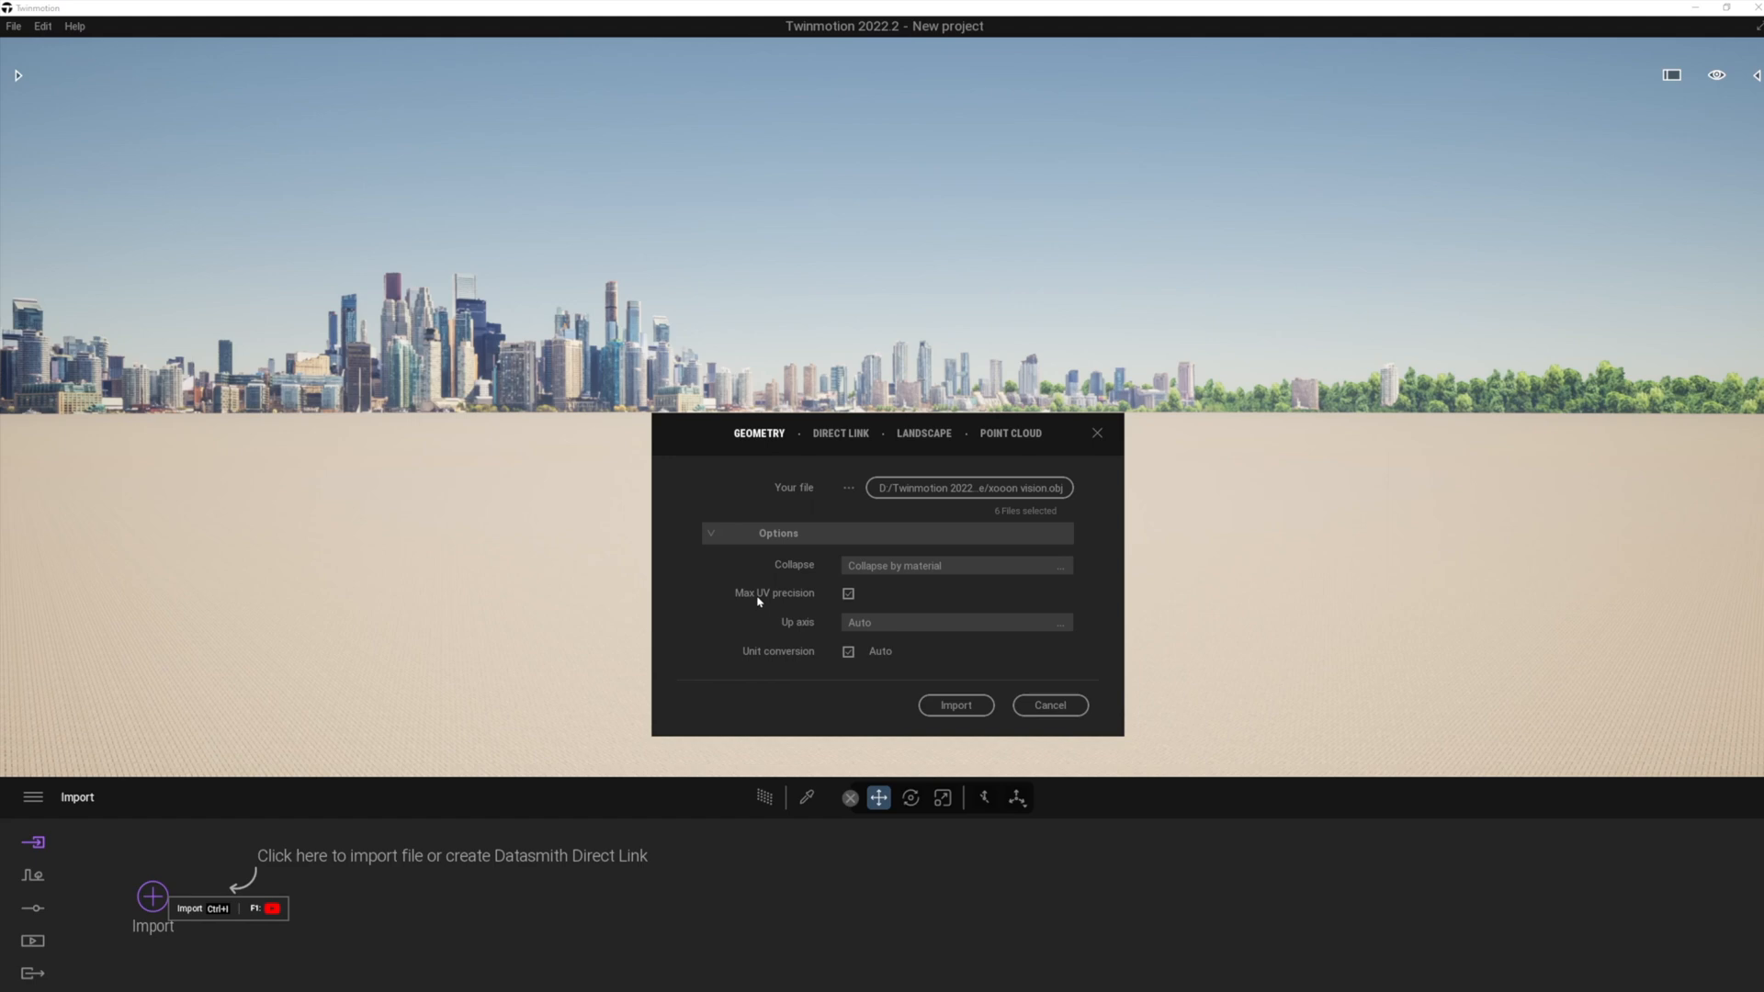
mouse_move(803, 606)
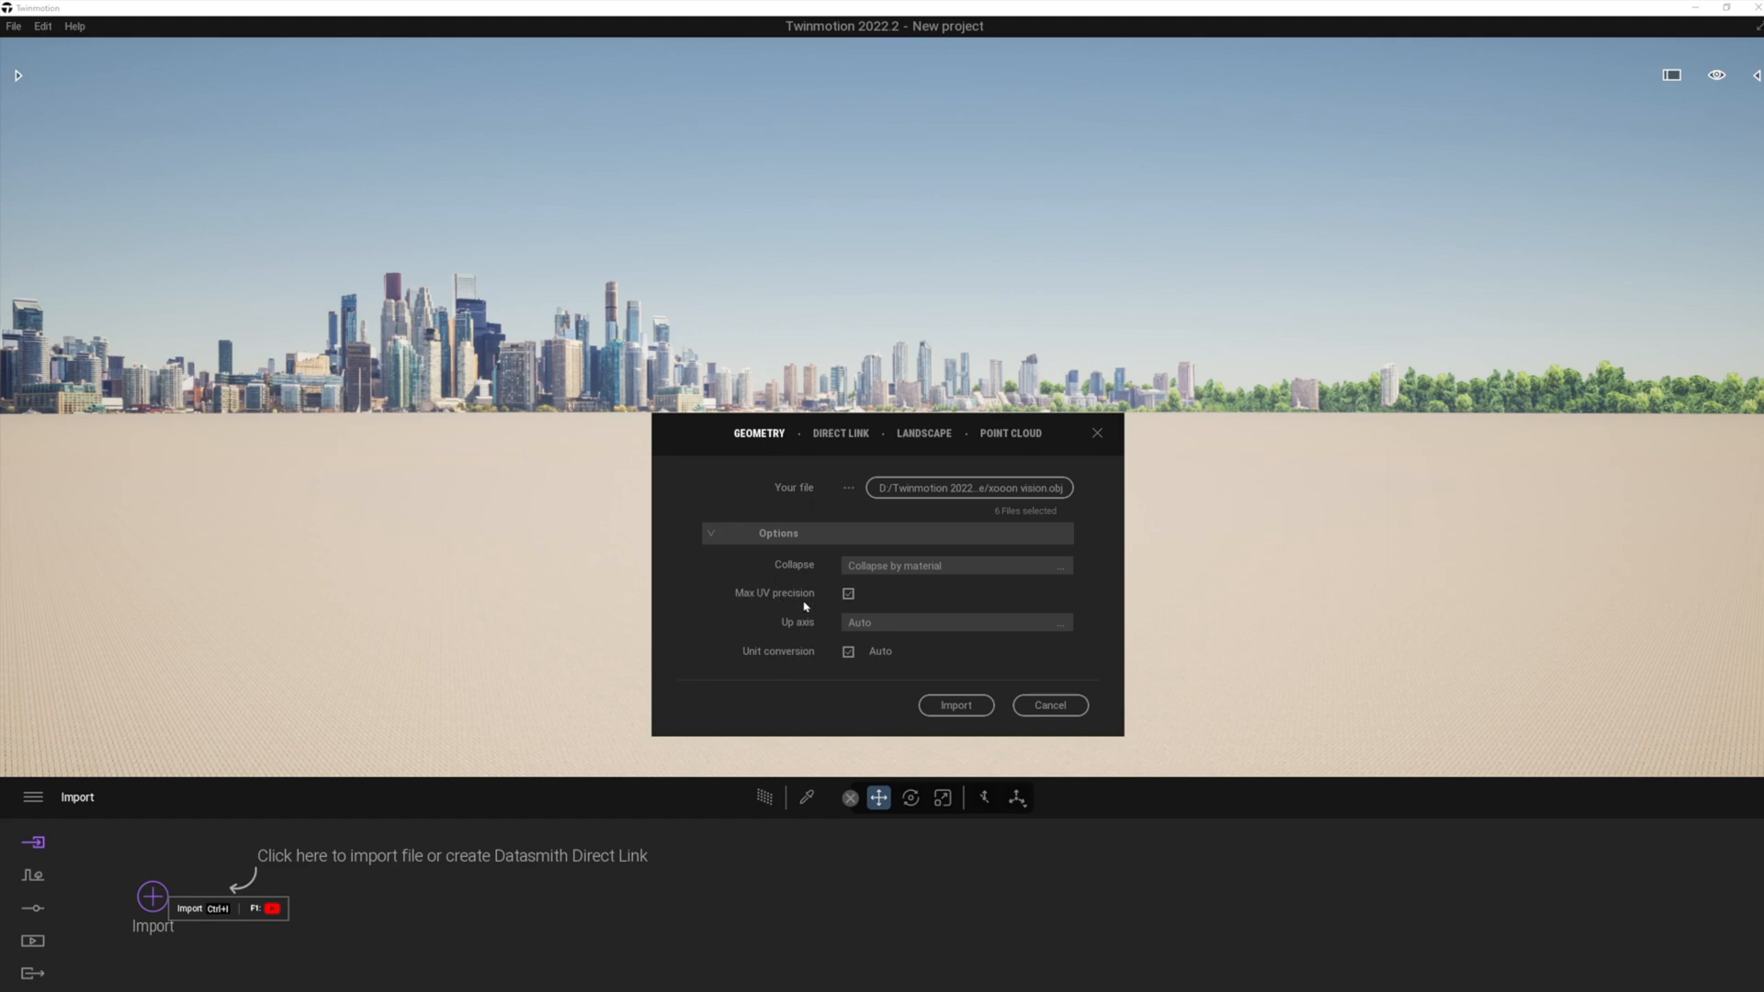
left_click(954, 706)
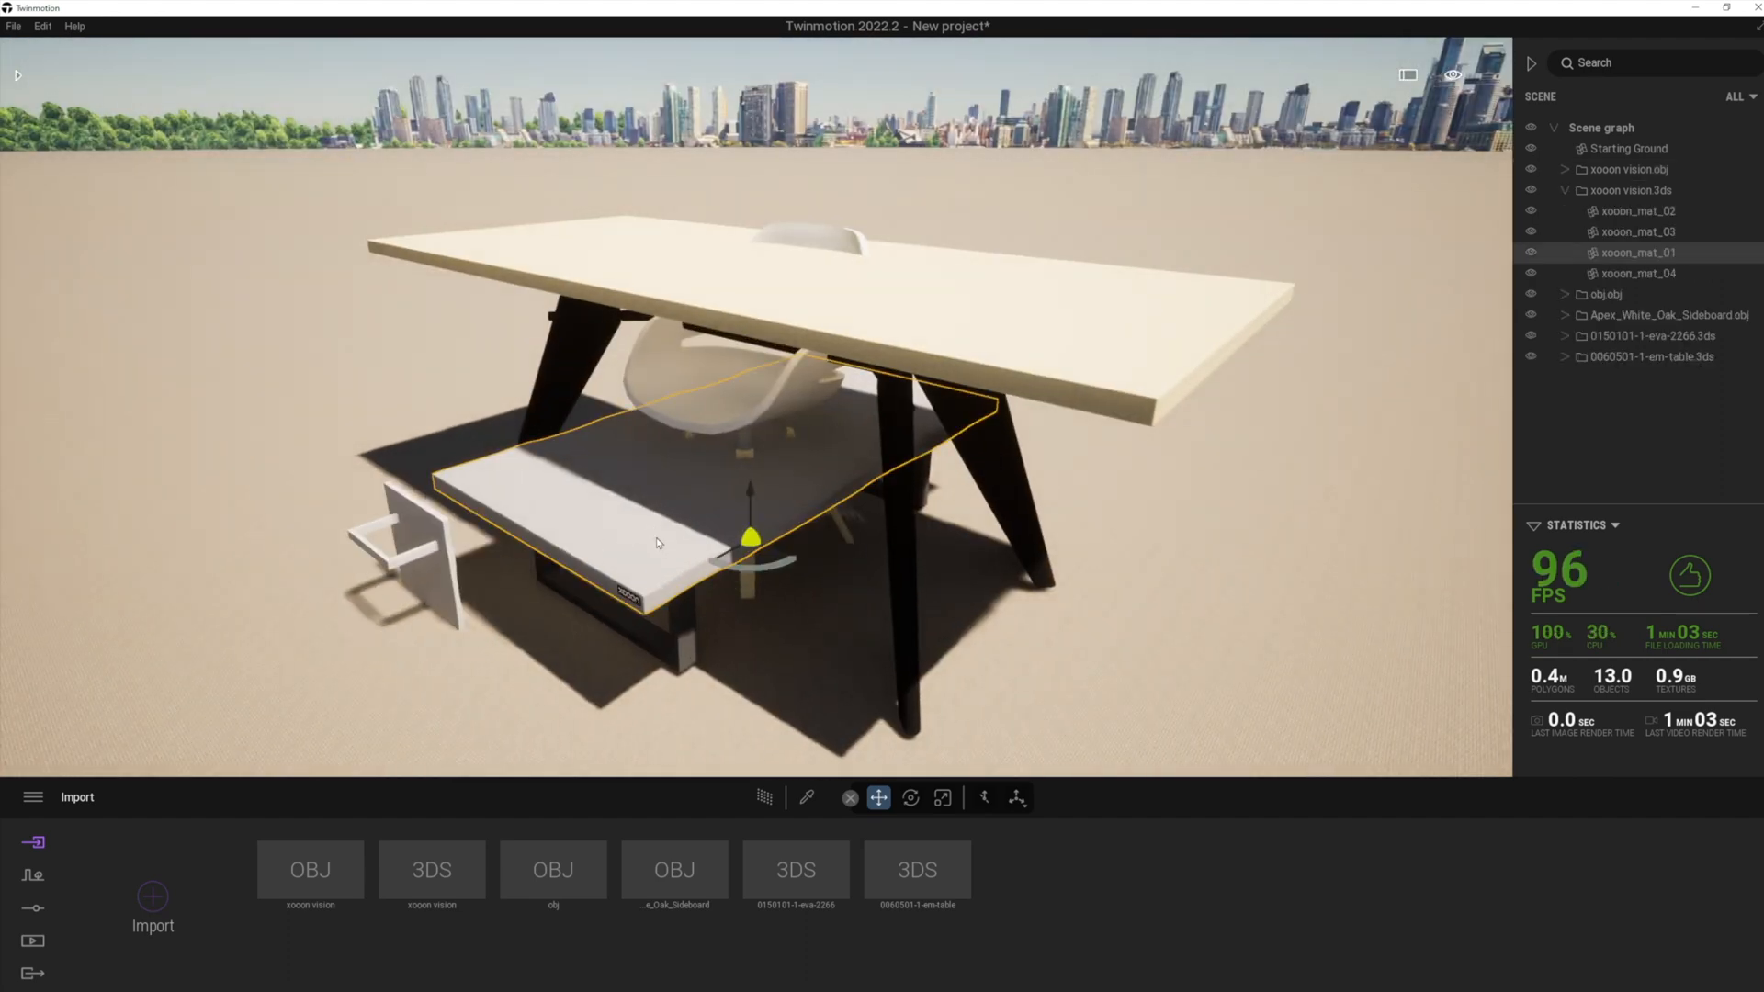
Select the light oak table to show its Wood - Oak Light material.
left_click(1629, 191)
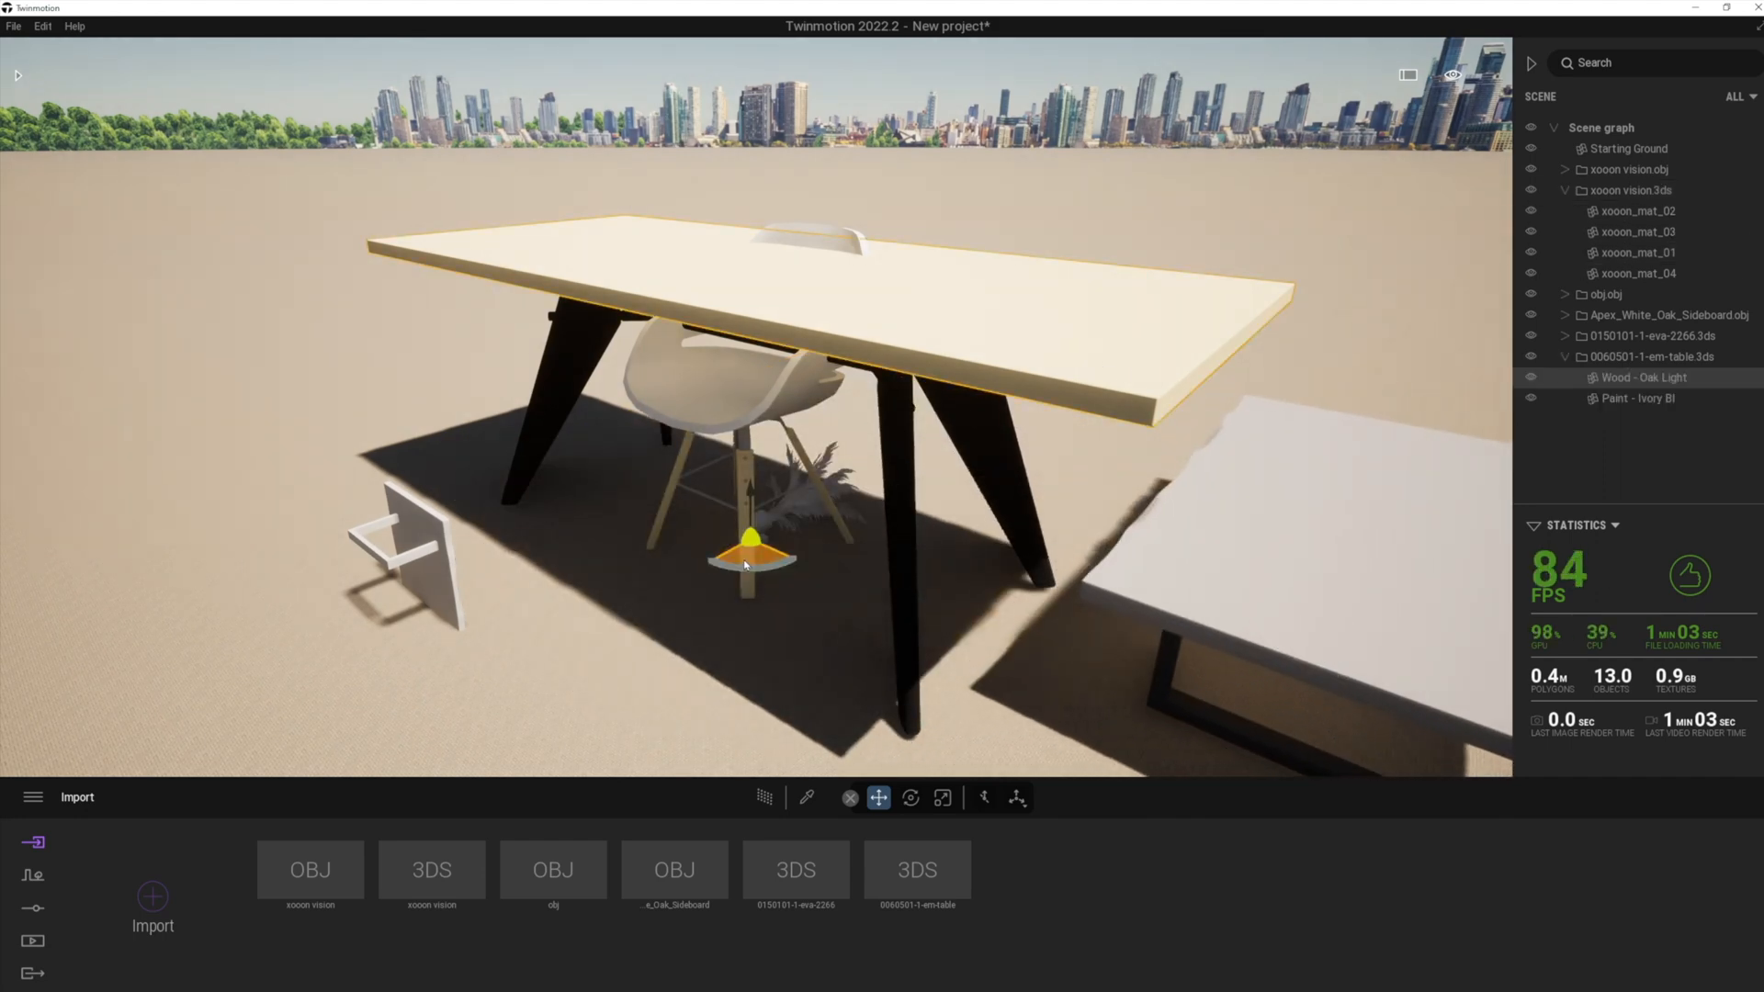
left_click(1654, 357)
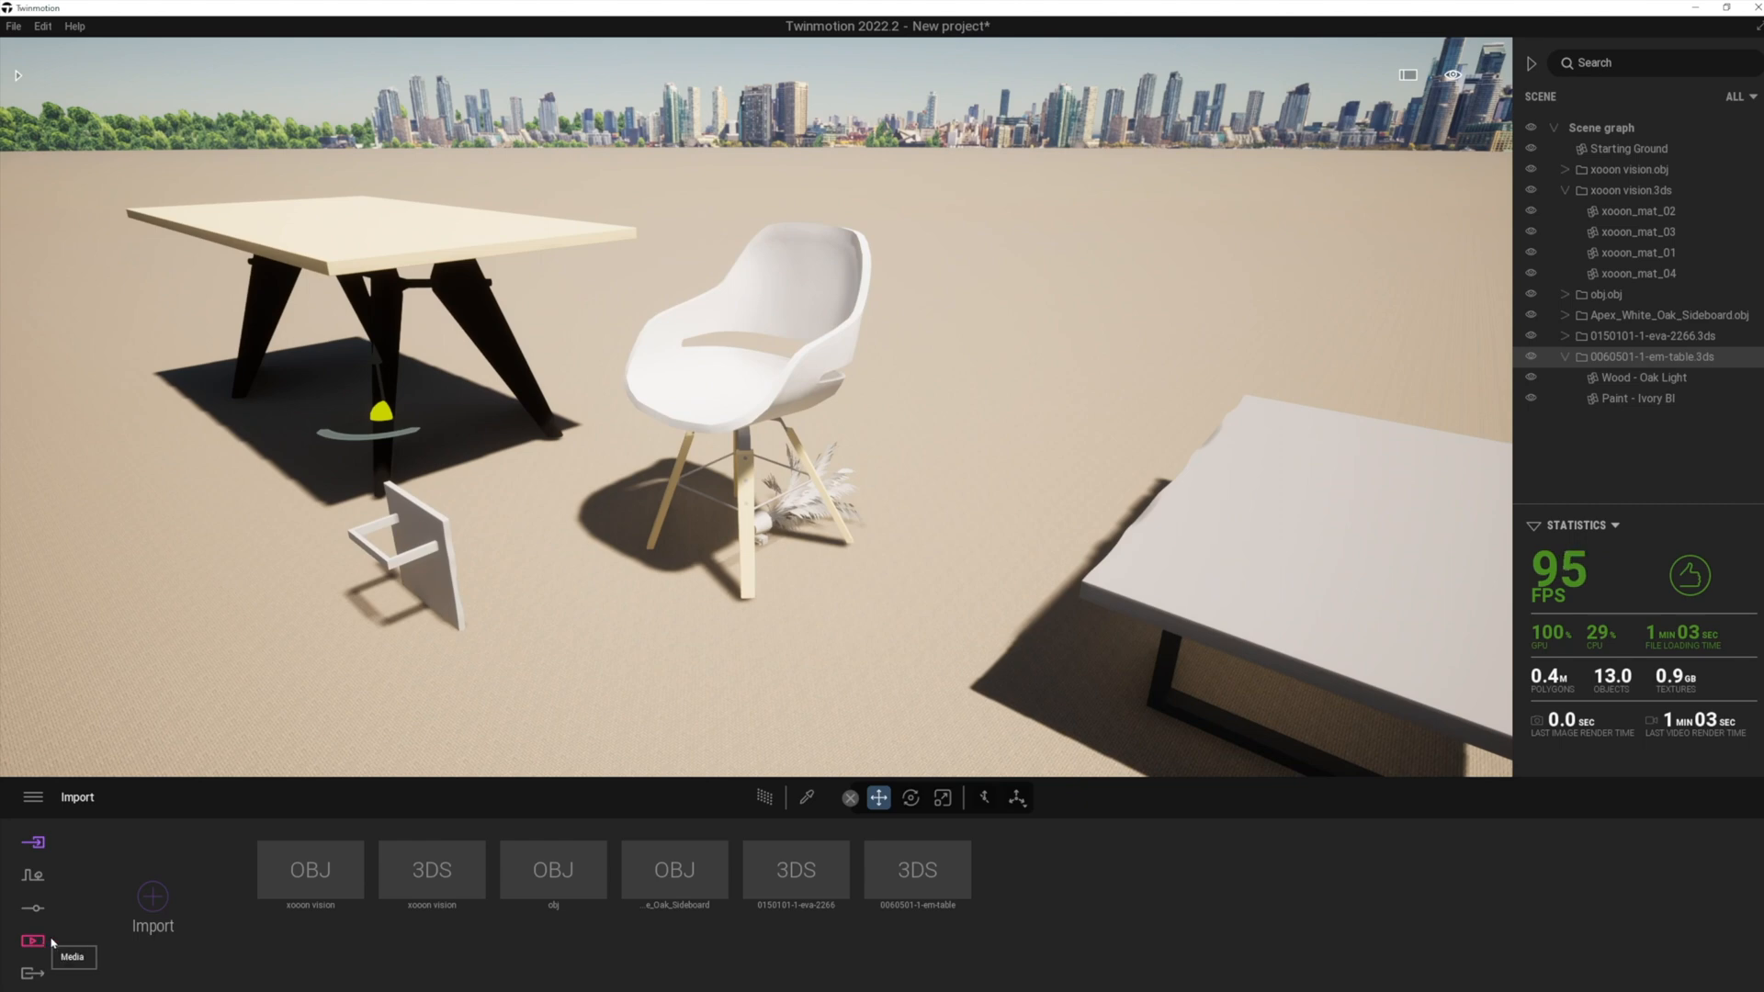
mouse_move(506, 550)
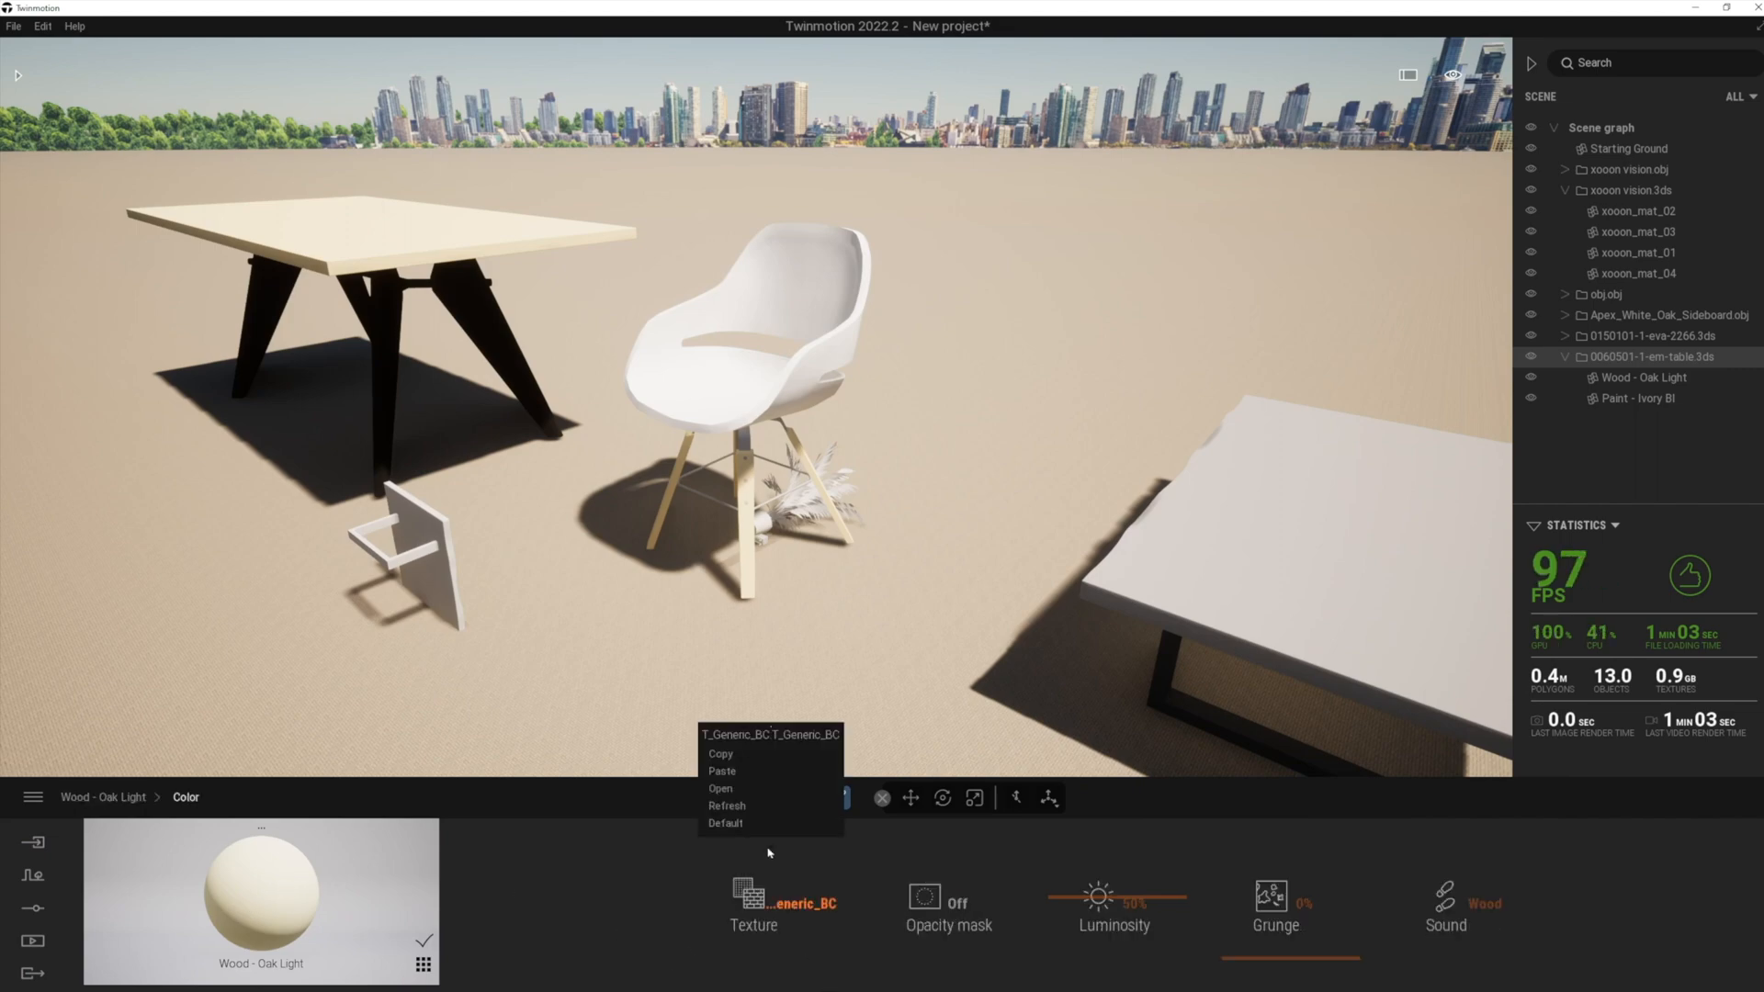
Load the Noce Canaletto Laminate _ Solid Wood texture as xooon_mat_01's color texture.
left_click(720, 788)
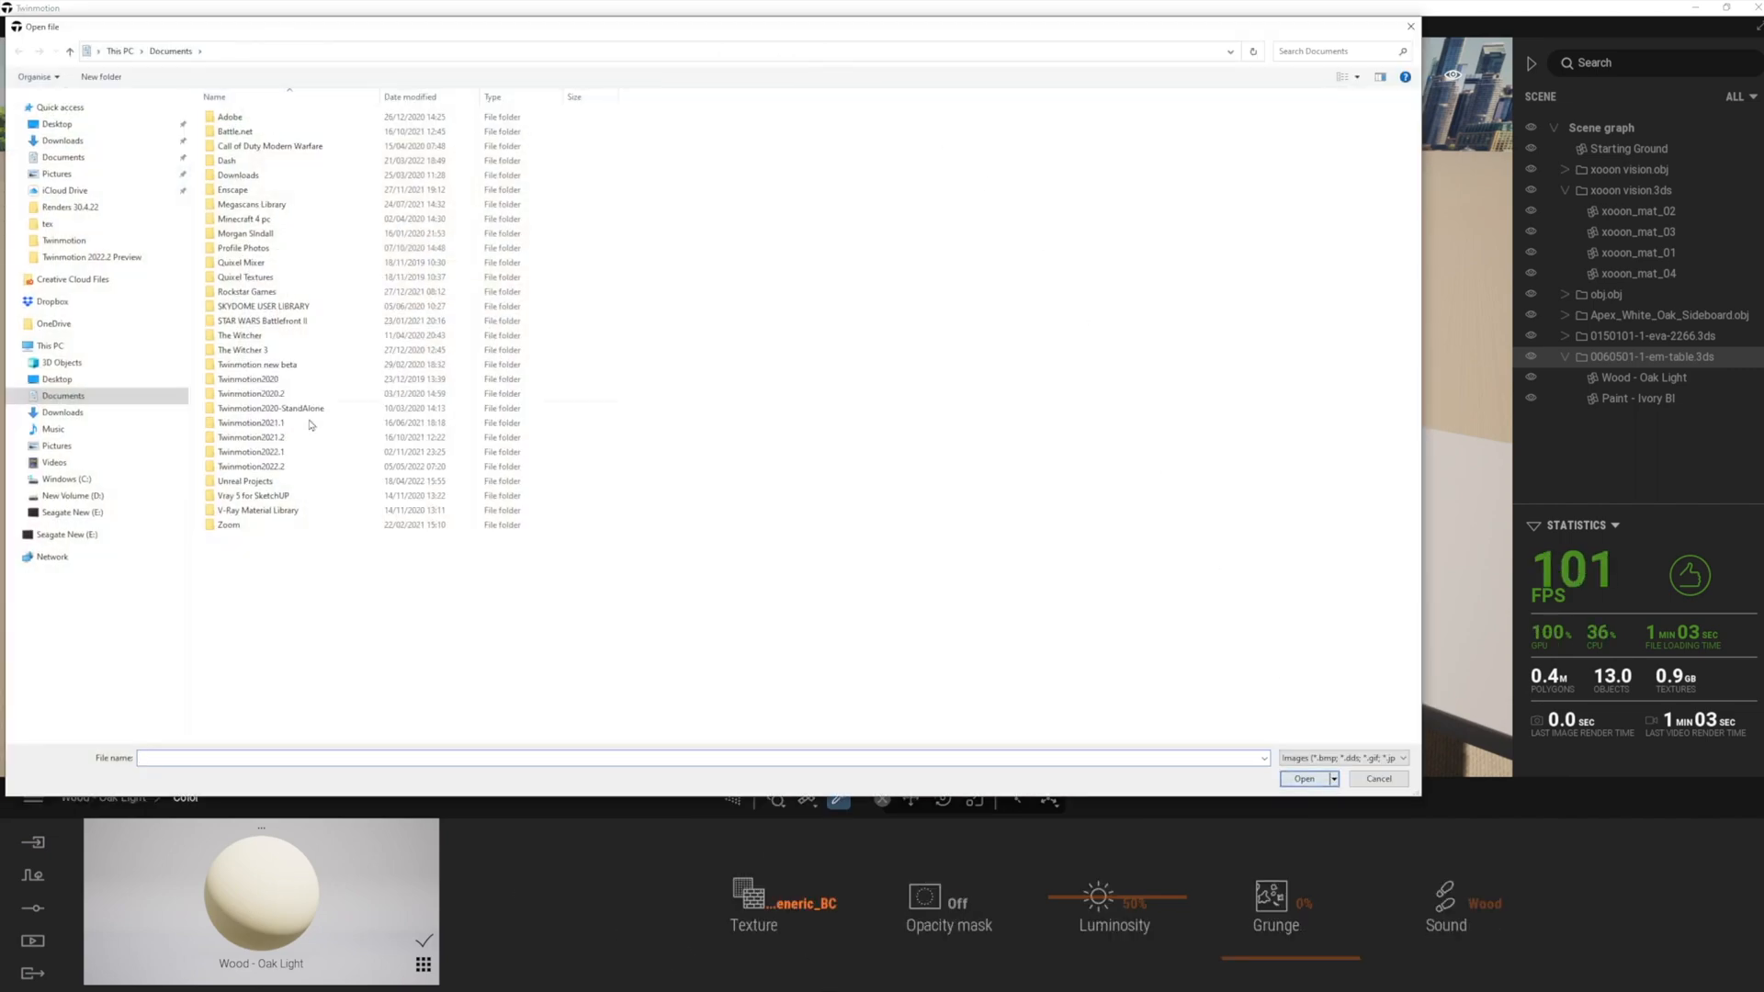
left_click(72, 496)
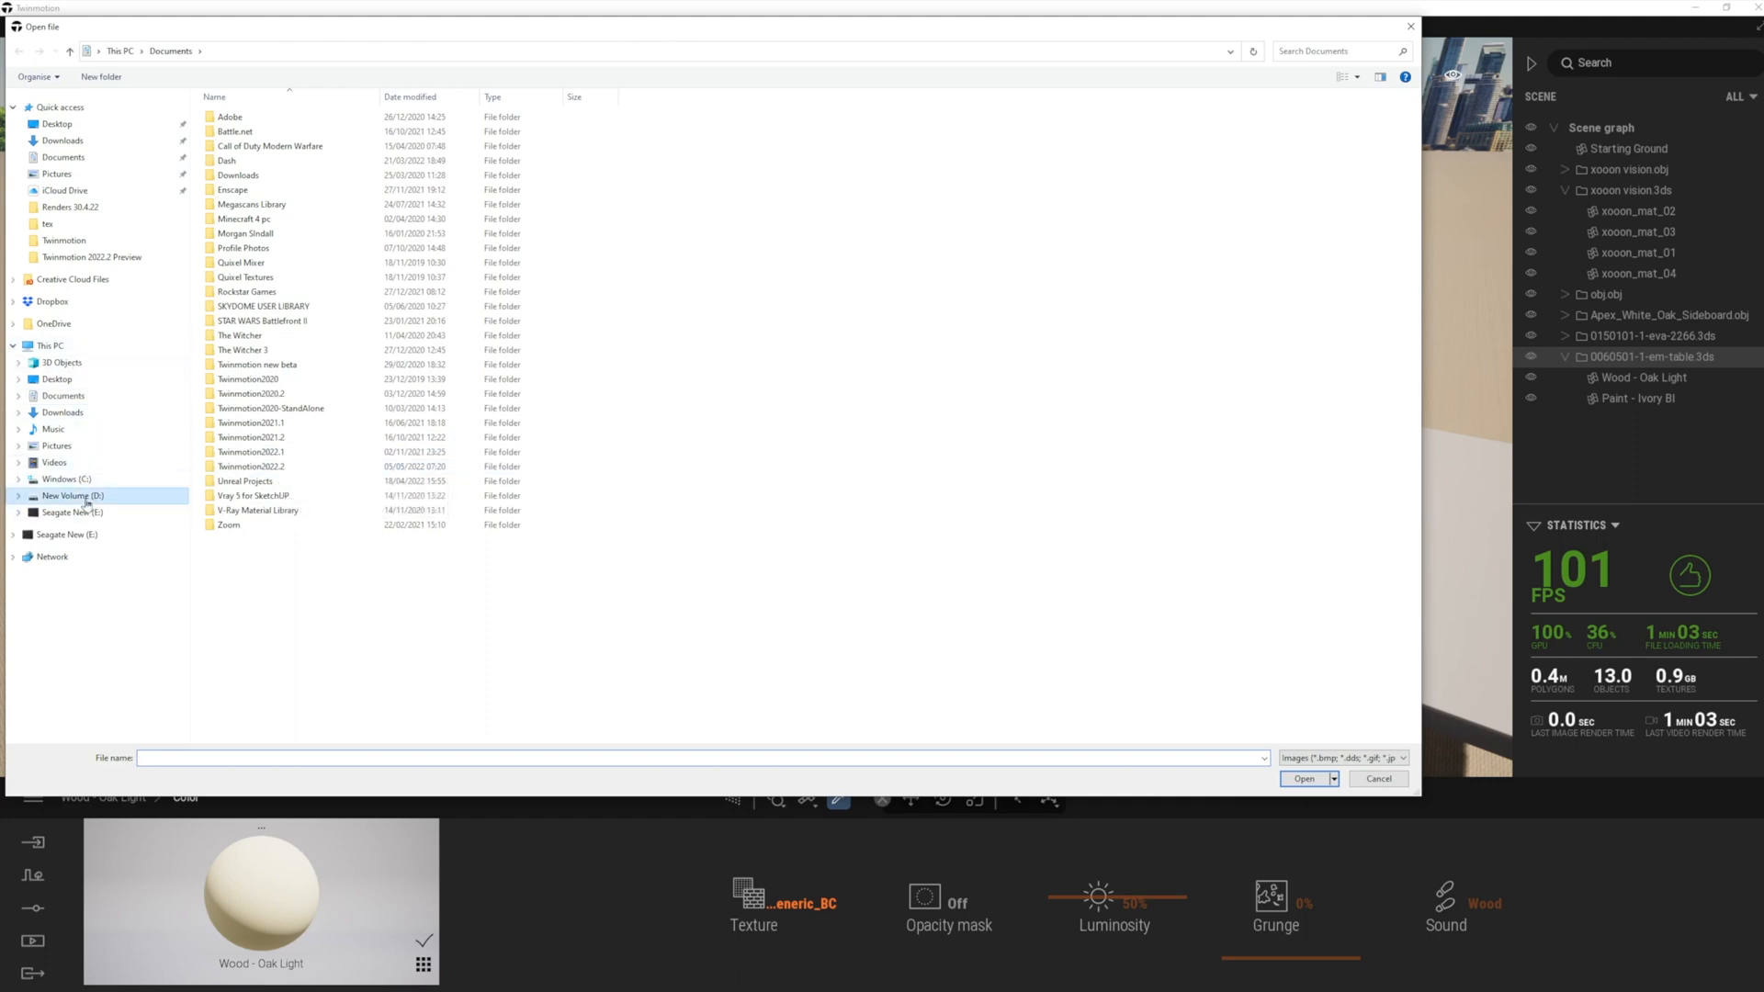
left_click(70, 495)
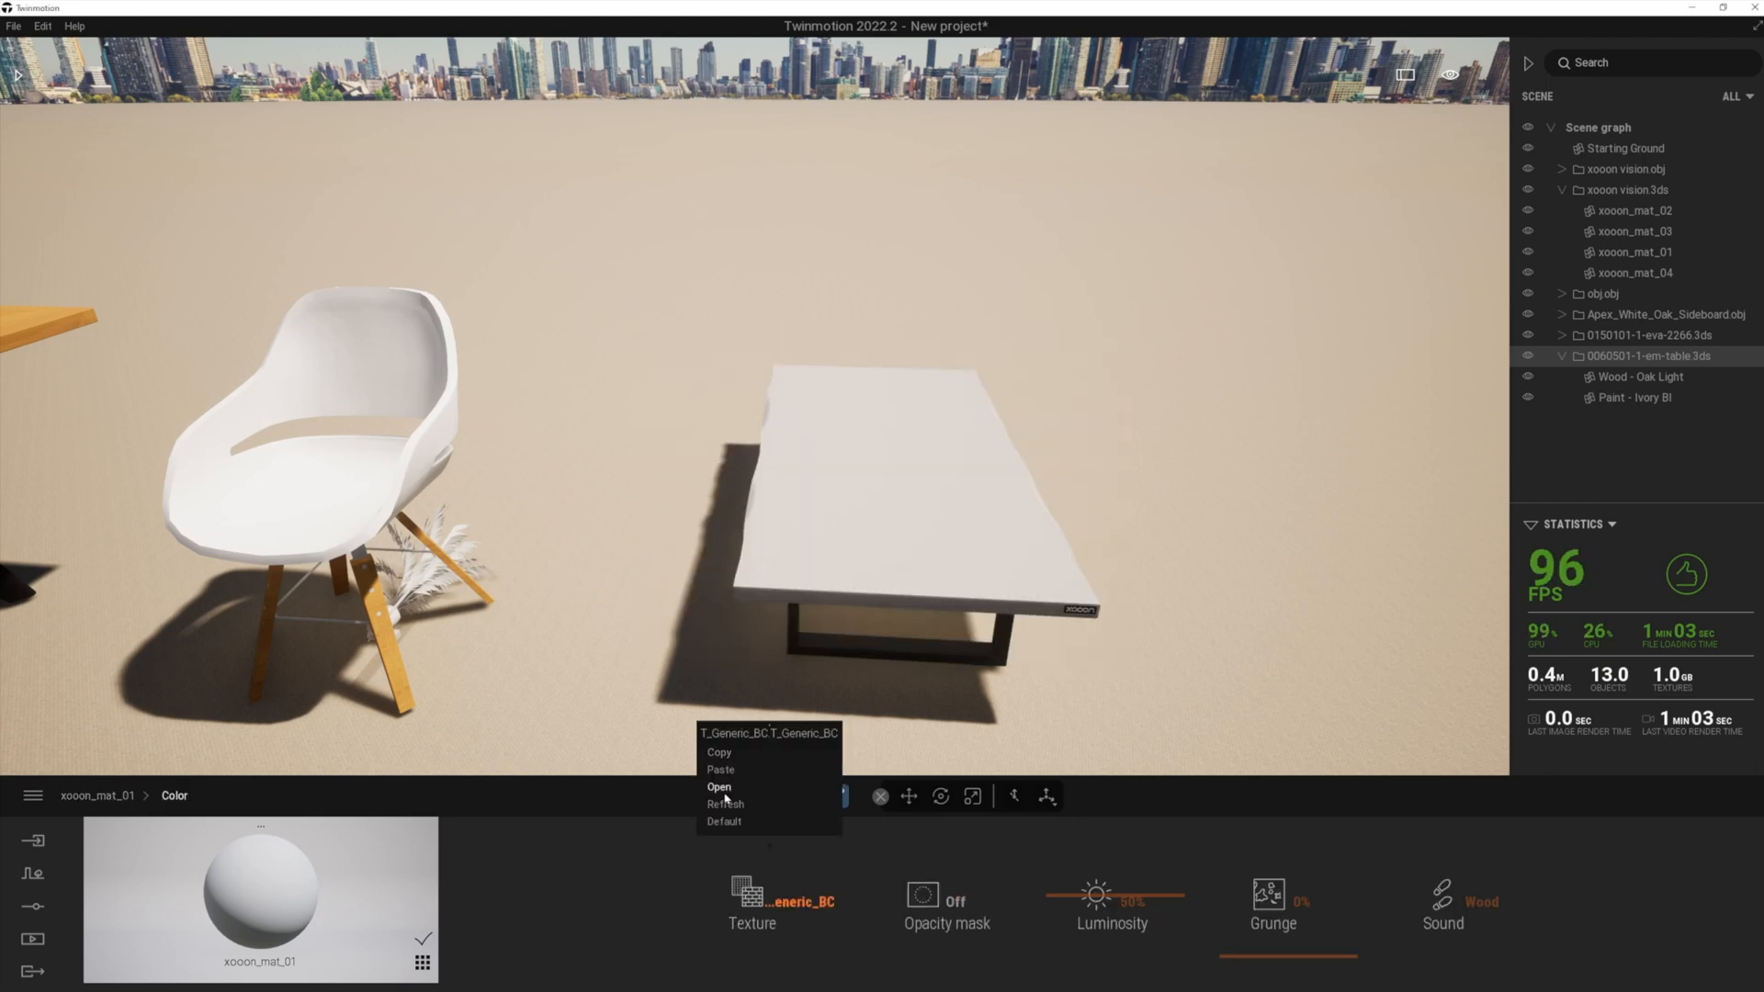
left_click(718, 787)
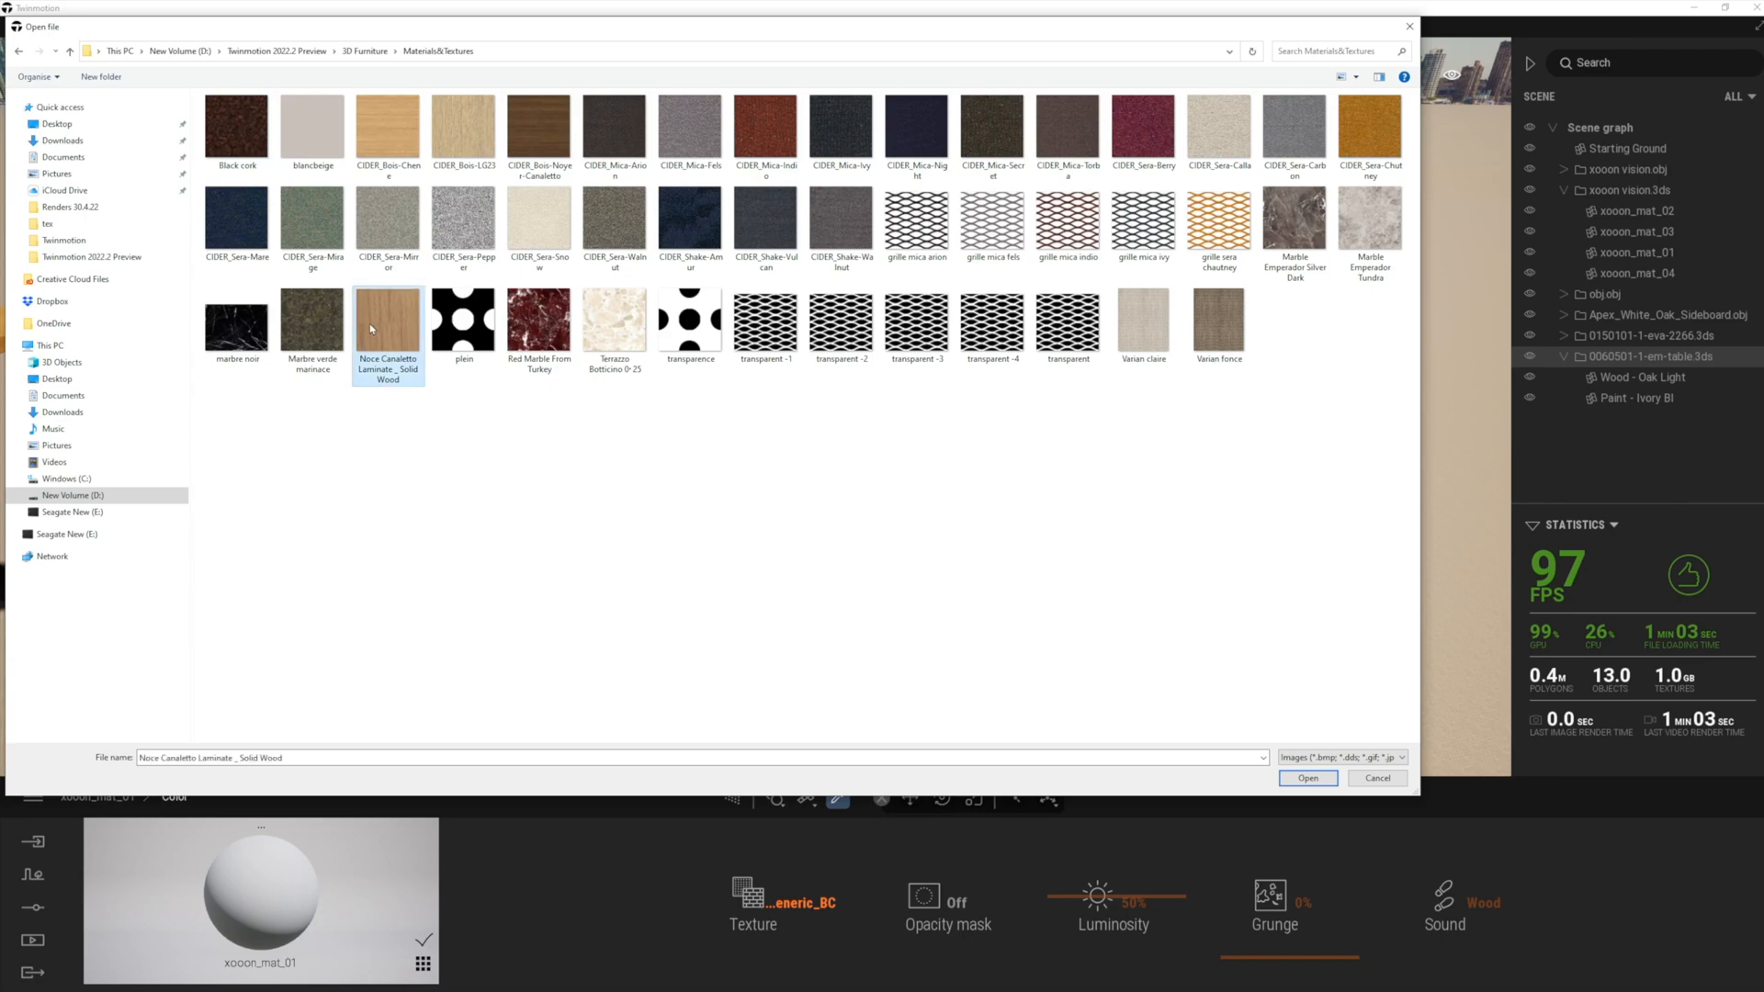
left_click(1307, 778)
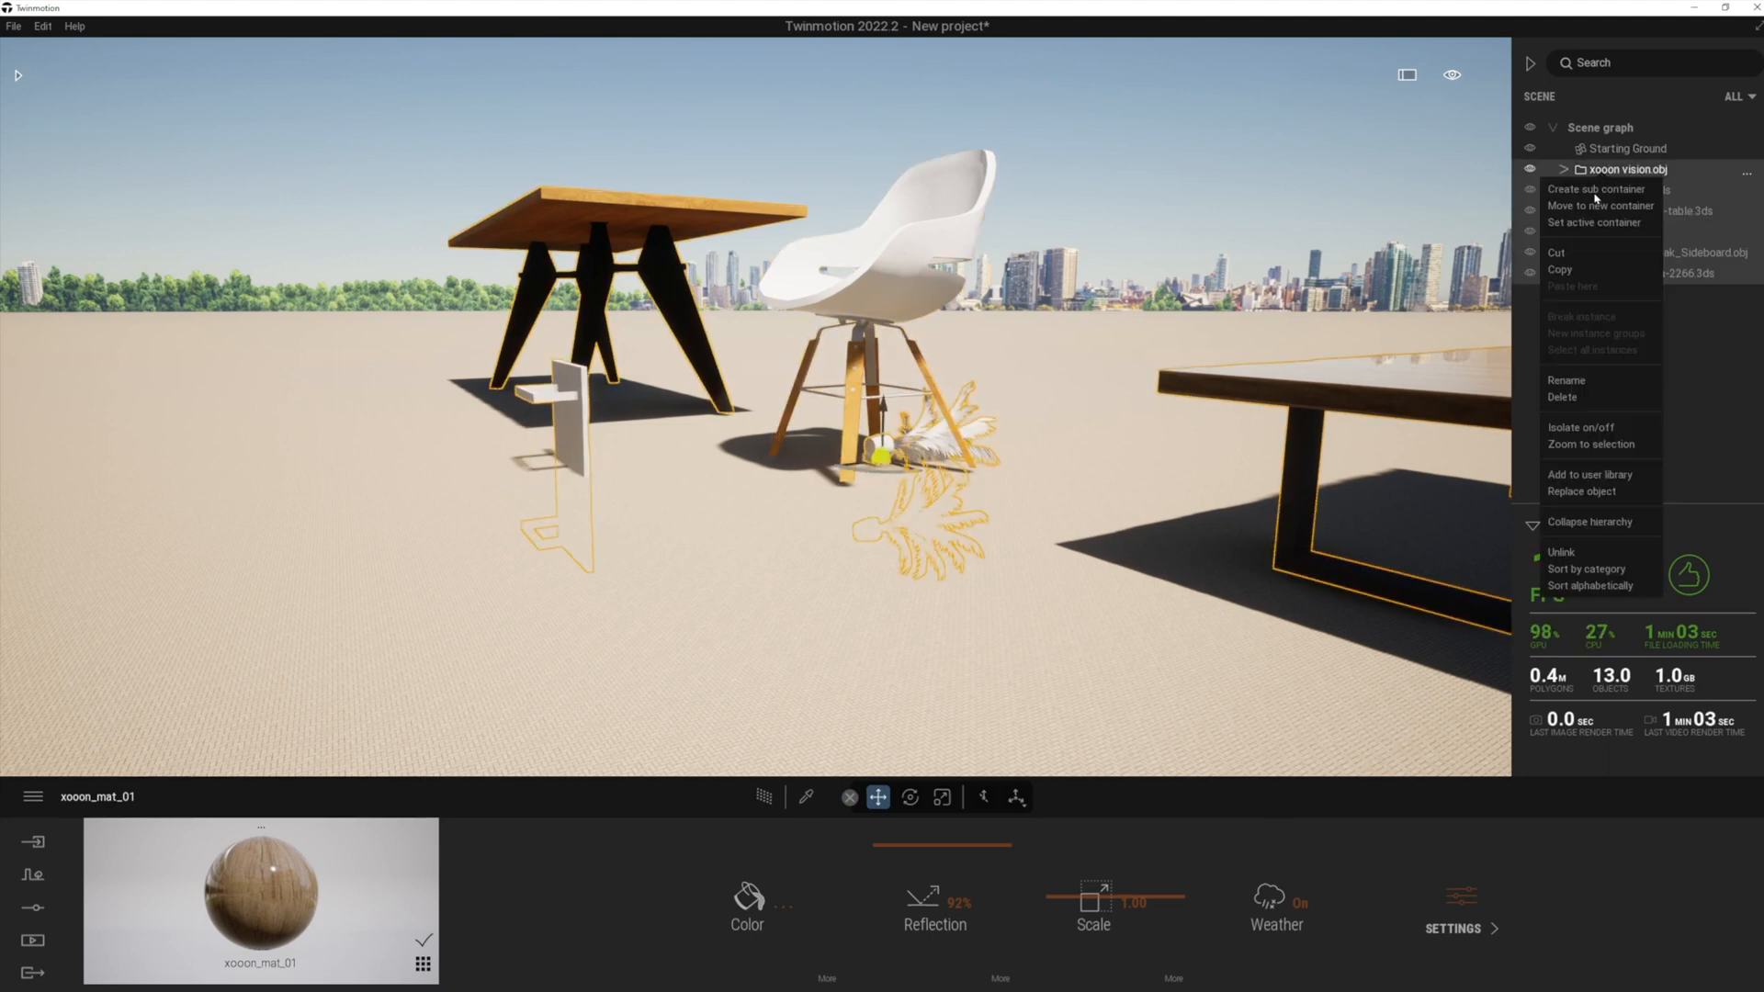
Move all models into a new container named 'Furniture' and hide it.
left_click(1594, 187)
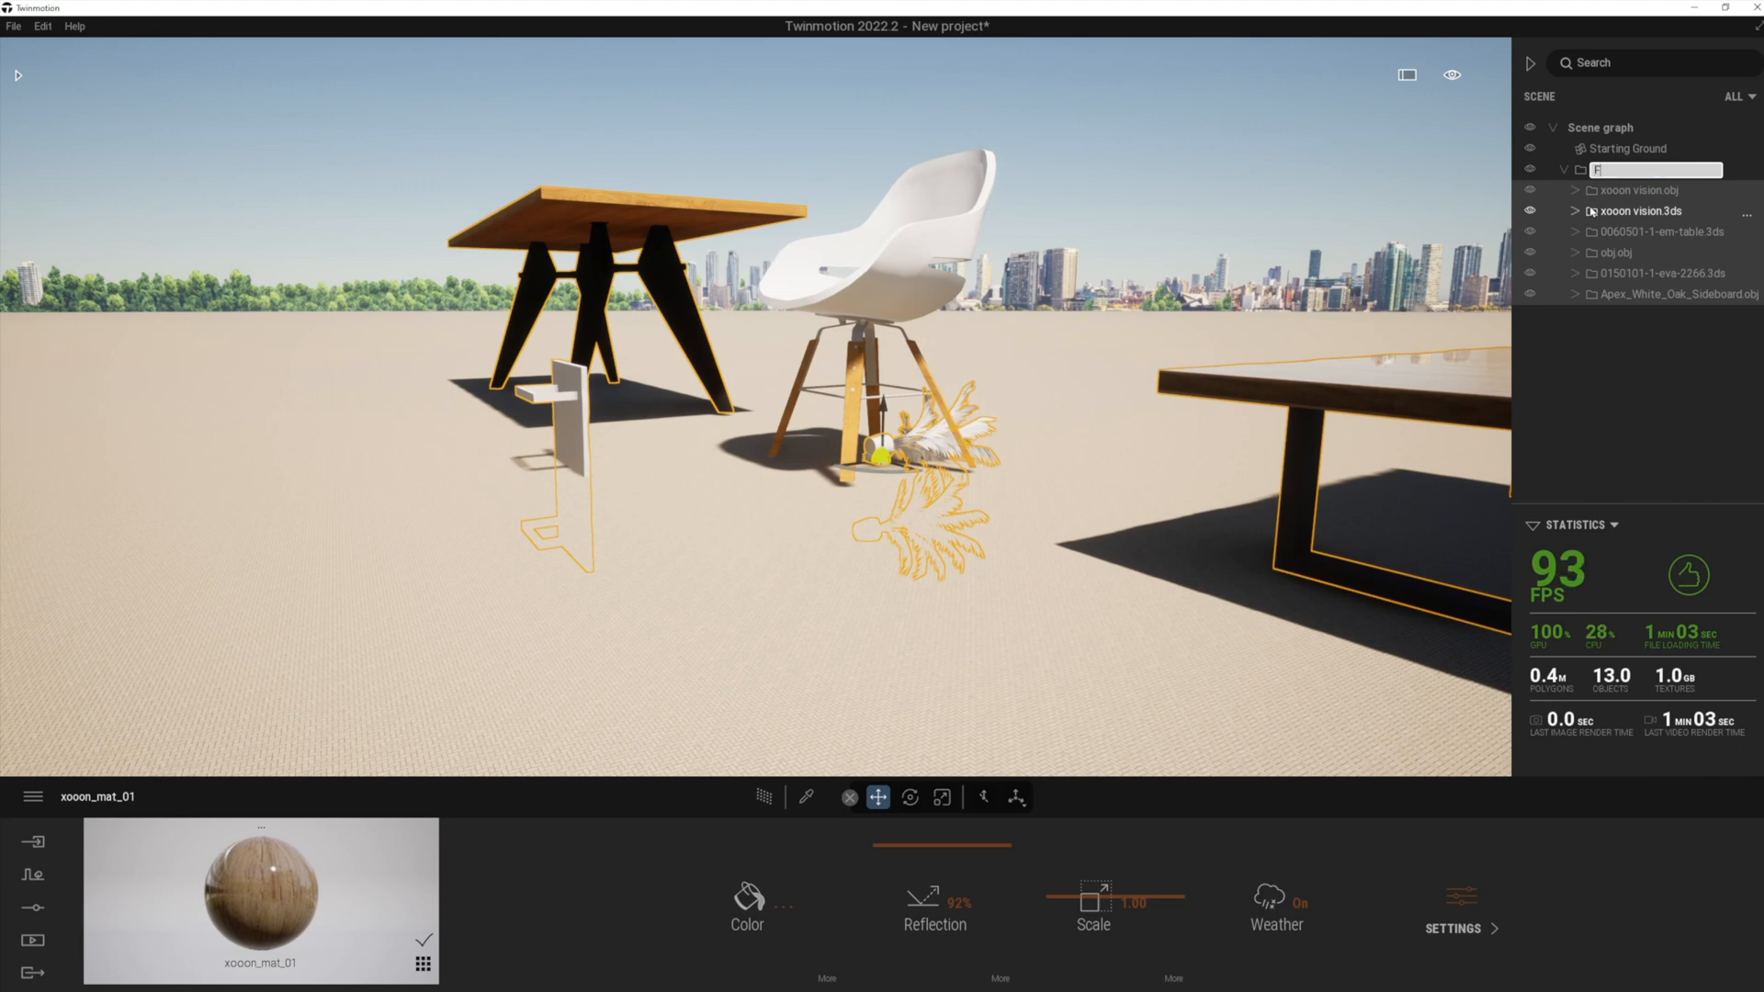
type("Furniture")
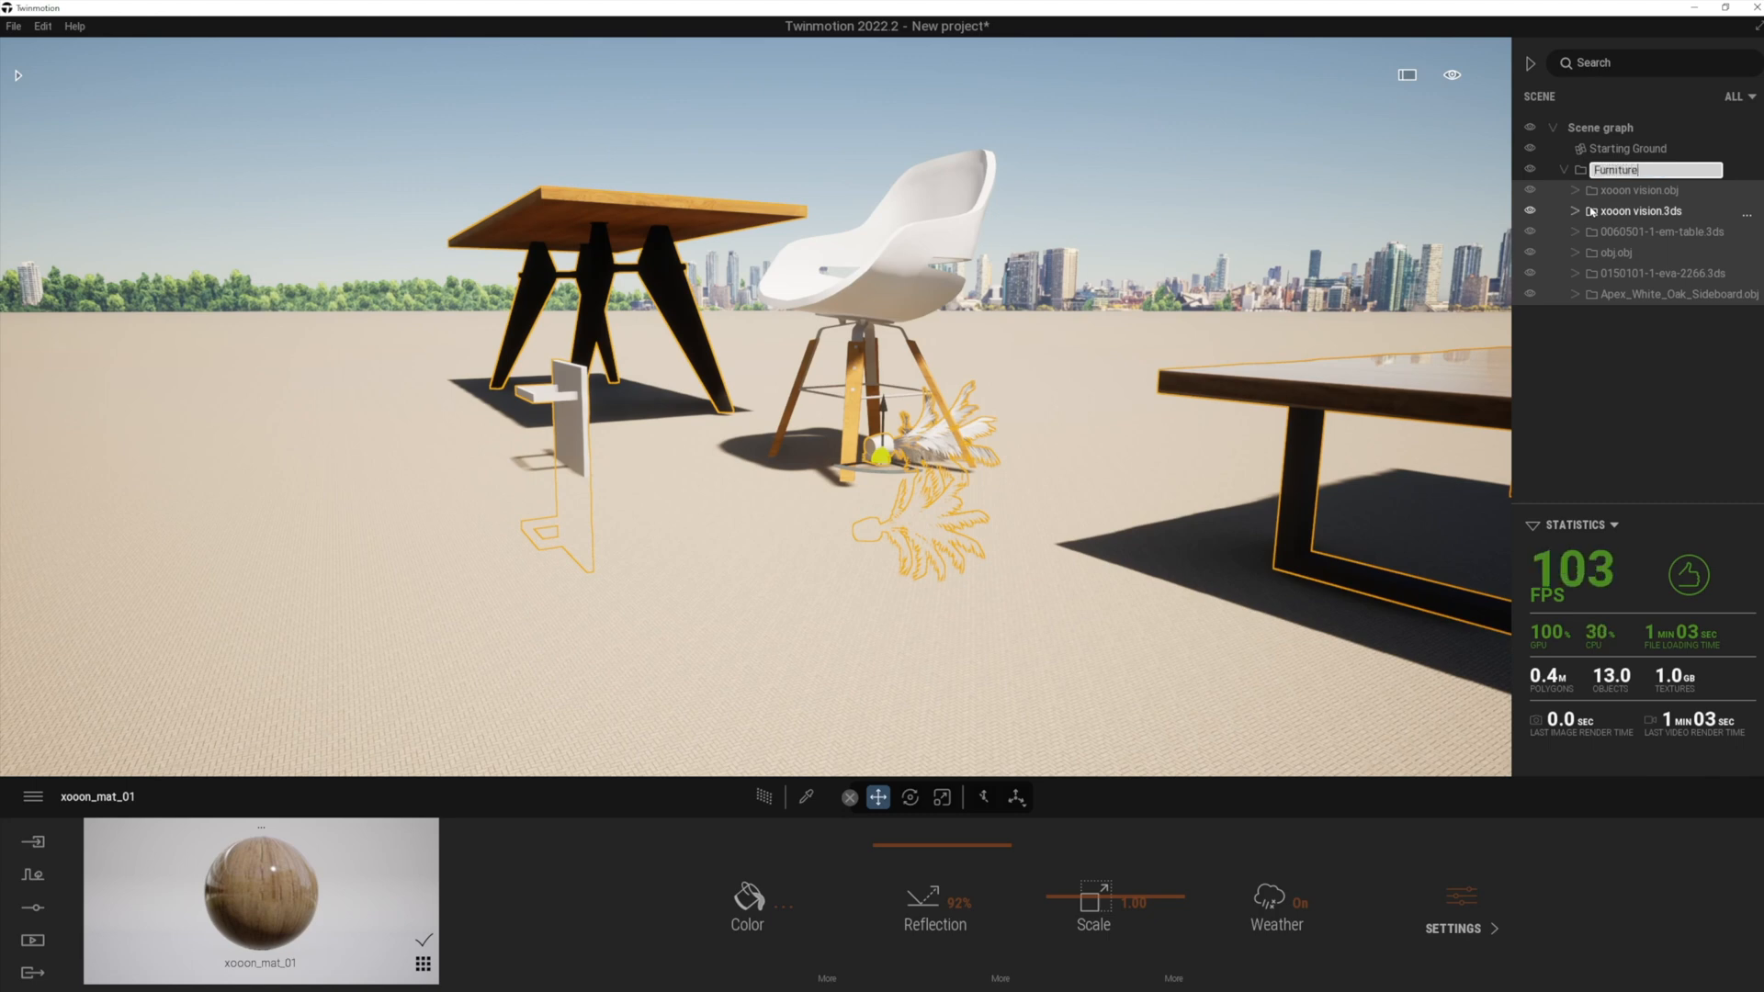
left_click(1529, 169)
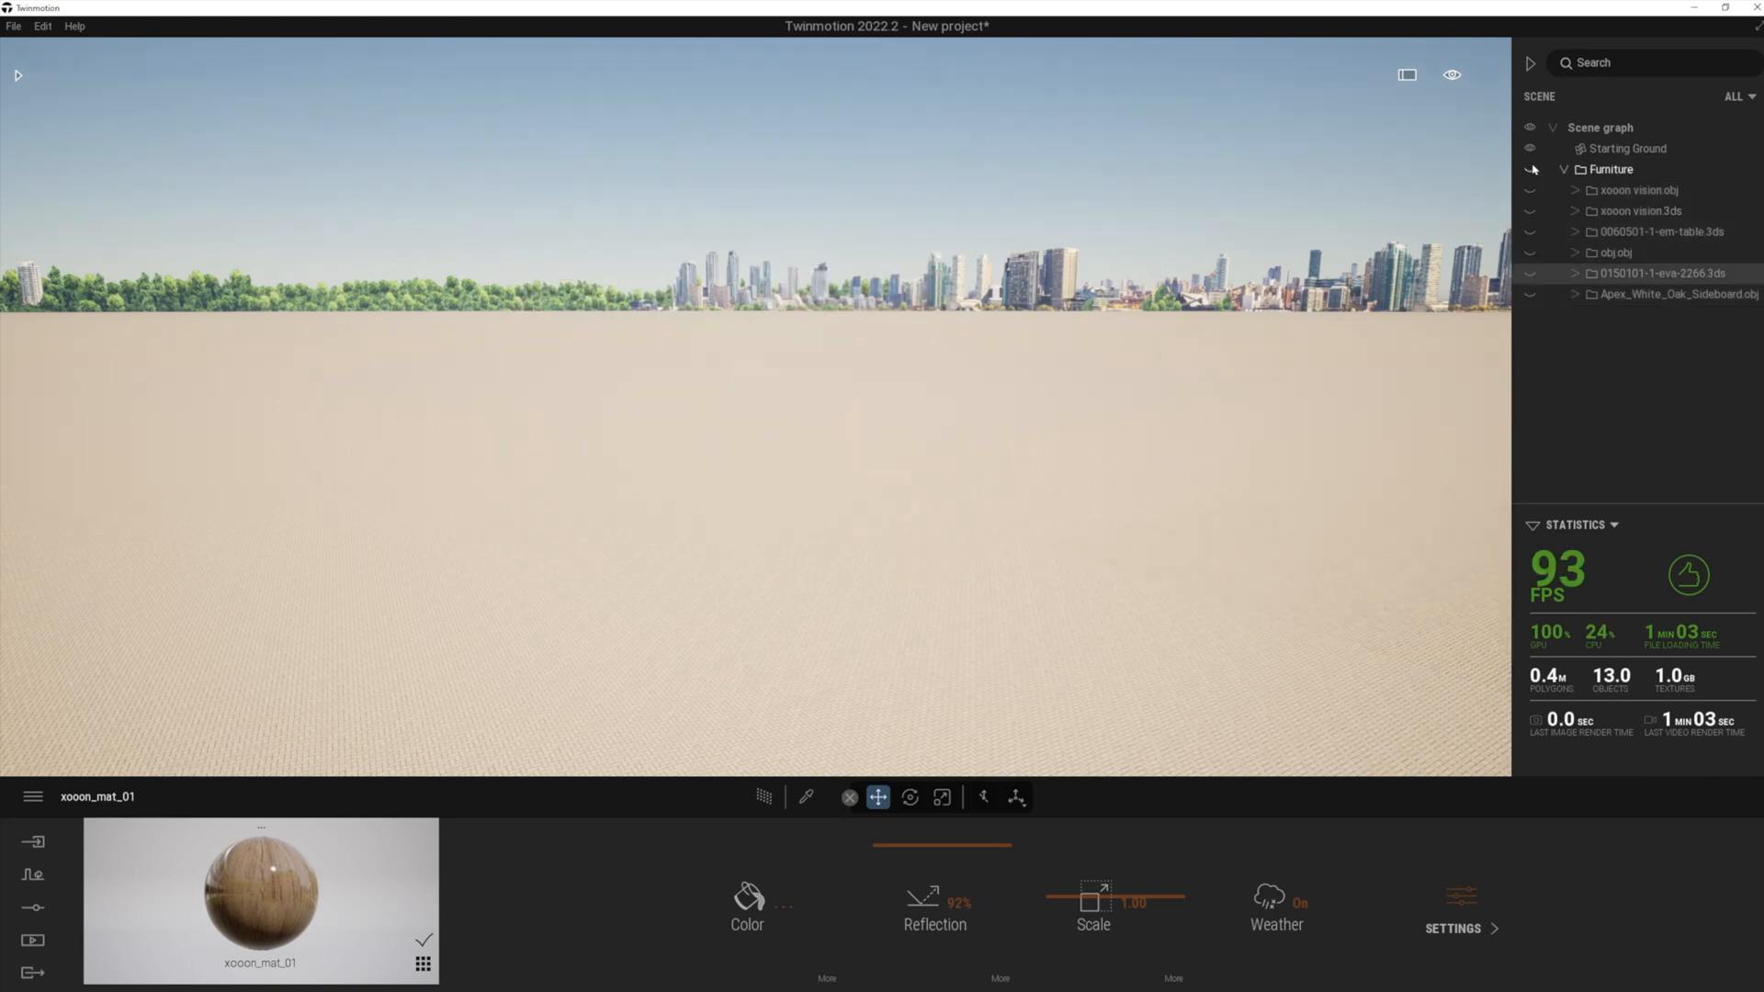
left_click(1531, 169)
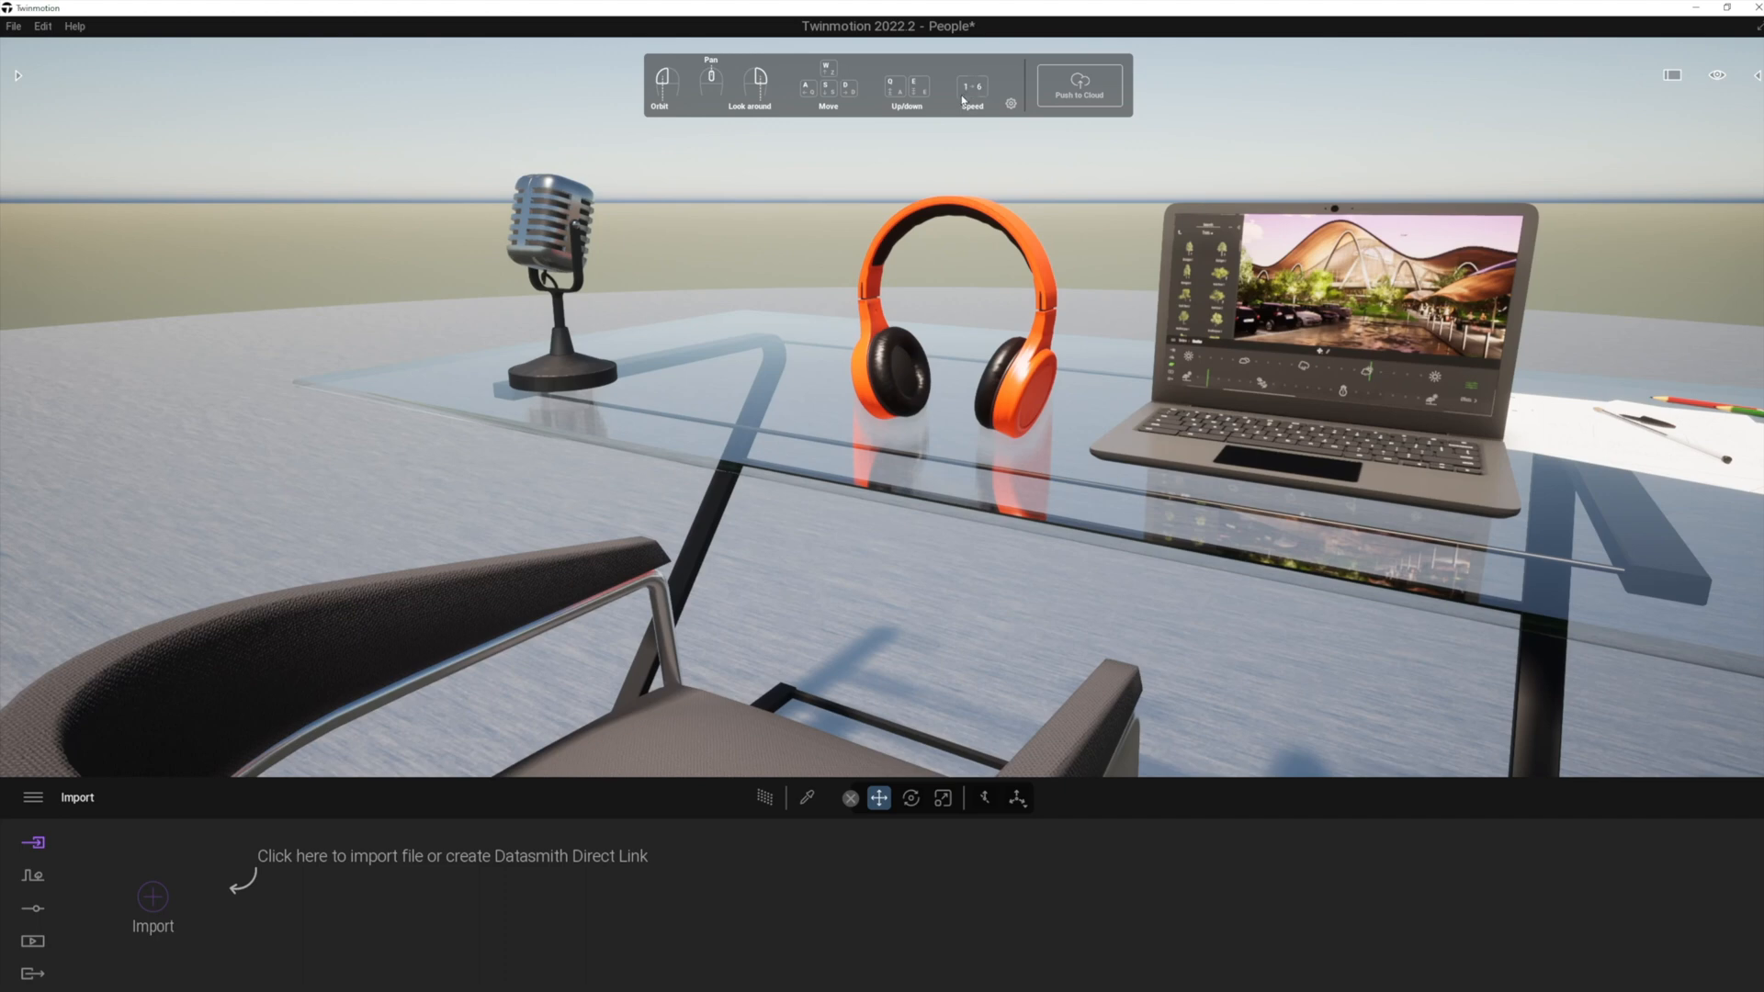
Browse the navigation presets, keeping the Twinmotion Editor scheme.
left_click(1009, 104)
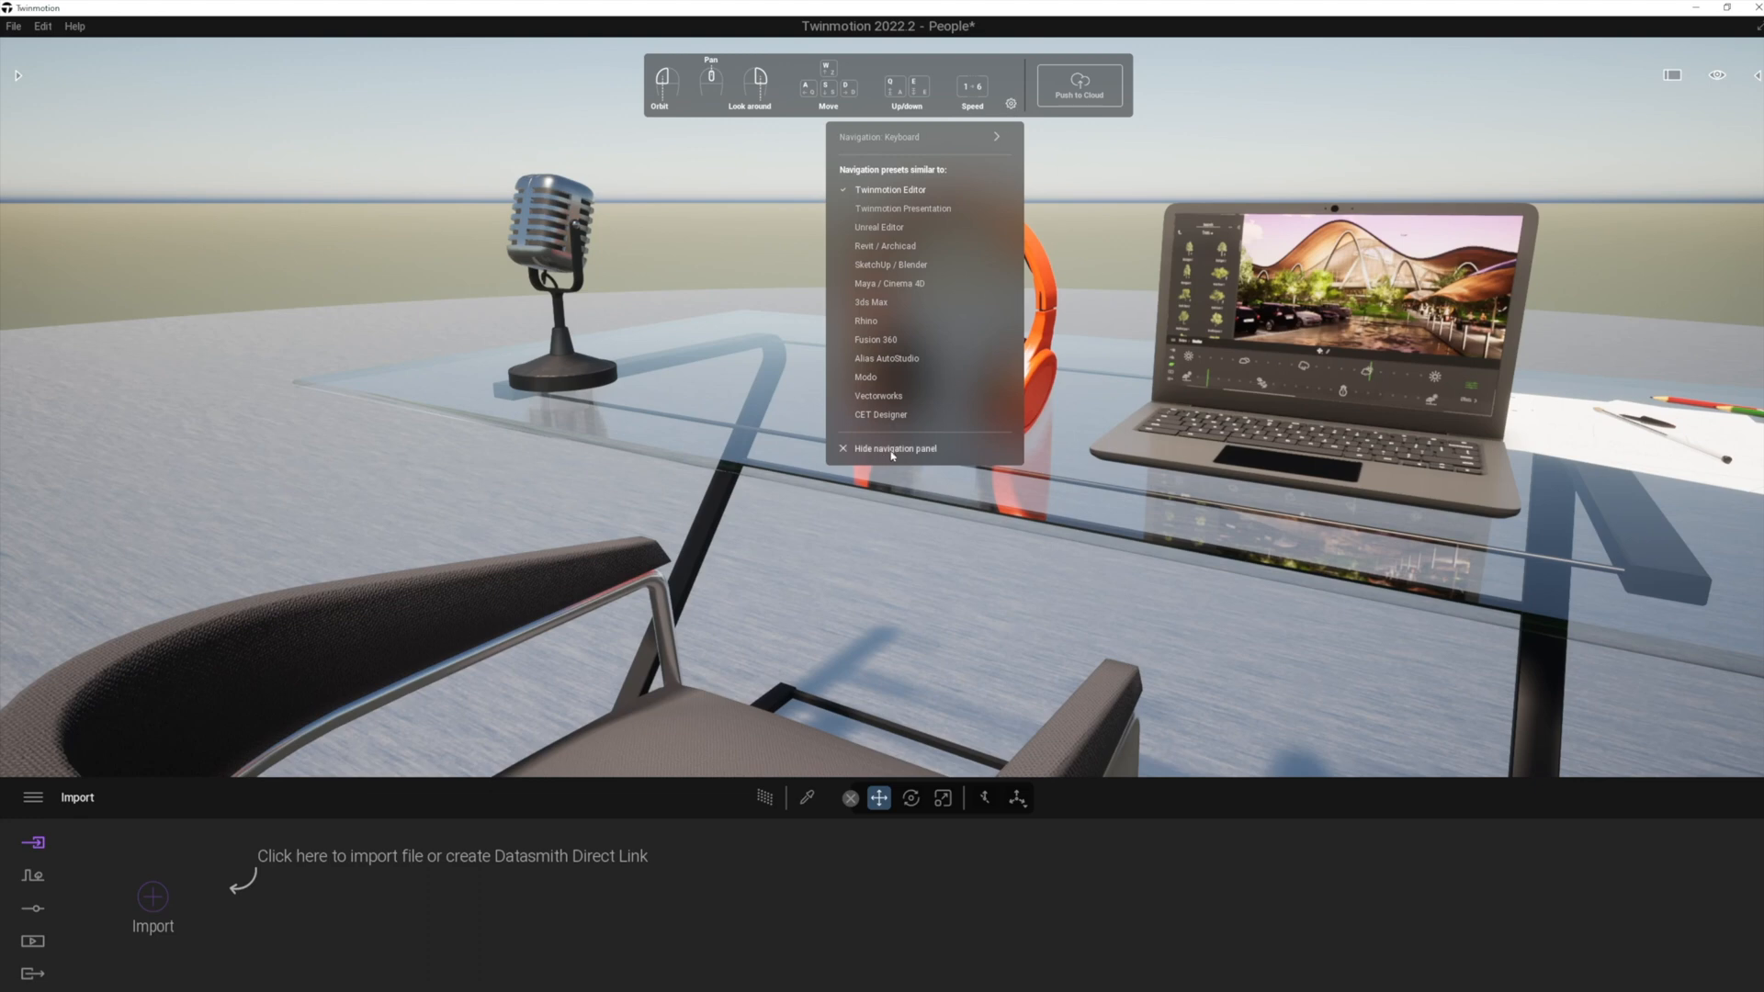
mouse_move(892, 137)
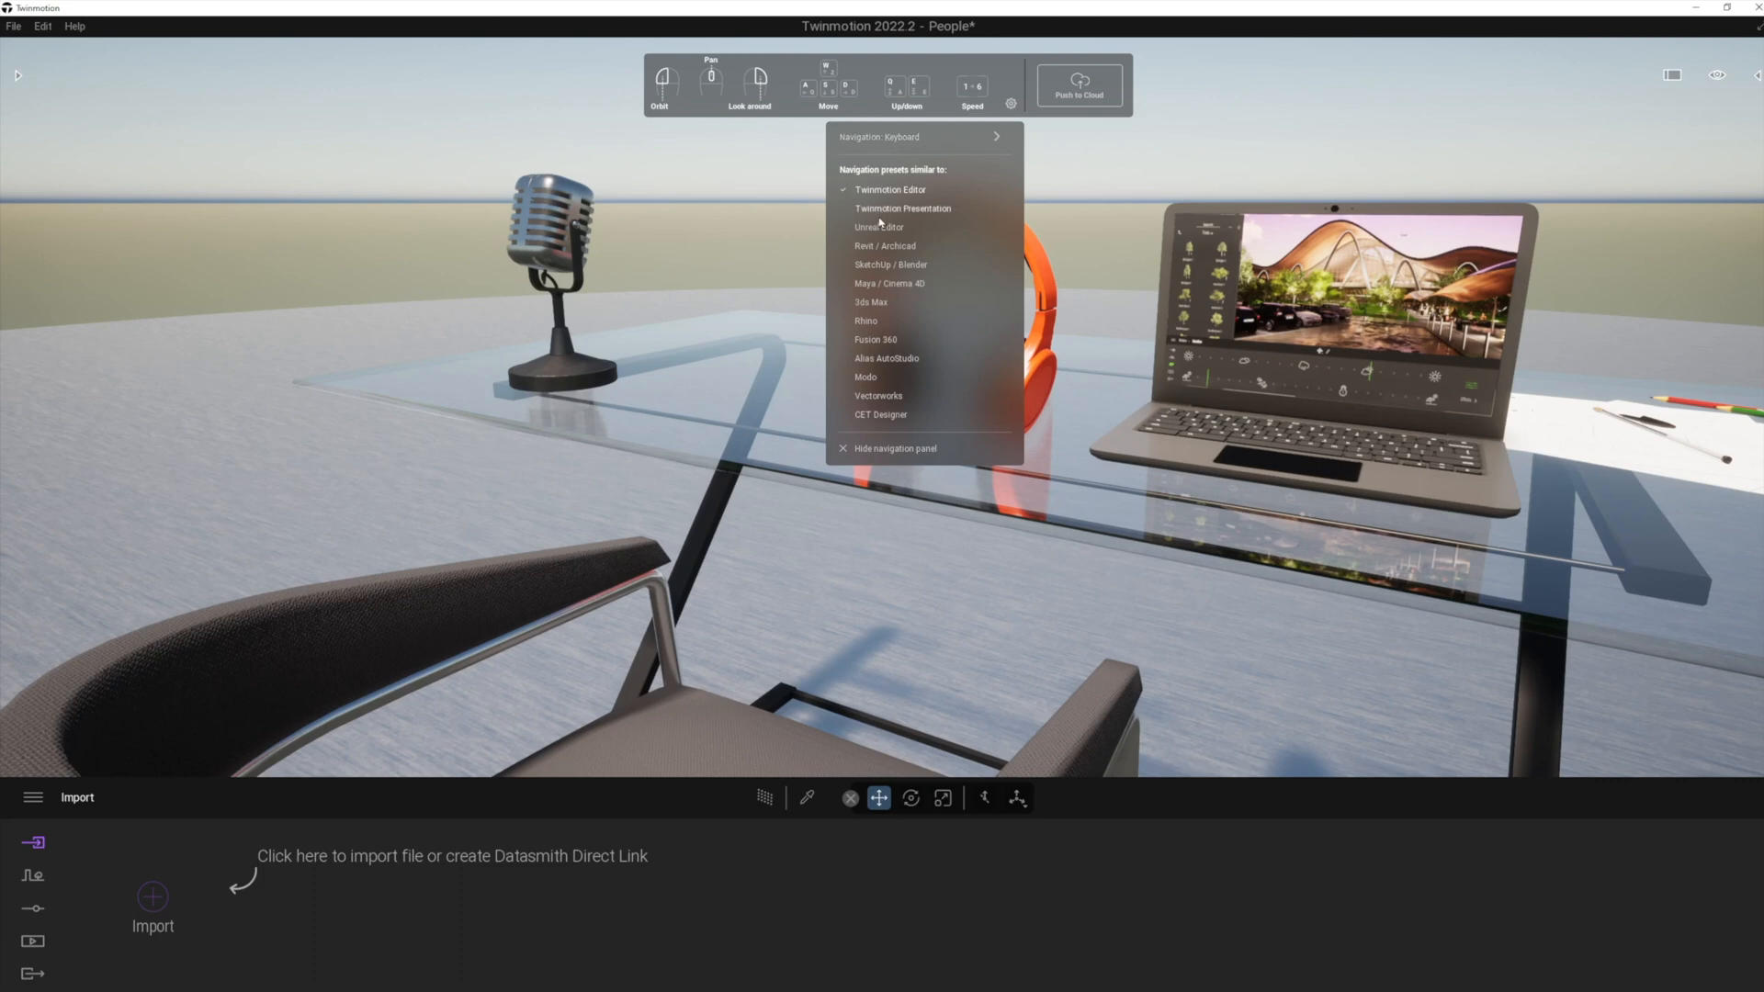
mouse_move(871, 394)
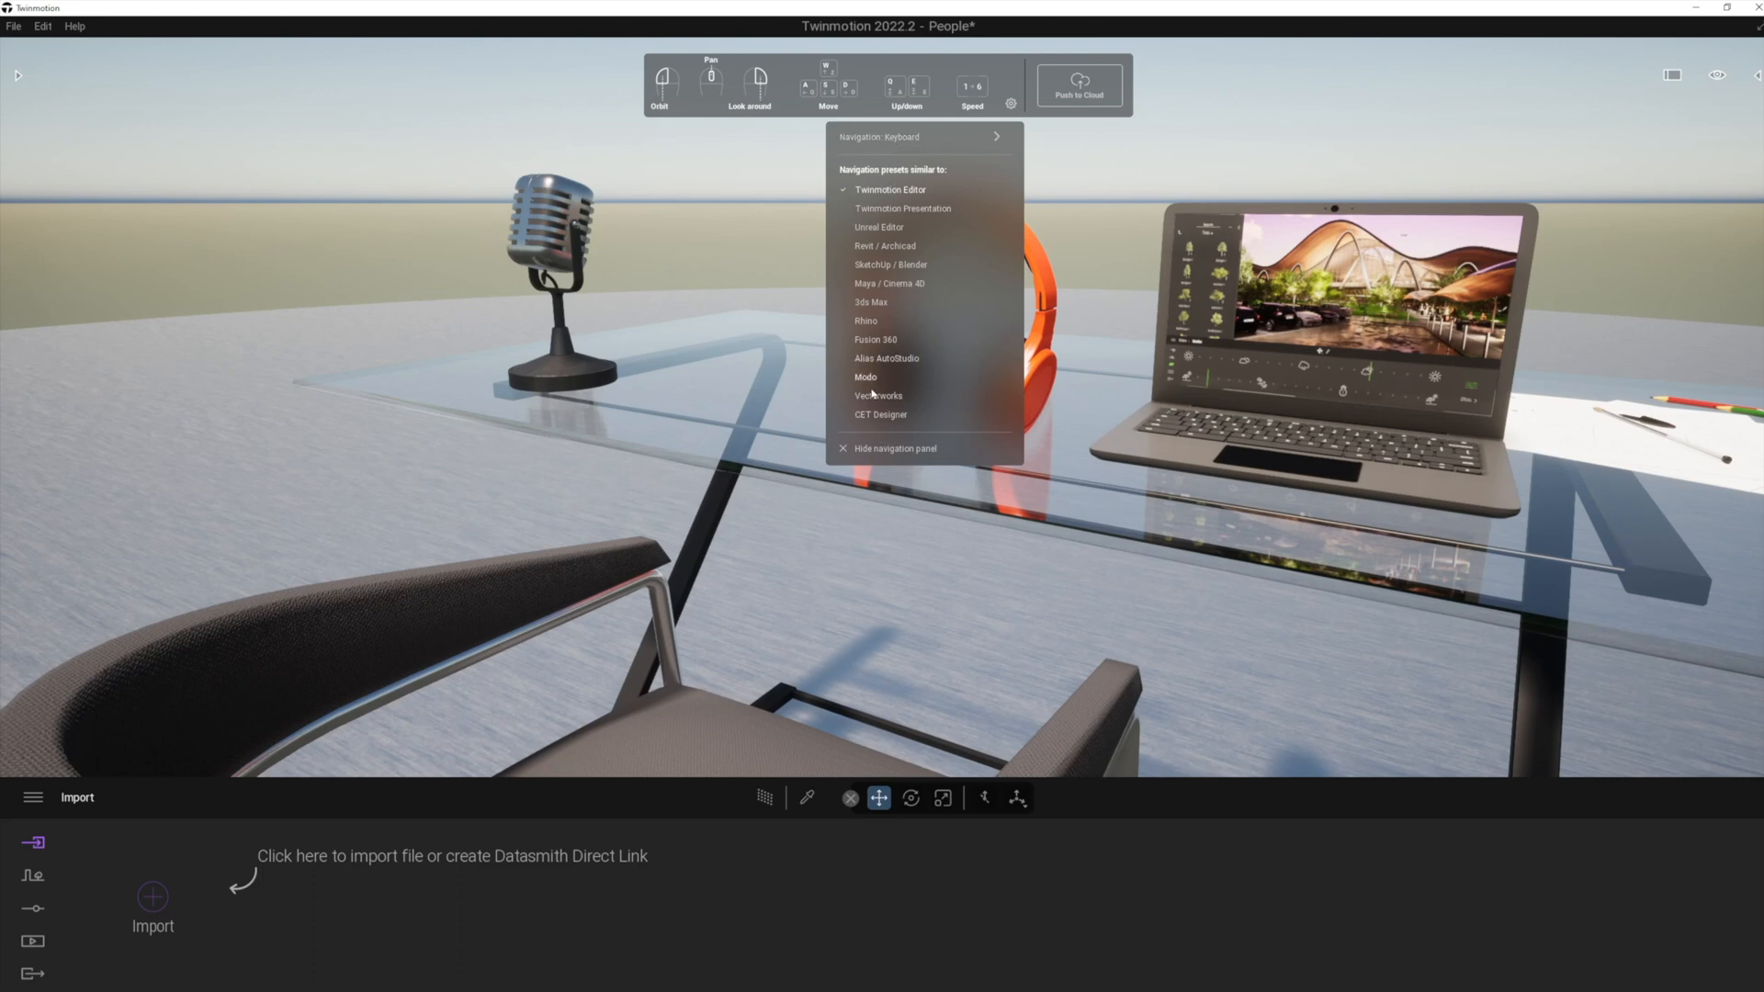
left_click(878, 396)
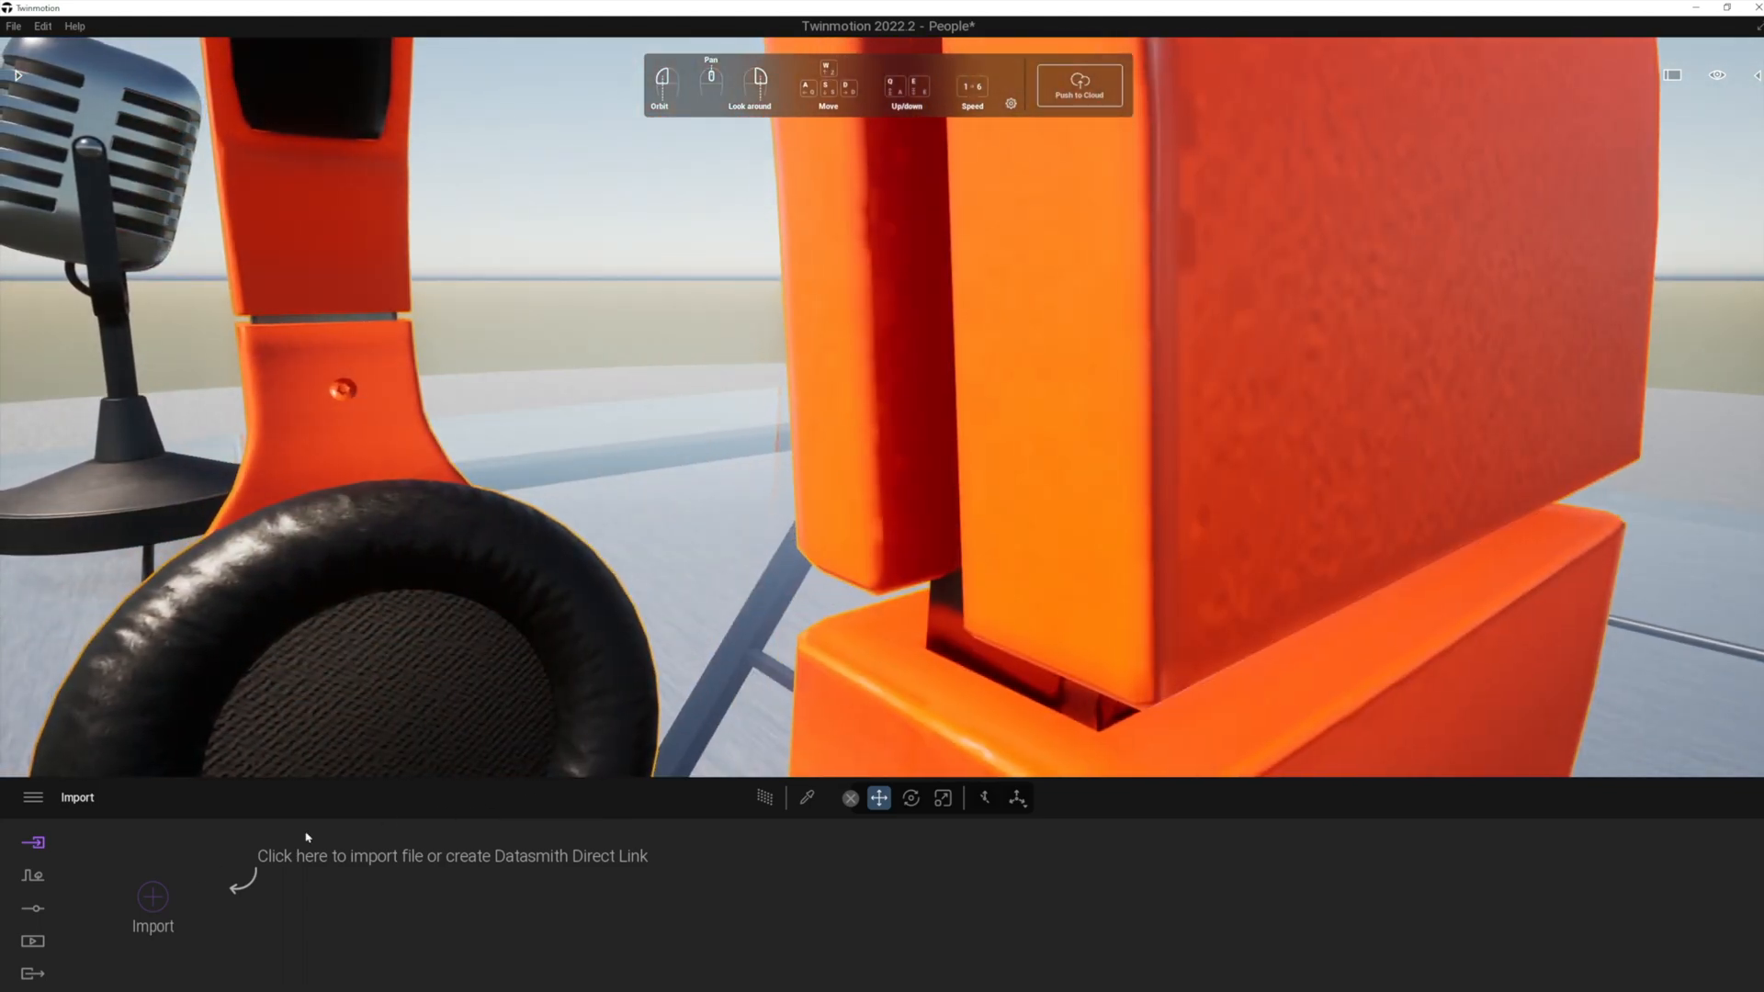
Add still image Image1, then set its camera FOV to 5 and vignetting to 0%.
left_click(33, 942)
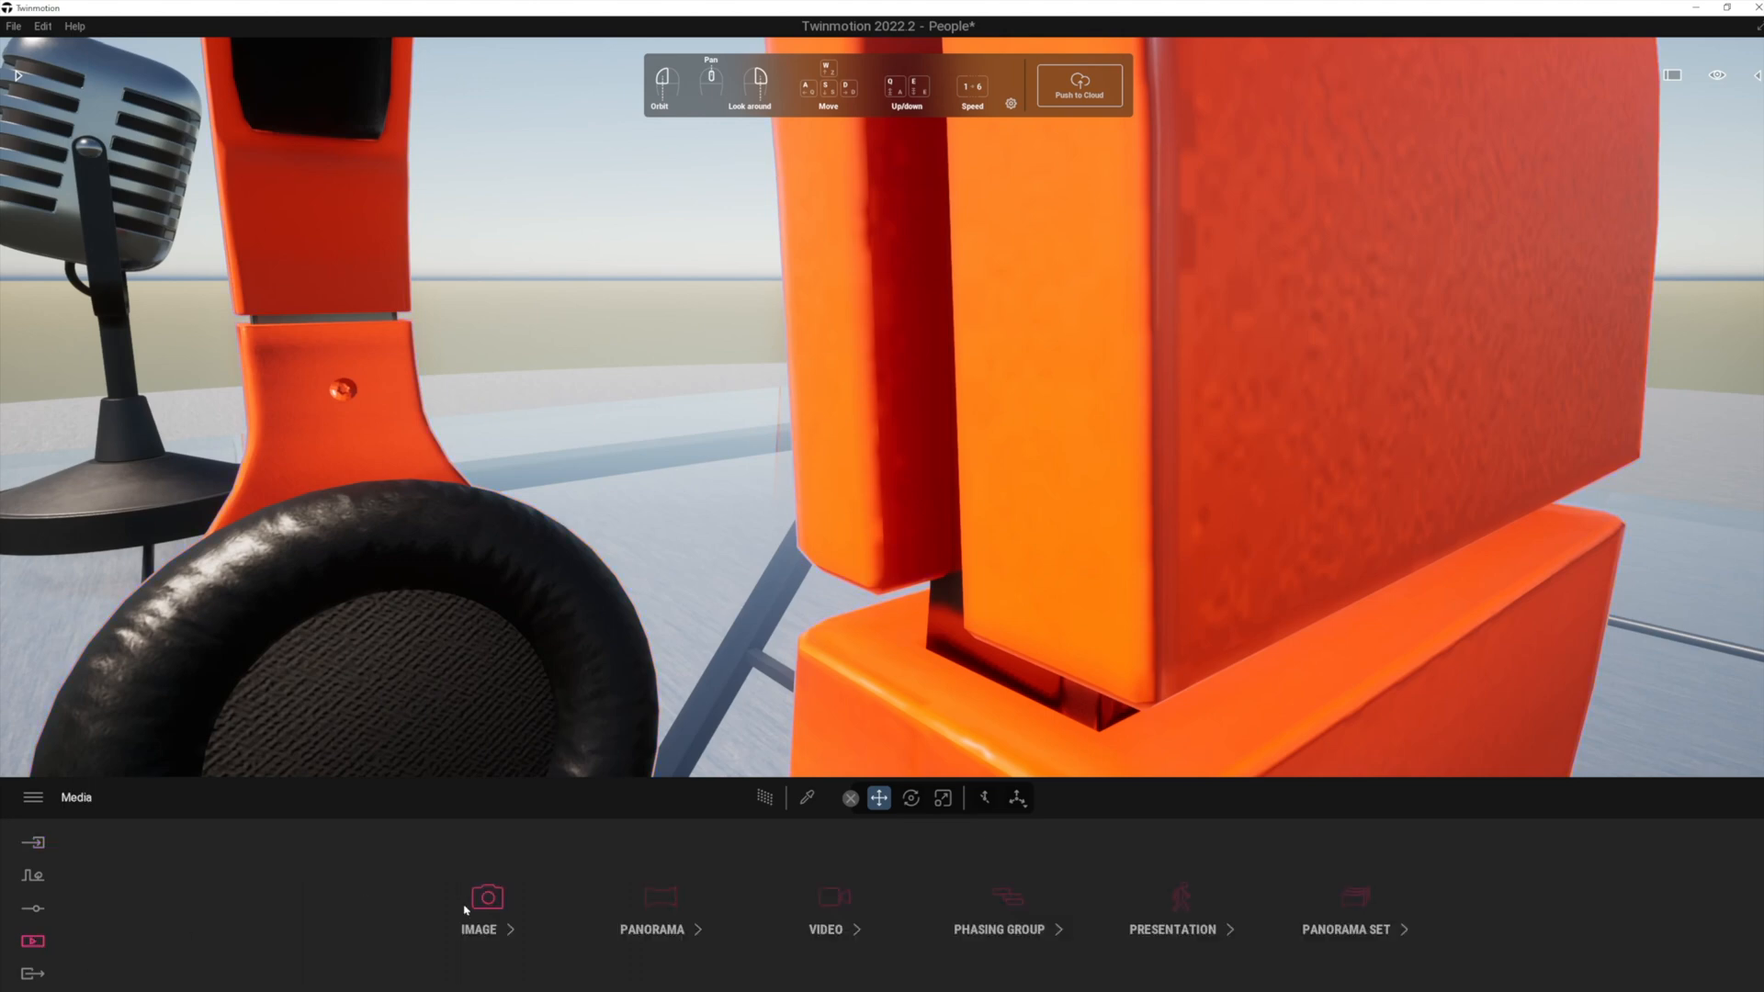
left_click(486, 911)
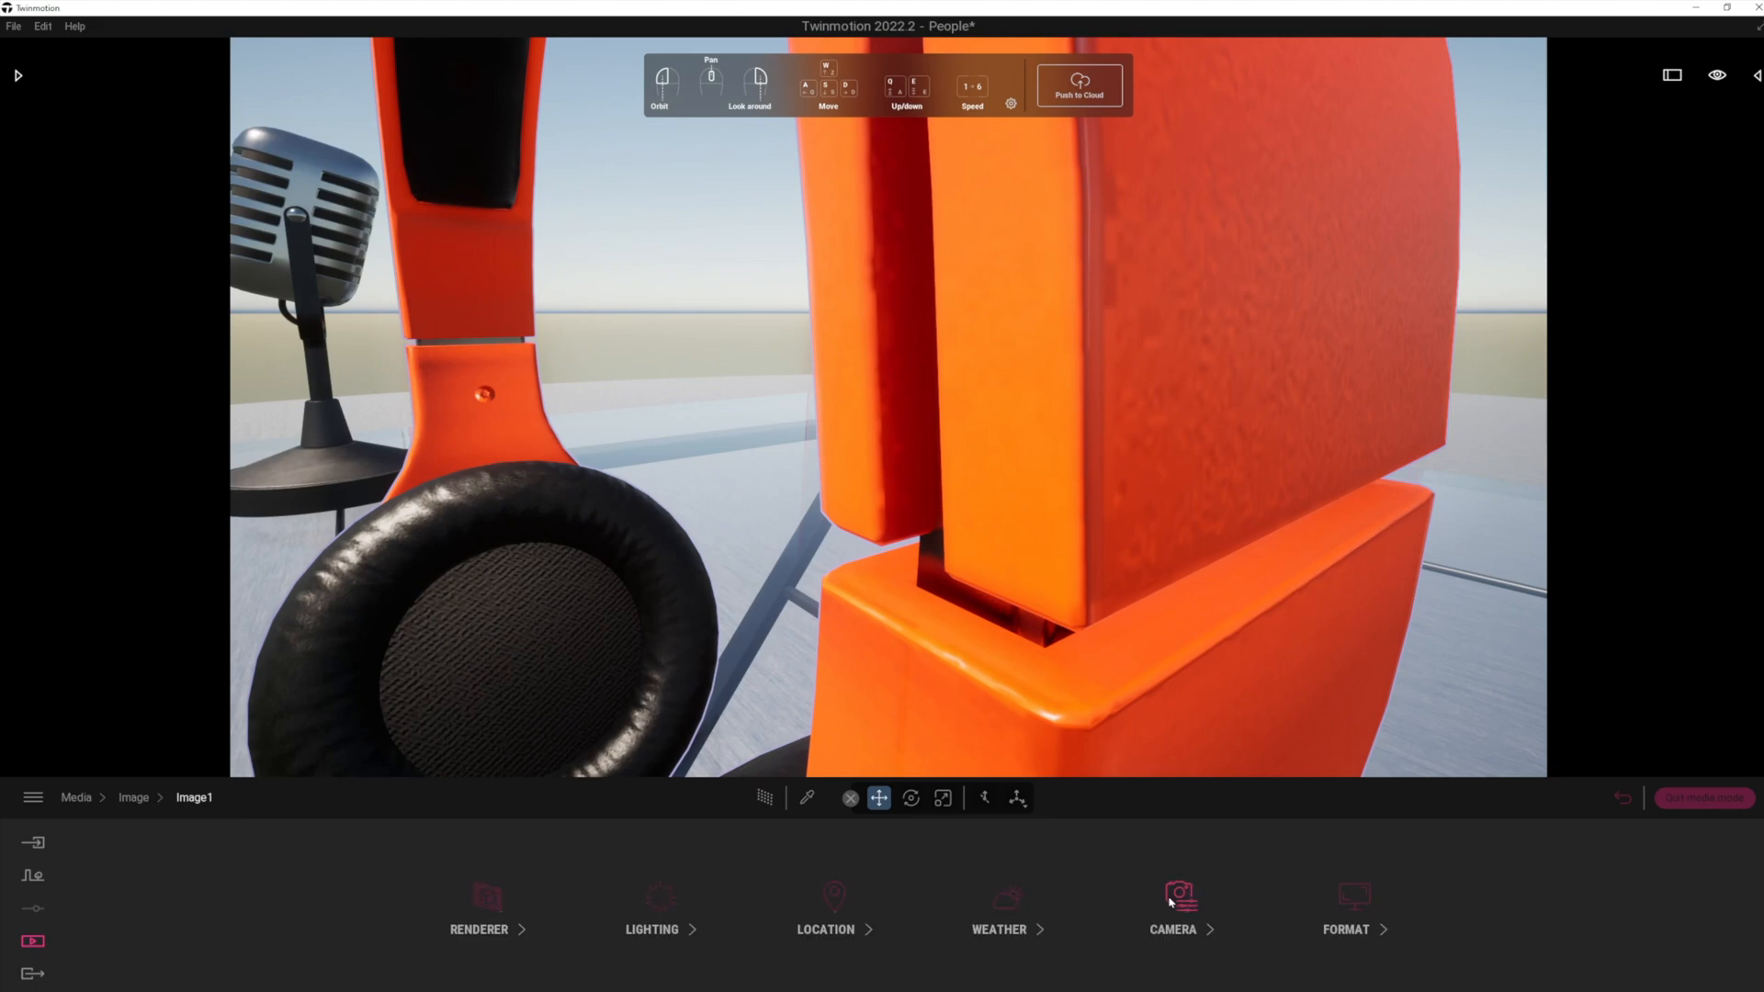
left_click(1178, 909)
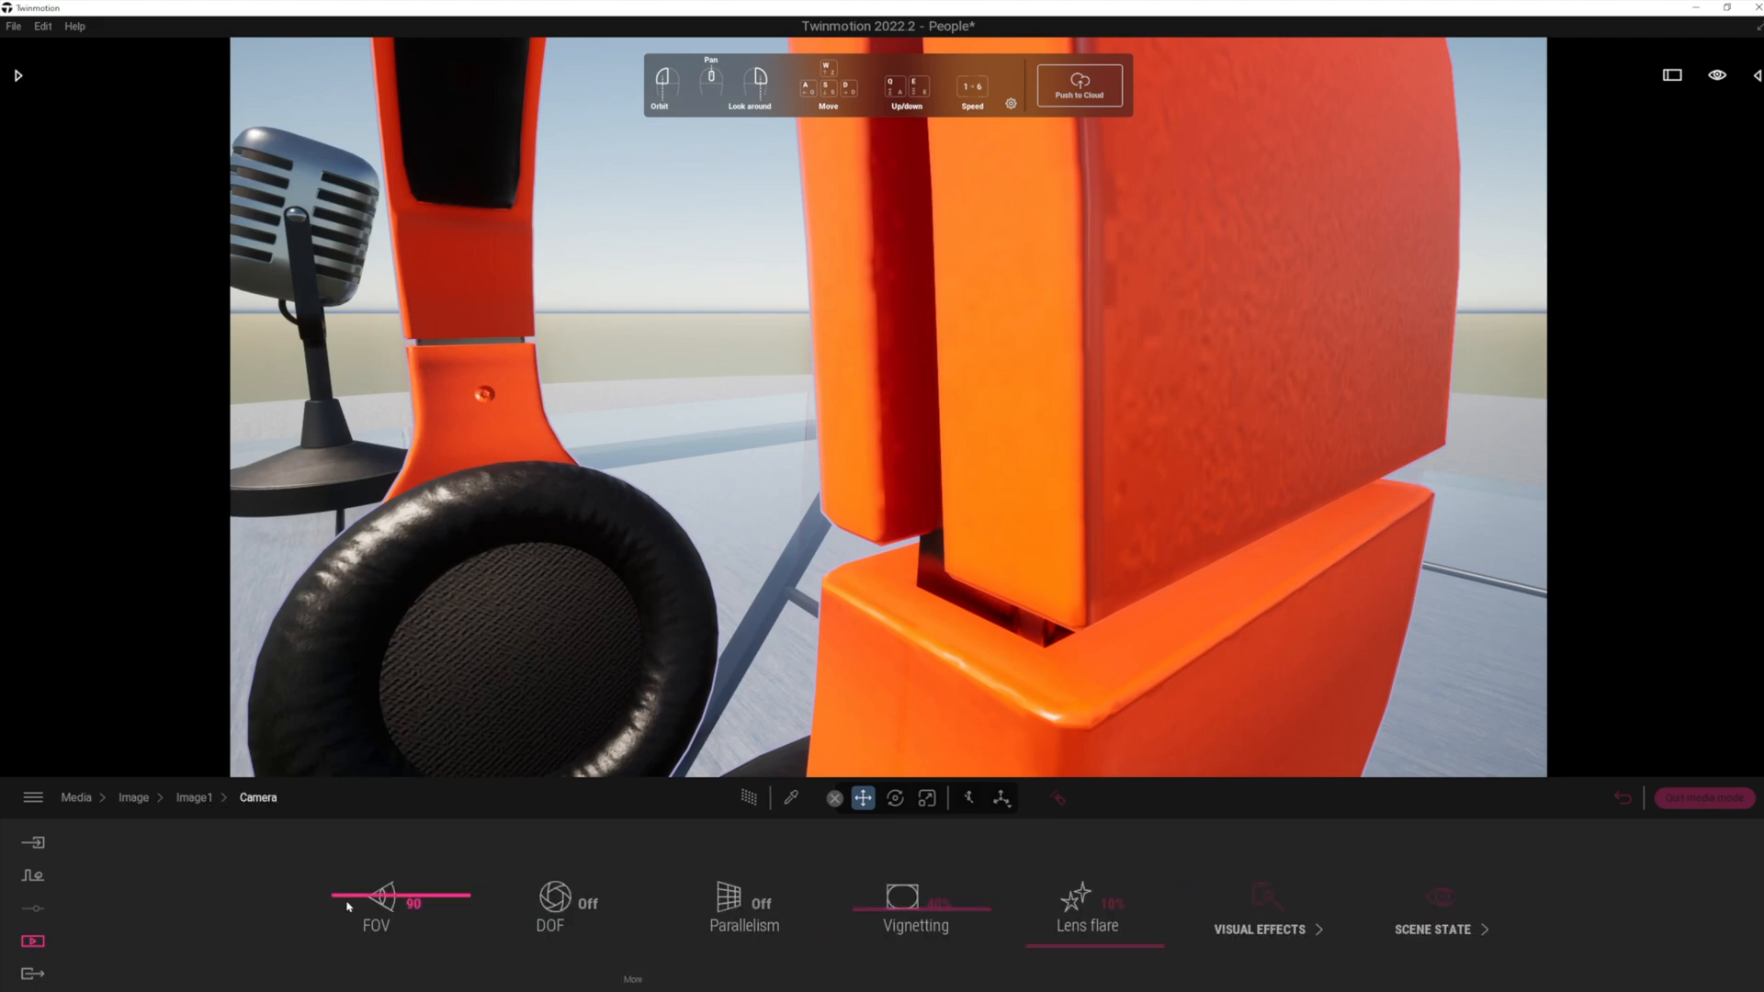
left_click_drag(388, 900, 351, 900)
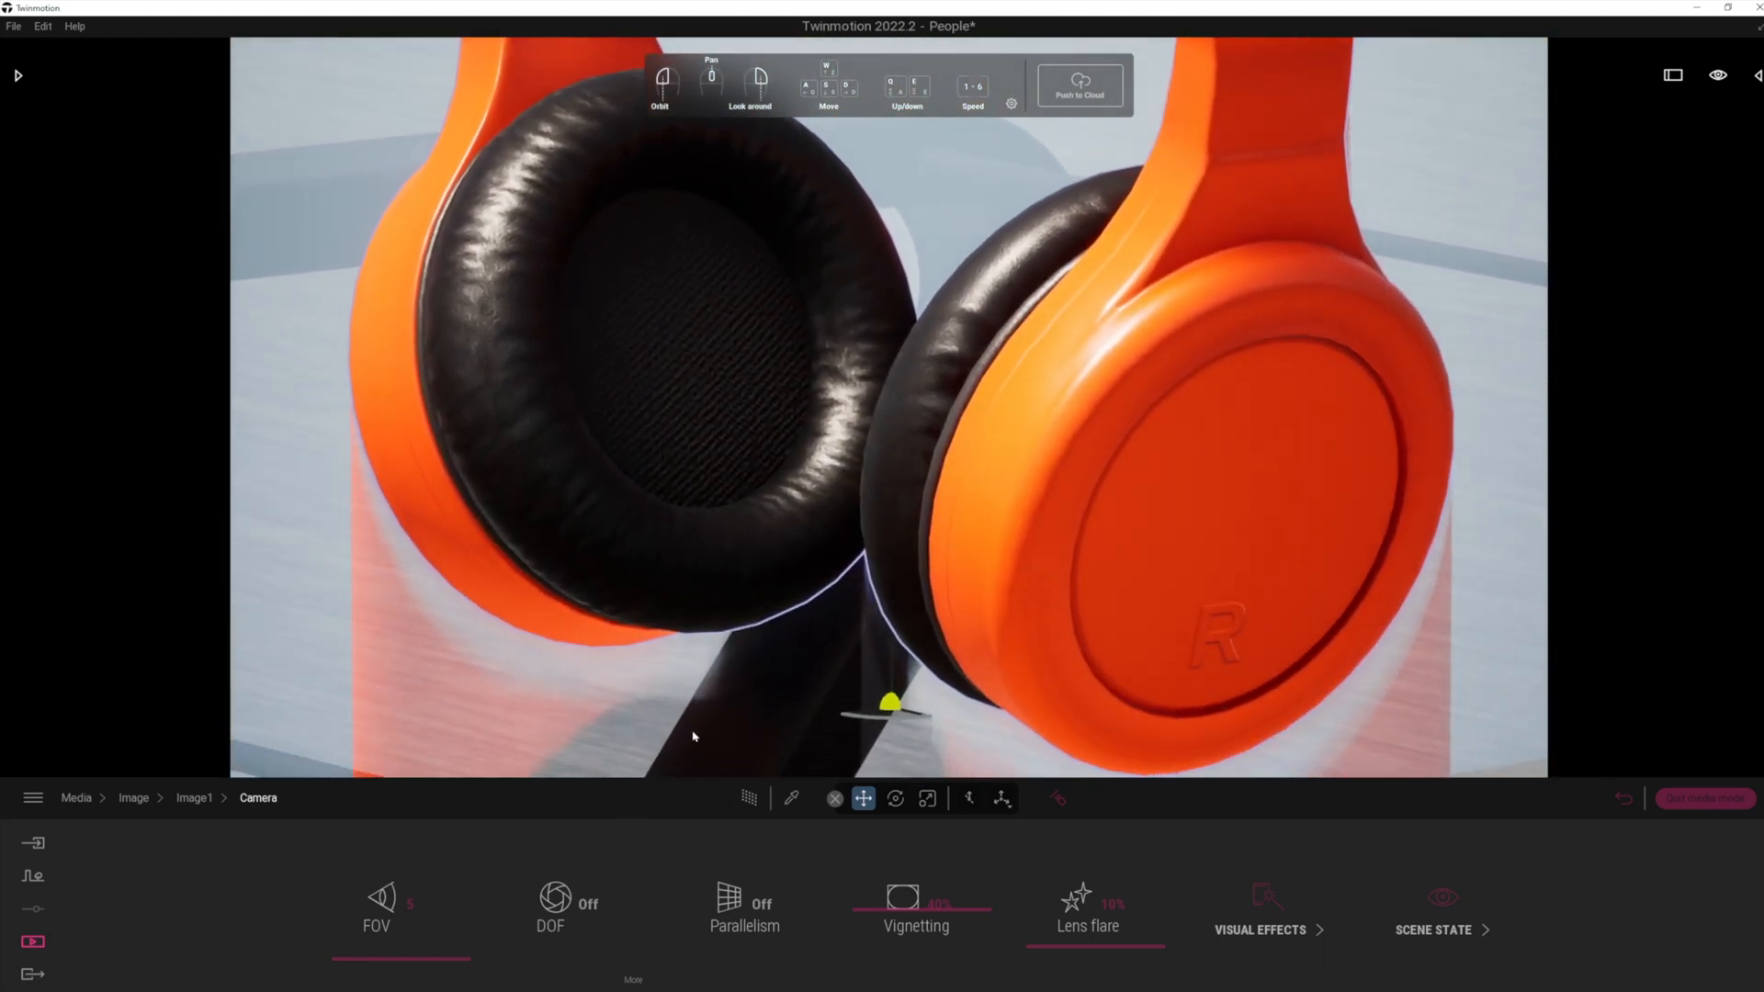
left_click(749, 798)
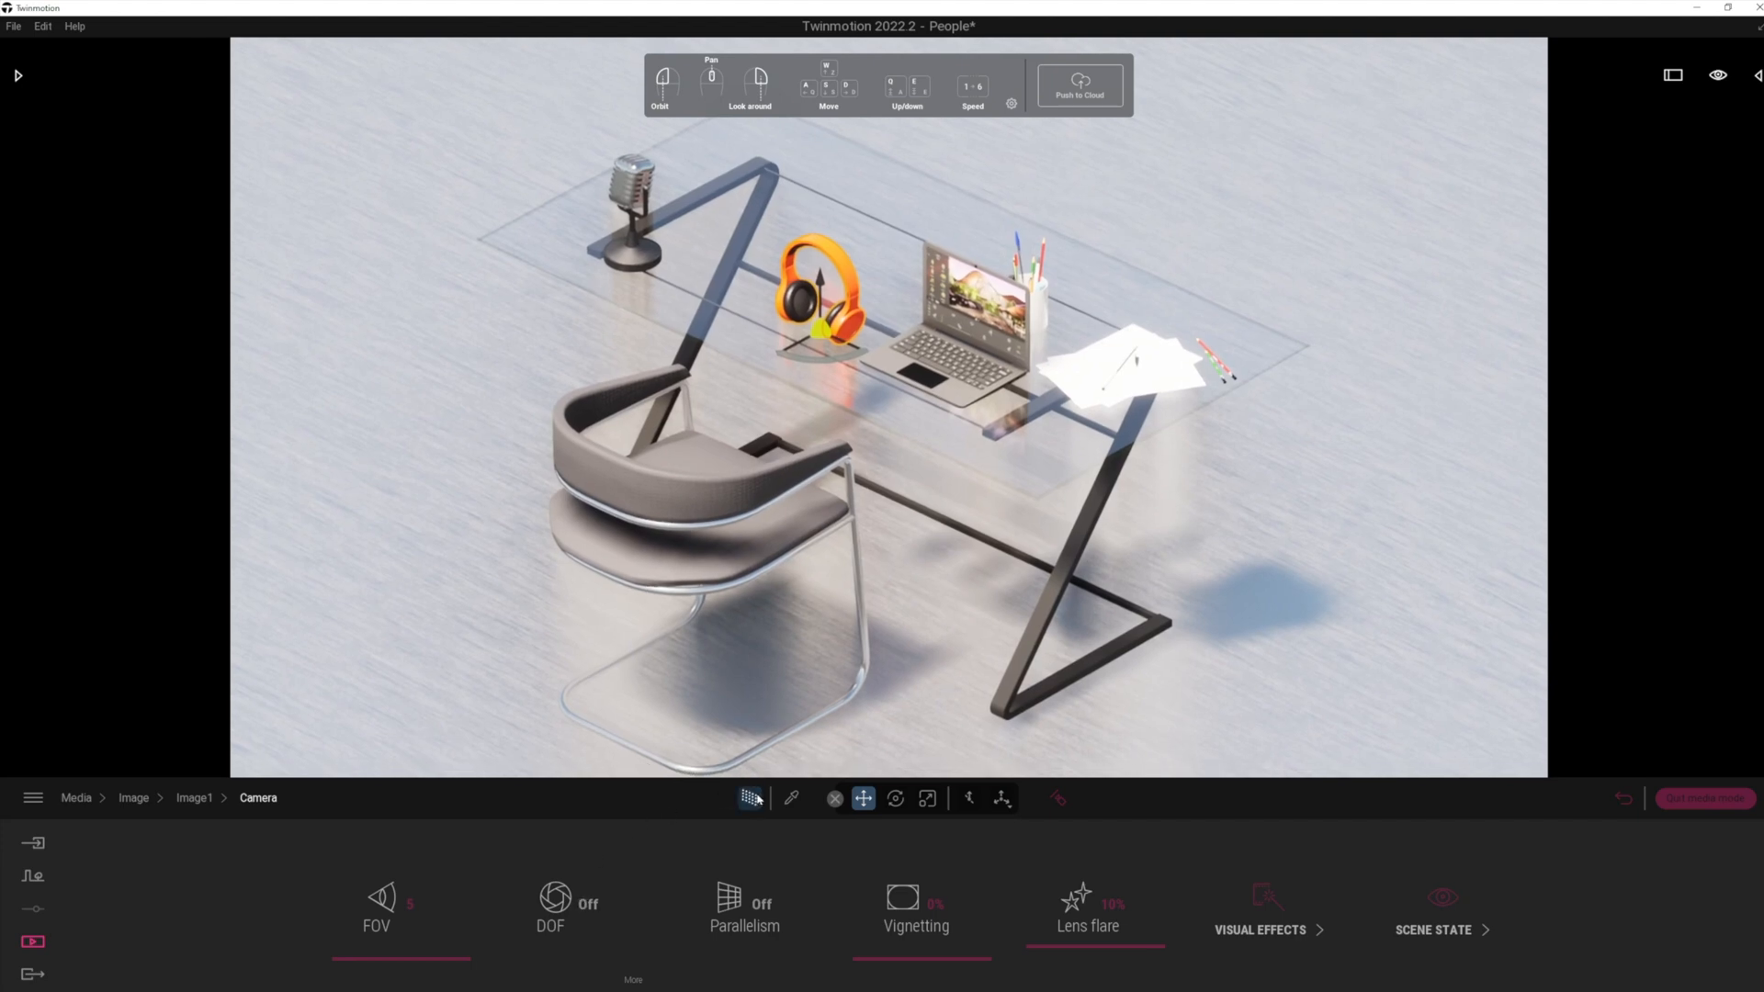
Switch the viewport render mode and open the Export section listing the Image2 close-up.
left_click(1009, 102)
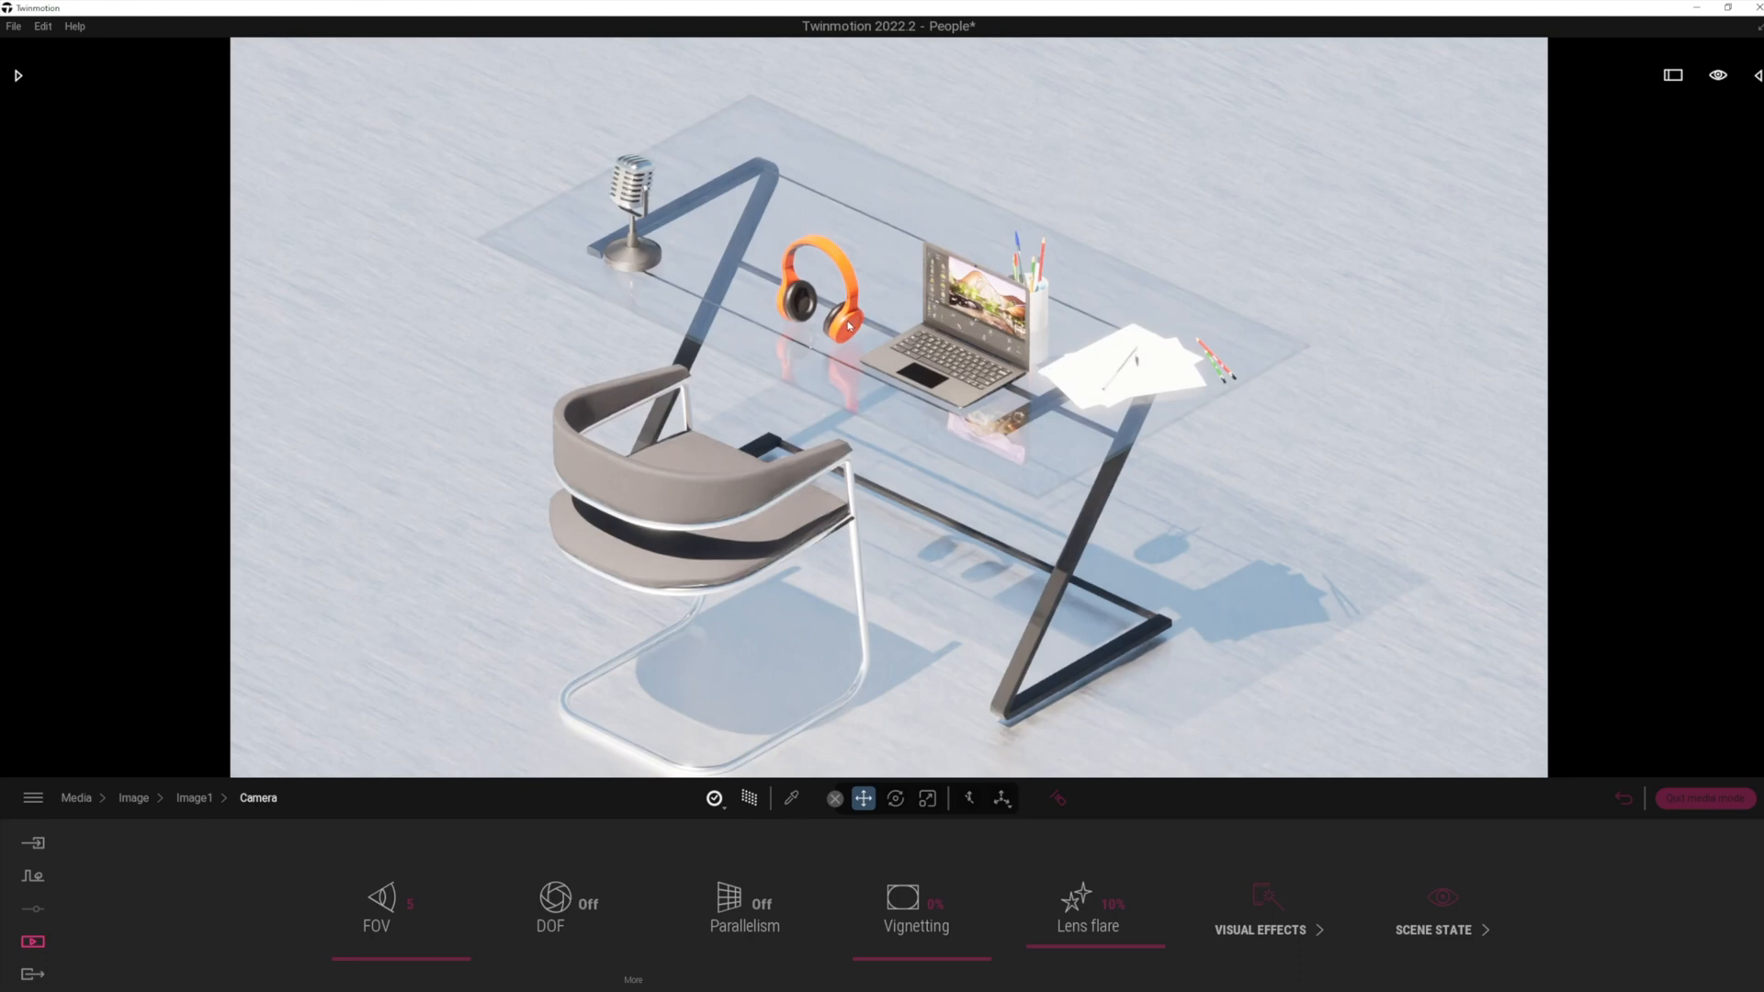
left_click(714, 798)
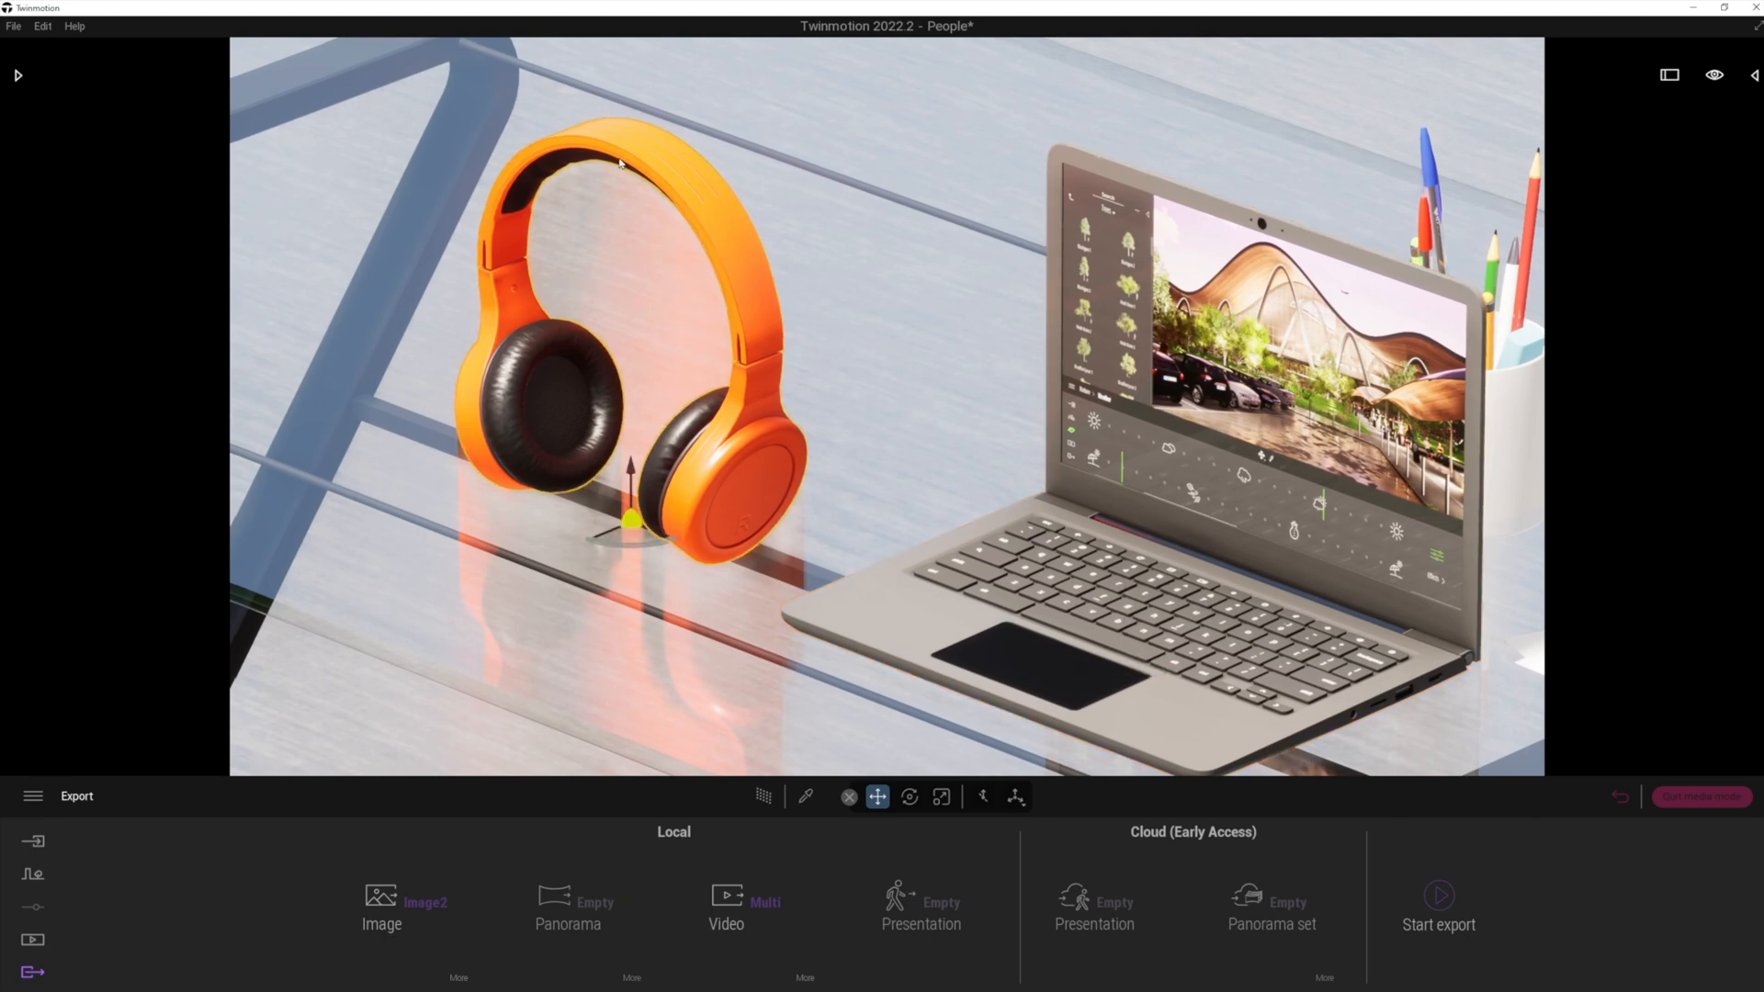
mouse_move(618, 256)
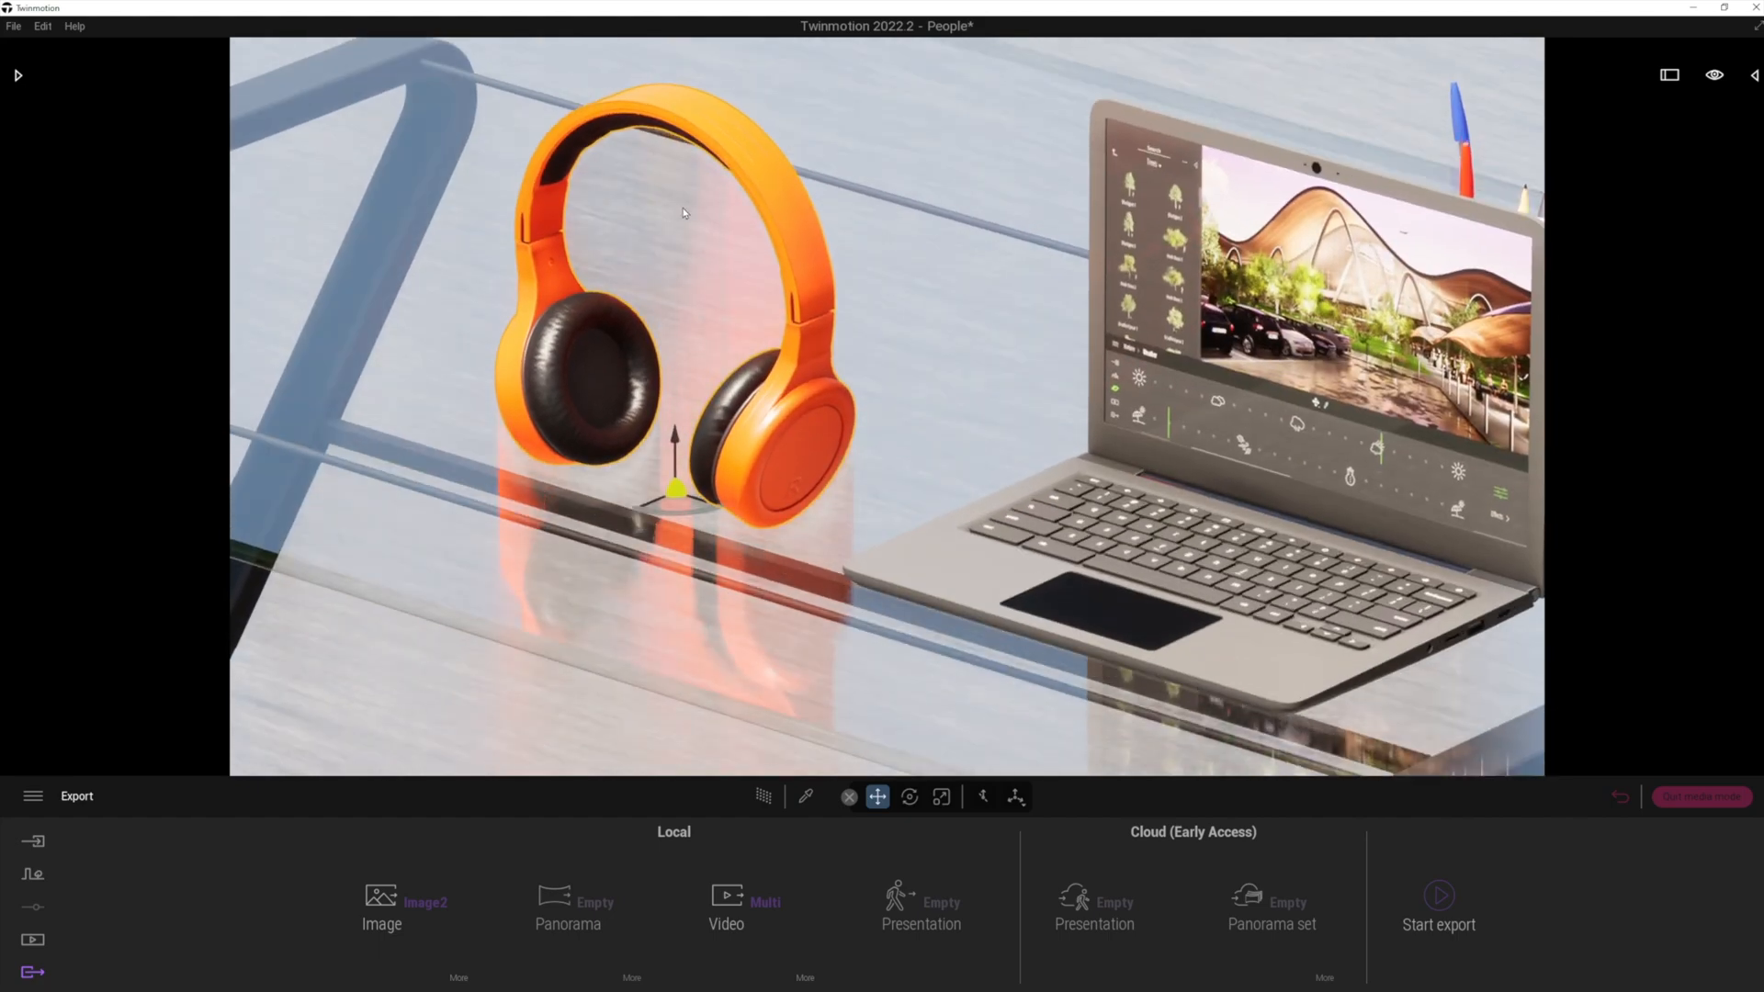
mouse_move(1316, 169)
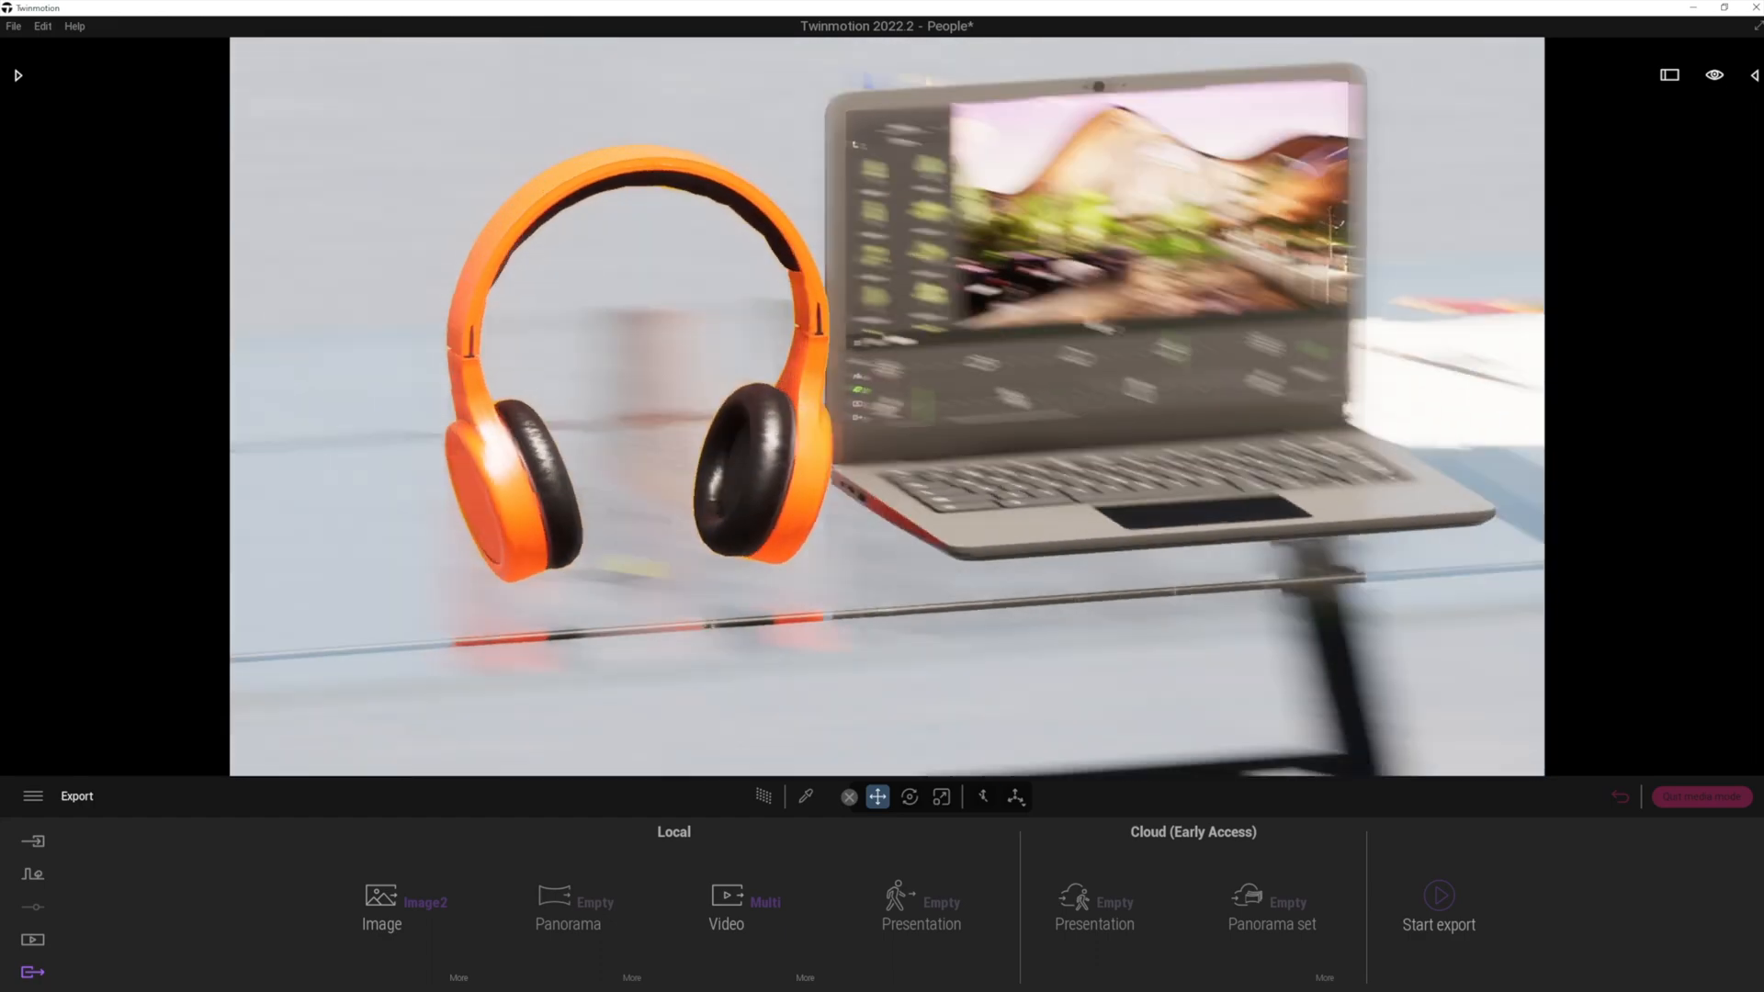
Toggle the path tracer render mode, then re-enable Show navigation from the viewport display menu.
left_click(765, 797)
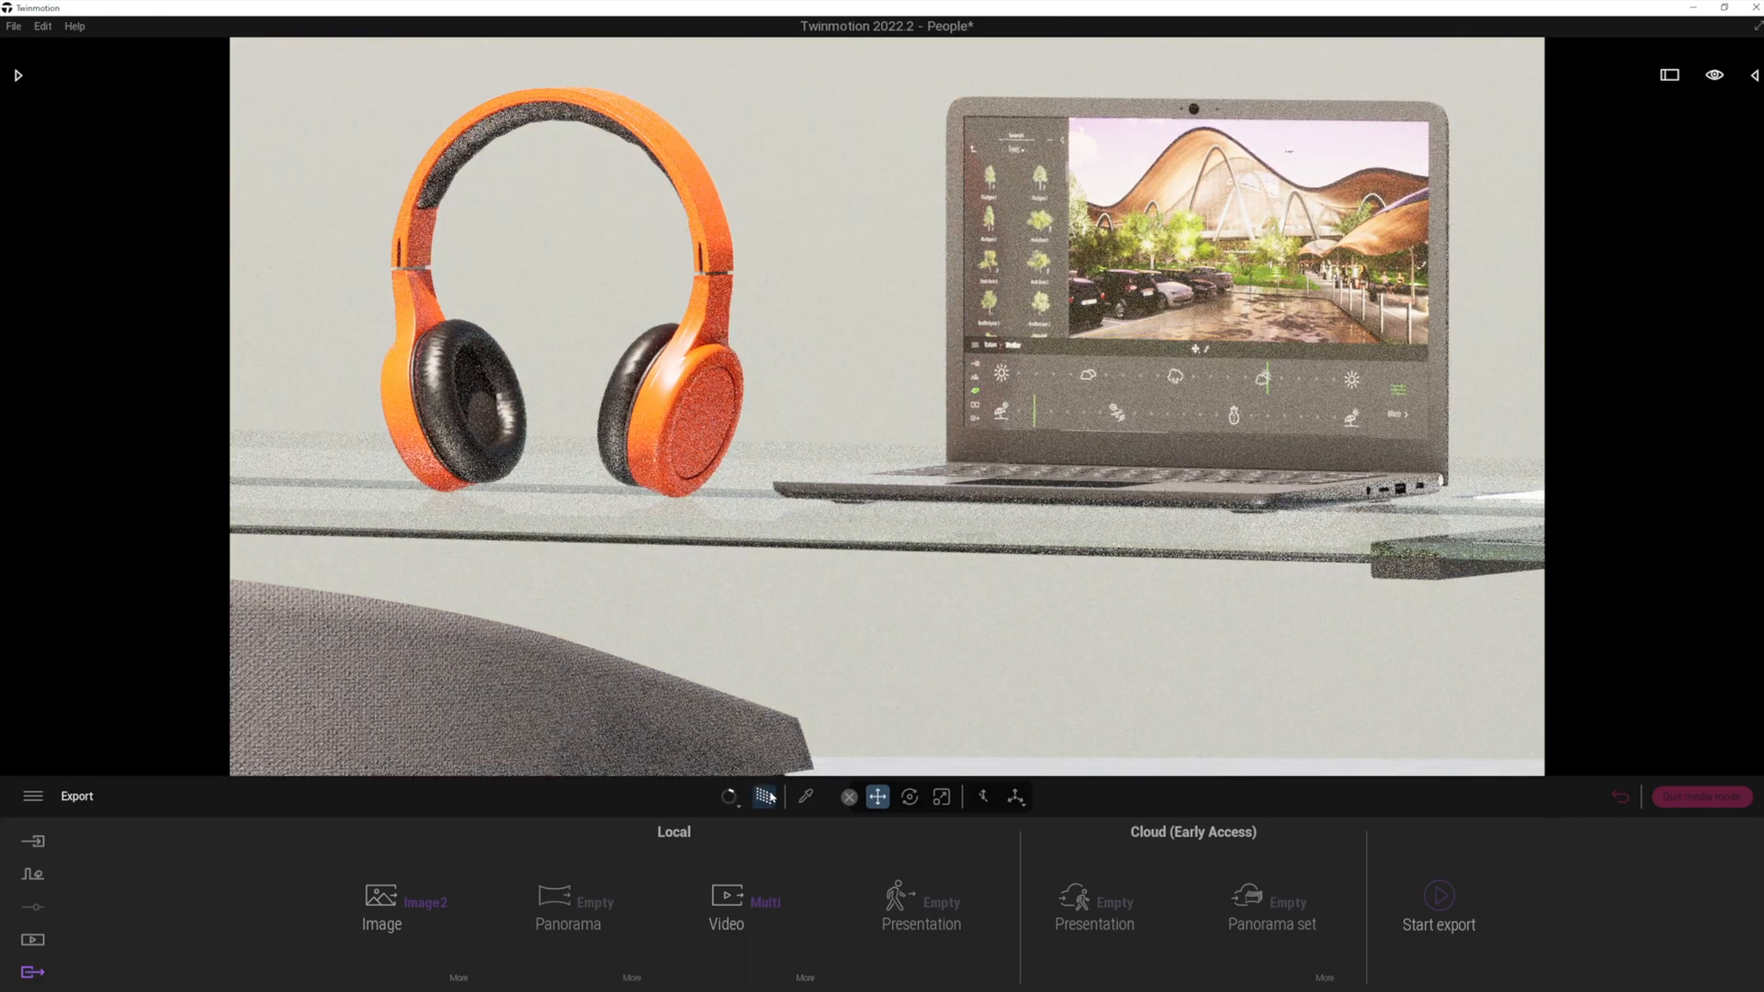
left_click(762, 796)
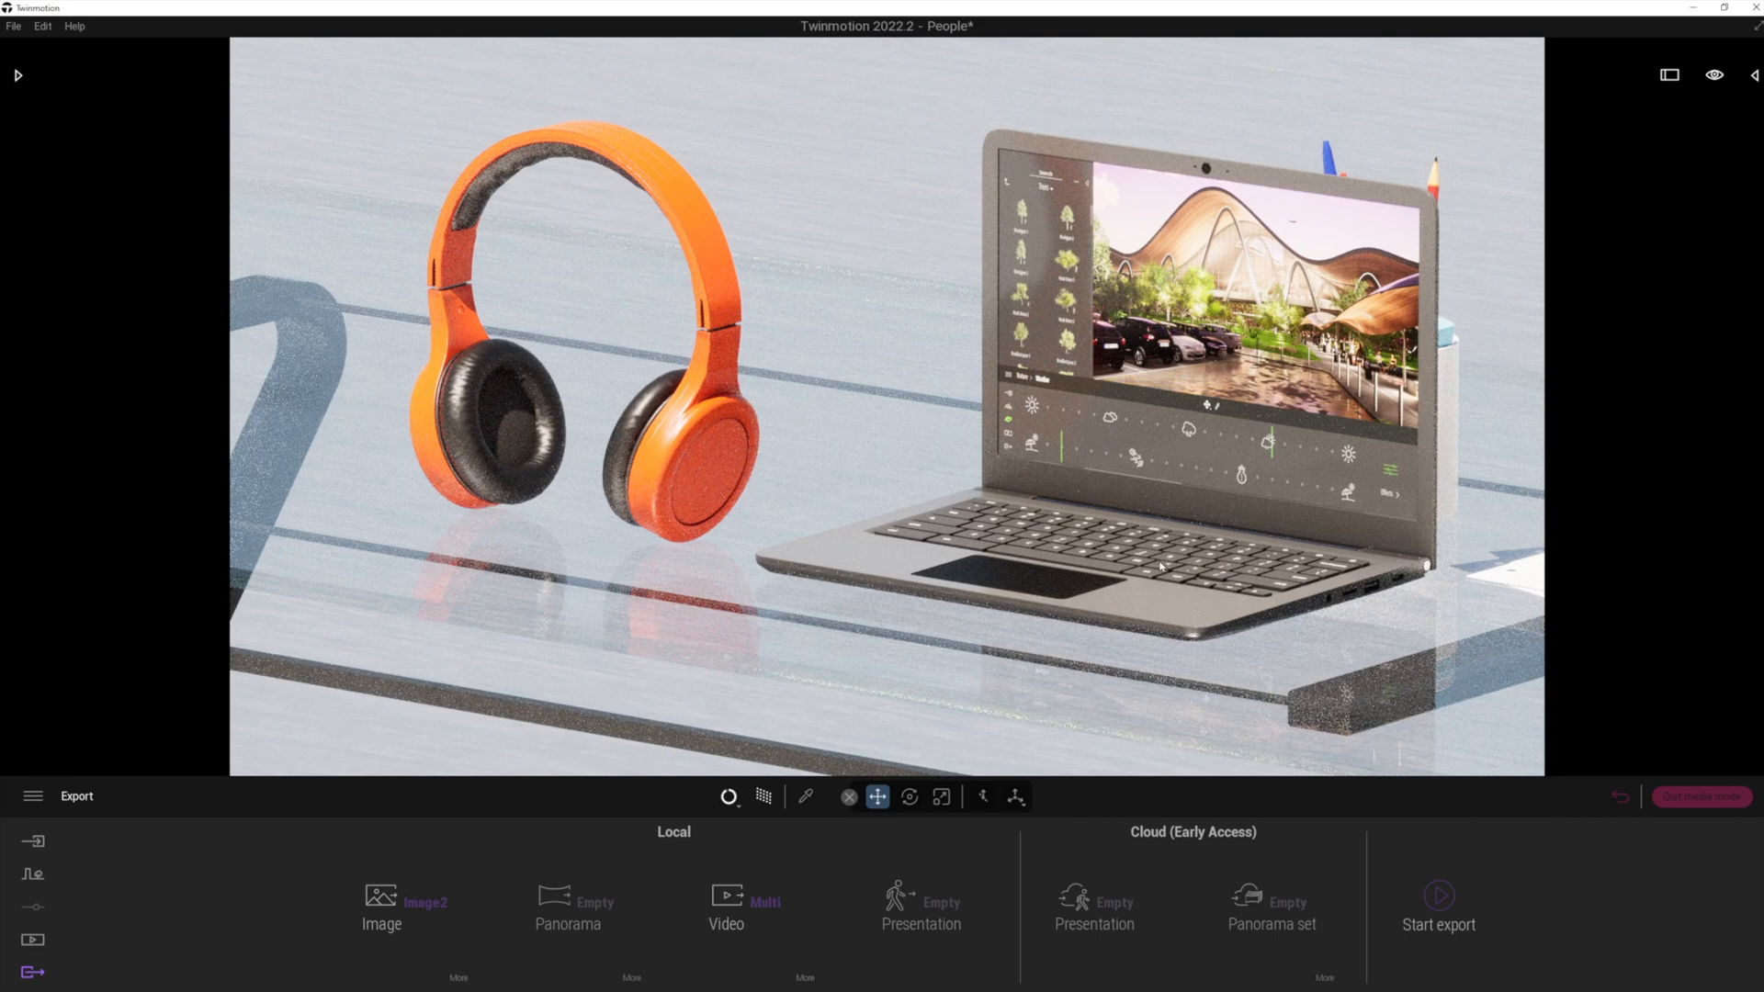
left_click(1714, 75)
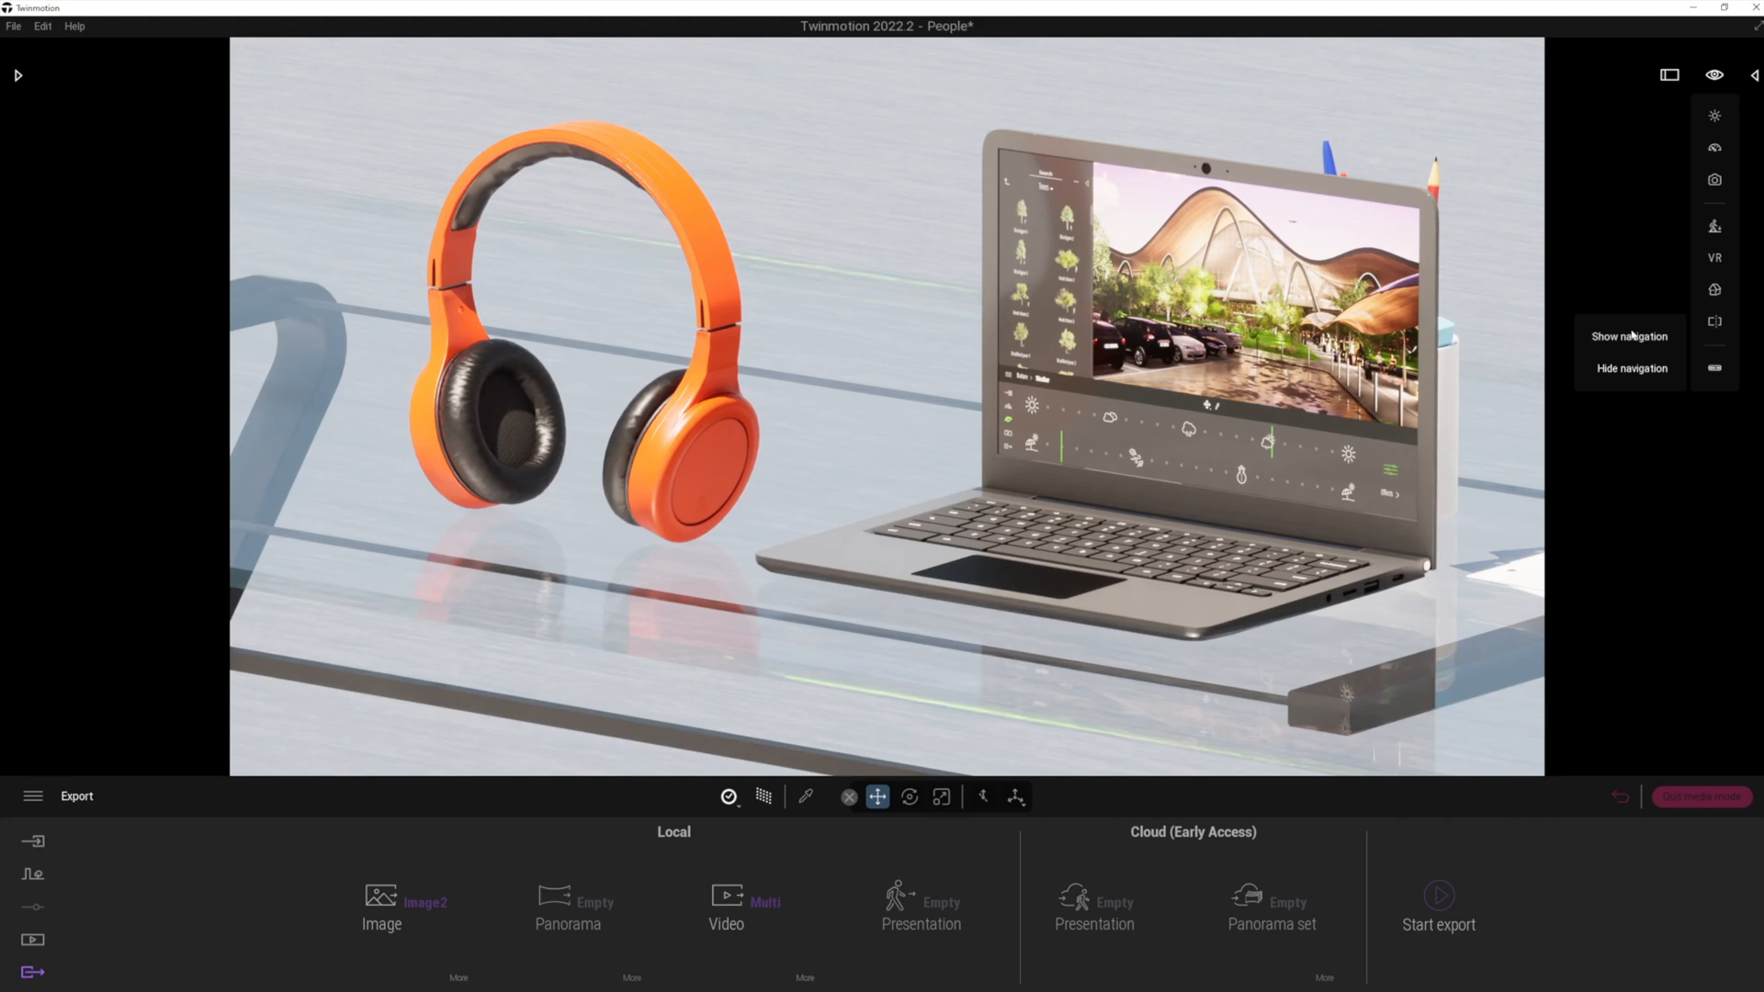
left_click(1628, 336)
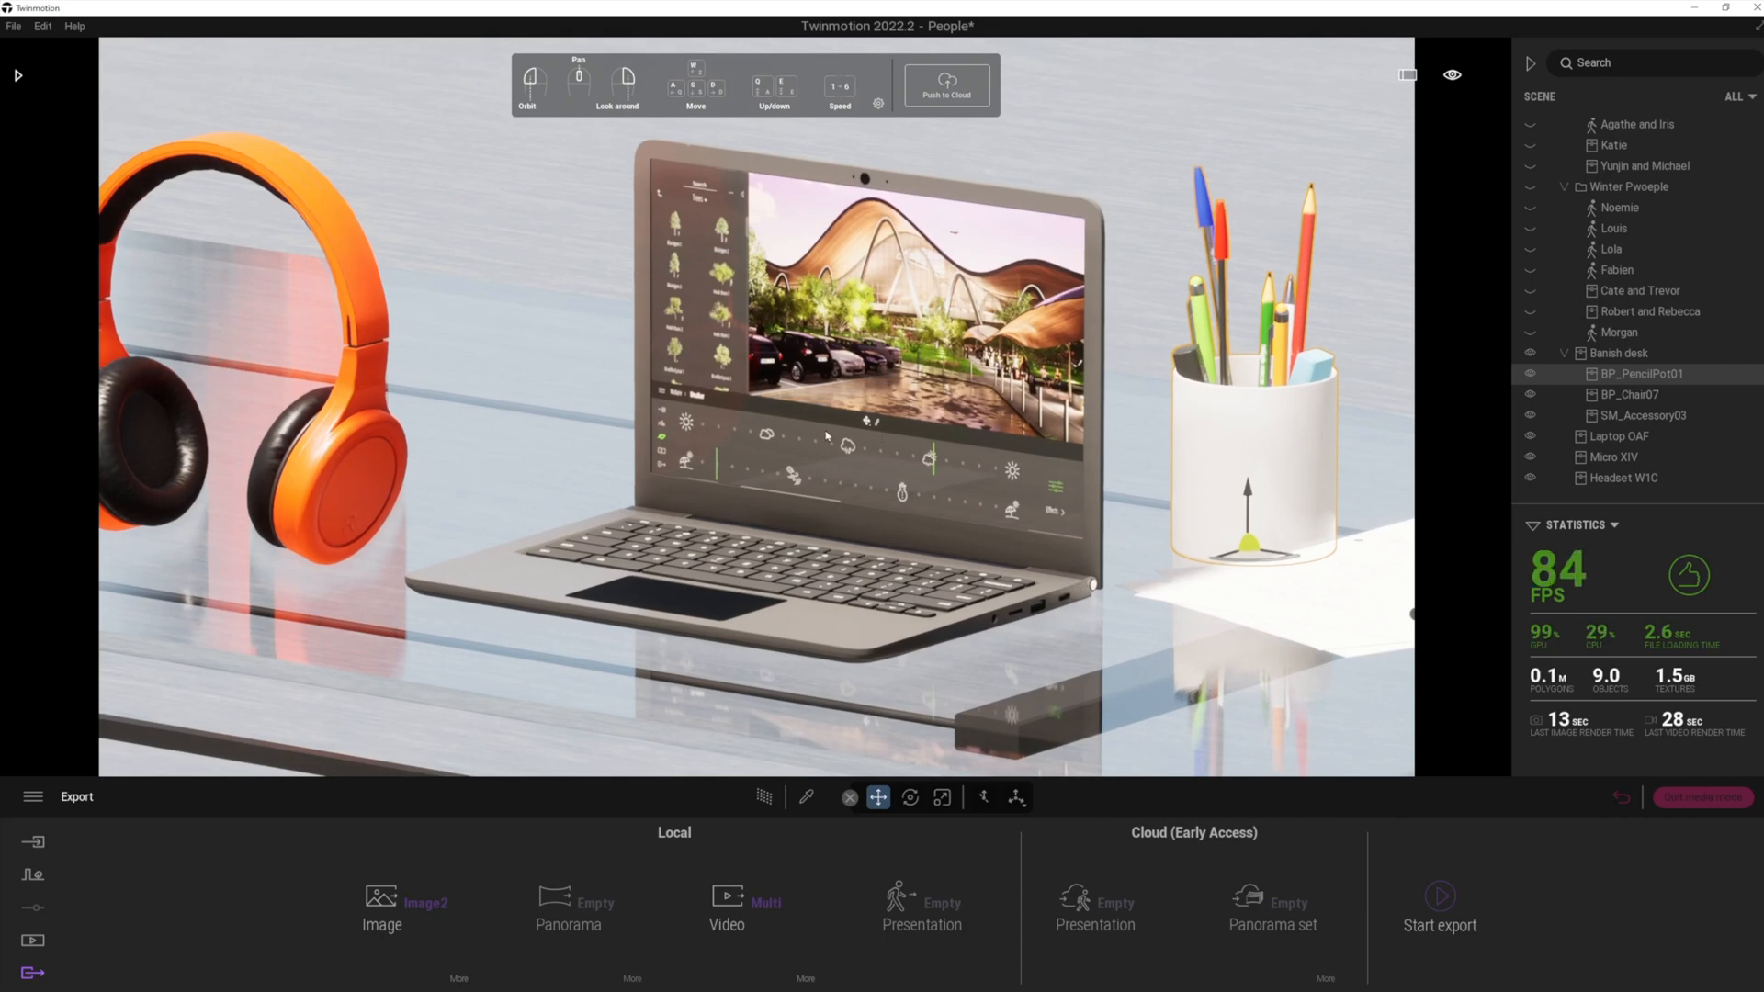
Enter 15 and 10 in Laptop OAF's Transform Size fields, then select BP_PencilPot01.
left_click(1619, 436)
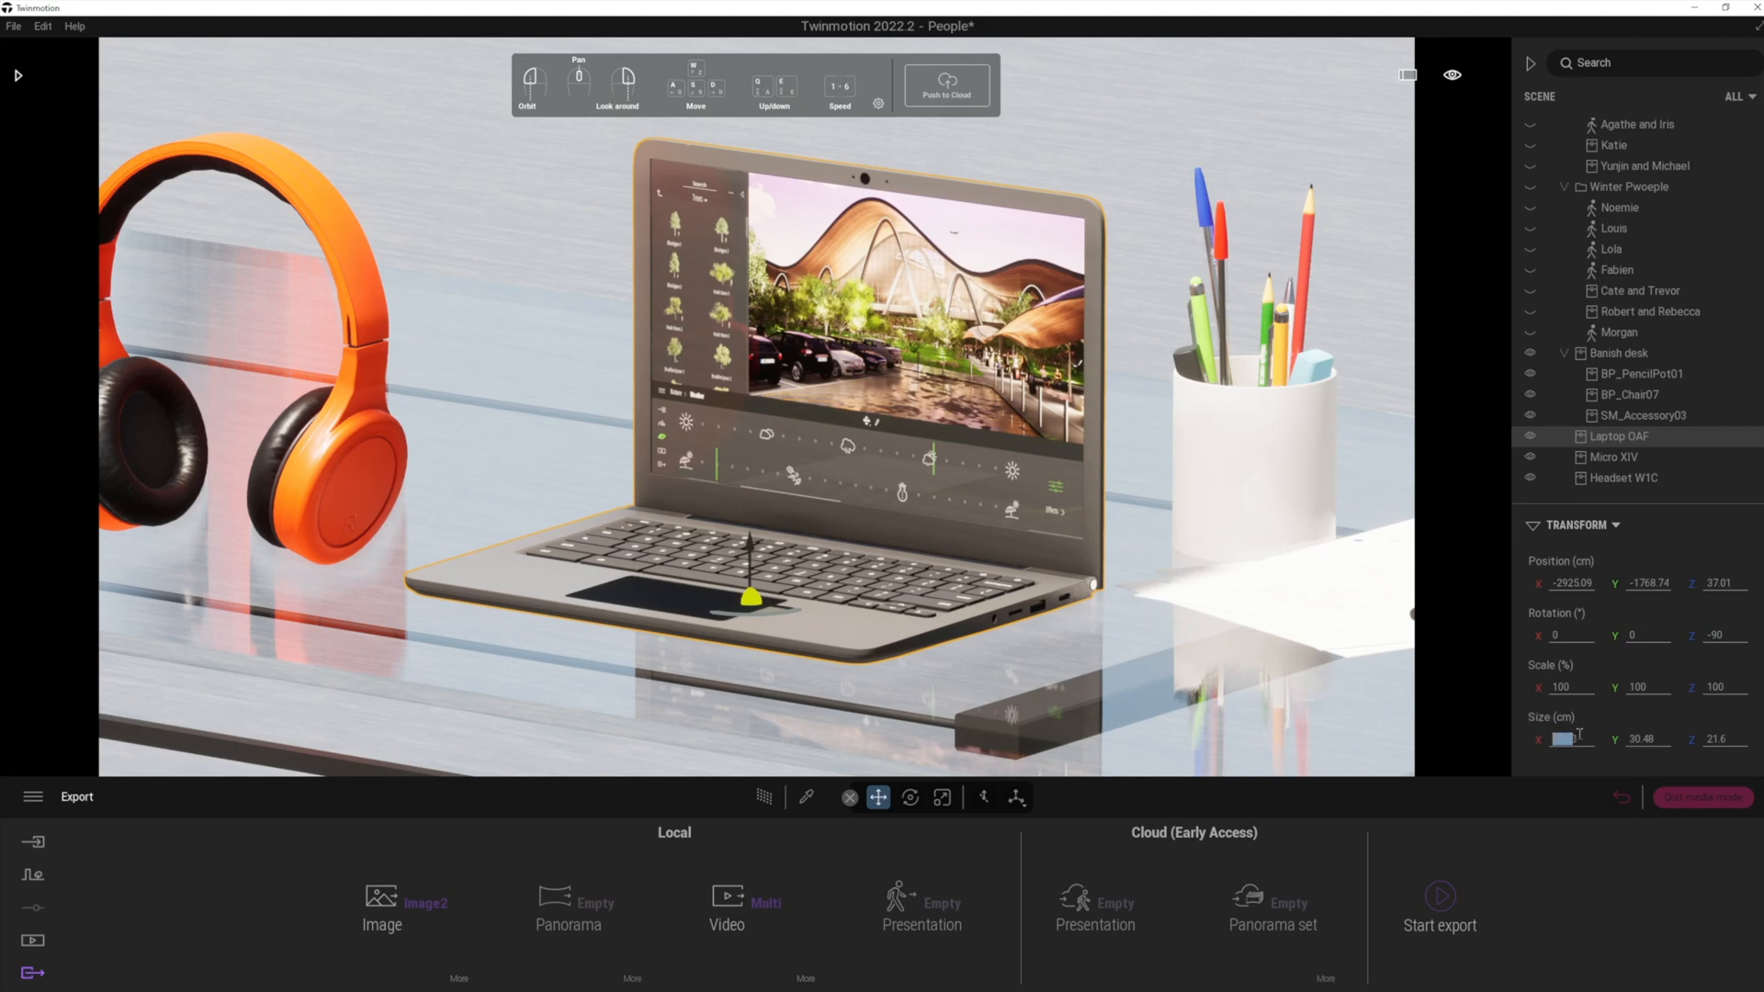
type("15")
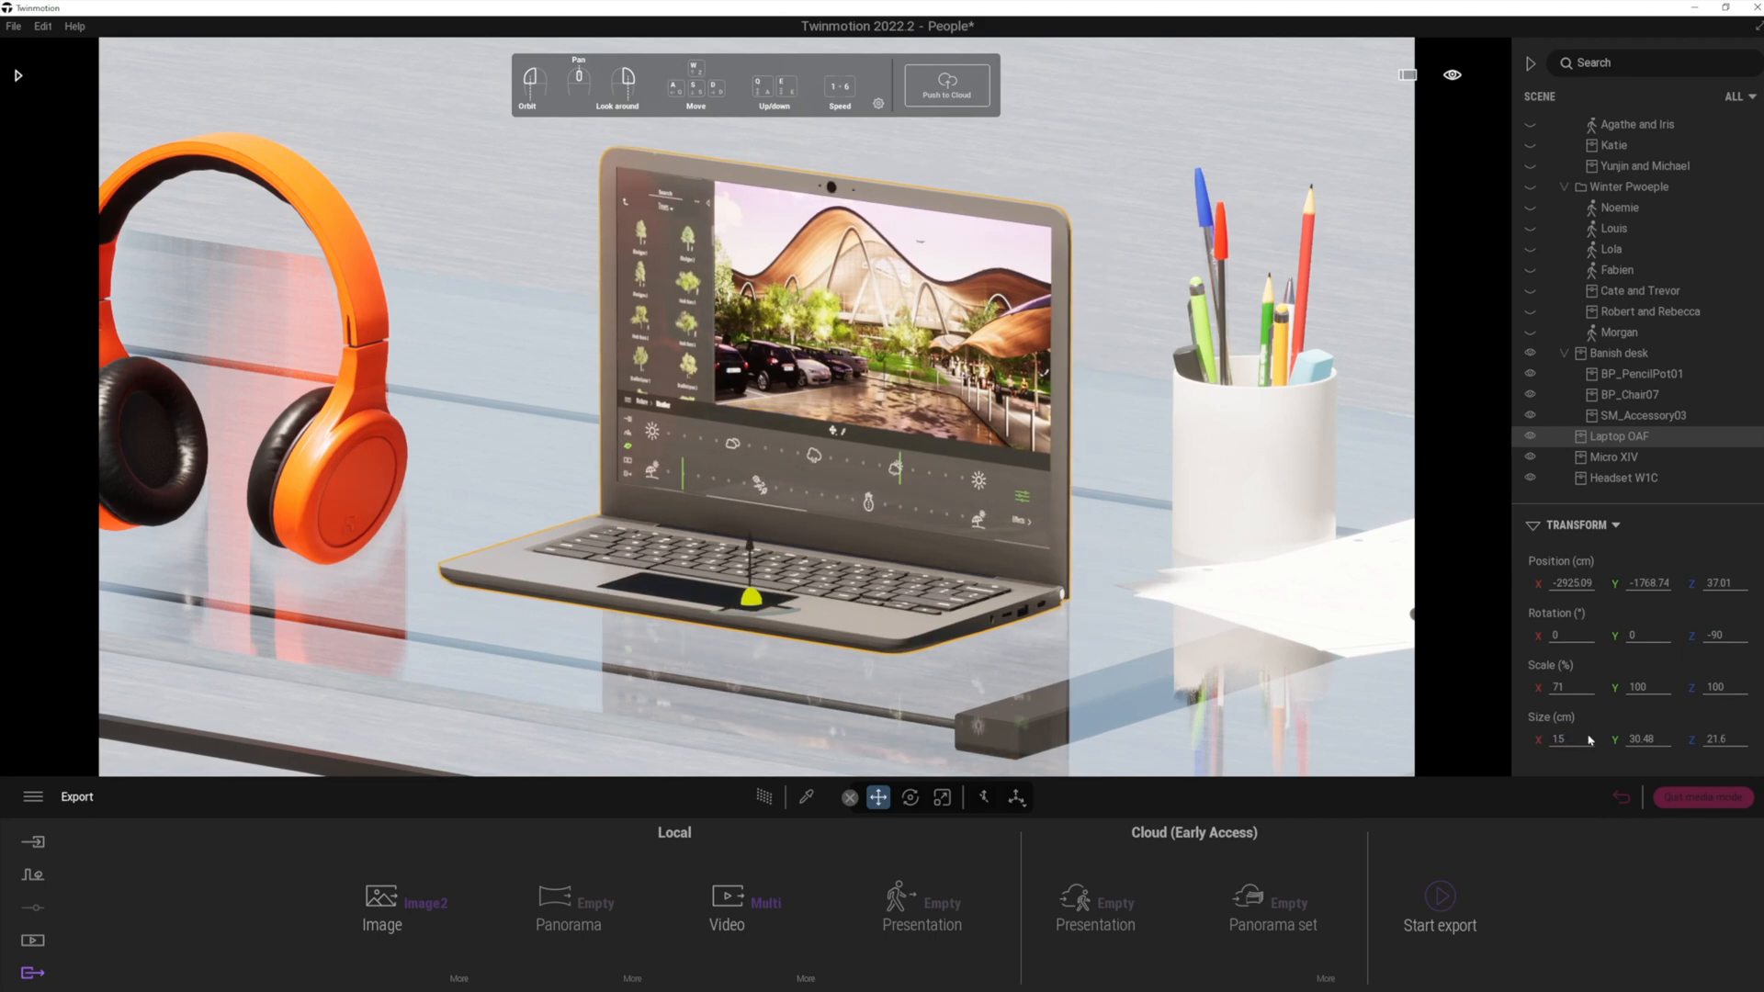
left_click(1640, 739)
type("15")
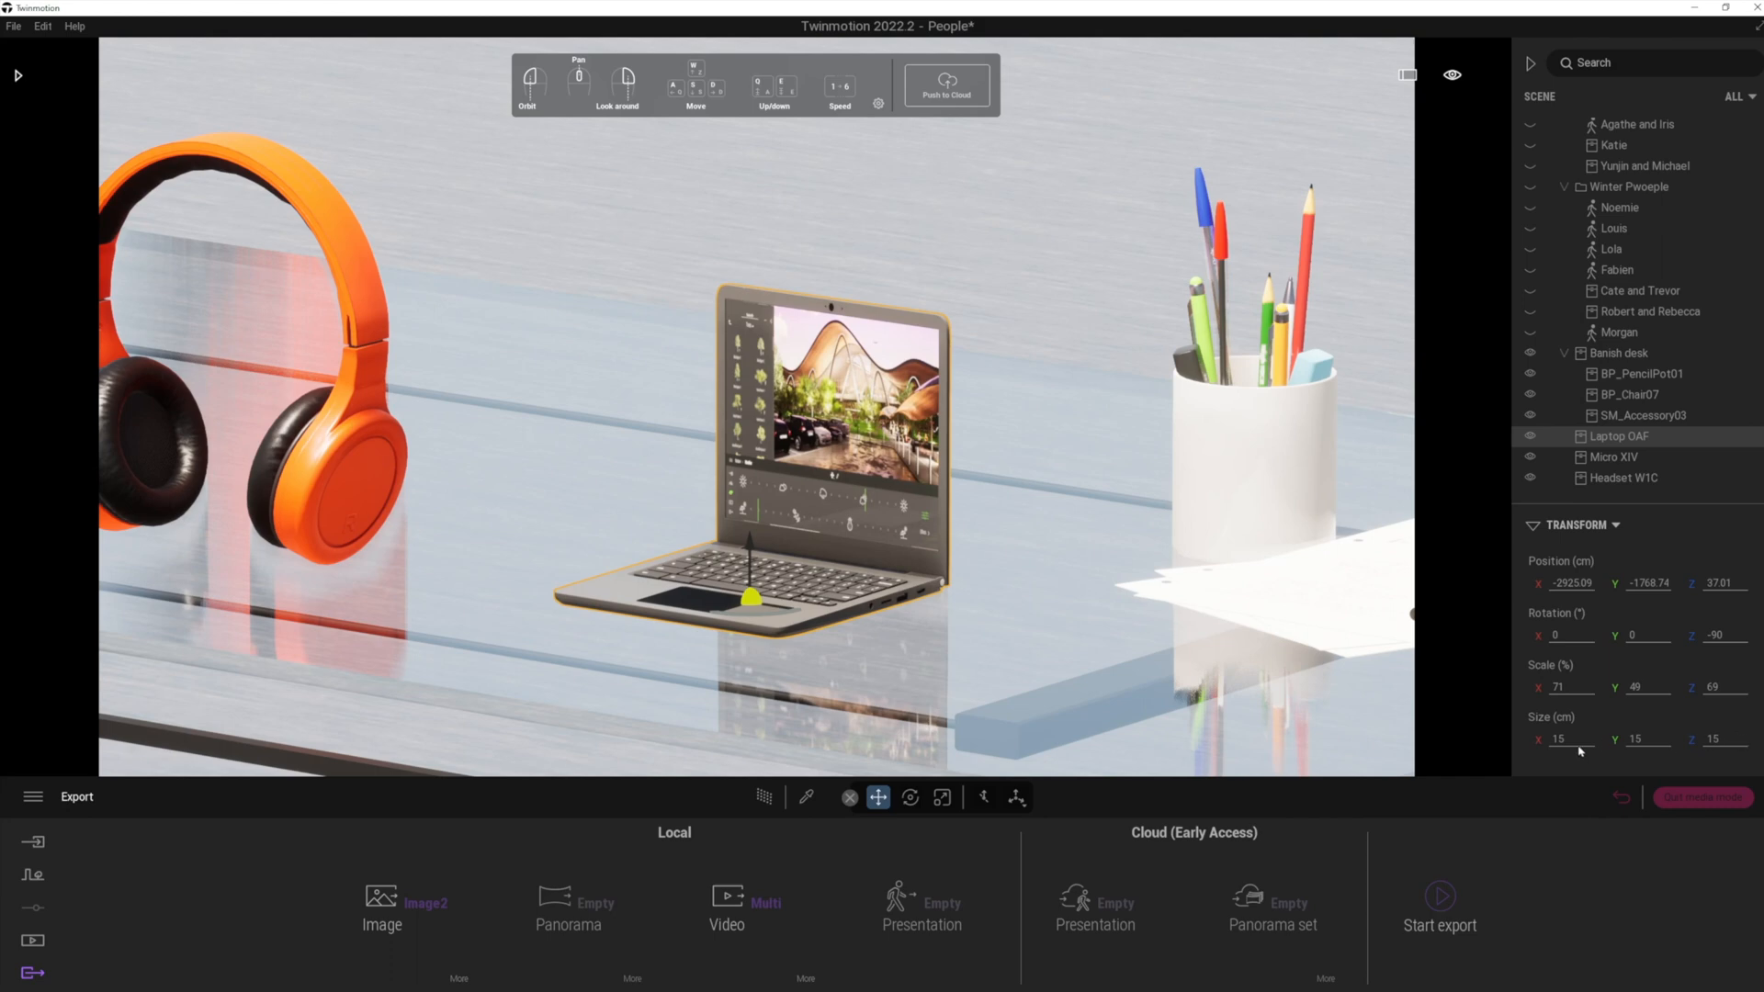
mouse_move(1574, 725)
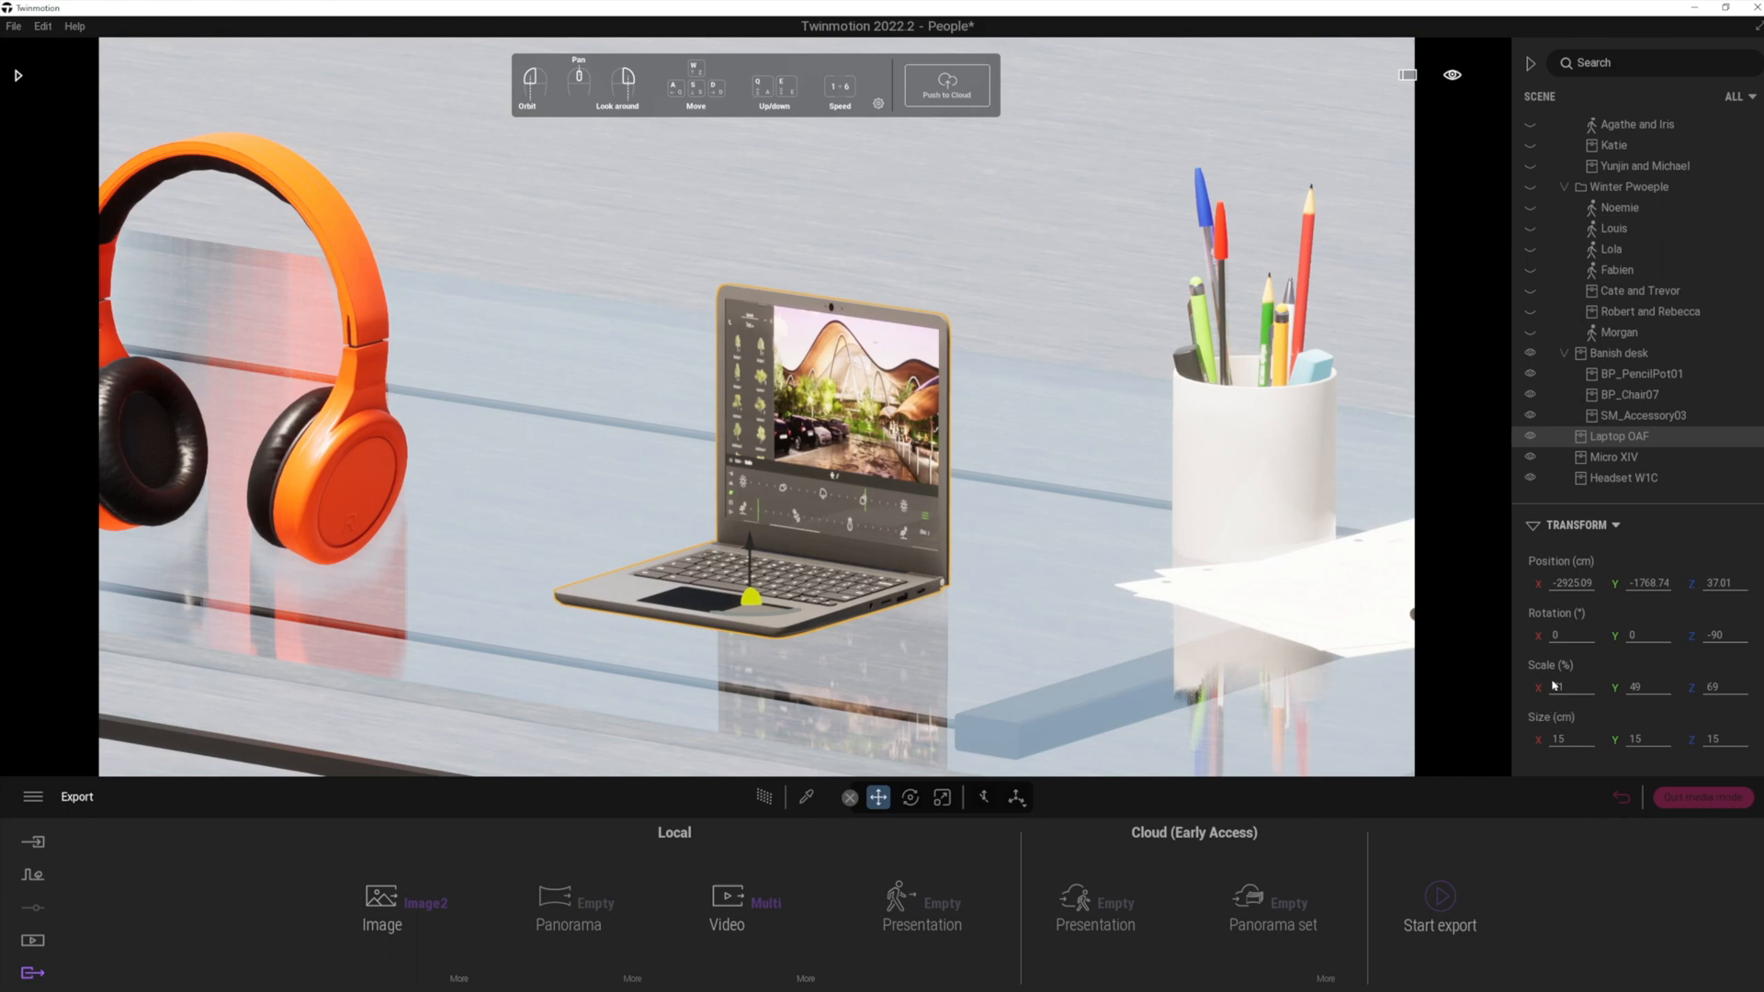
type("100")
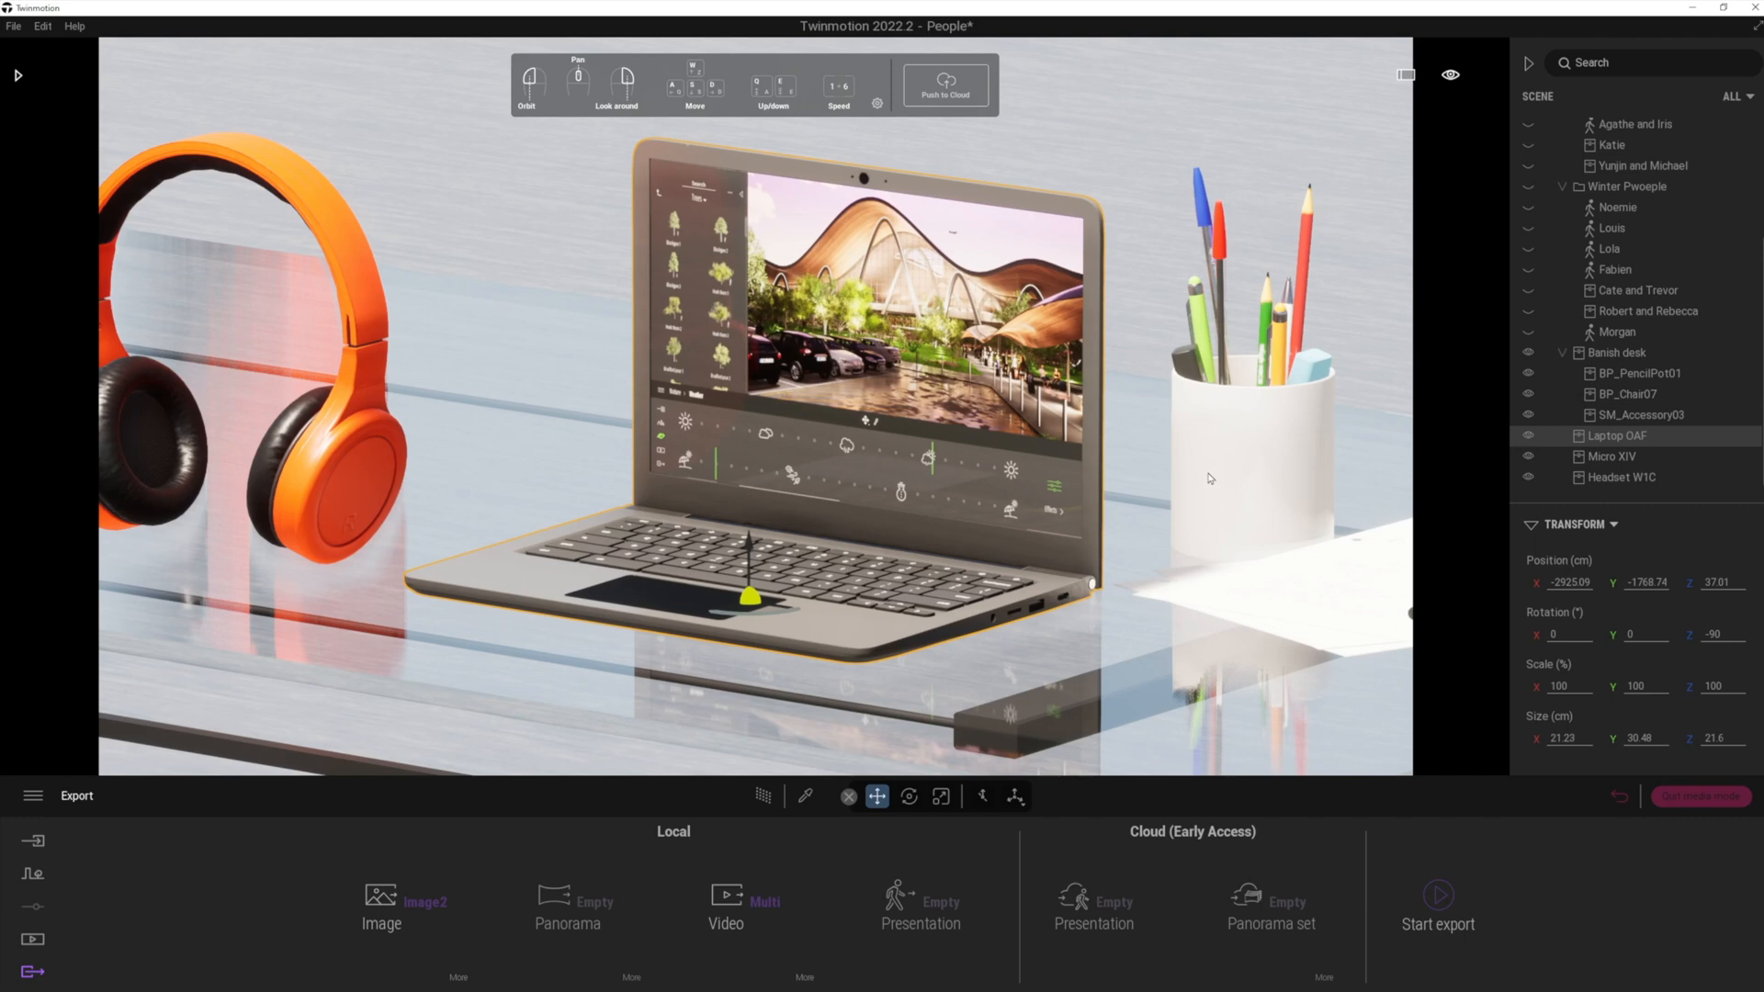
left_click(1640, 372)
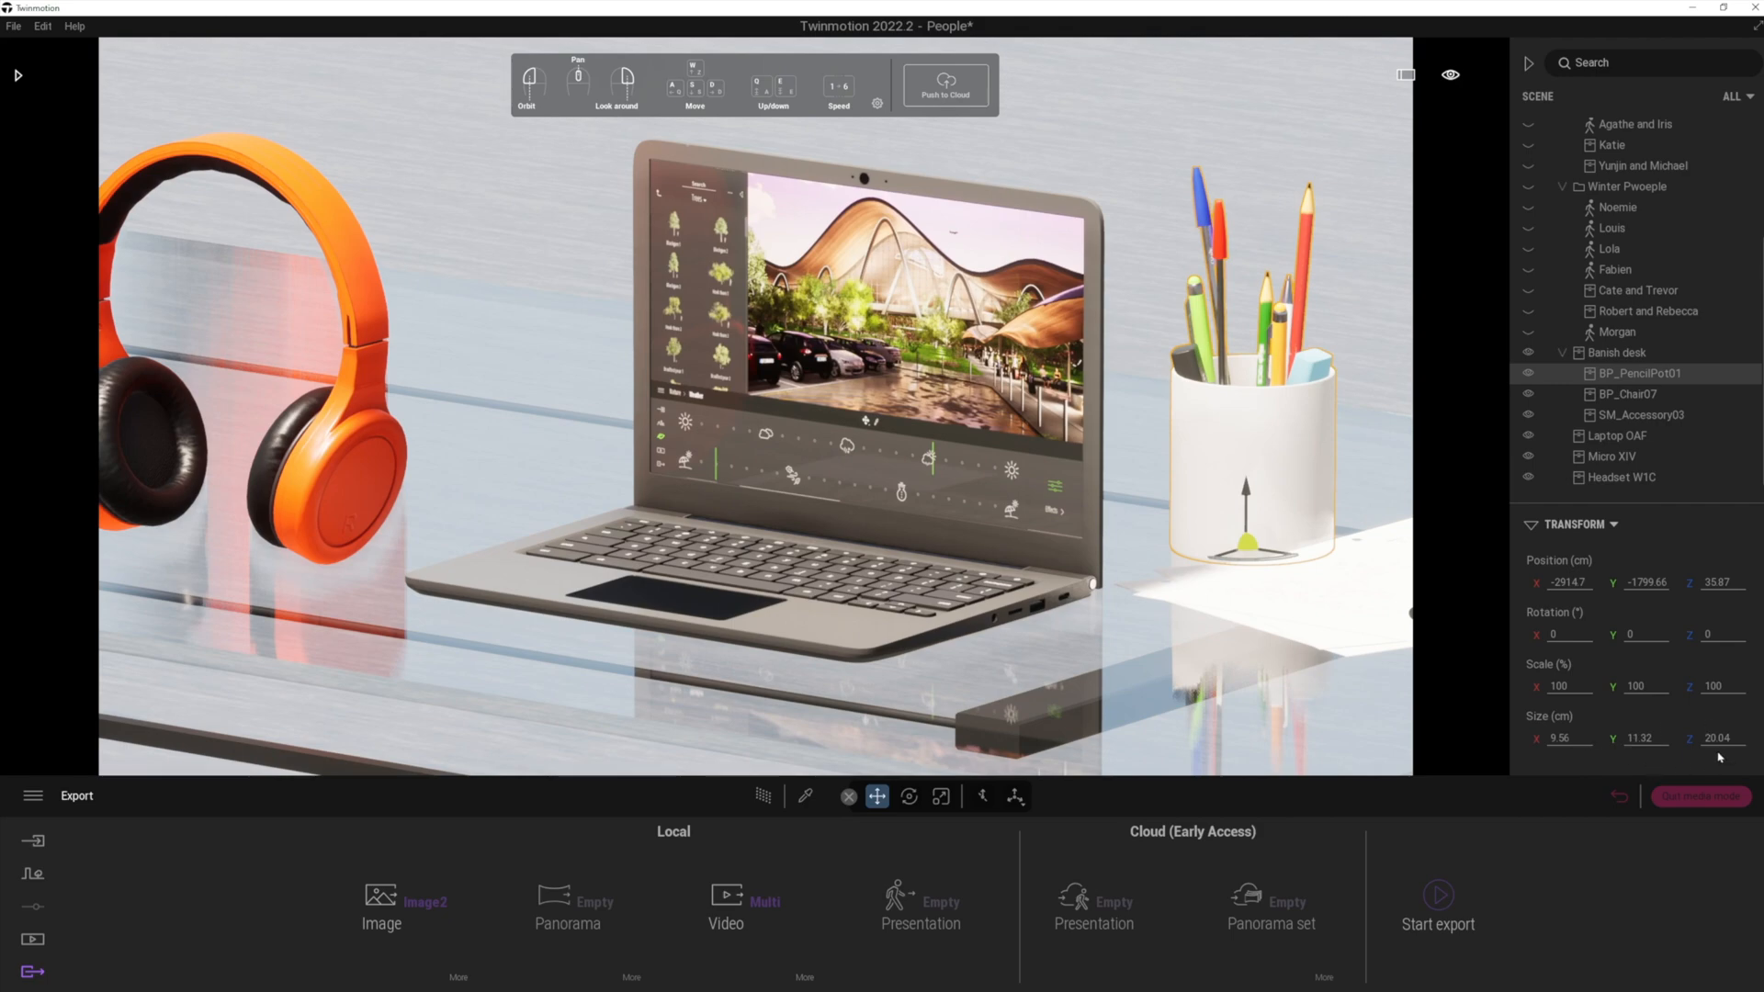
mouse_move(1733, 752)
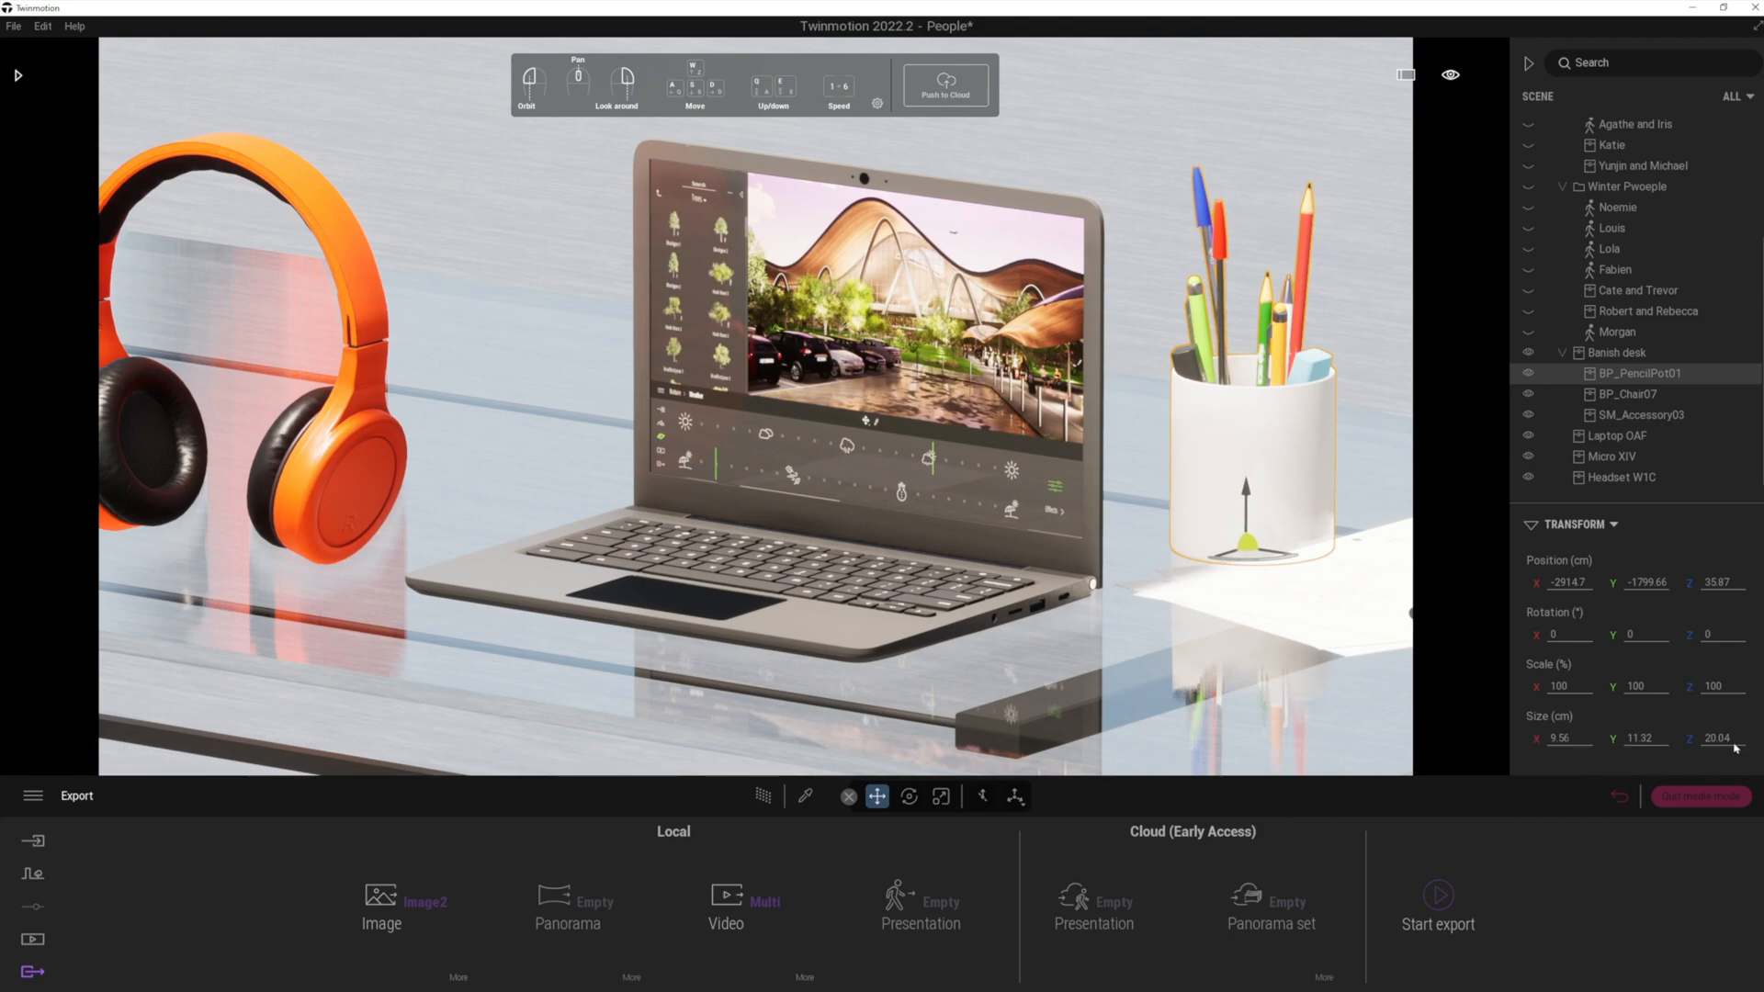